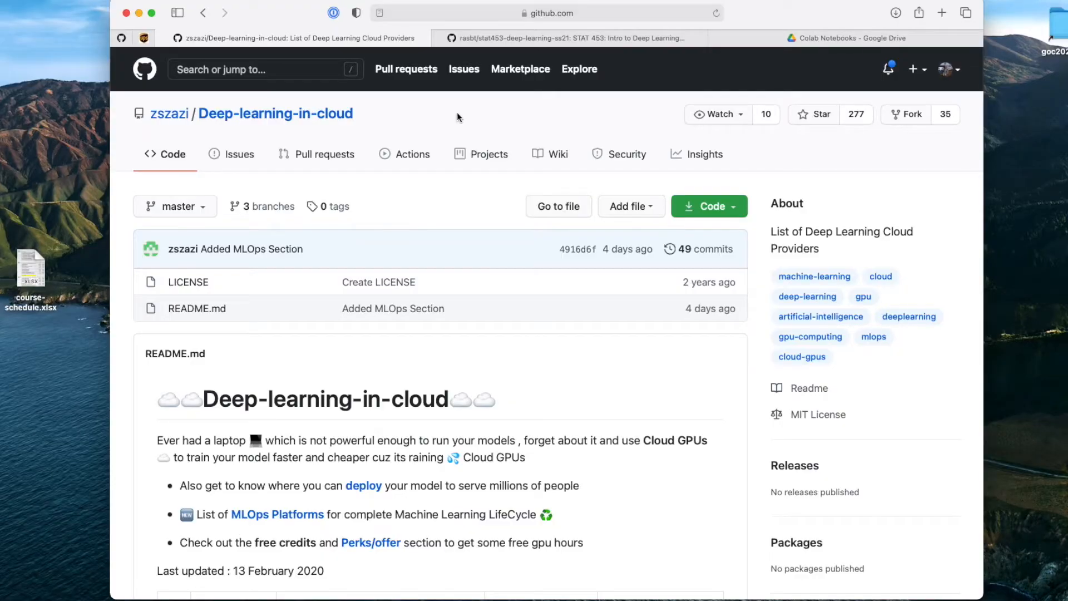
pyautogui.moveTo(190, 468)
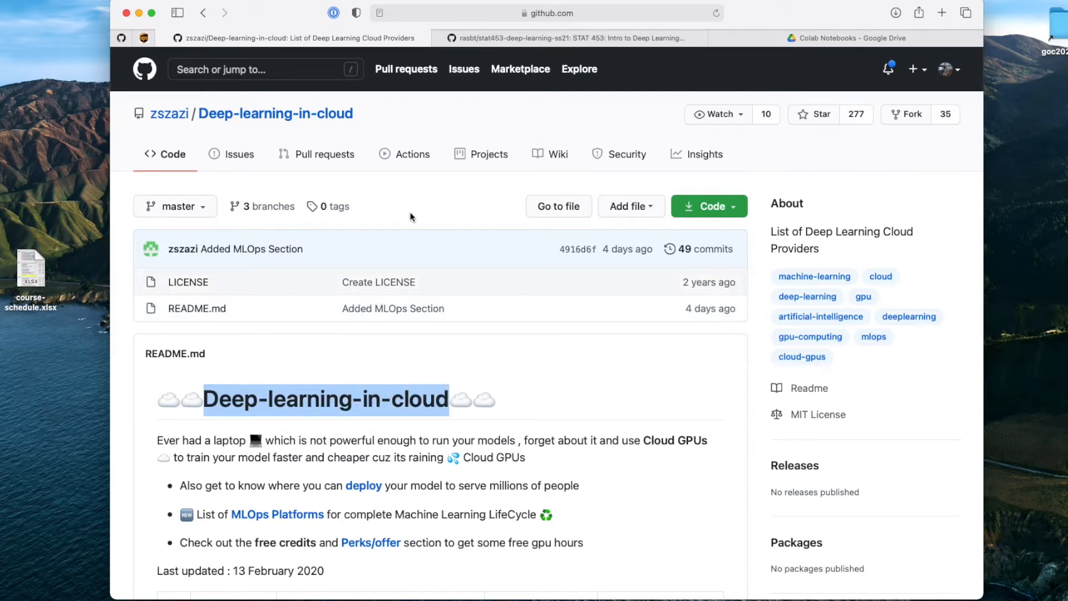
# - Scroll through the cloud GPU vendor table and mark the Kaggle Kernels vendor name
pyautogui.scroll(-3)
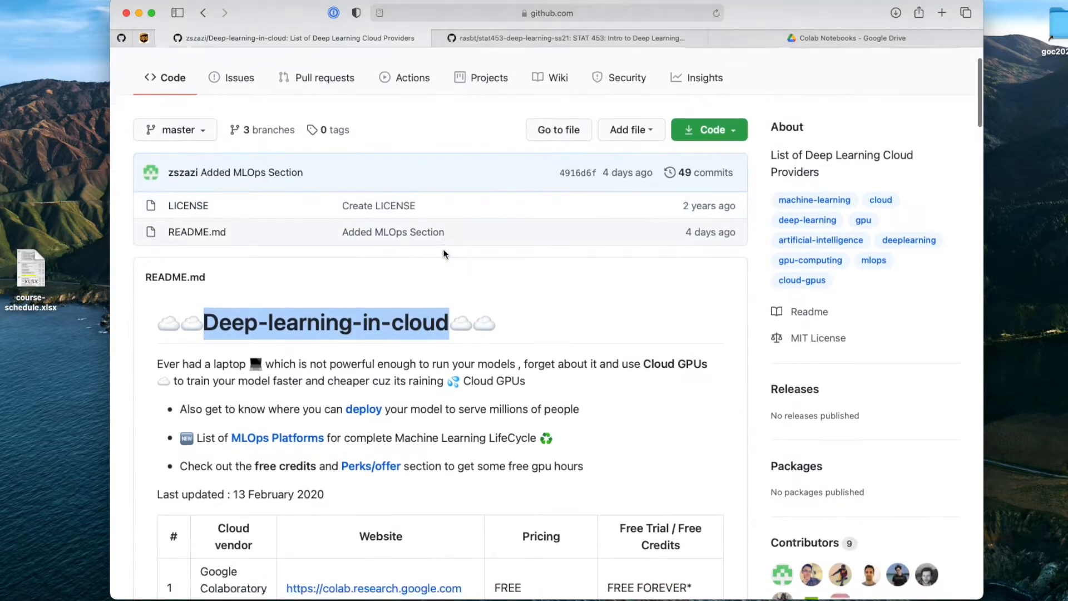
pyautogui.scroll(-3)
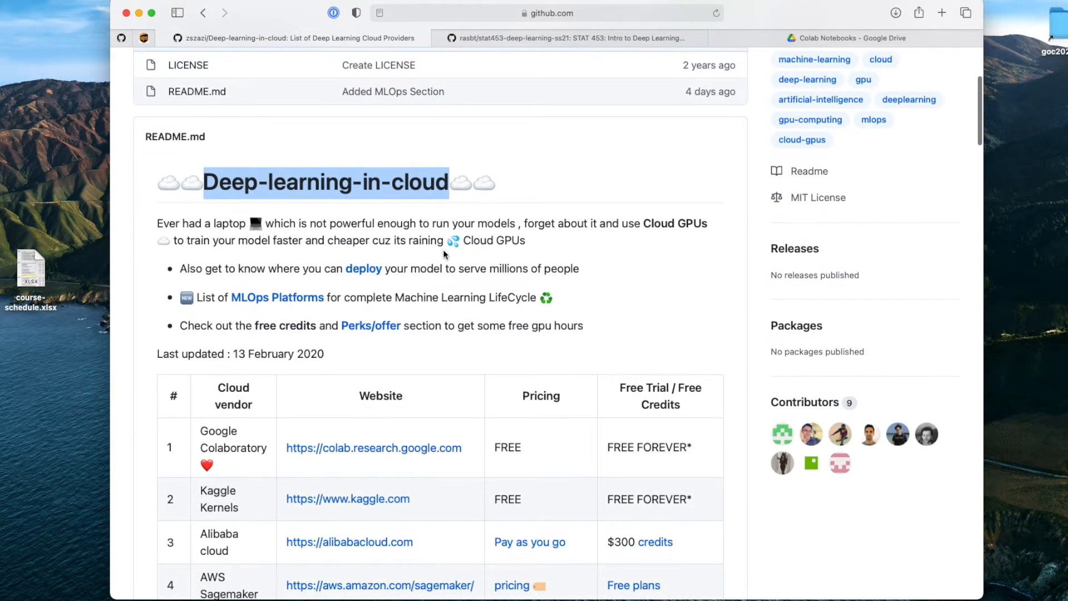
pyautogui.scroll(-3)
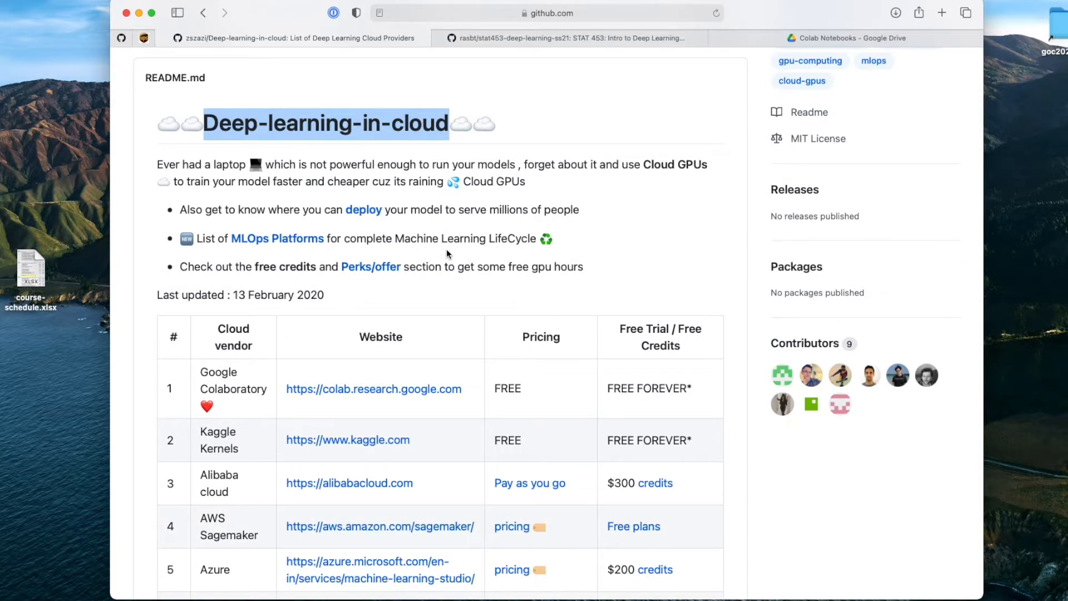
pyautogui.scroll(-3)
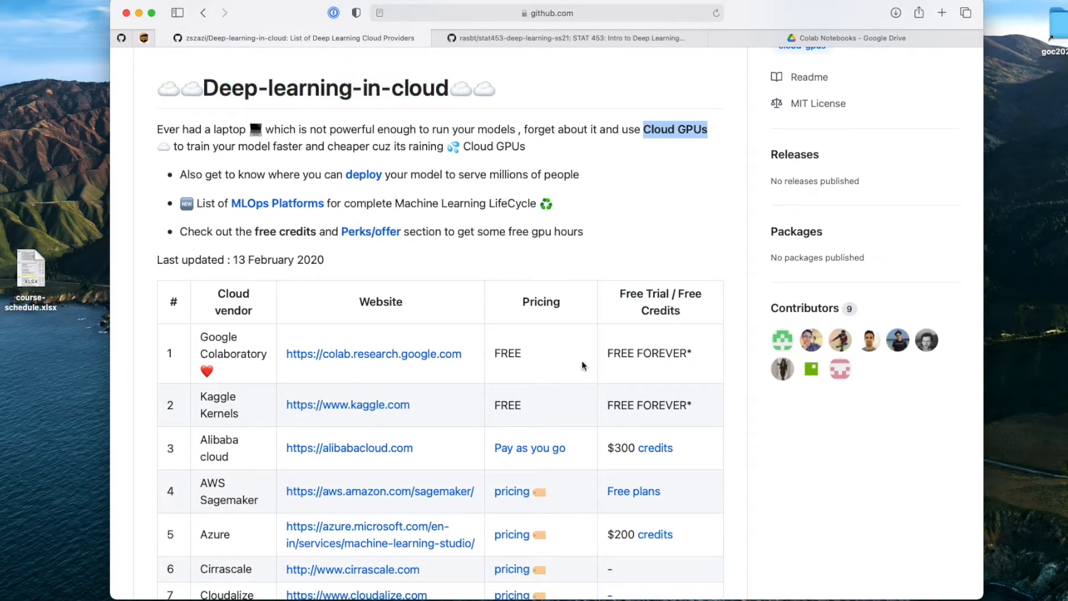
pyautogui.scroll(-3)
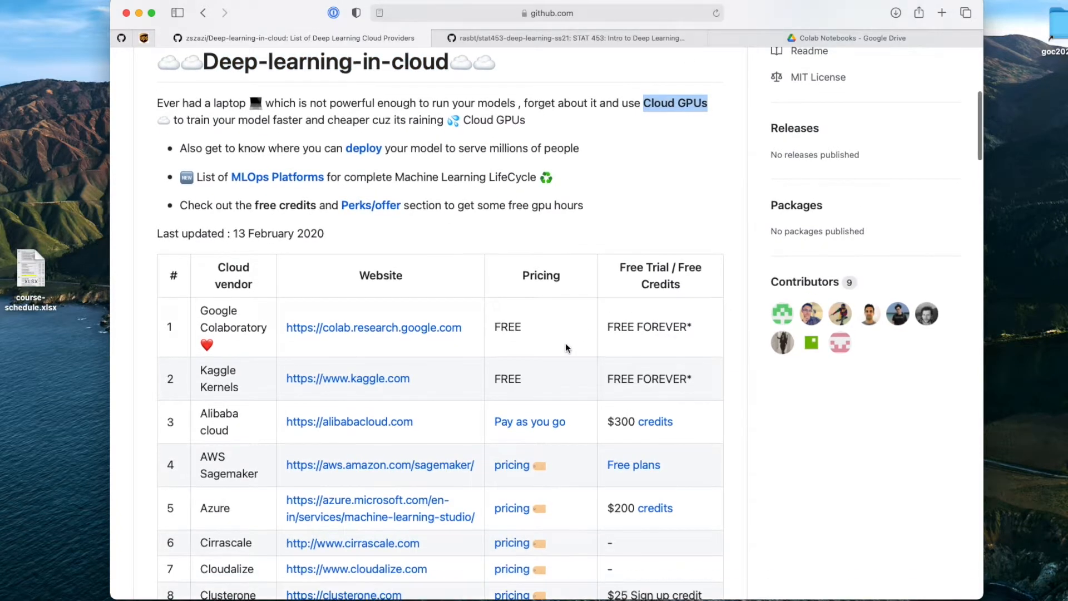
pyautogui.moveTo(381, 295)
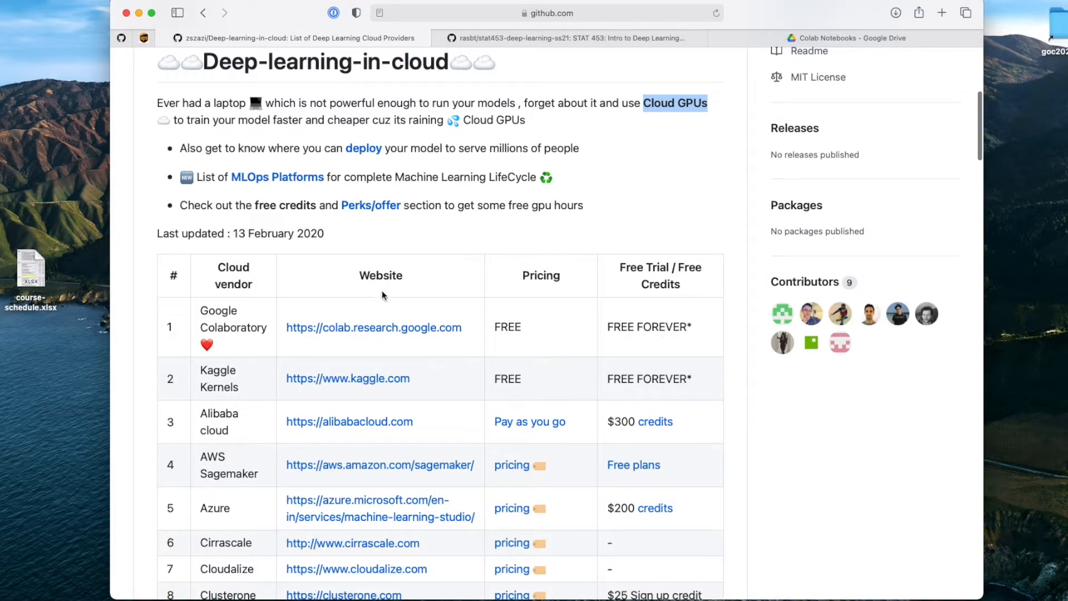
pyautogui.moveTo(193, 314)
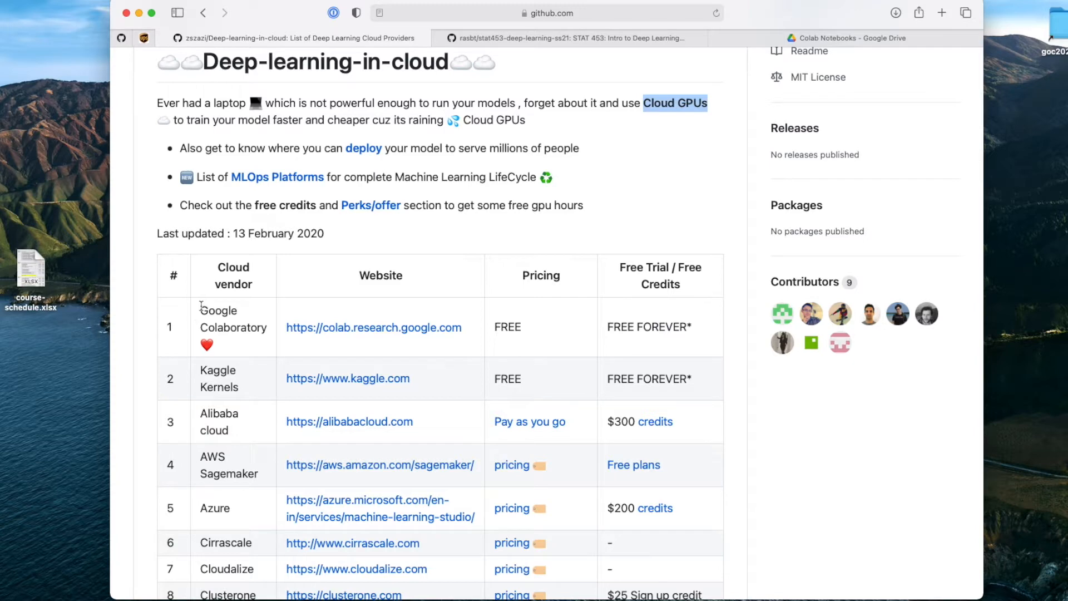
pyautogui.doubleClick(218, 310)
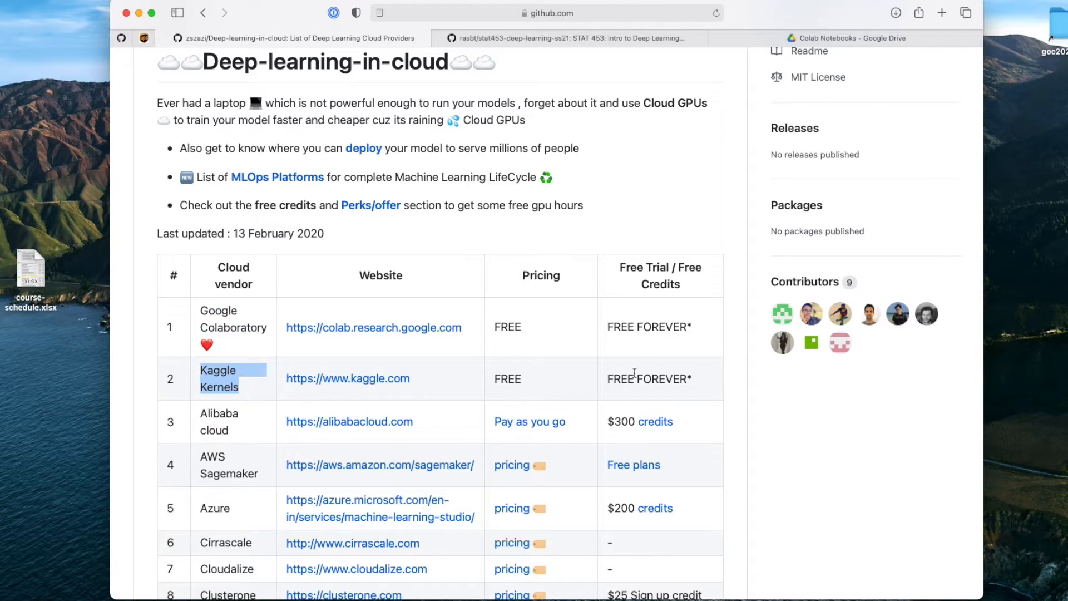
pyautogui.moveTo(523, 324)
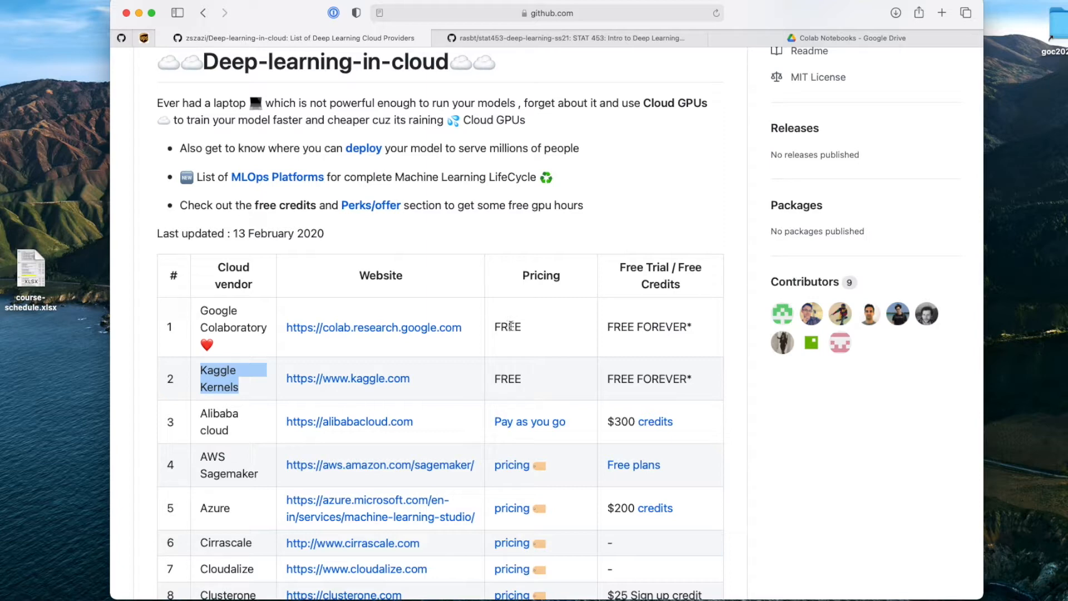
pyautogui.scroll(-3)
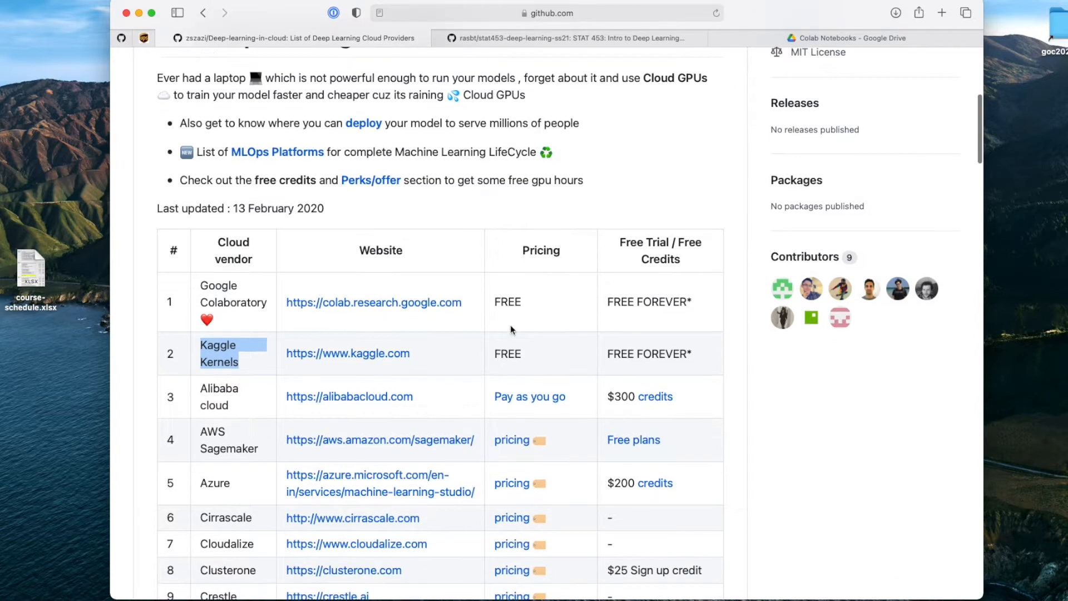
pyautogui.moveTo(622, 331)
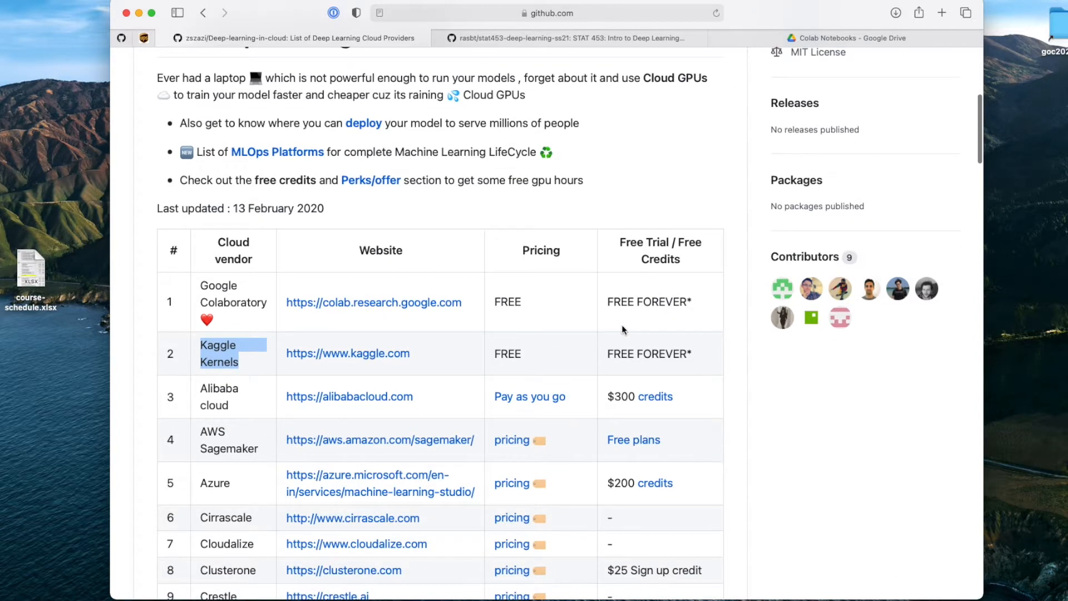
pyautogui.scroll(-3)
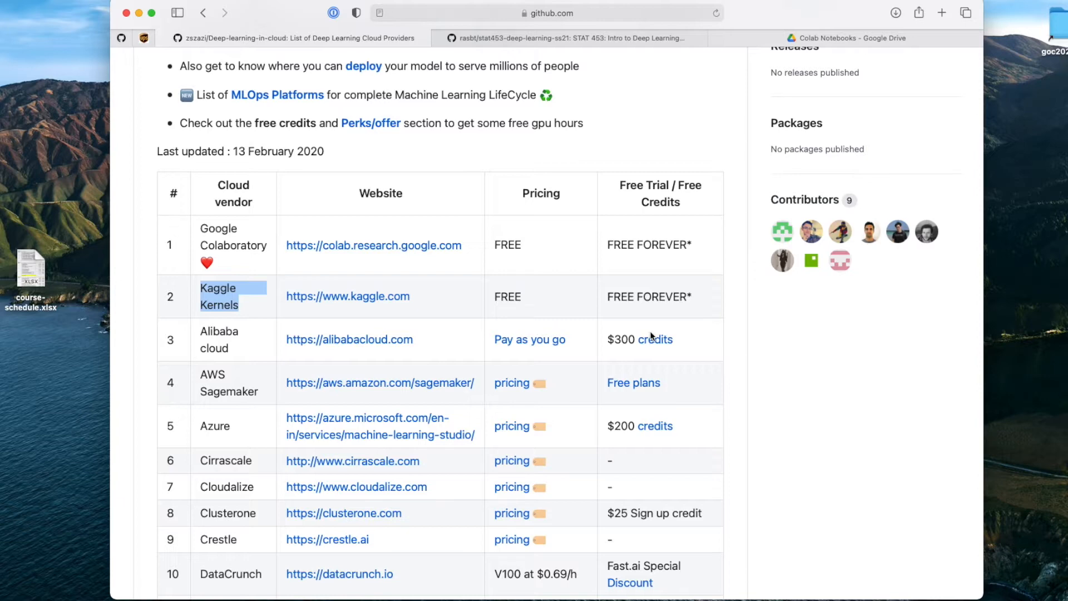
pyautogui.moveTo(170, 273)
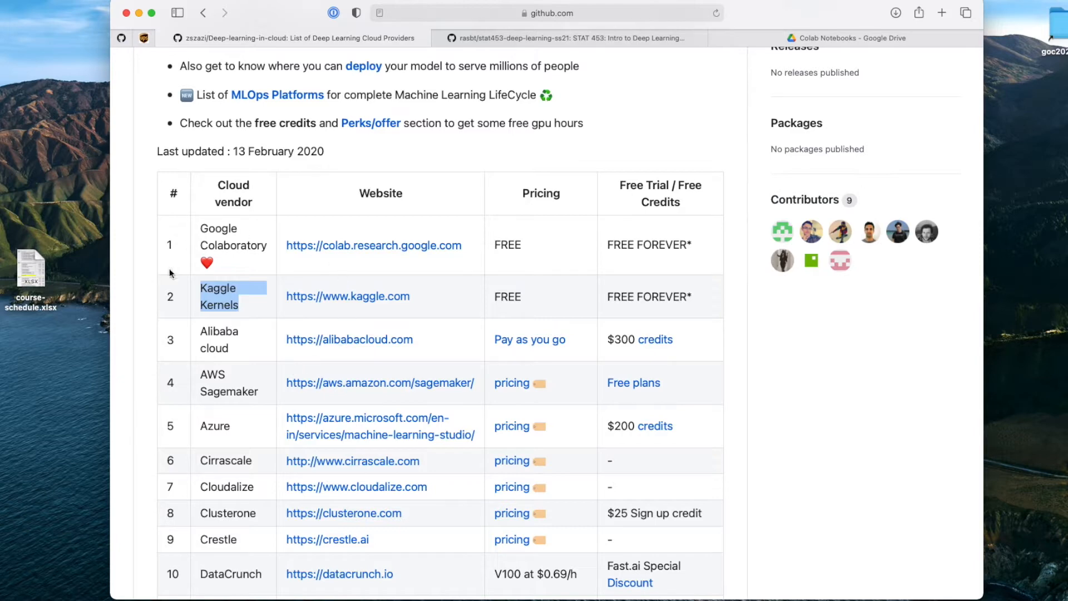
# - Reach Google Colaboratory in the vendor table and start a new blank notebook, Untitled0.ipynb
pyautogui.scroll(-3)
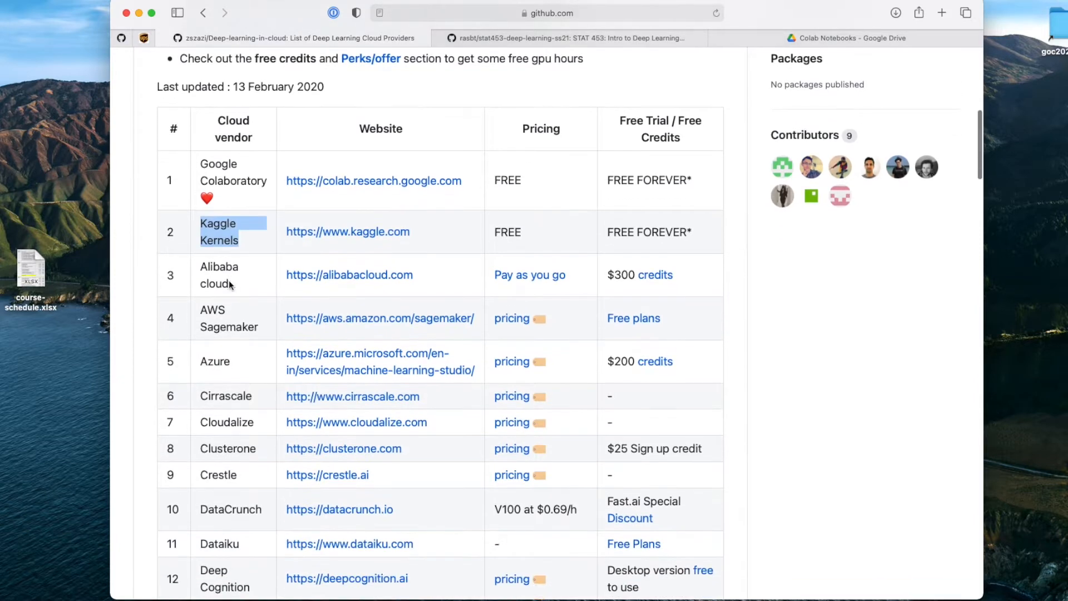
pyautogui.scroll(-3)
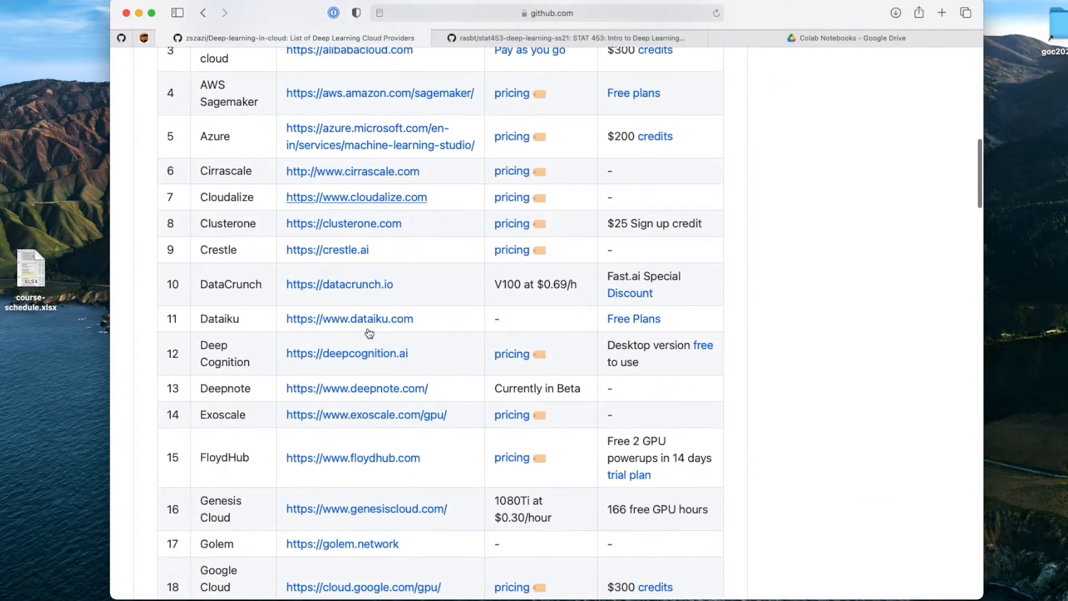
pyautogui.scroll(-3)
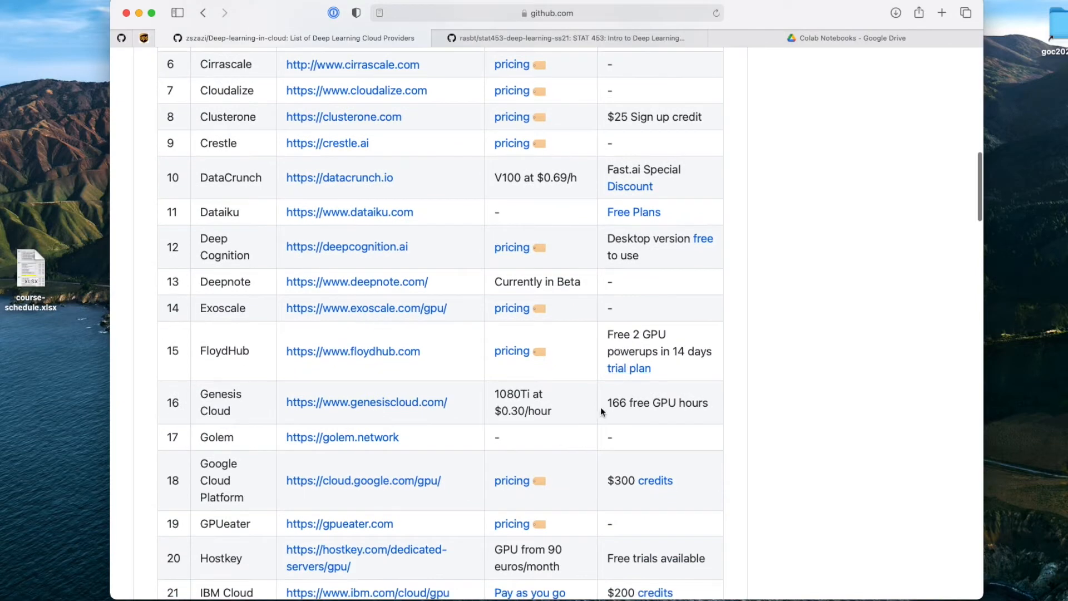
pyautogui.scroll(-3)
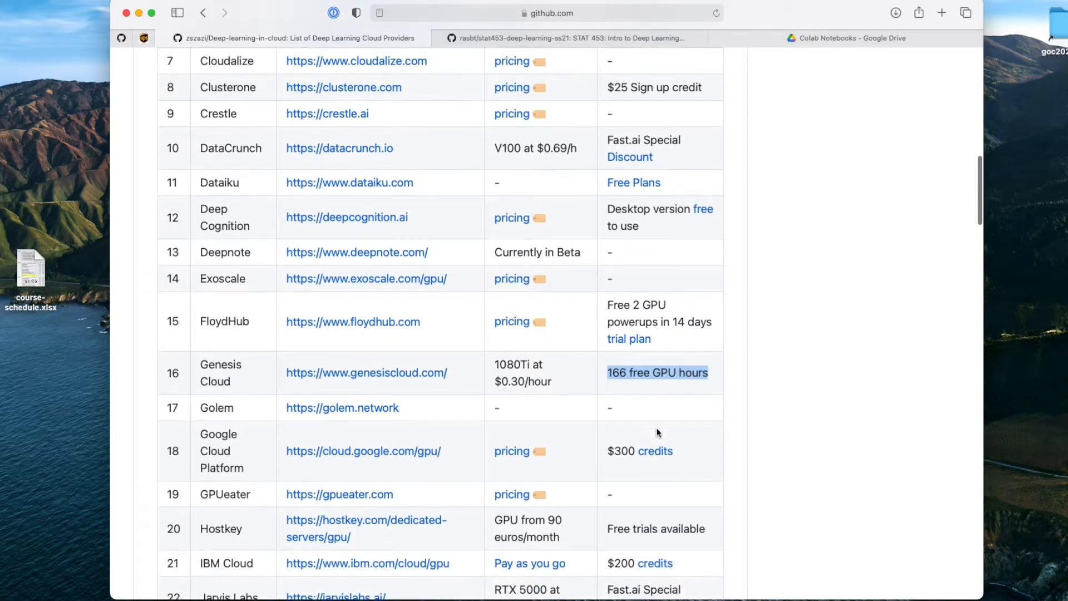
pyautogui.scroll(-3)
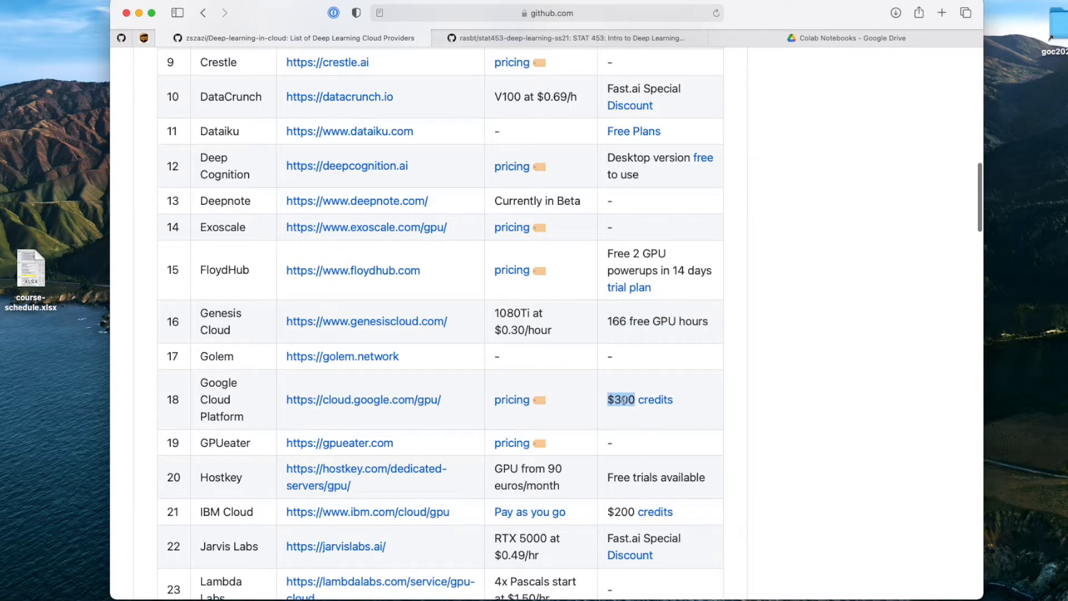
pyautogui.scroll(-3)
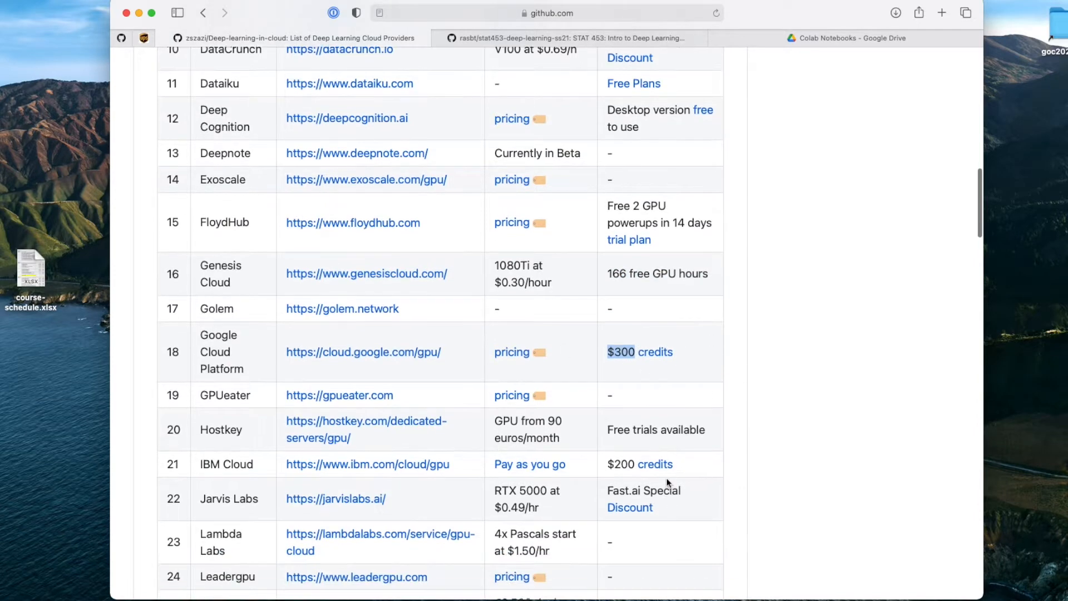
pyautogui.scroll(-3)
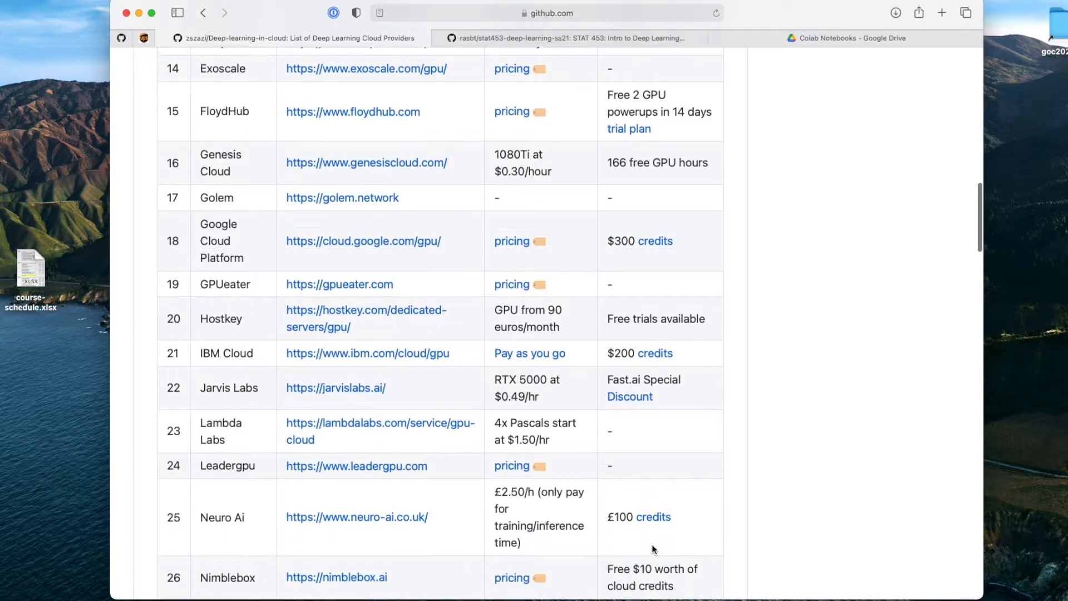
pyautogui.scroll(-3)
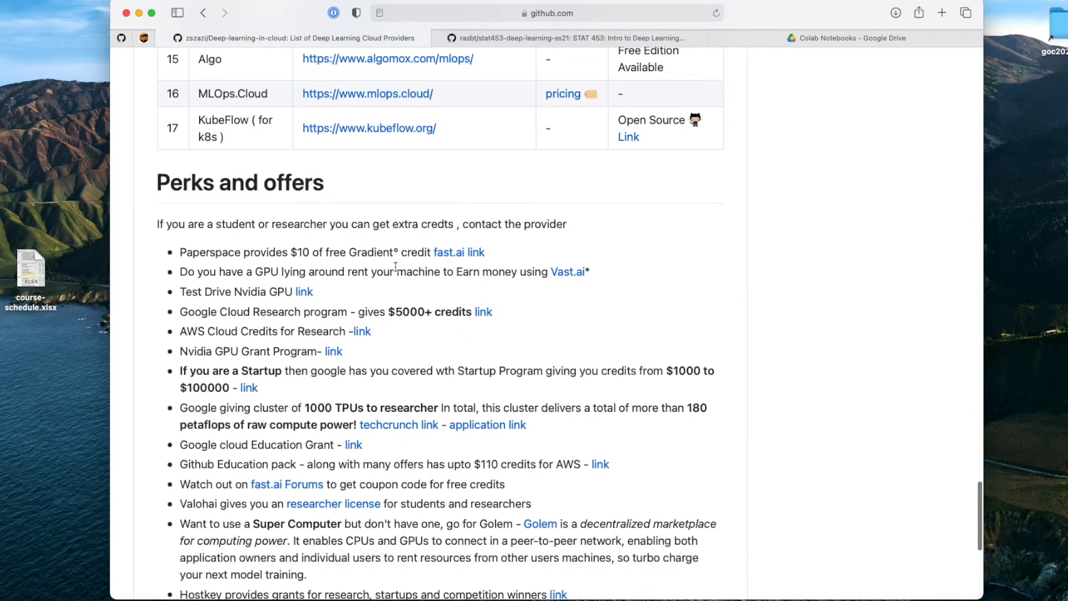
pyautogui.scroll(-3)
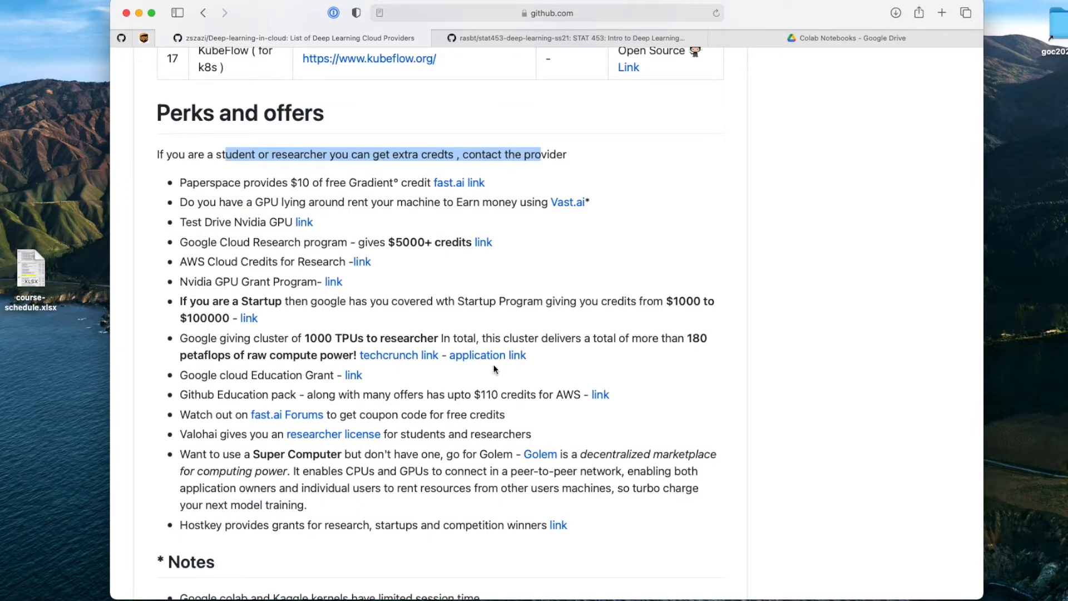
pyautogui.scroll(3)
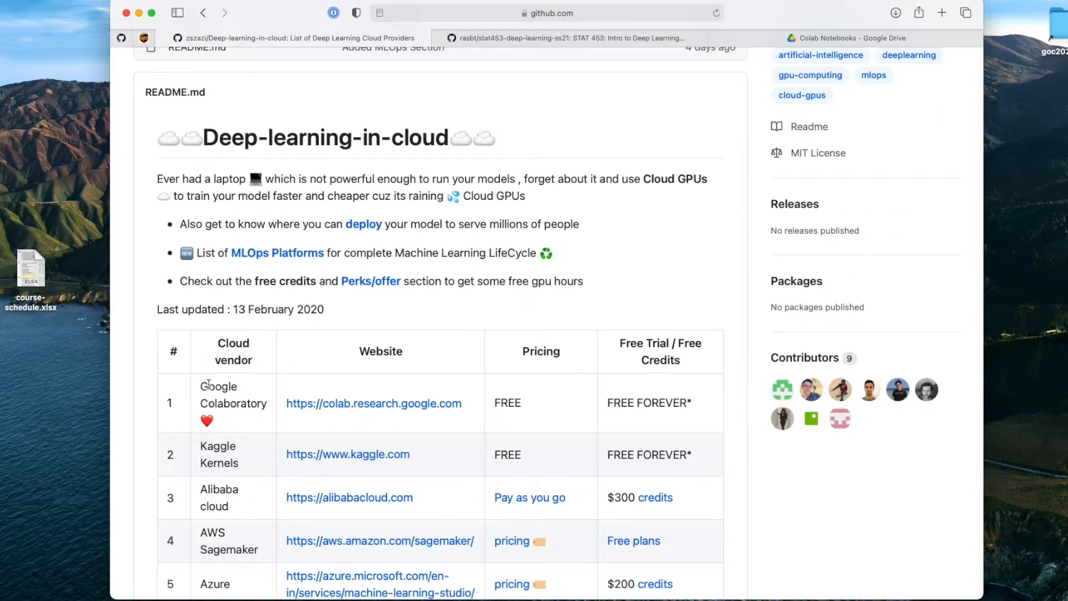
pyautogui.moveTo(314, 418)
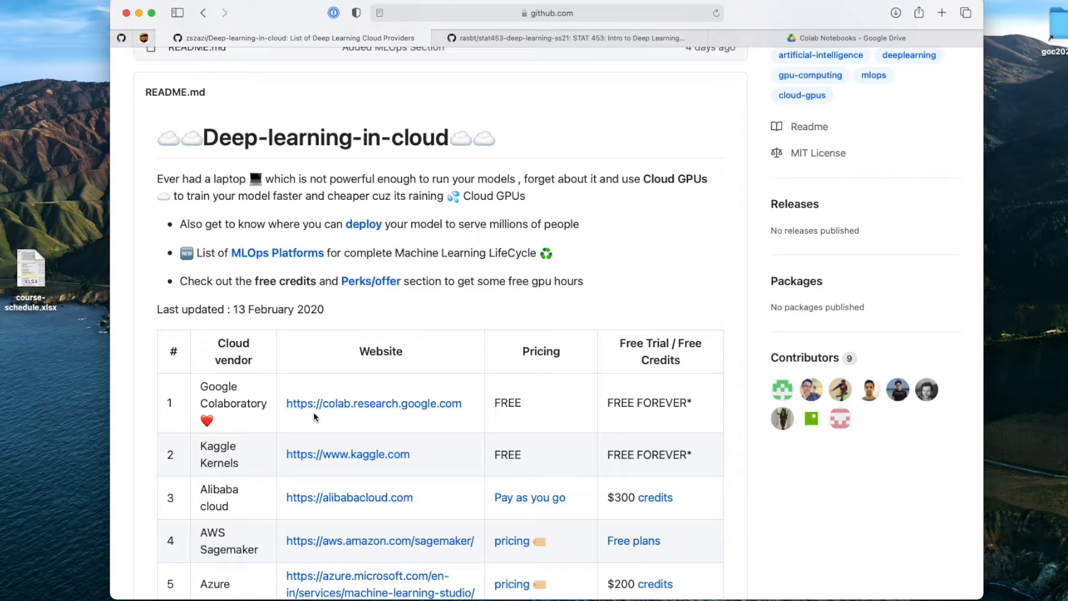
pyautogui.click(373, 403)
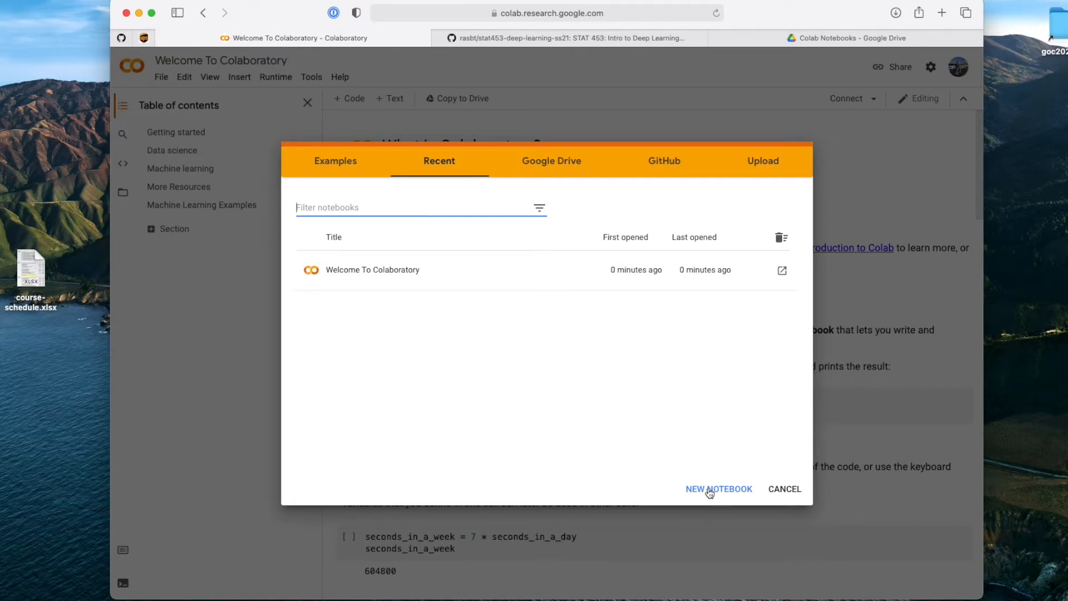
pyautogui.click(718, 488)
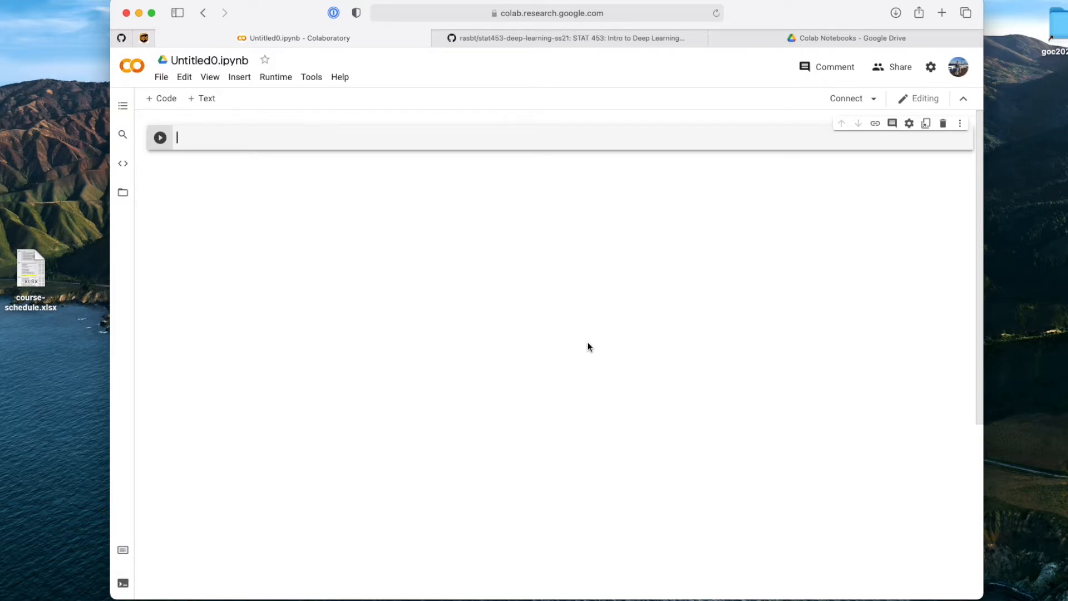
pyautogui.moveTo(590, 345)
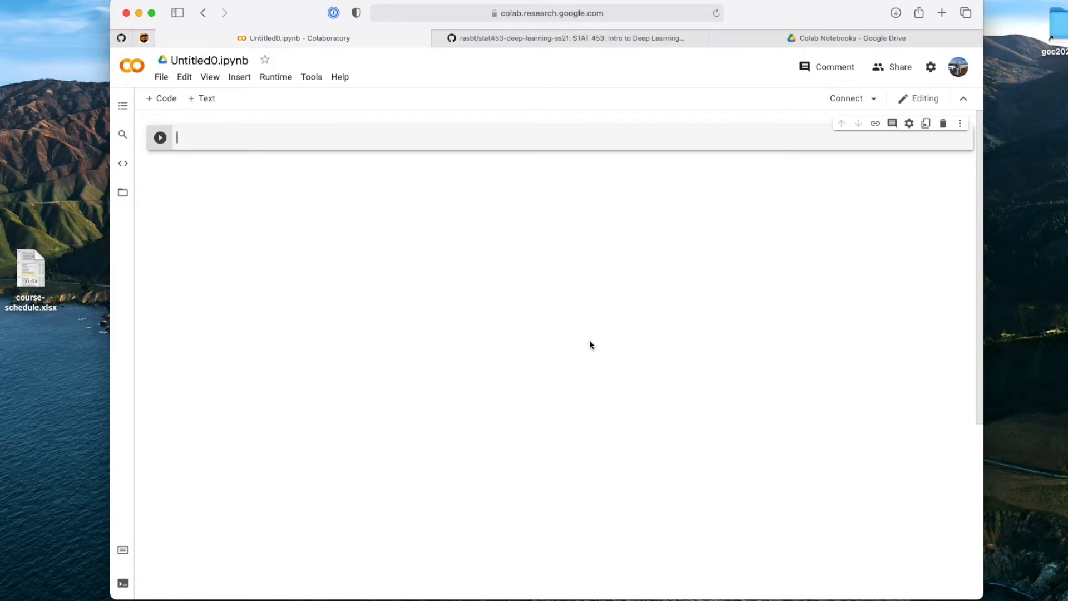
pyautogui.moveTo(587, 344)
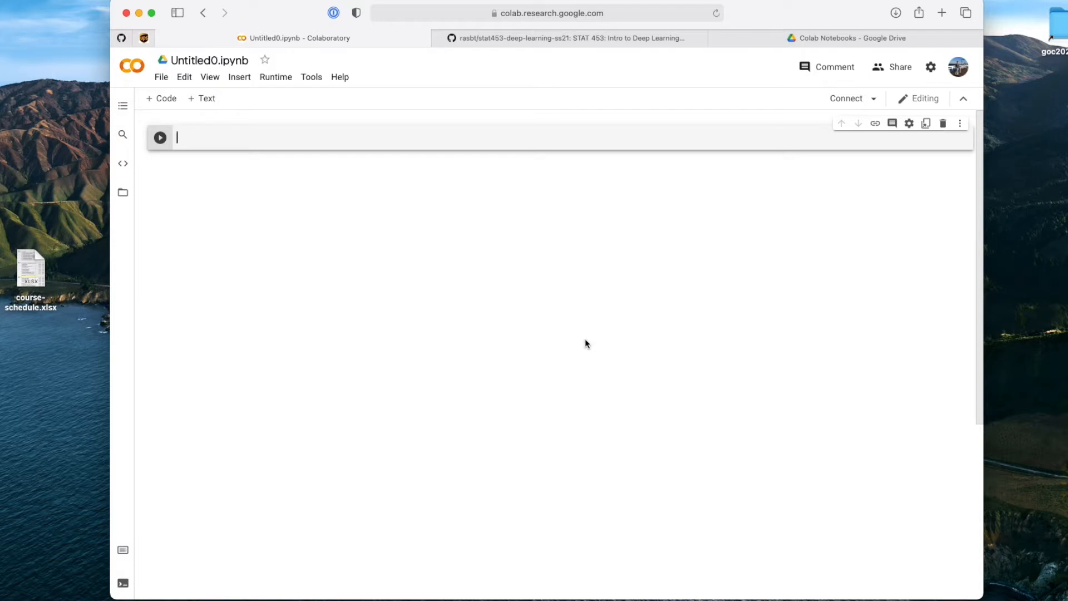
pyautogui.moveTo(582, 344)
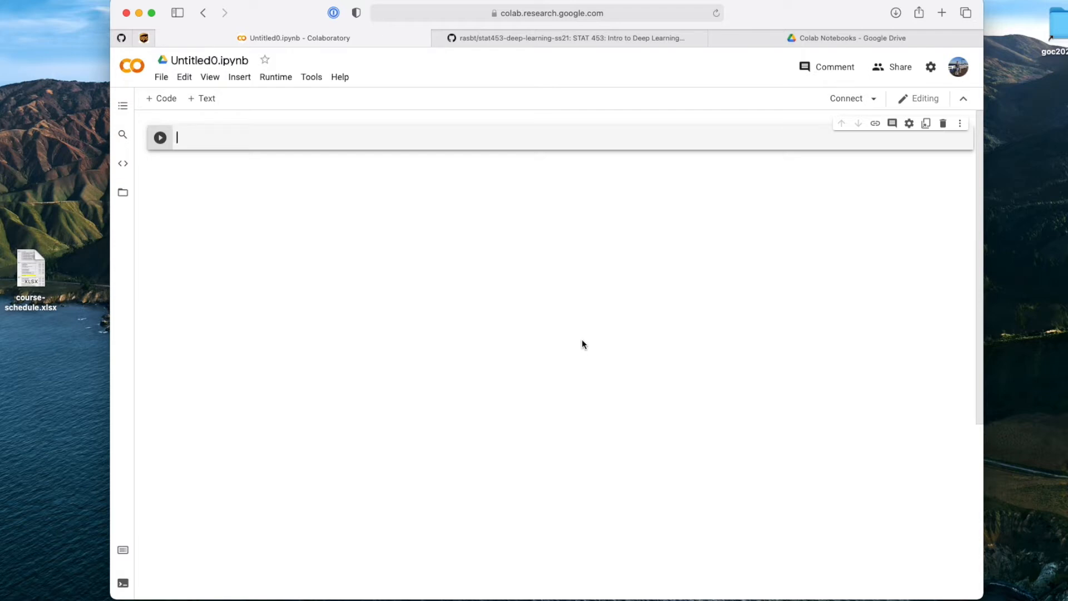
pyautogui.moveTo(579, 323)
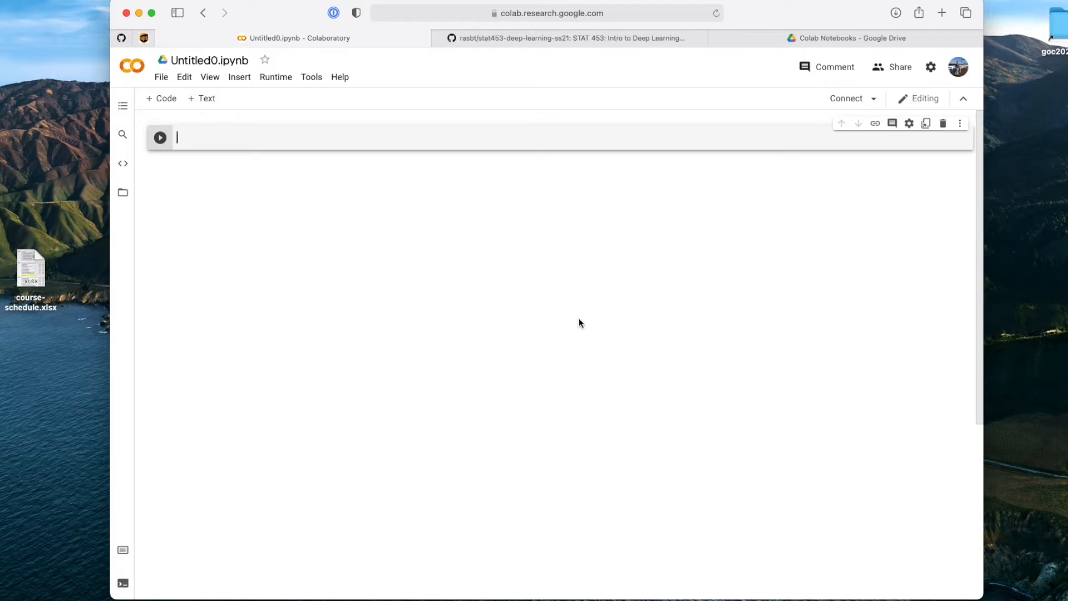
pyautogui.moveTo(461, 291)
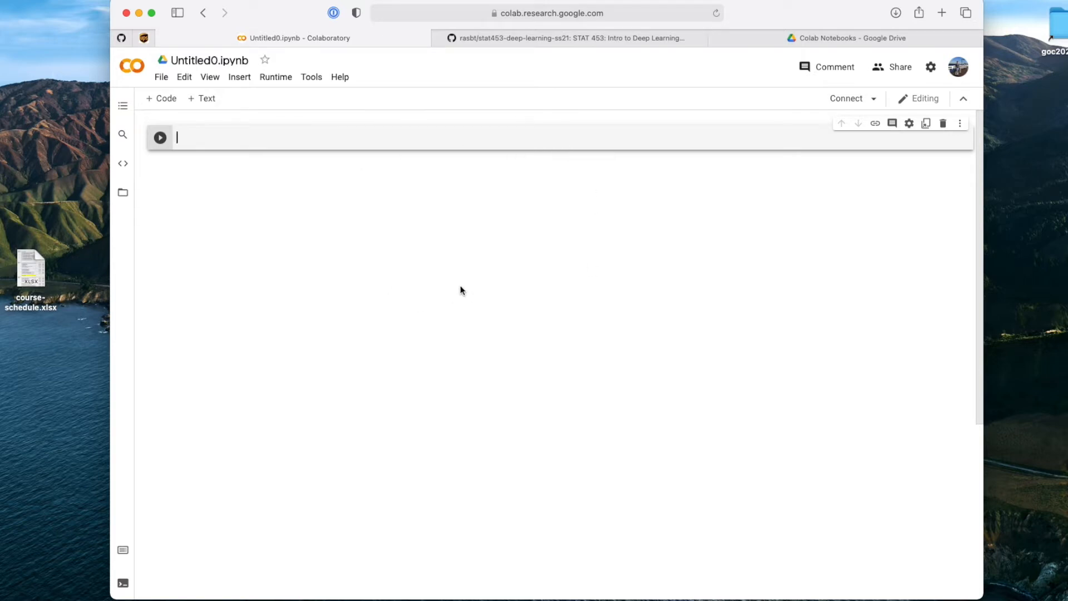
pyautogui.moveTo(455, 284)
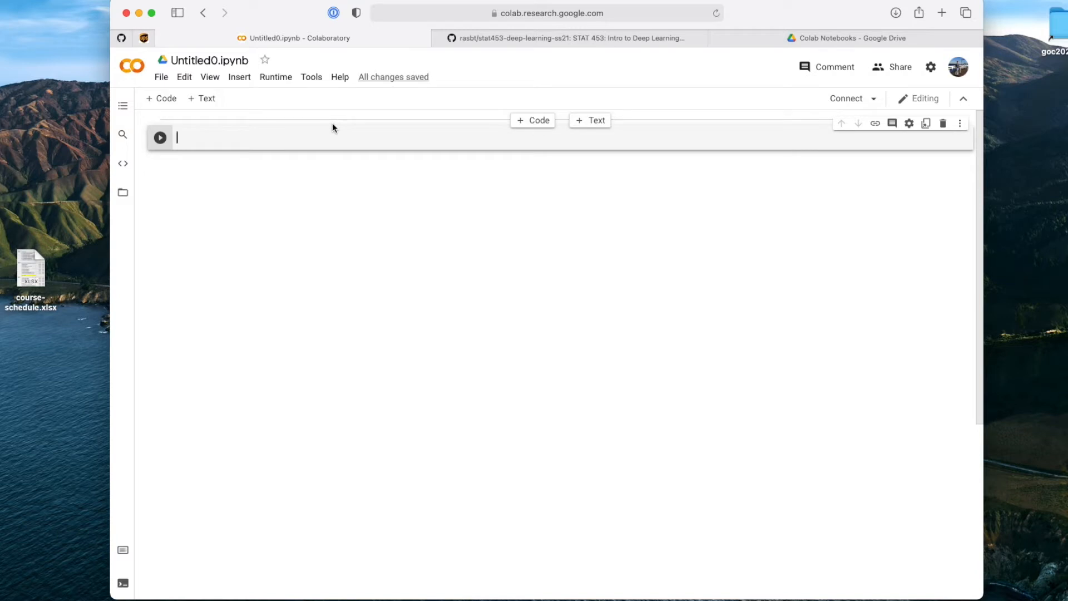
pyautogui.moveTo(265, 122)
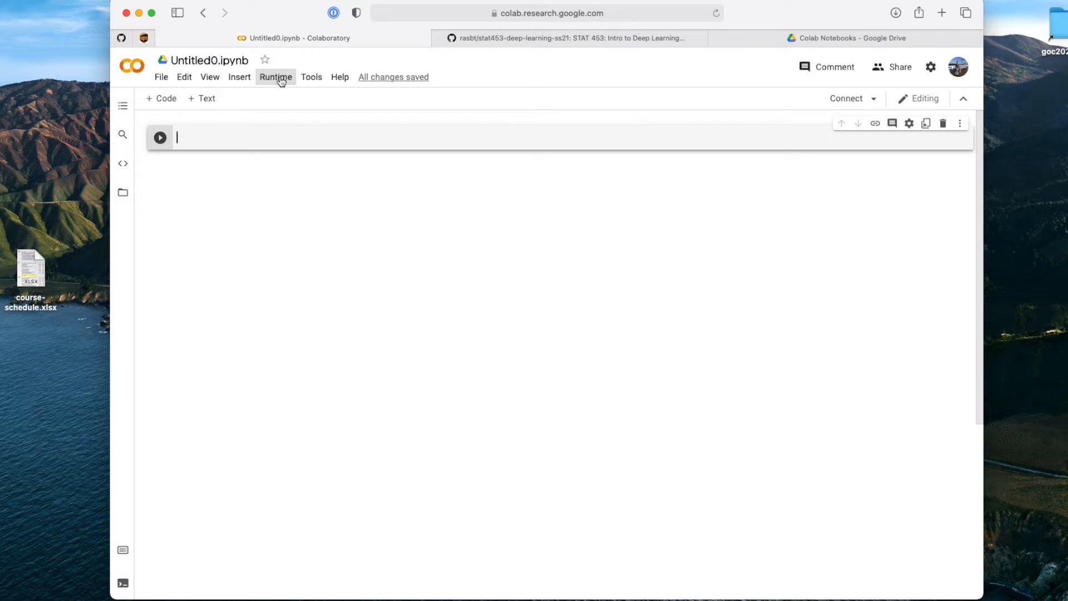
# - Set the notebook's runtime hardware accelerator to GPU via Runtime > Change runtime type
pyautogui.click(276, 77)
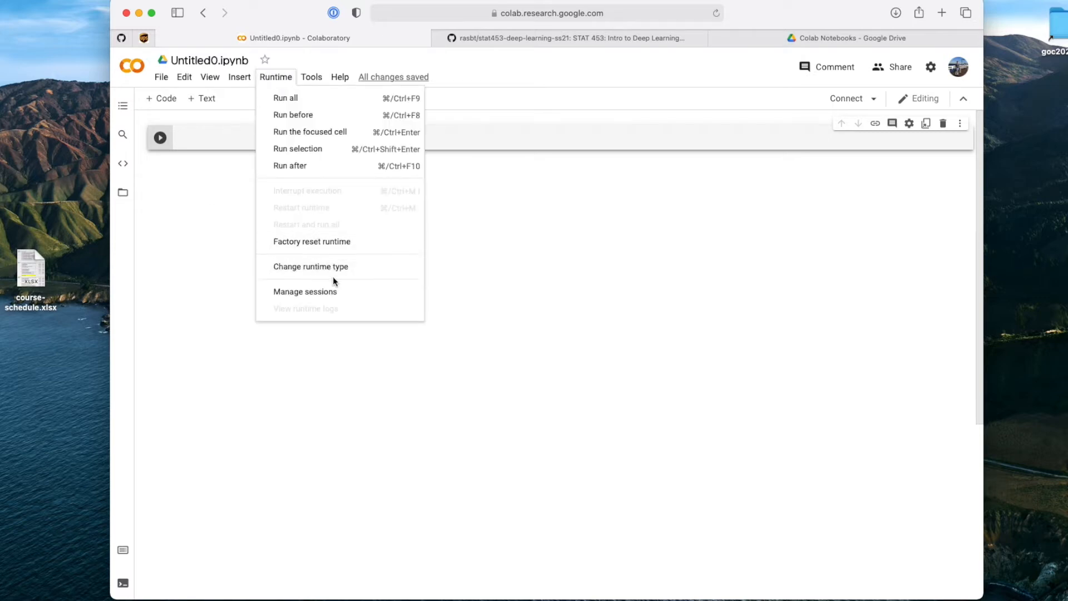
pyautogui.click(310, 266)
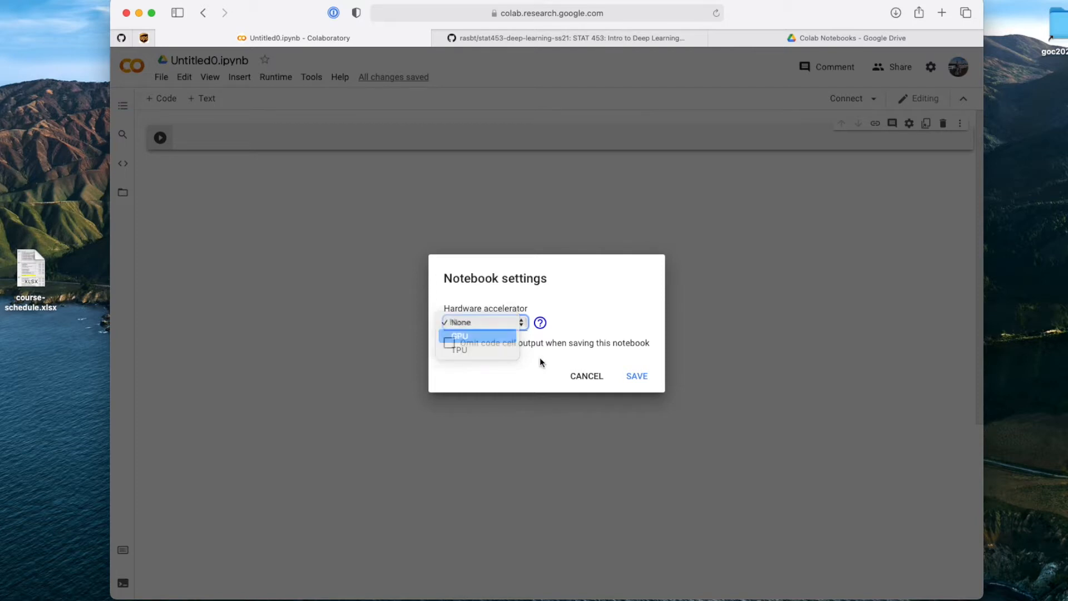
pyautogui.click(584, 375)
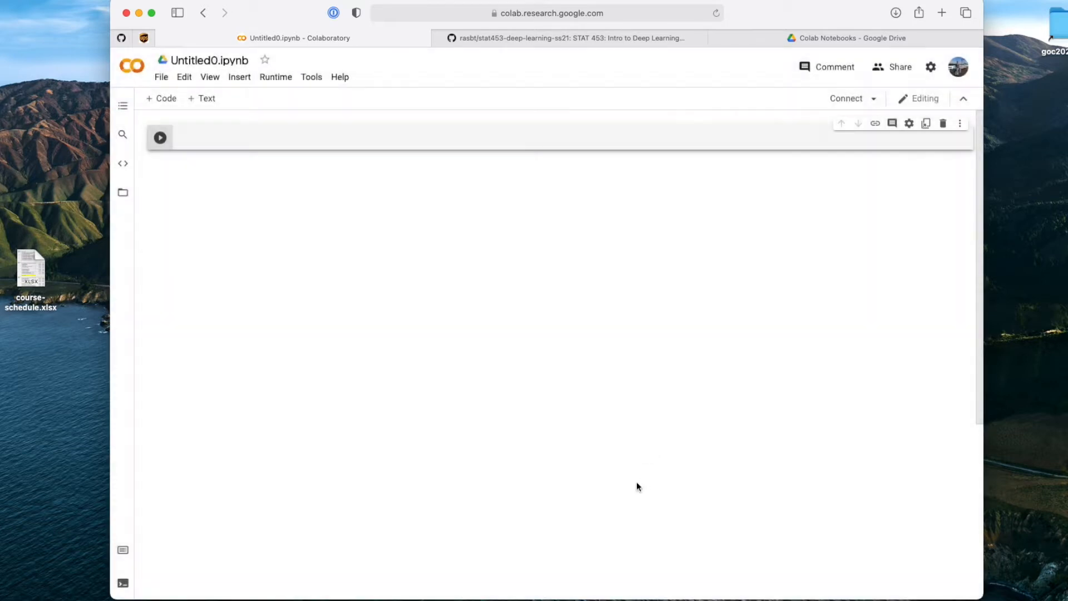
pyautogui.click(286, 137)
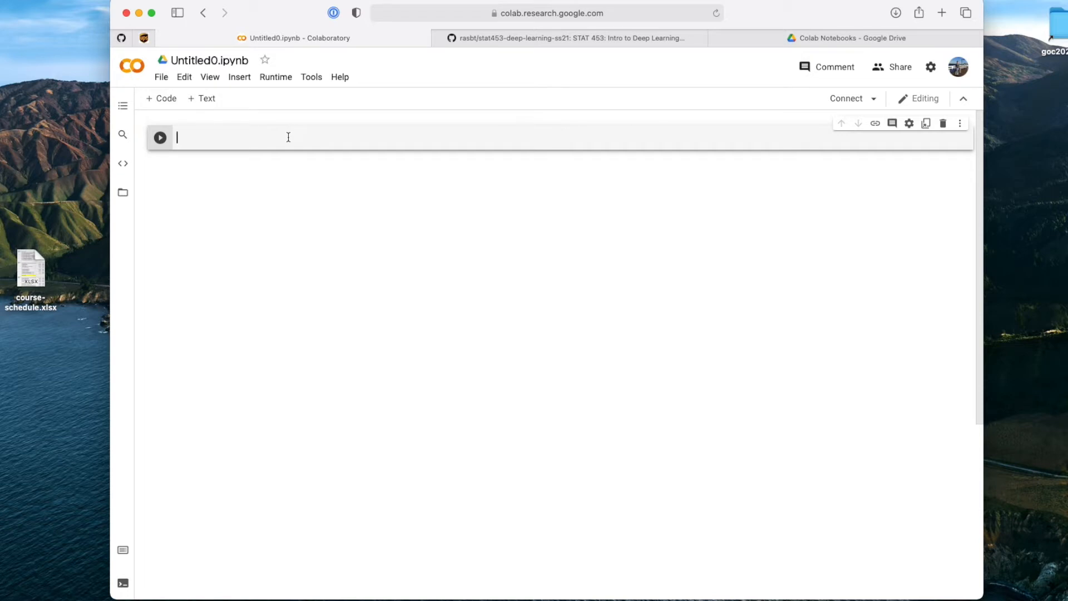
# - Run 'import torch' and 'torch.__version__', showing 1.7.0+cu101 and highlighting cu101
pyautogui.write('import torch')
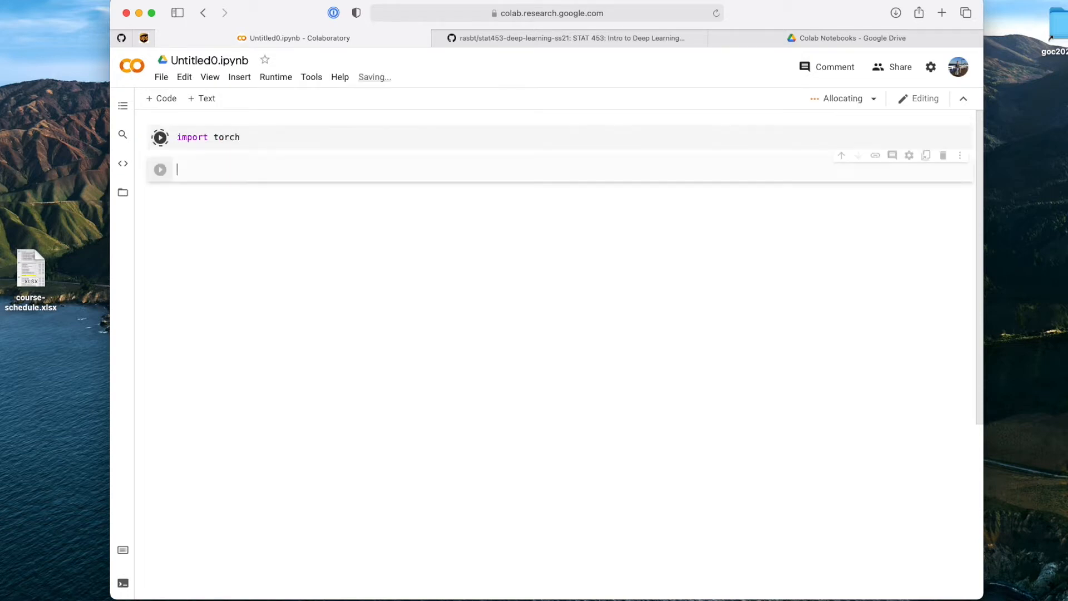
pyautogui.write('torch.')
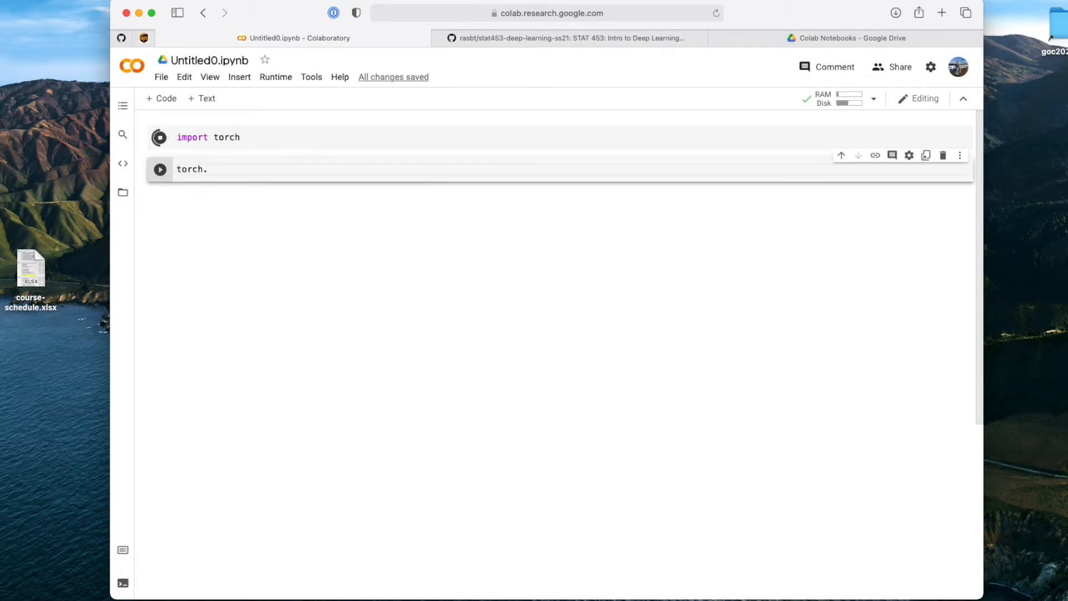
pyautogui.write('__version__')
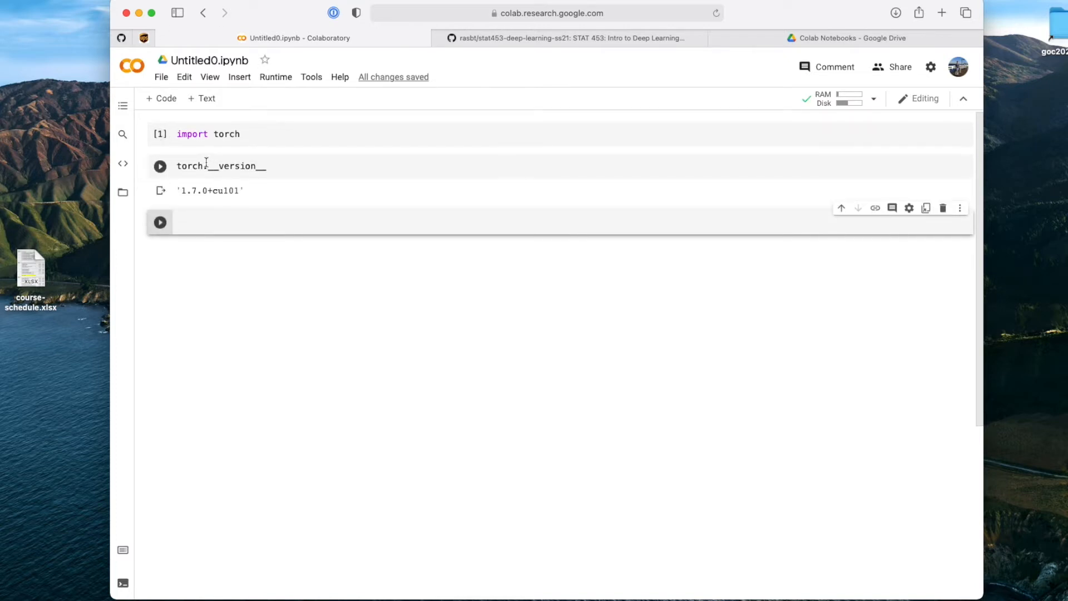
pyautogui.doubleClick(208, 191)
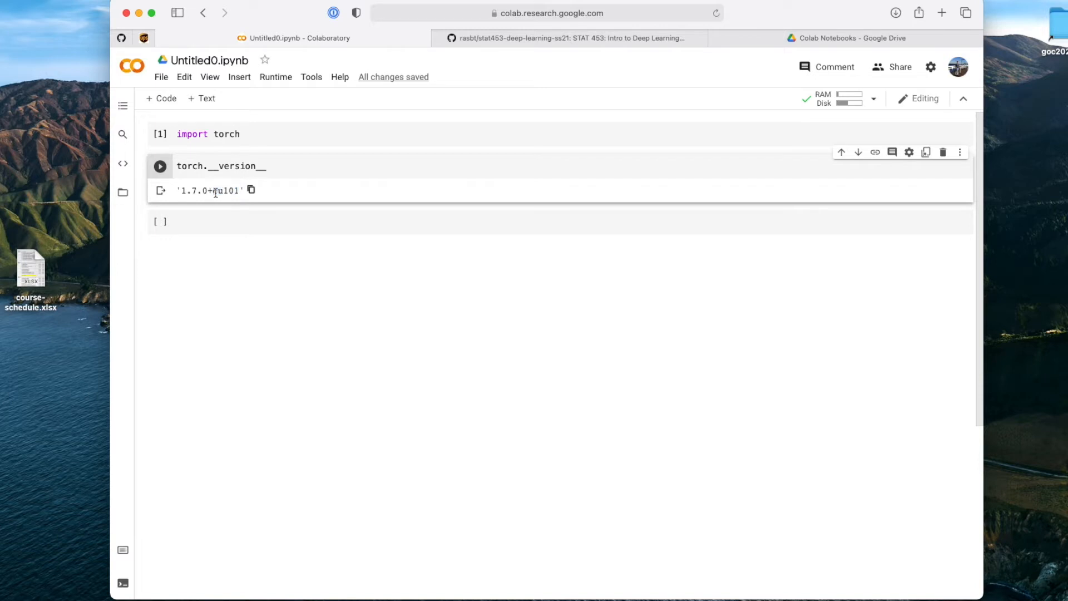
pyautogui.doubleClick(225, 191)
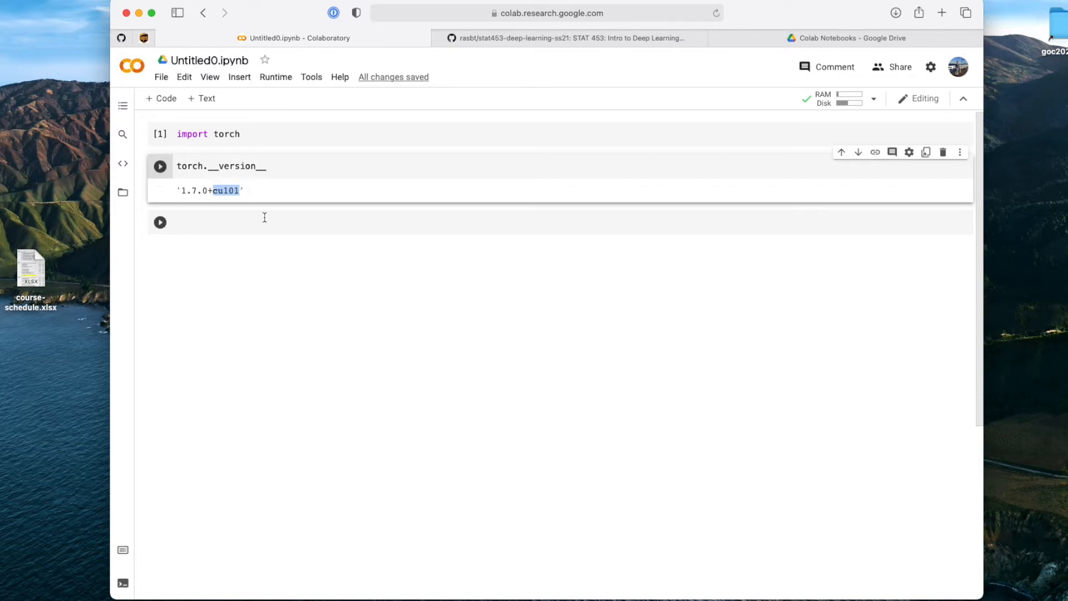
# - Run 'torch.cuda.is_available()' to confirm CUDA returns True
pyautogui.write('torch.is_')
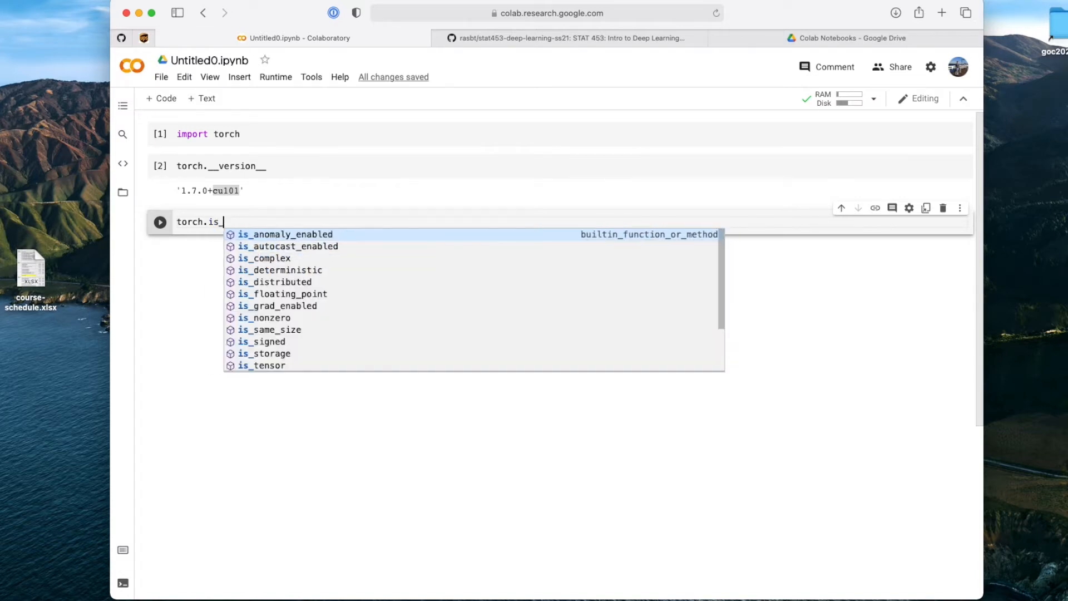
pyautogui.write('cuda.is_available(')
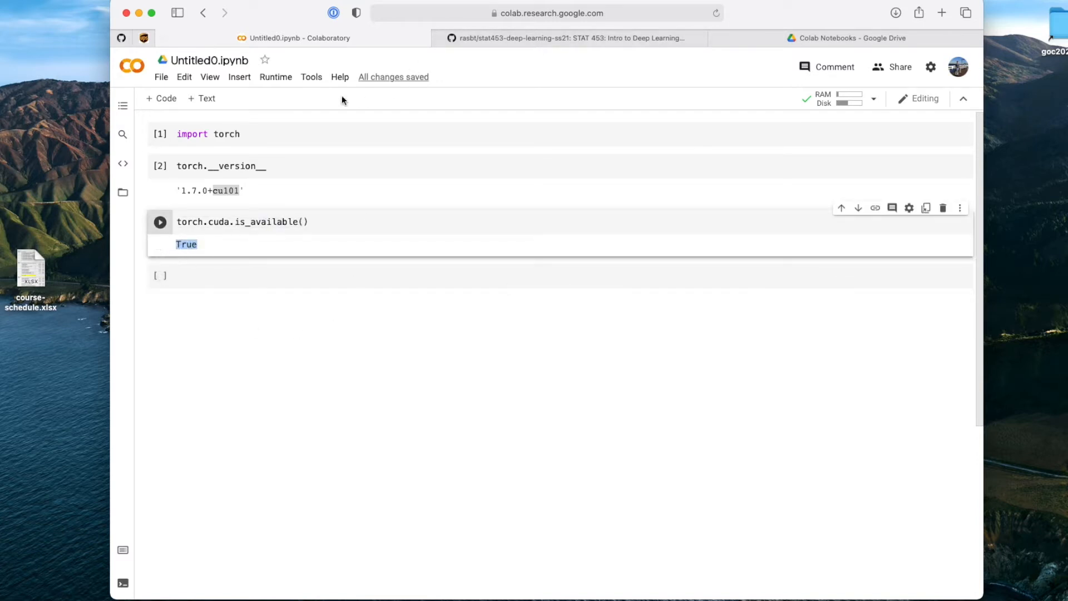
# - Toggle the hardware accelerator to None and back to GPU in the runtime type settings
pyautogui.click(276, 77)
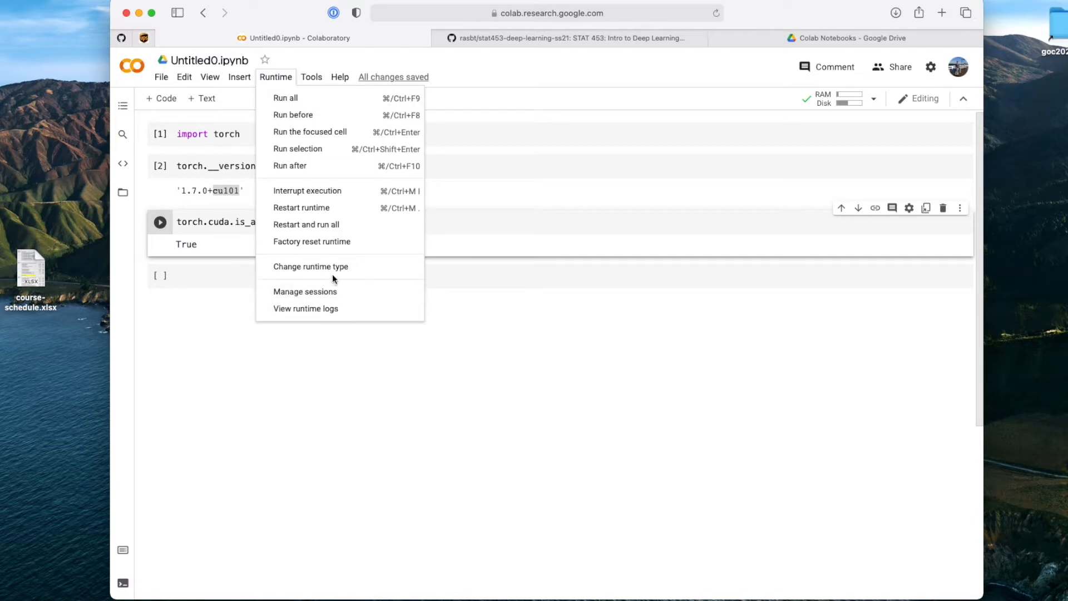
pyautogui.click(310, 266)
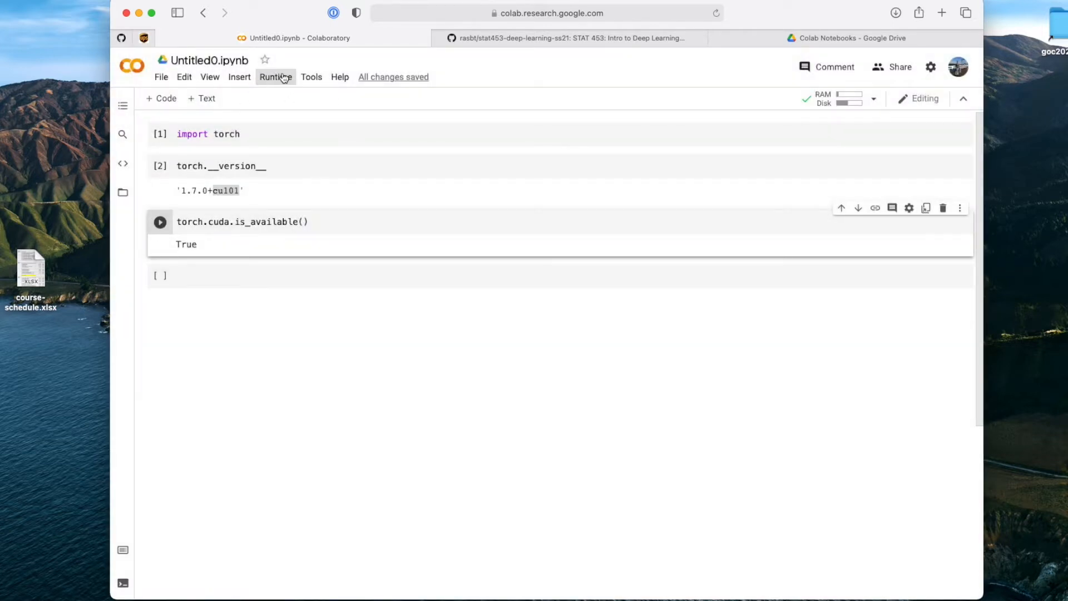
pyautogui.click(275, 77)
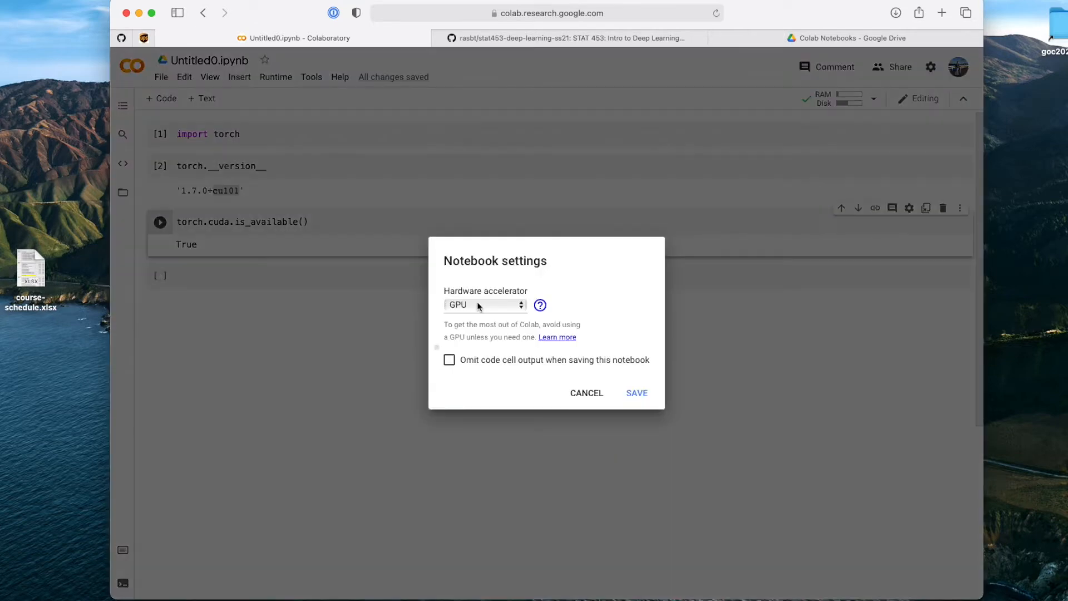
pyautogui.click(635, 393)
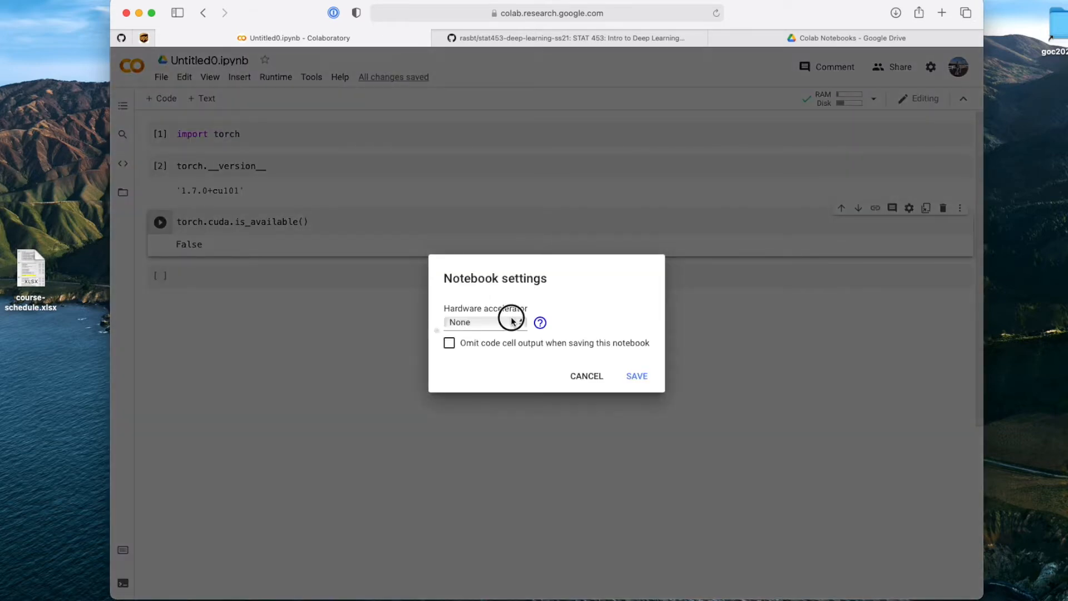
pyautogui.click(635, 375)
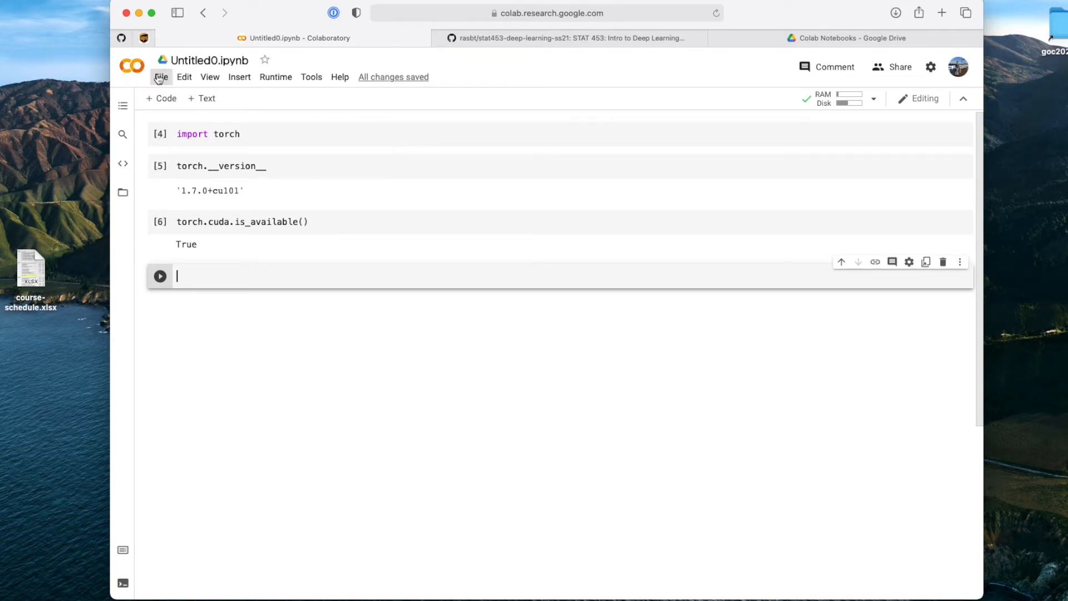
# - Create a second notebook, Untitled1.ipynb, and return to Untitled0
pyautogui.click(161, 77)
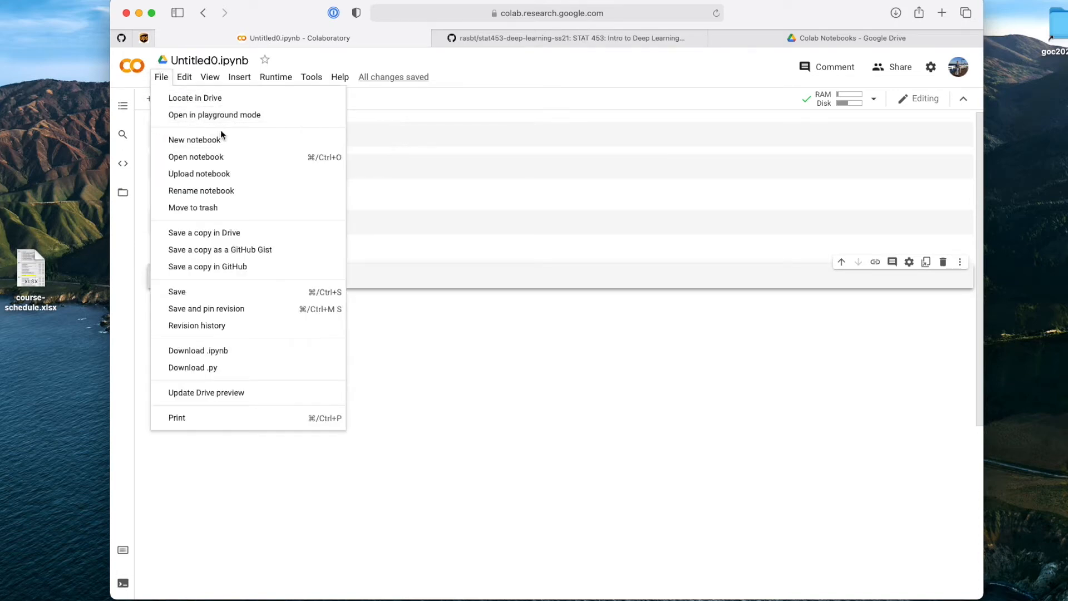
pyautogui.click(195, 141)
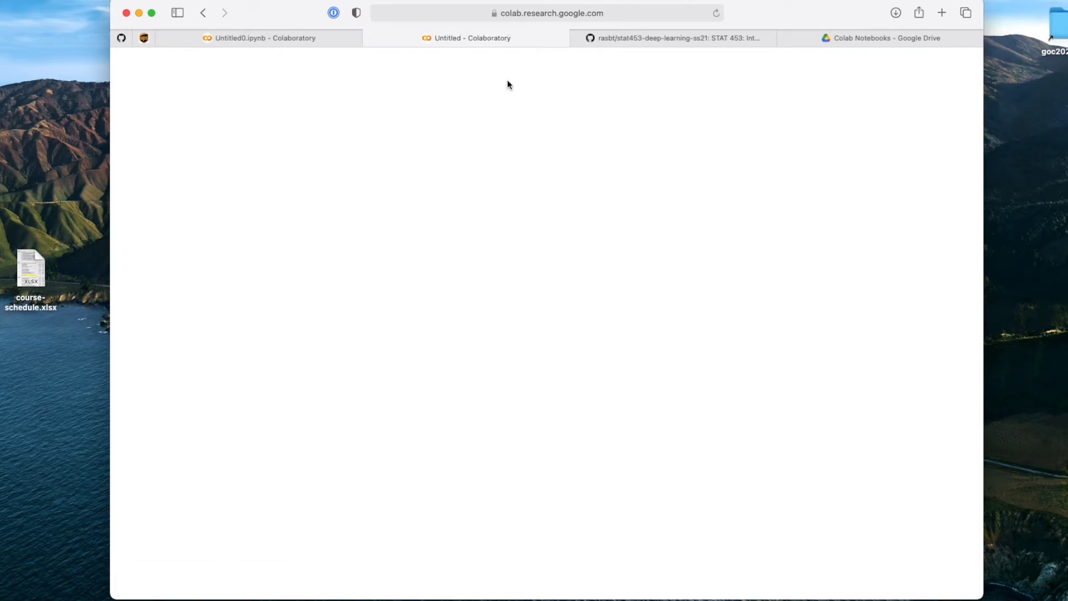
pyautogui.click(161, 77)
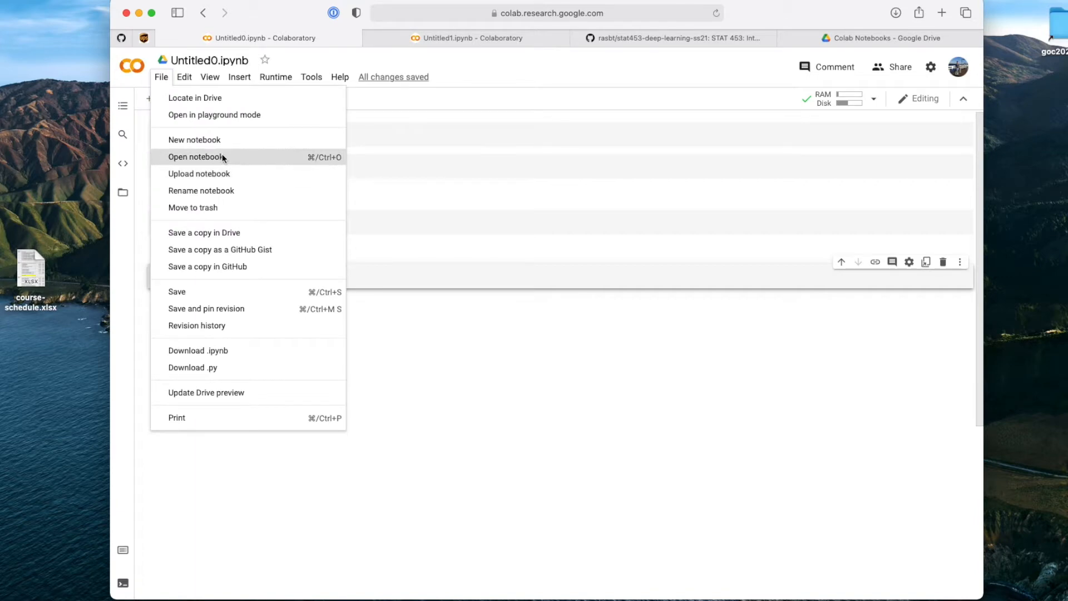
# - Bring up the GitHub notebook search and switch to the stat453-deep-learning-ss21 repository page
pyautogui.click(197, 157)
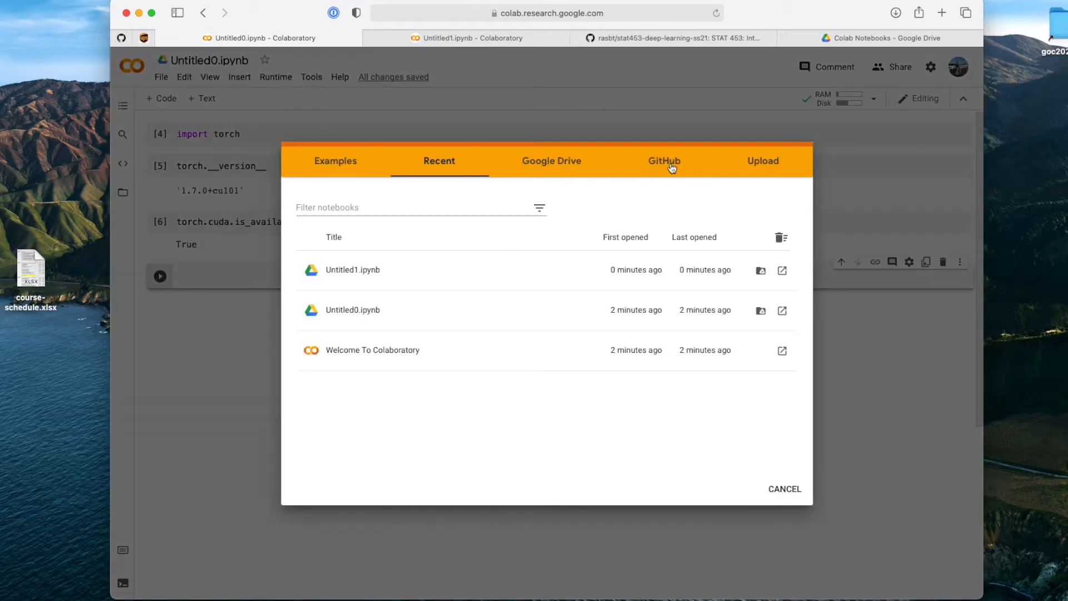
pyautogui.click(664, 160)
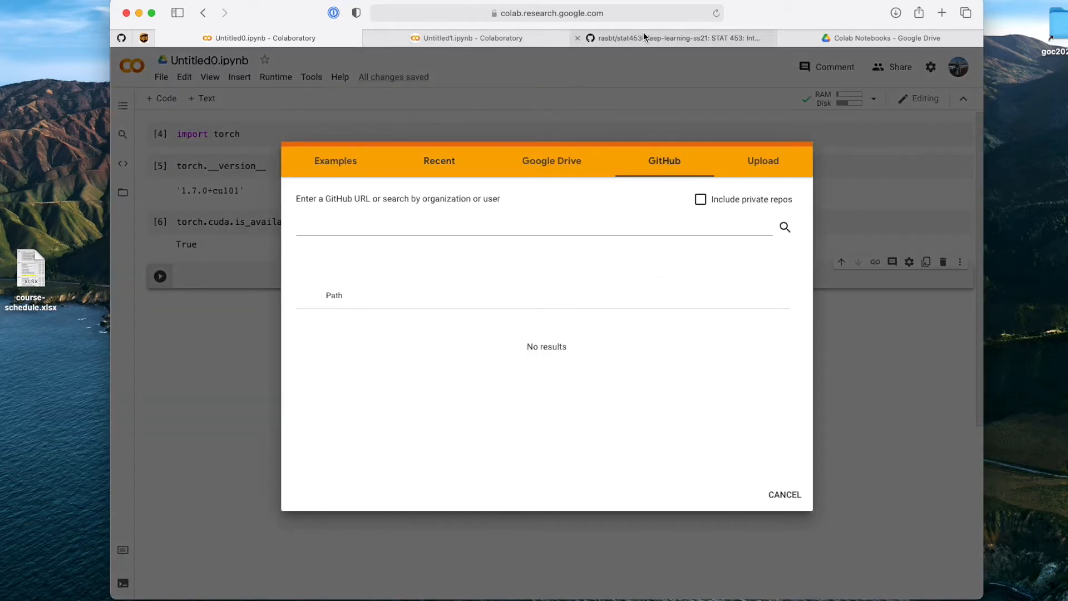
pyautogui.click(675, 38)
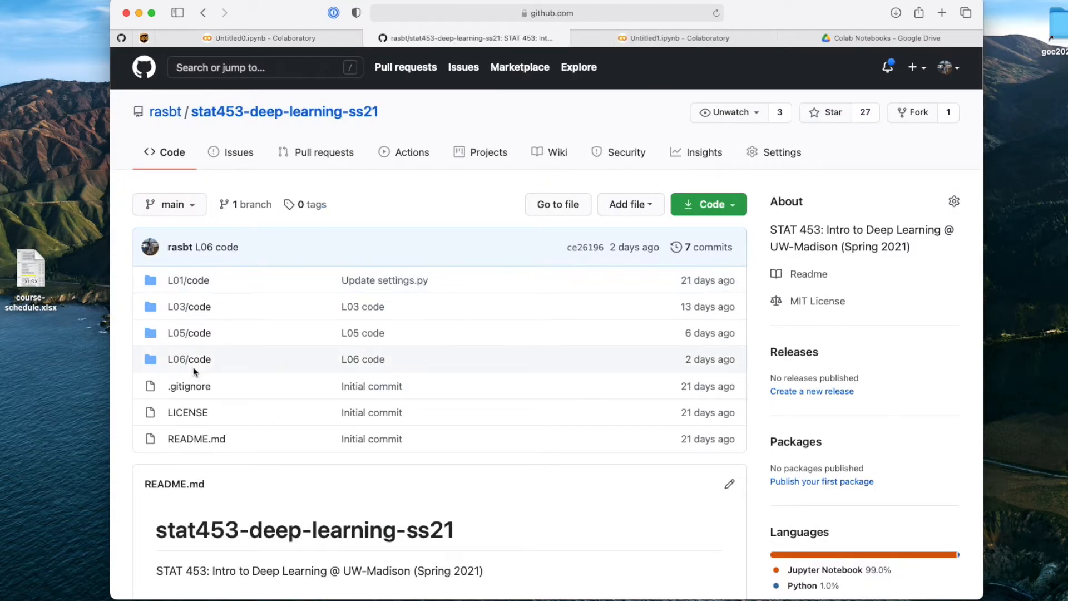
pyautogui.moveTo(227, 326)
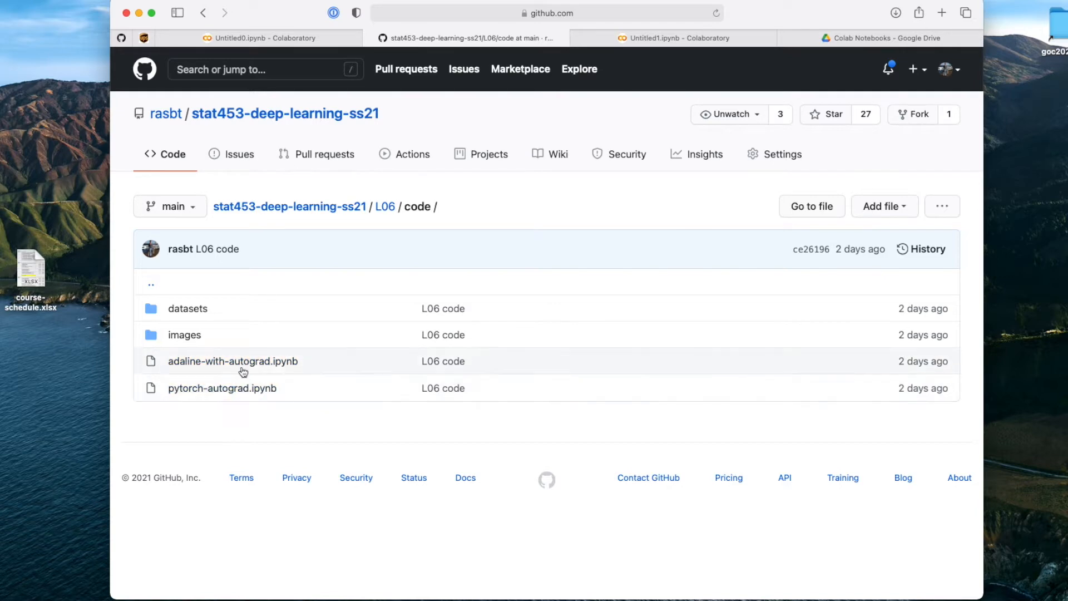
# - View adaline-with-autograd.ipynb in the L06 code folder on GitHub, copy its URL, and return to Untitled0
pyautogui.click(232, 361)
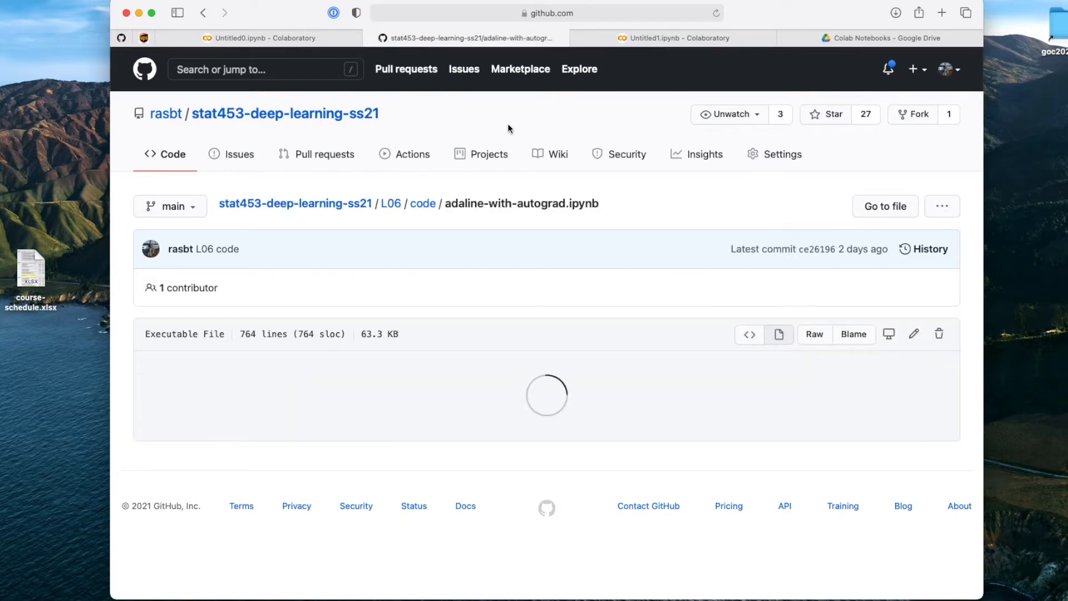
pyautogui.click(545, 14)
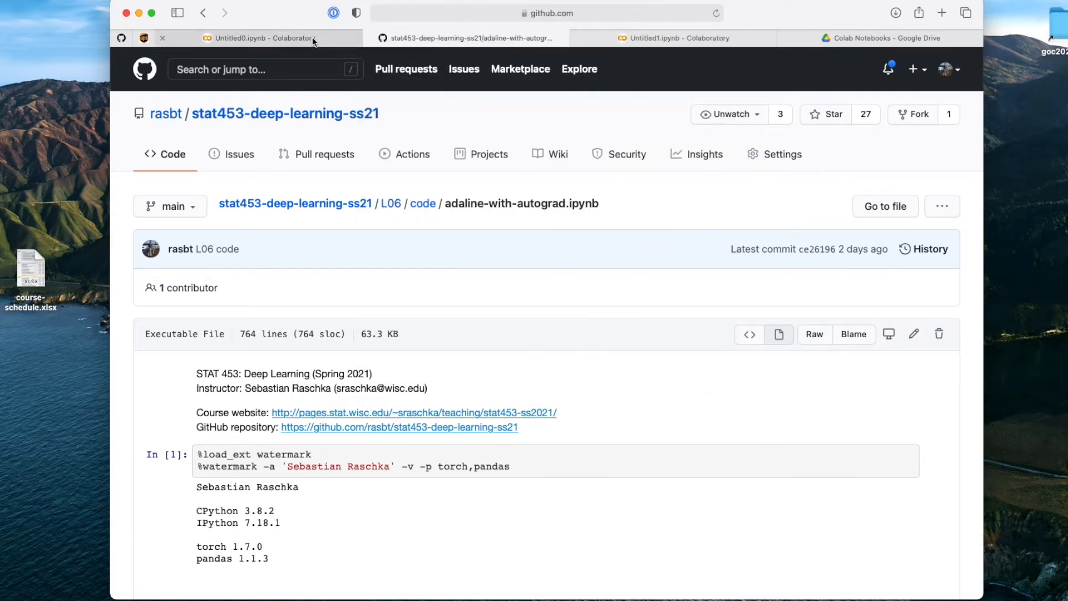
pyautogui.click(266, 38)
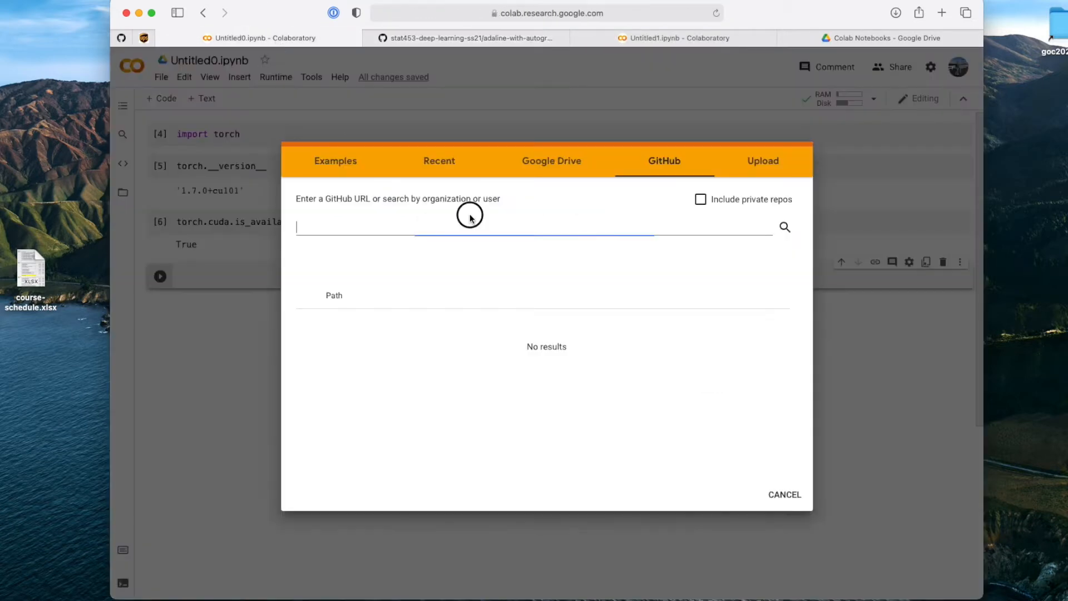
# - Search Colab's GitHub tab for the adaline-with-autograd.ipynb URL in stat453-deep-learning-ss21
pyautogui.write('https://github.com/rasbt/stat453-deep-learning-ss21/blob/main/L06/code/adaline-with-autograd.ipynb')
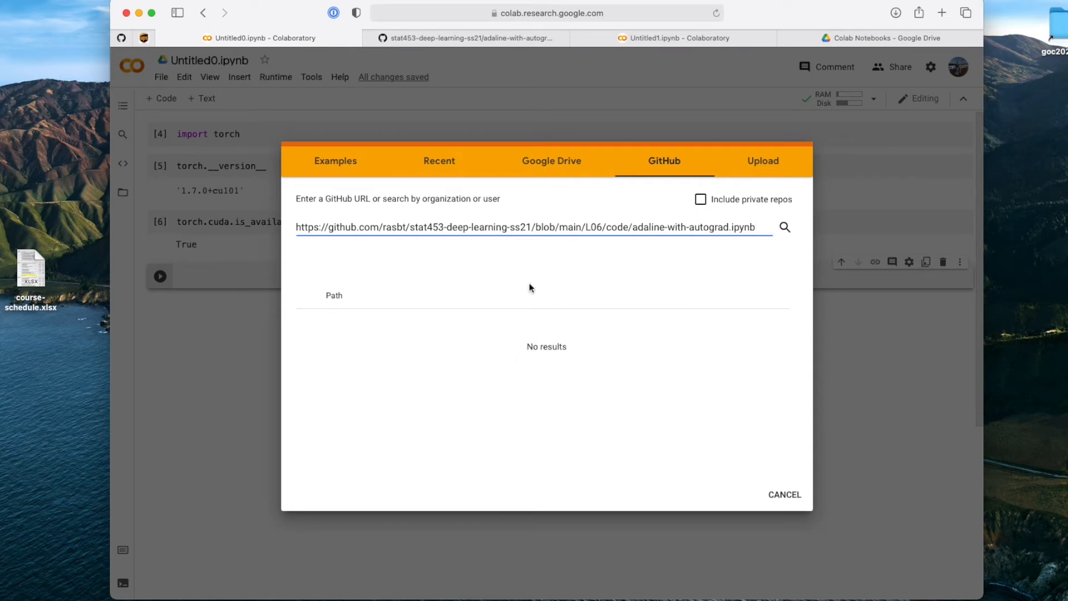
pyautogui.click(784, 227)
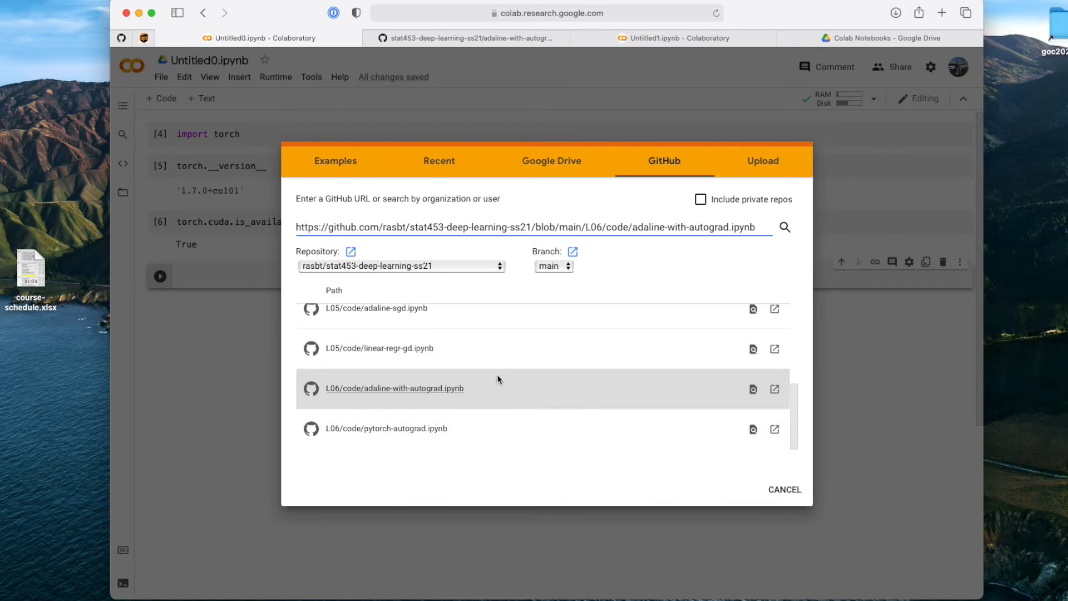
pyautogui.moveTo(408, 388)
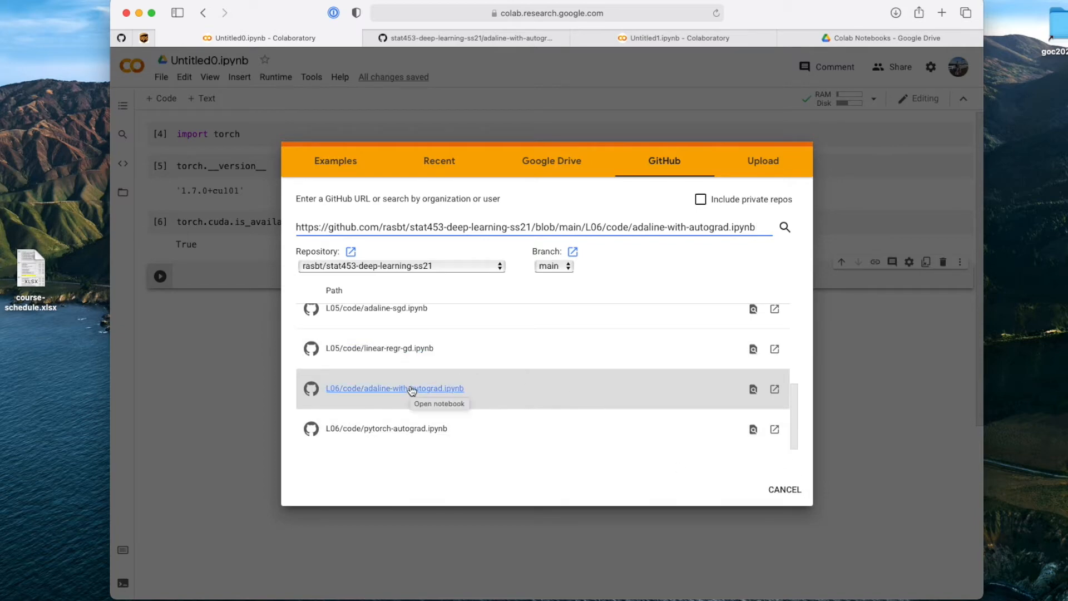
pyautogui.moveTo(665, 393)
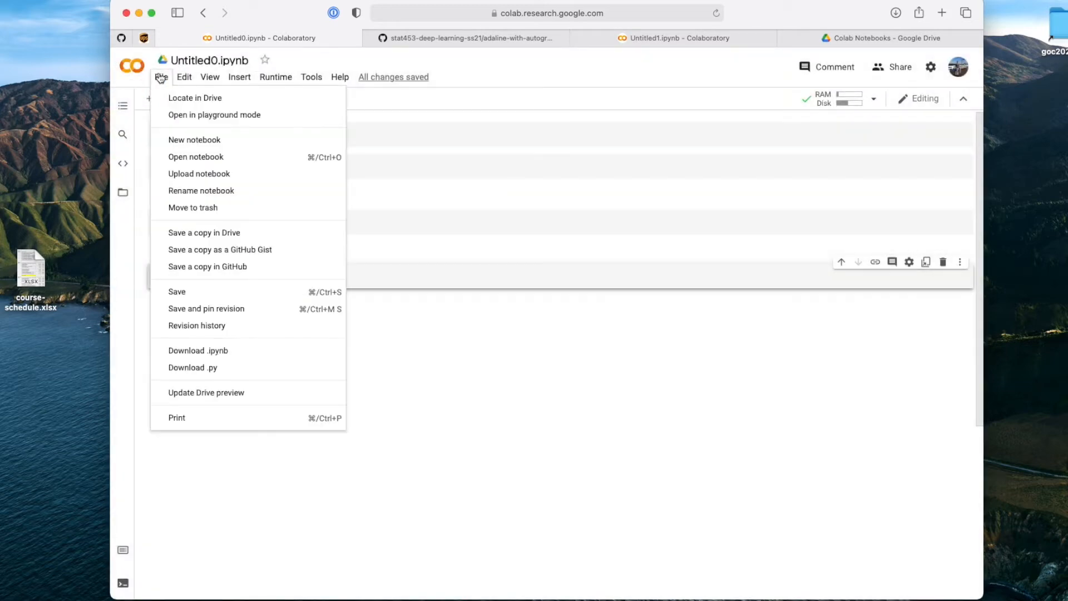
# - Repeat the GitHub URL search and open L06/code/adaline-with-autograd.ipynb in a new tab
pyautogui.click(196, 157)
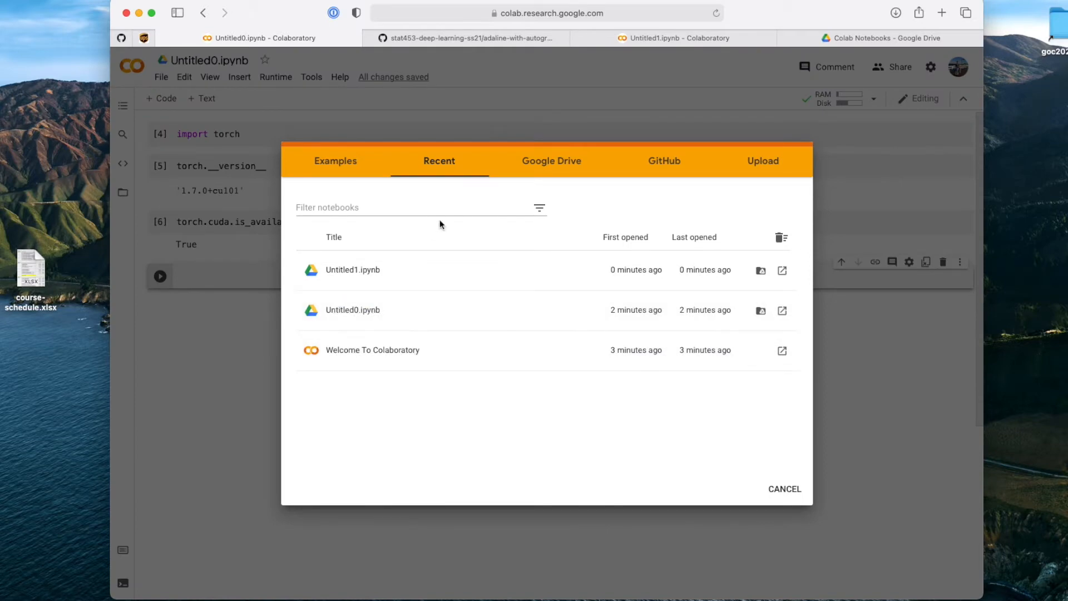
pyautogui.click(663, 161)
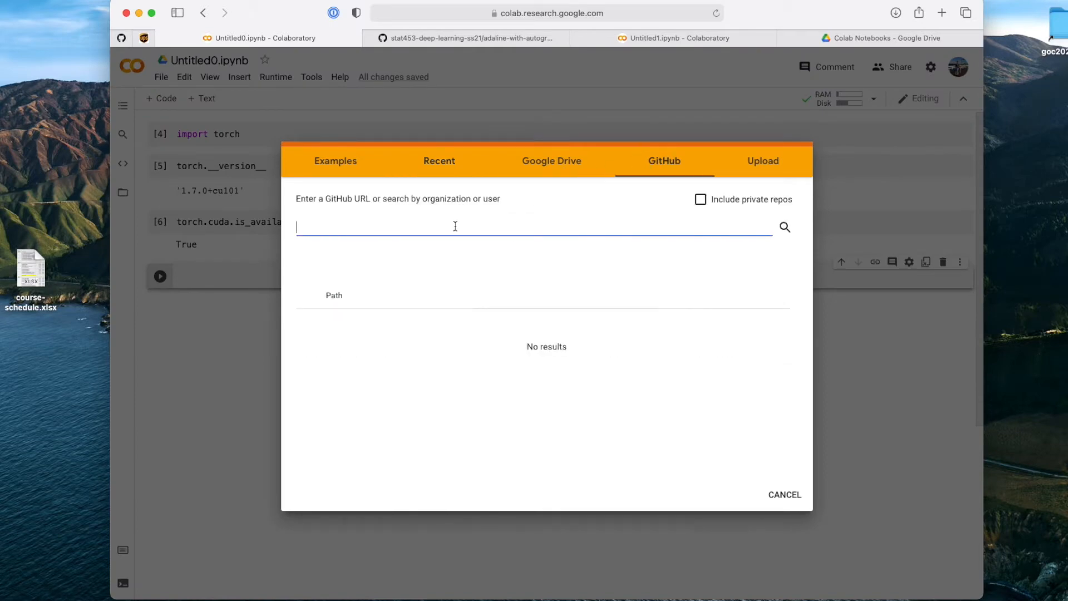
pyautogui.write('https://github.com/rasbt/stat453-deep-learning-ss21/blob/main/L06/code/adaline-with-autograd.ipynb')
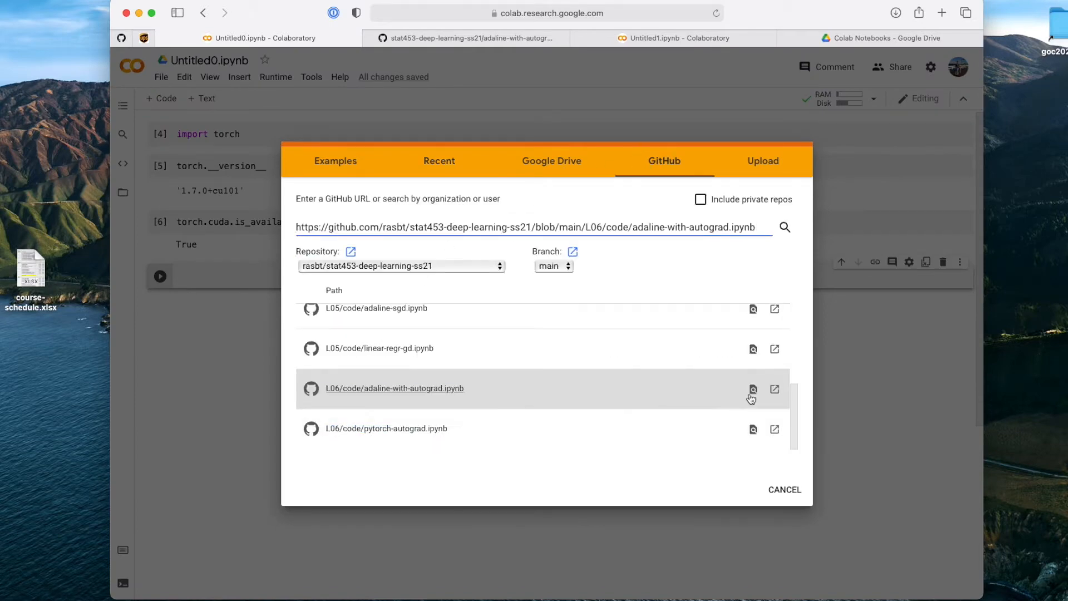
pyautogui.moveTo(775, 389)
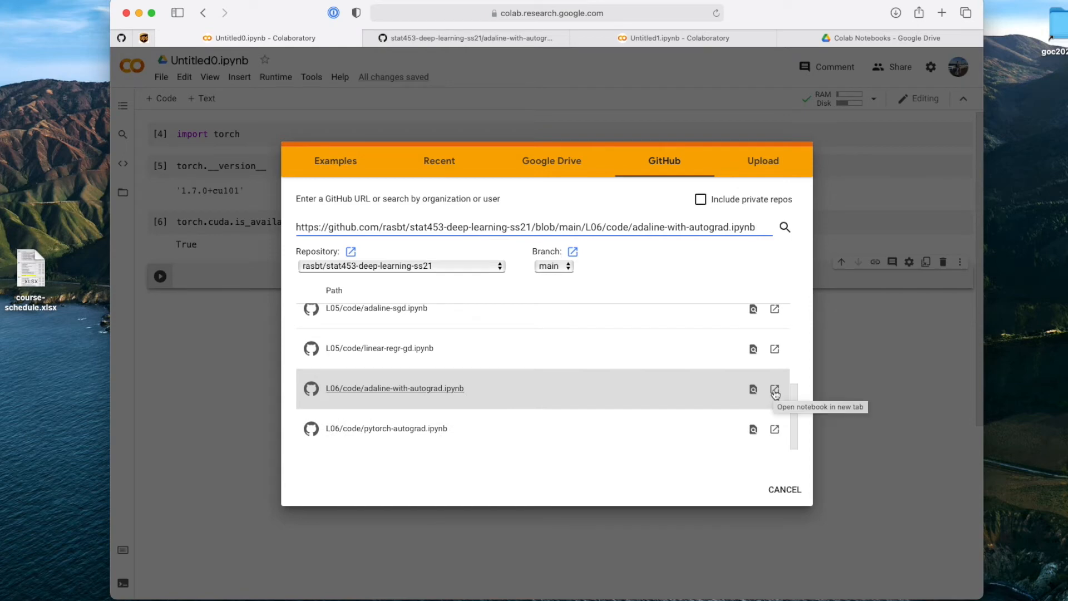
pyautogui.click(775, 388)
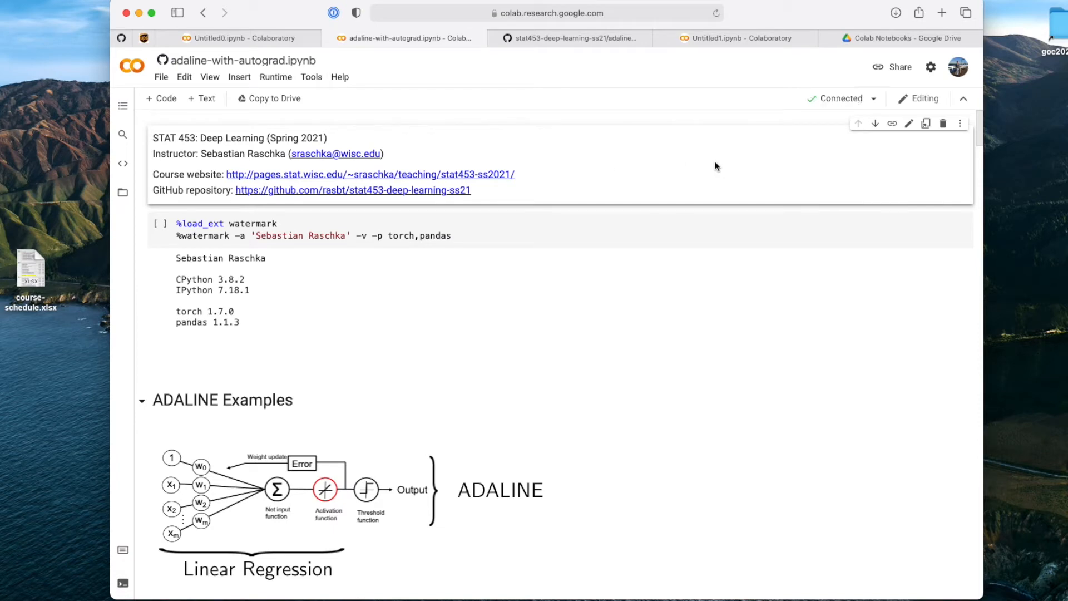
# - Set the hardware accelerator to GPU in Tools > Settings and save
pyautogui.click(310, 77)
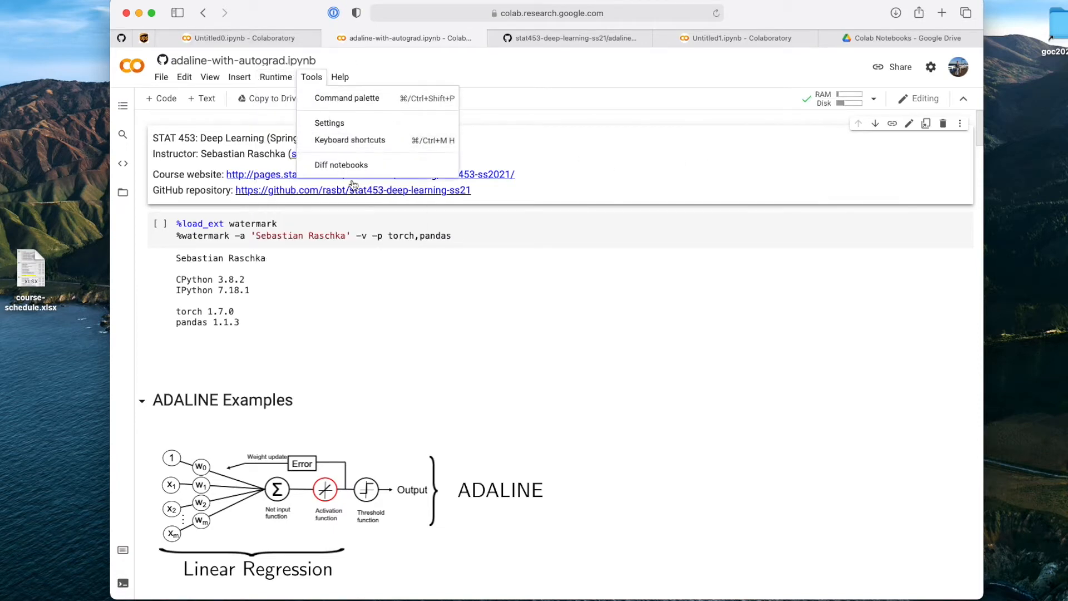
pyautogui.click(329, 123)
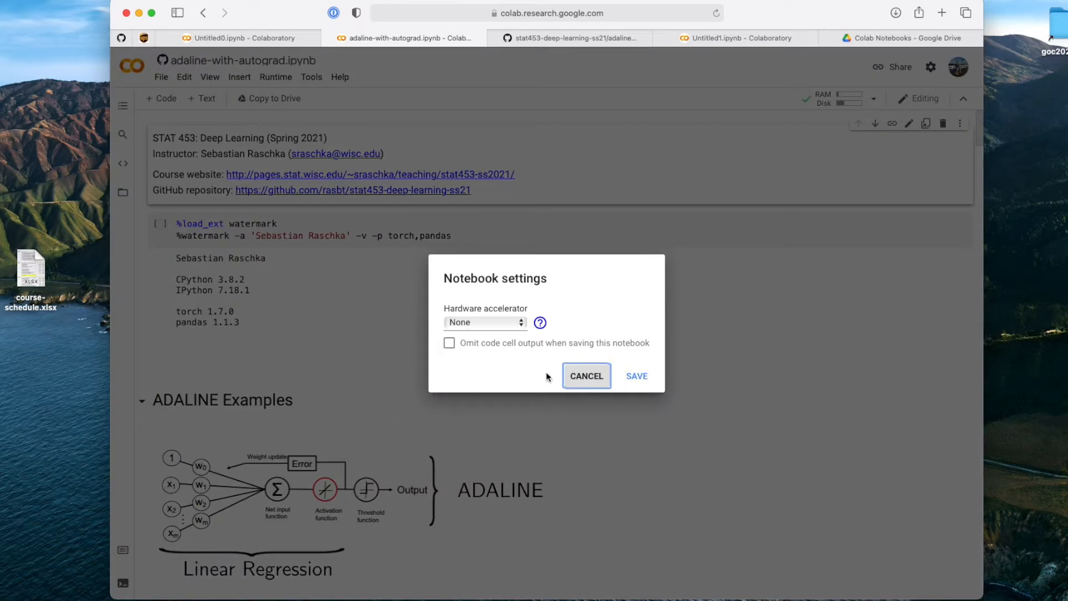
pyautogui.click(484, 323)
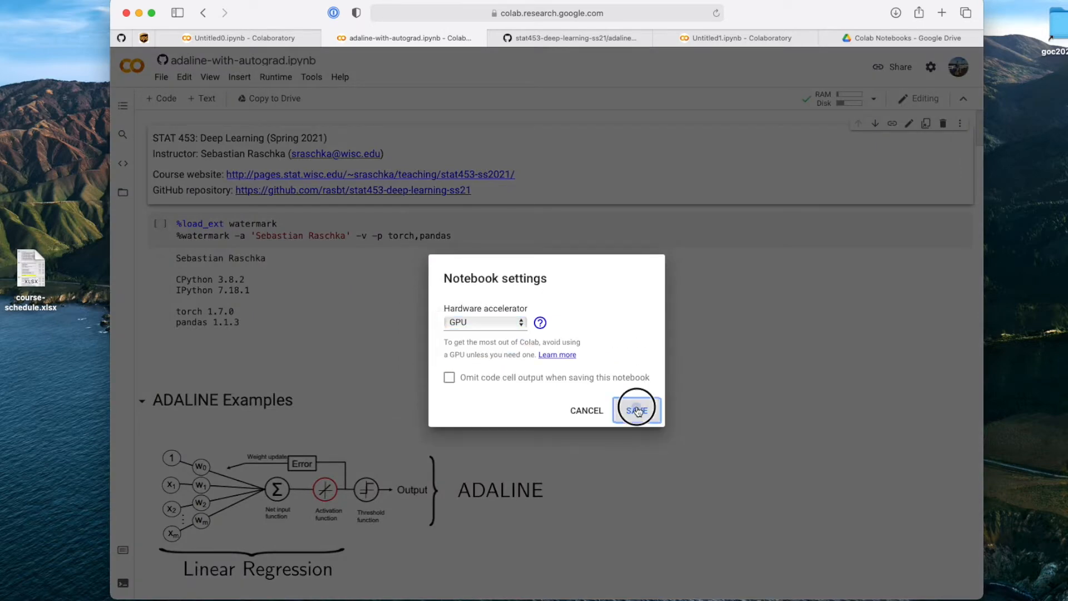
pyautogui.click(635, 411)
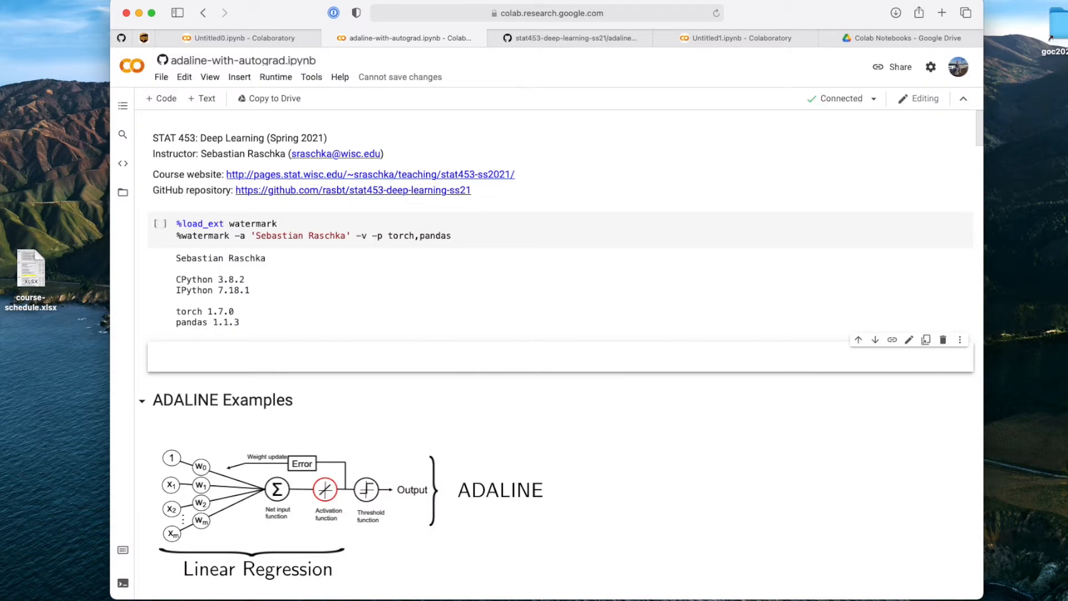
# - Run the watermark cell anyway despite the not-authored-by-Google warning, hitting No module named 'watermark'
pyautogui.click(160, 223)
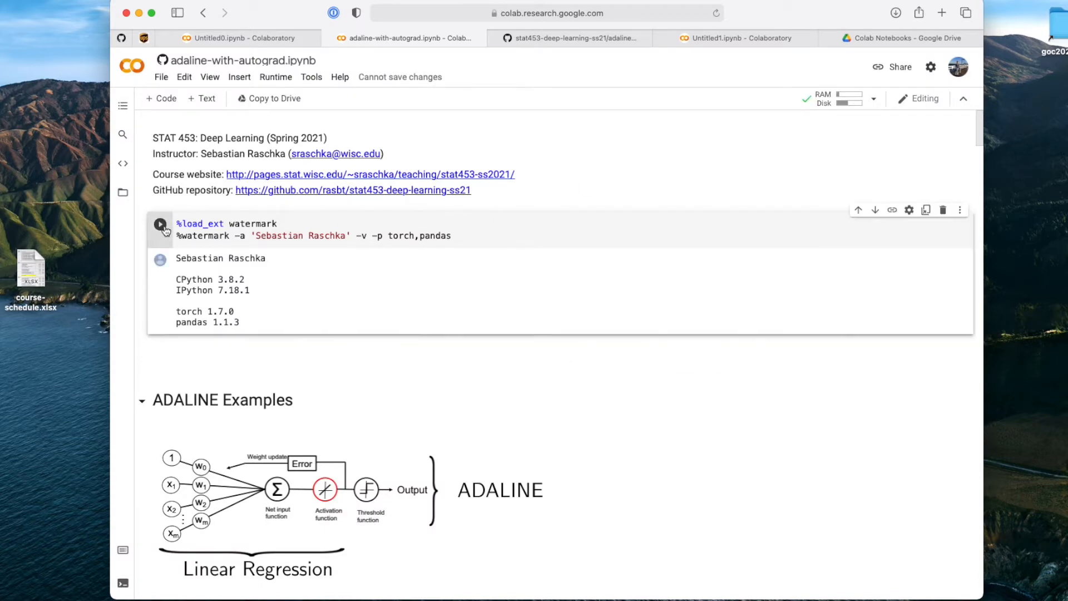
pyautogui.click(159, 223)
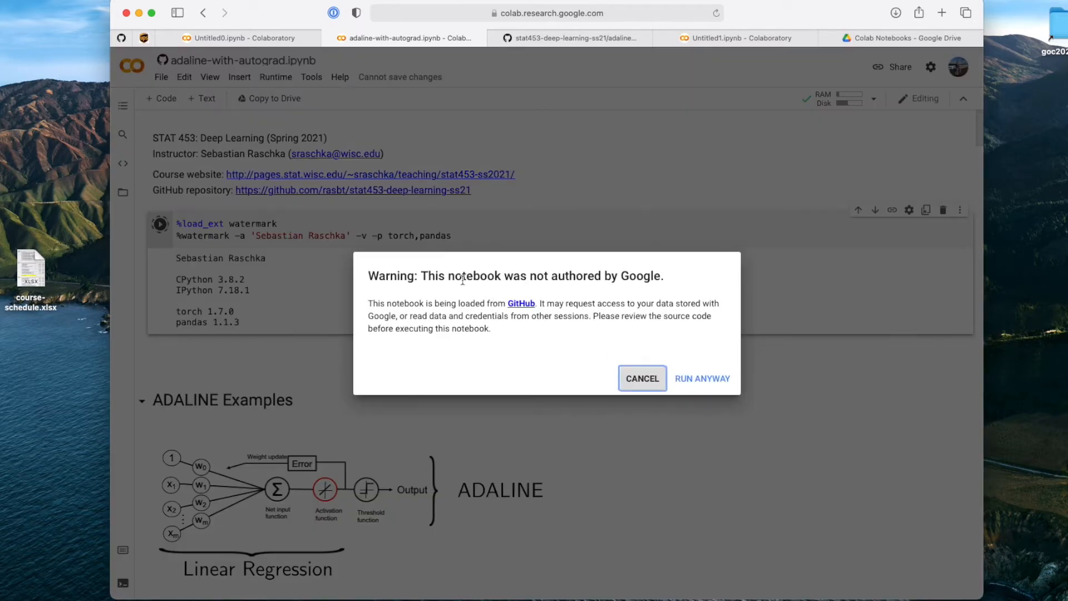
pyautogui.moveTo(424, 276); pyautogui.dragTo(662, 276)
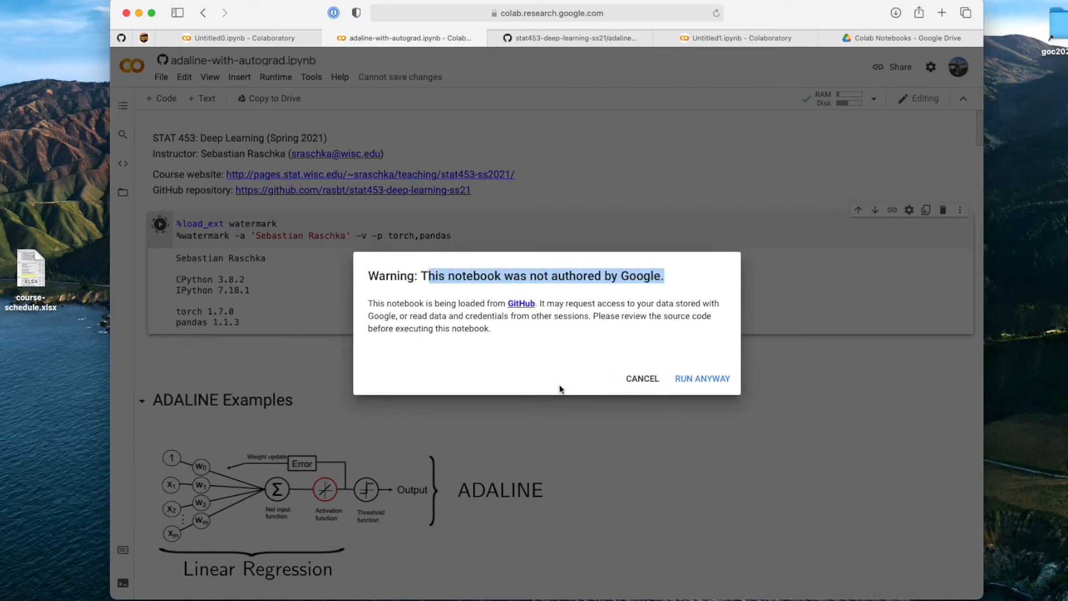
pyautogui.moveTo(702, 379)
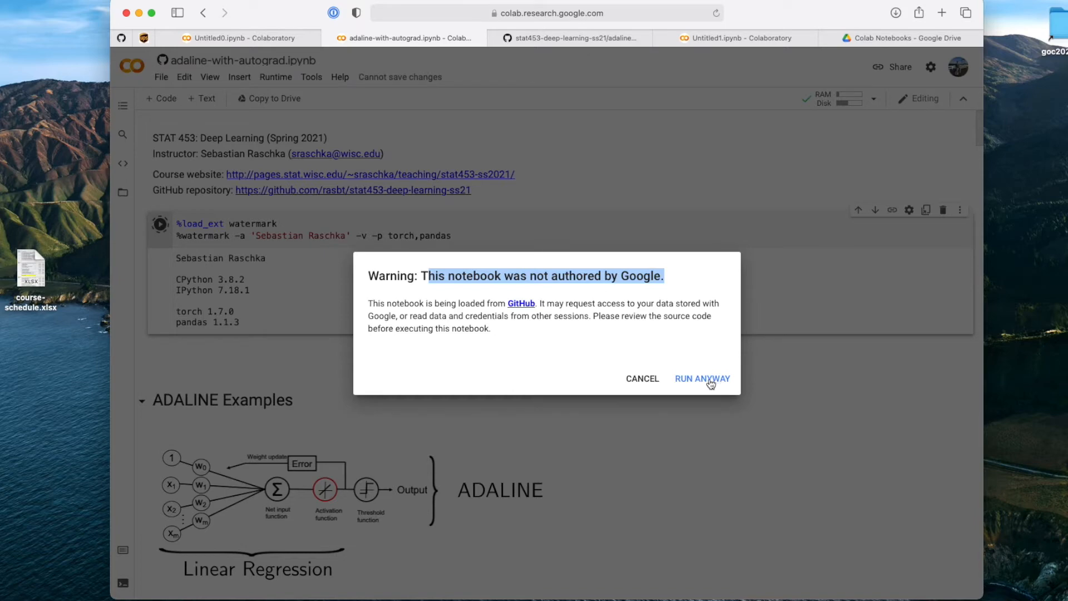
pyautogui.click(702, 378)
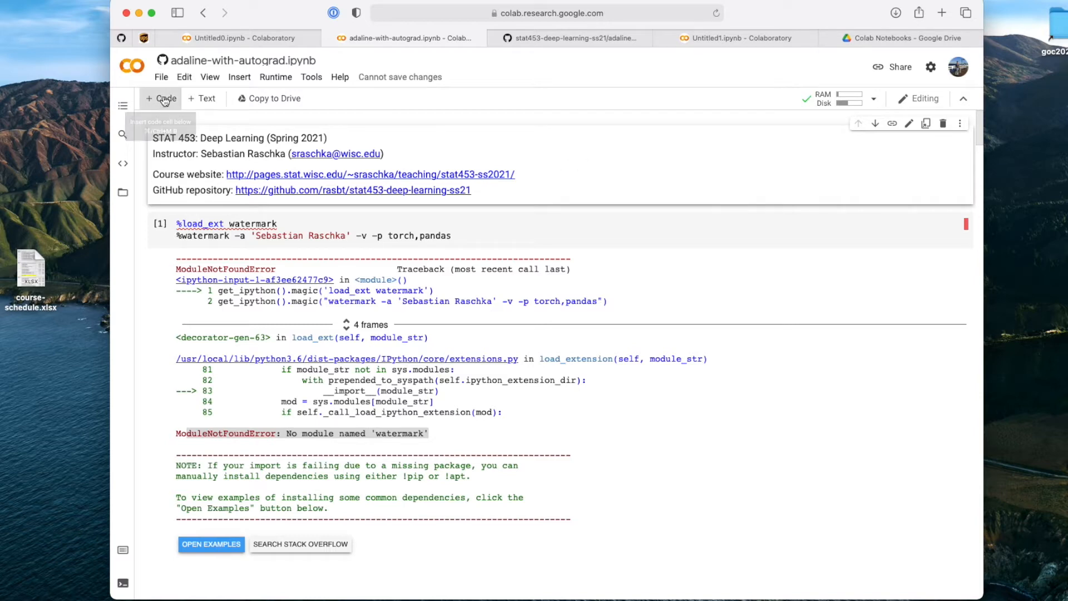
# - Add a cell with '!pip install watermark' above and run it to install the package
pyautogui.click(160, 98)
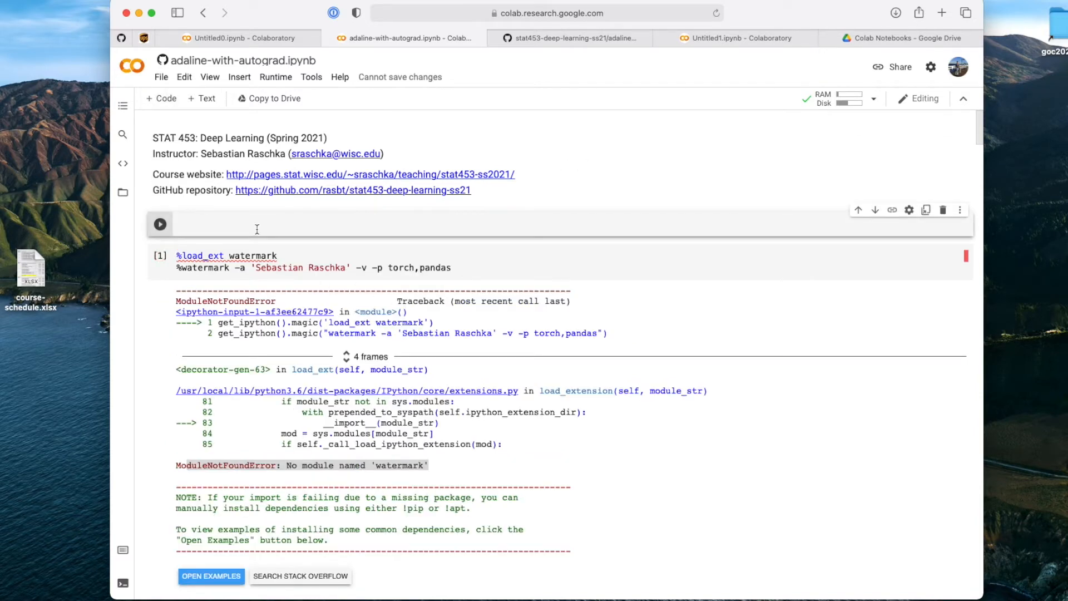
pyautogui.write('!')
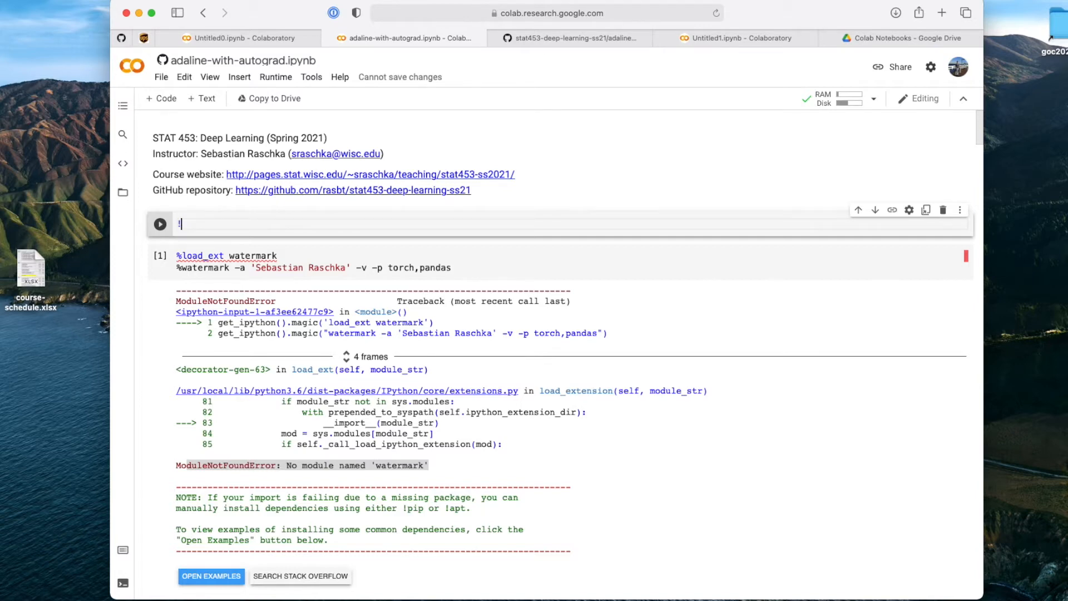
pyautogui.write('p')
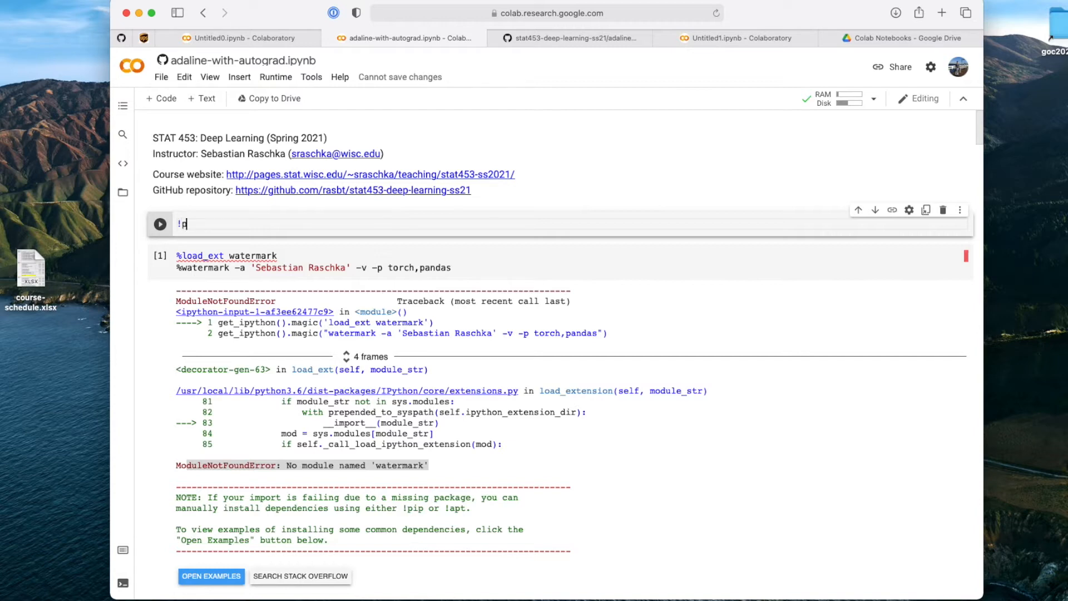
pyautogui.write('ip')
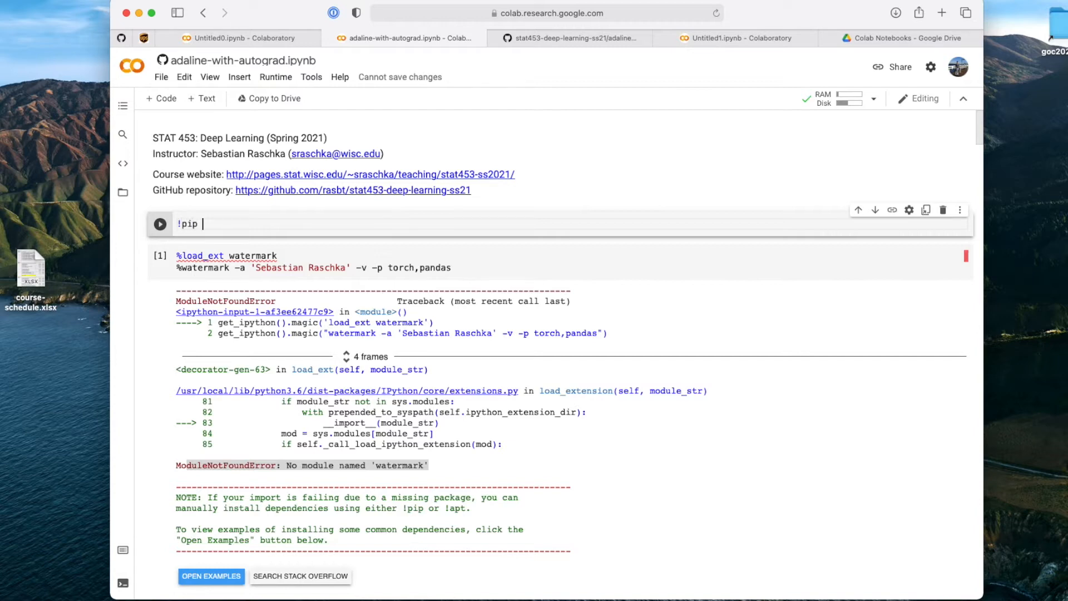
pyautogui.write('install')
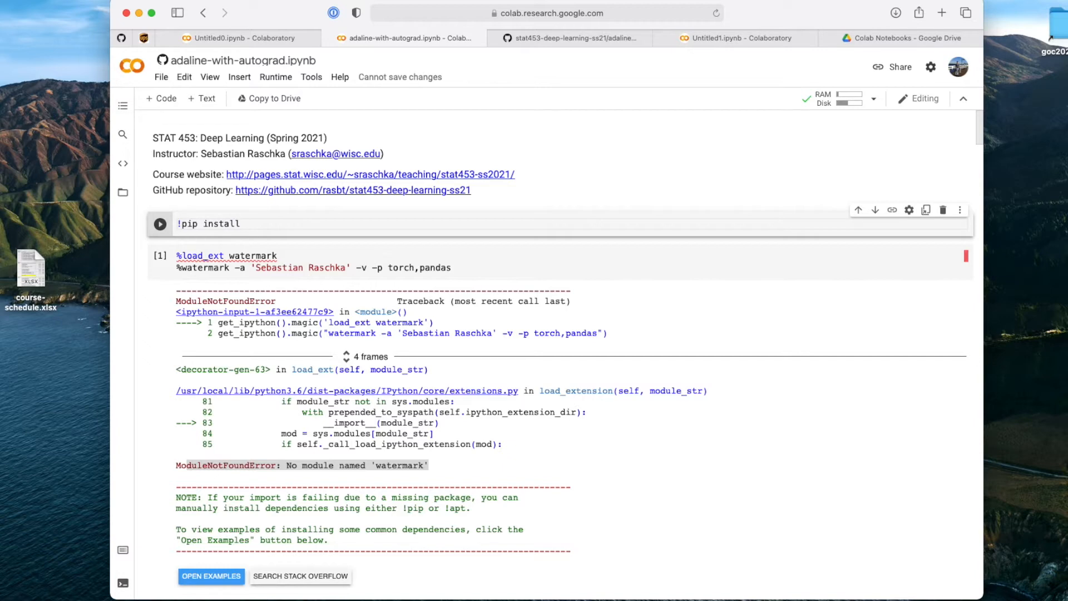
pyautogui.write('waterm')
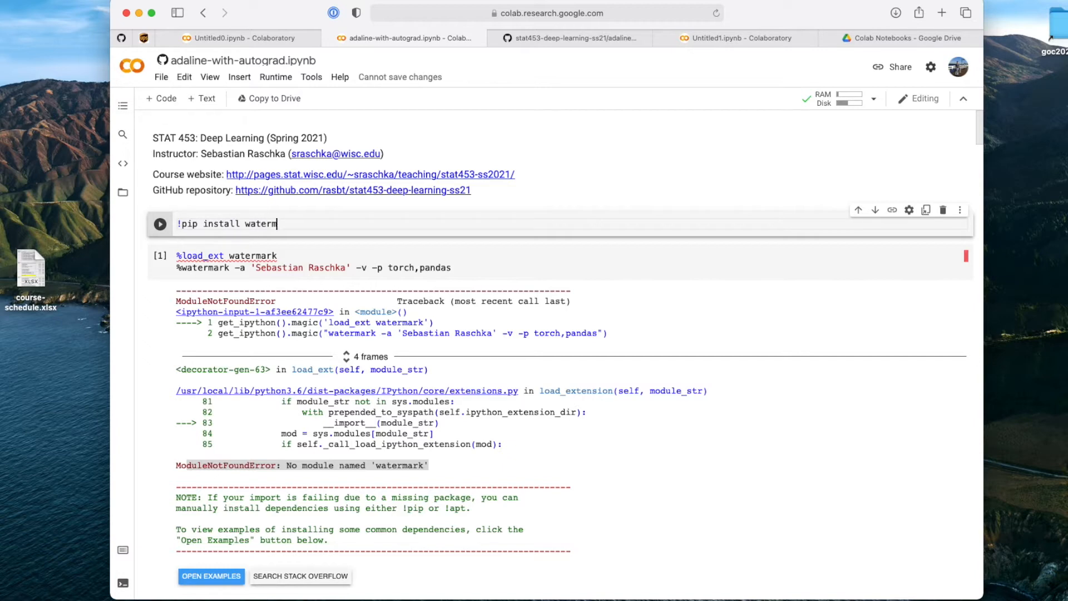
pyautogui.click(159, 224)
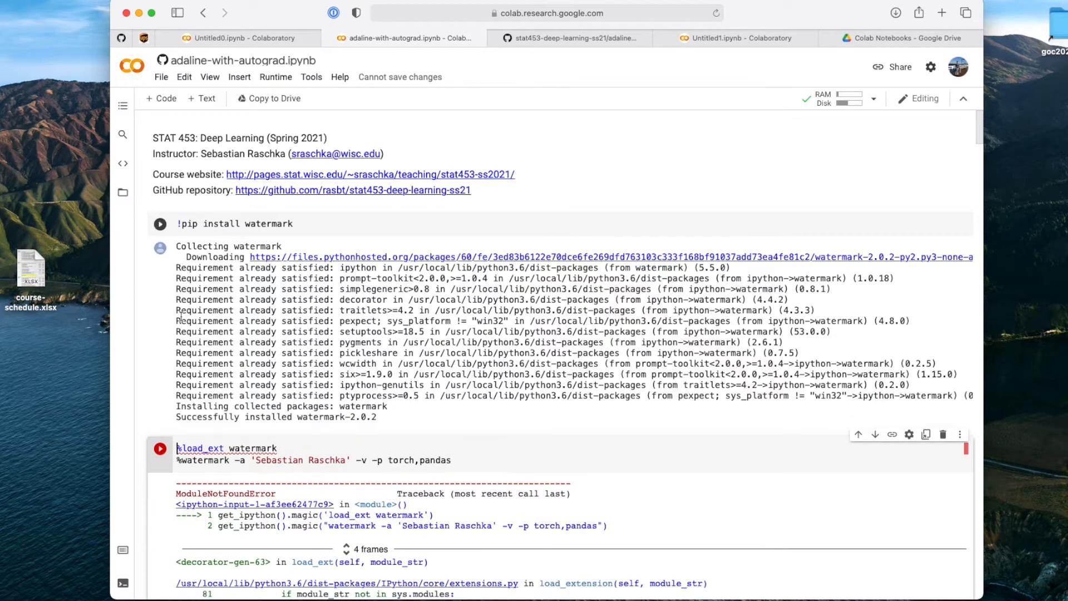
# - Rerun the %watermark cell to print Python, IPython, torch 1.7.0+cu101 and pandas 1.1.5 versions
pyautogui.scroll(-3)
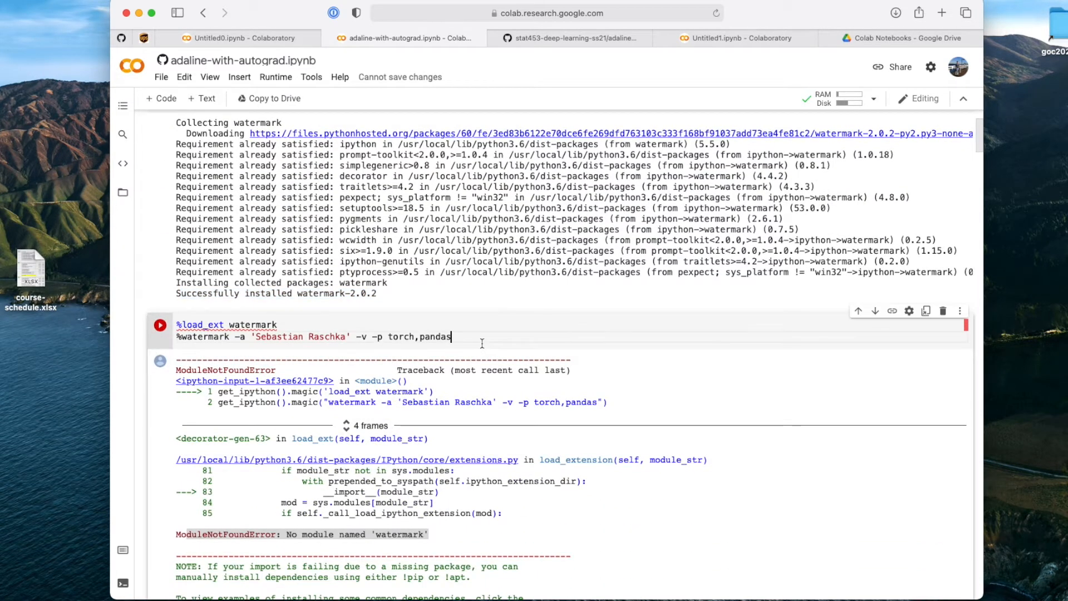
pyautogui.click(160, 324)
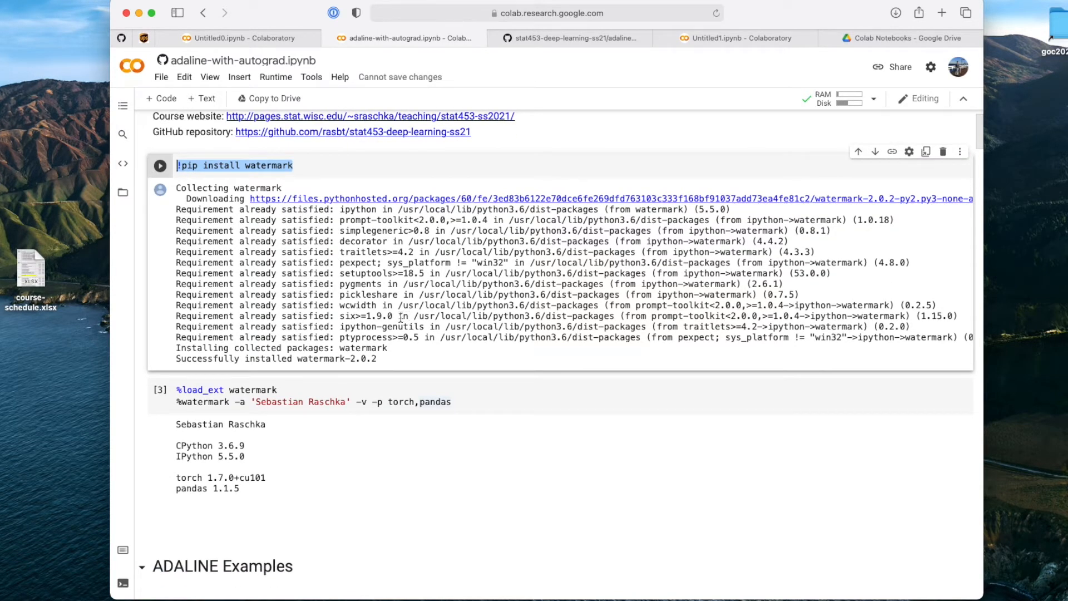
pyautogui.scroll(-3)
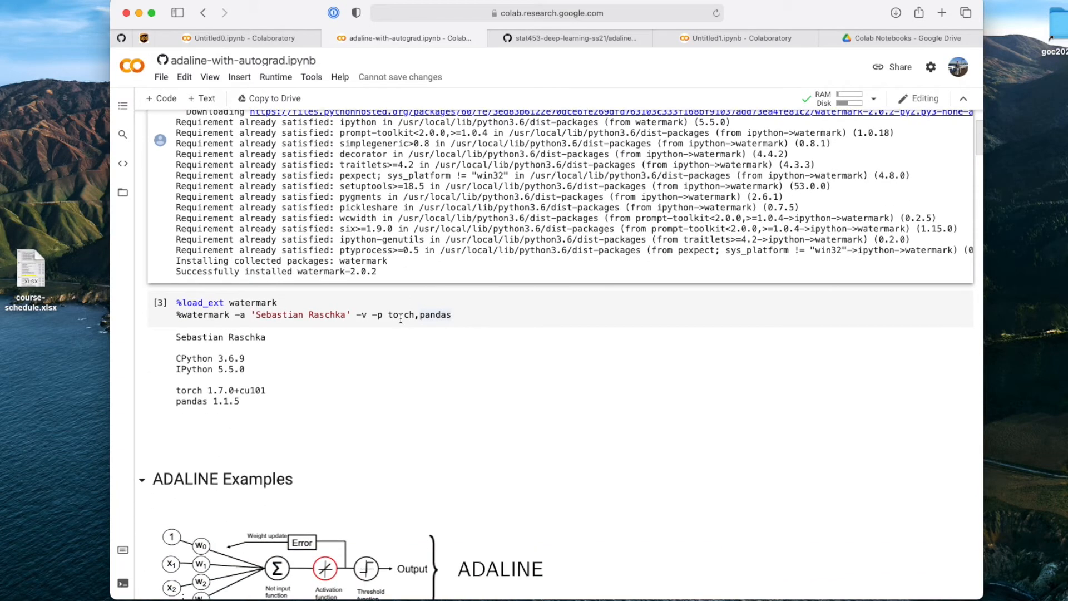
# - Check the FileNotFoundError for ./datasets/iris.data and switch to the notebook's GitHub page
pyautogui.scroll(-3)
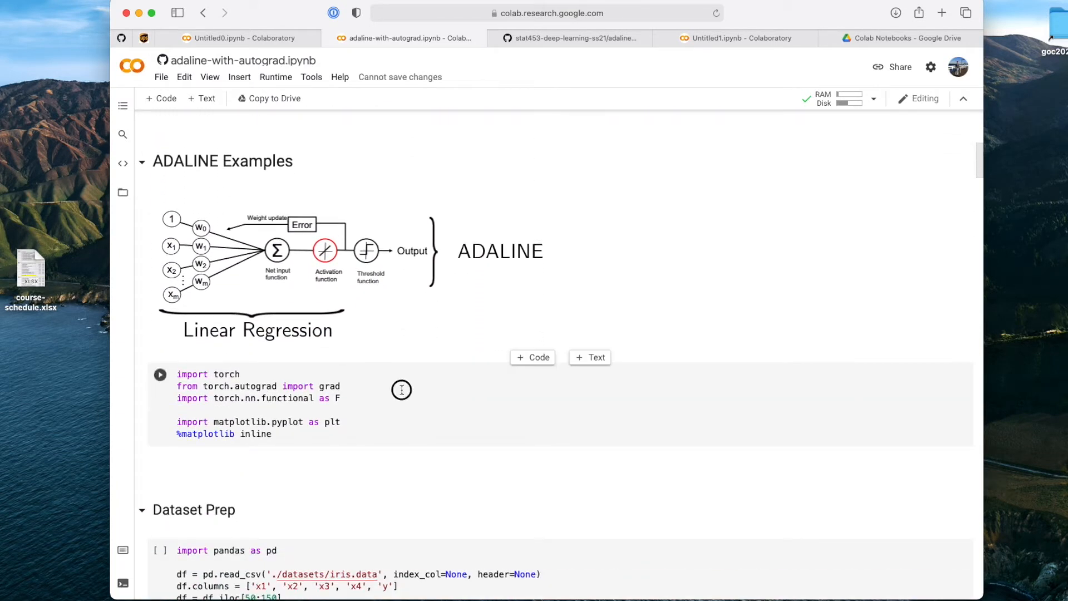
pyautogui.scroll(-3)
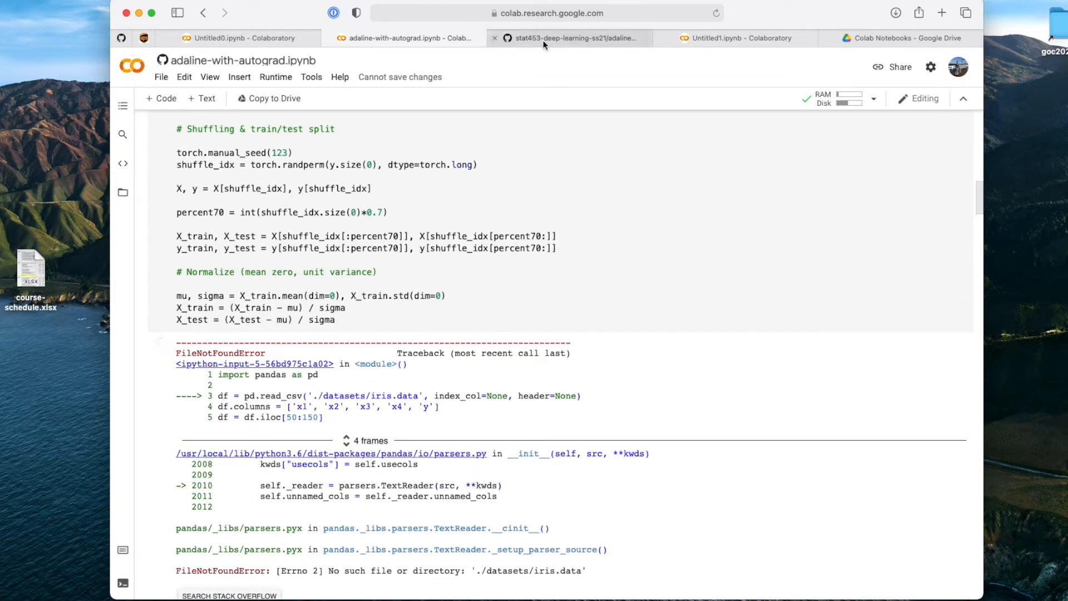
pyautogui.click(574, 38)
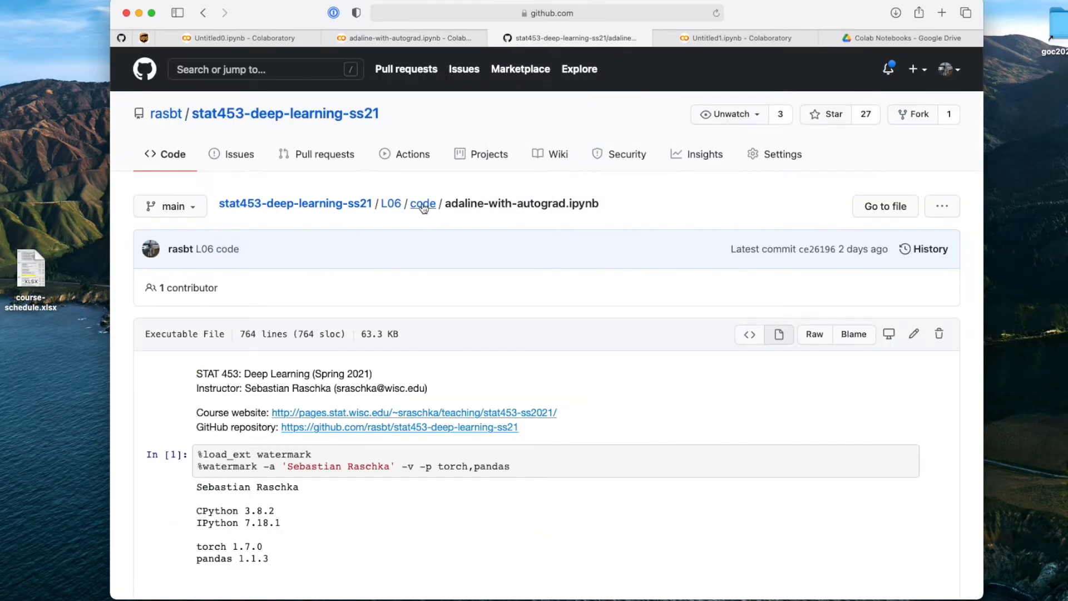
# - Browse into the L06 code datasets folder, checking the data path in the notebook along the way
pyautogui.click(422, 204)
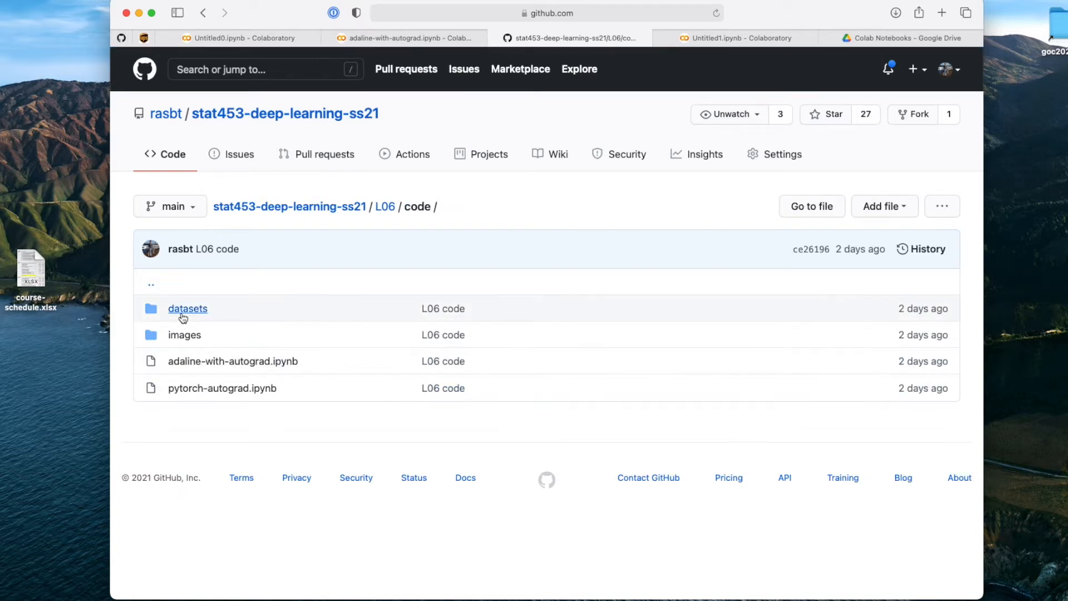
pyautogui.click(187, 308)
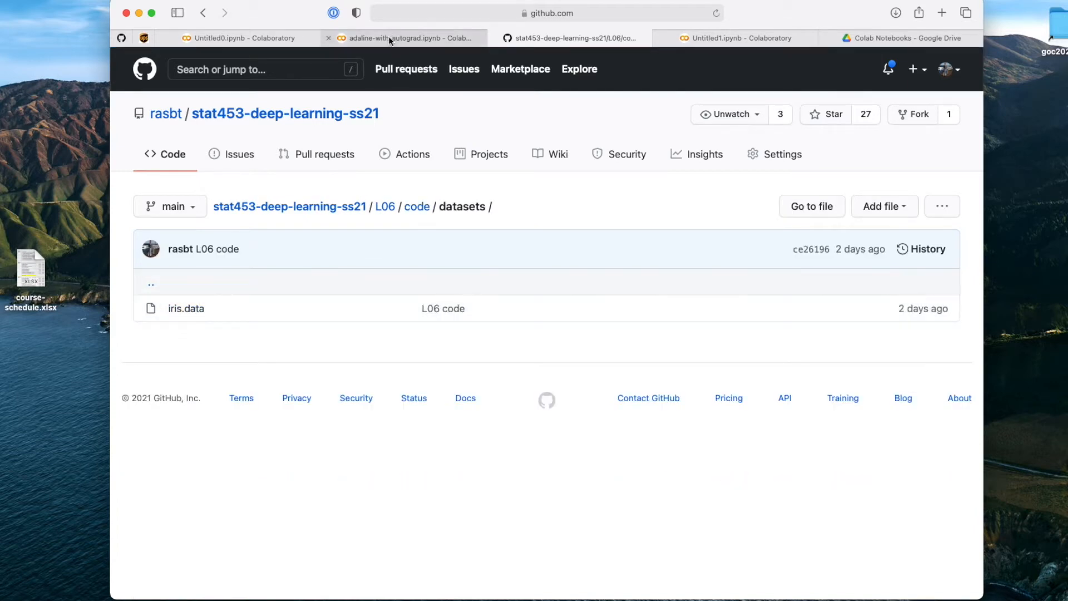
pyautogui.click(405, 38)
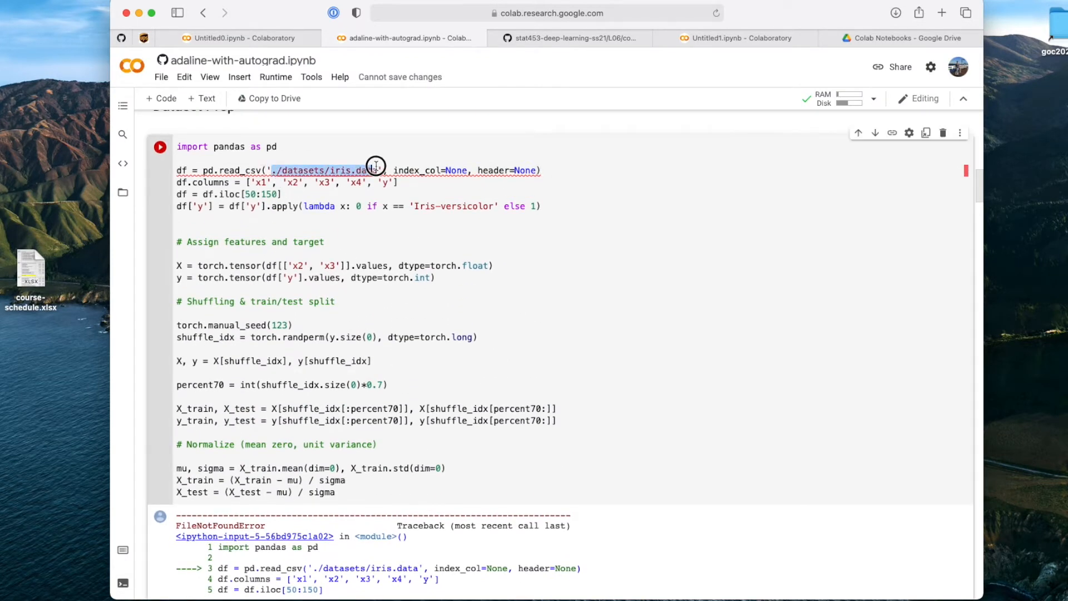
pyautogui.moveTo(373, 165)
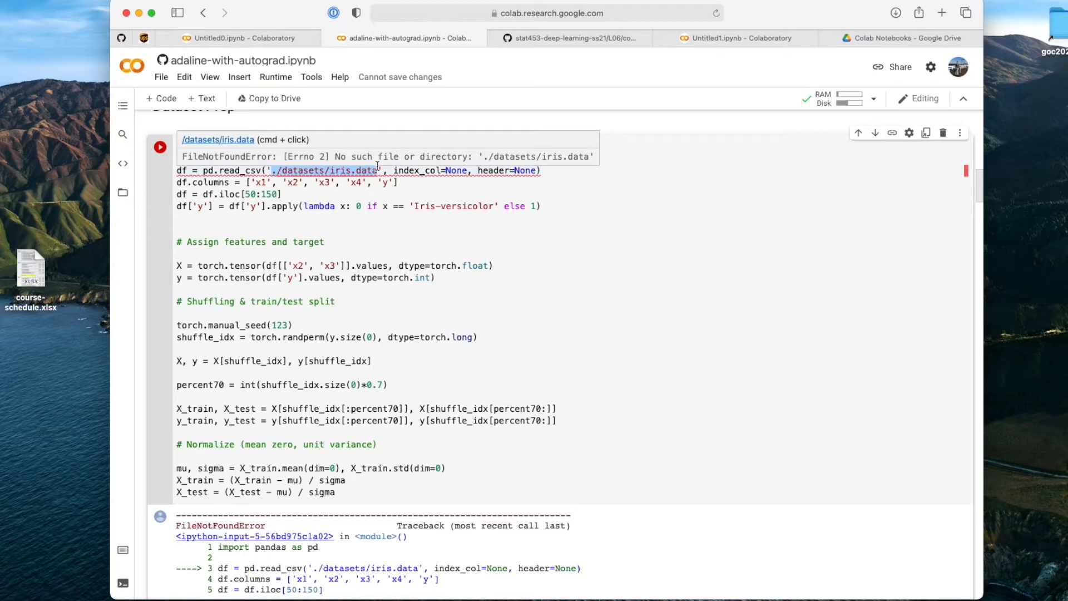
pyautogui.click(572, 38)
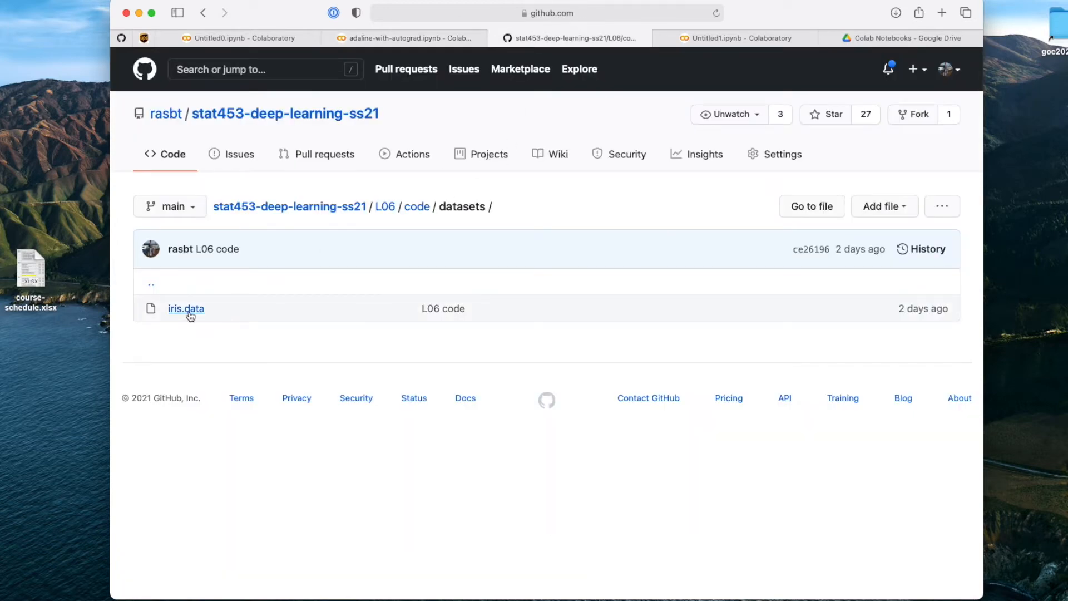
# - Show the raw contents of iris.data
pyautogui.click(186, 308)
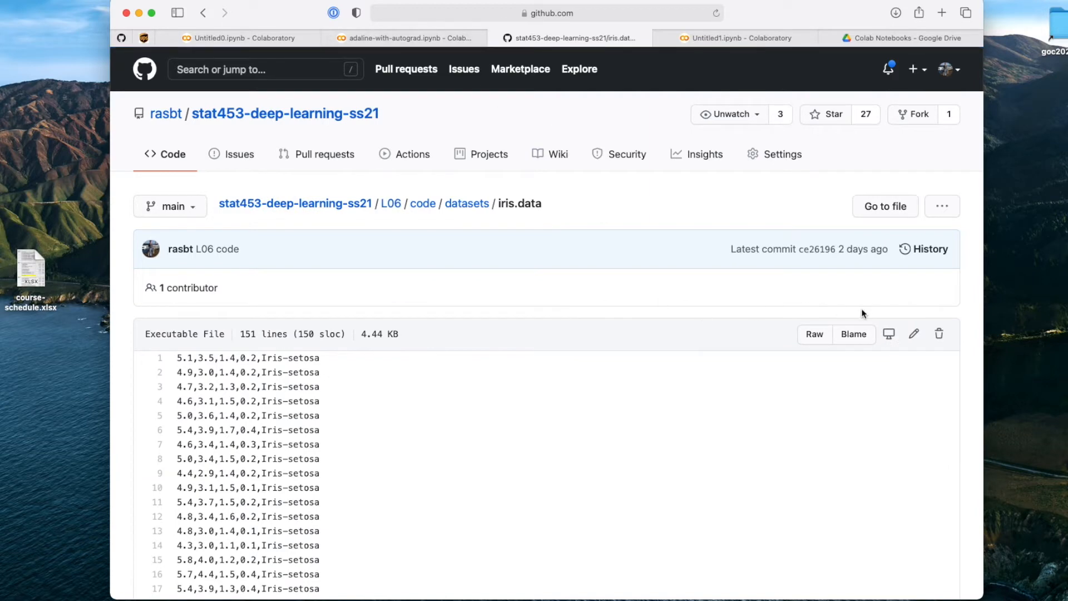
pyautogui.click(813, 334)
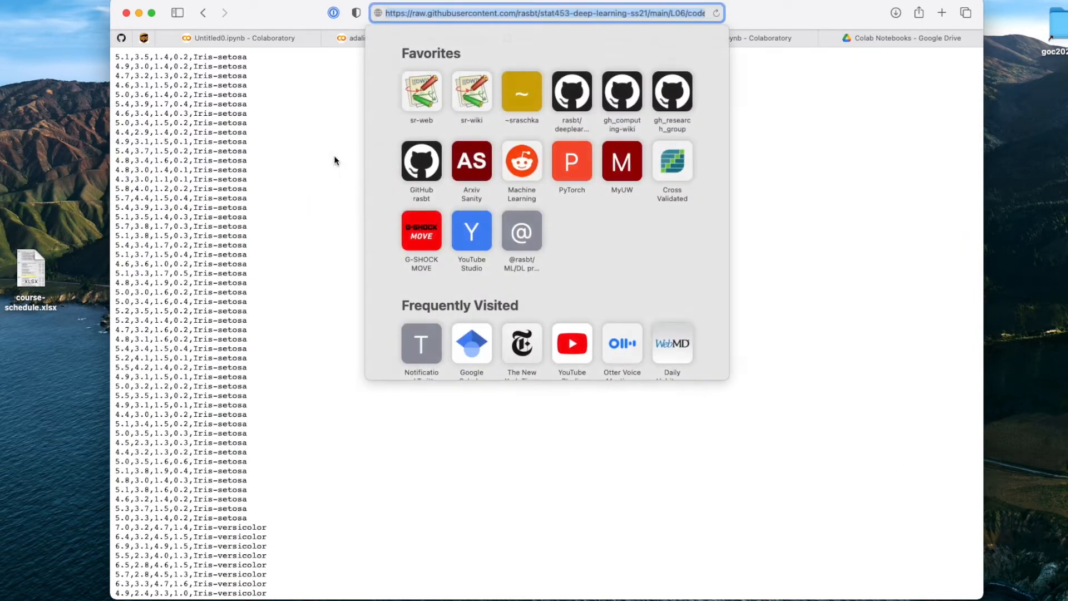
# - Restore the read_csv path to ./datasets/iris.data after trying the raw URL, then return to GitHub
pyautogui.click(404, 38)
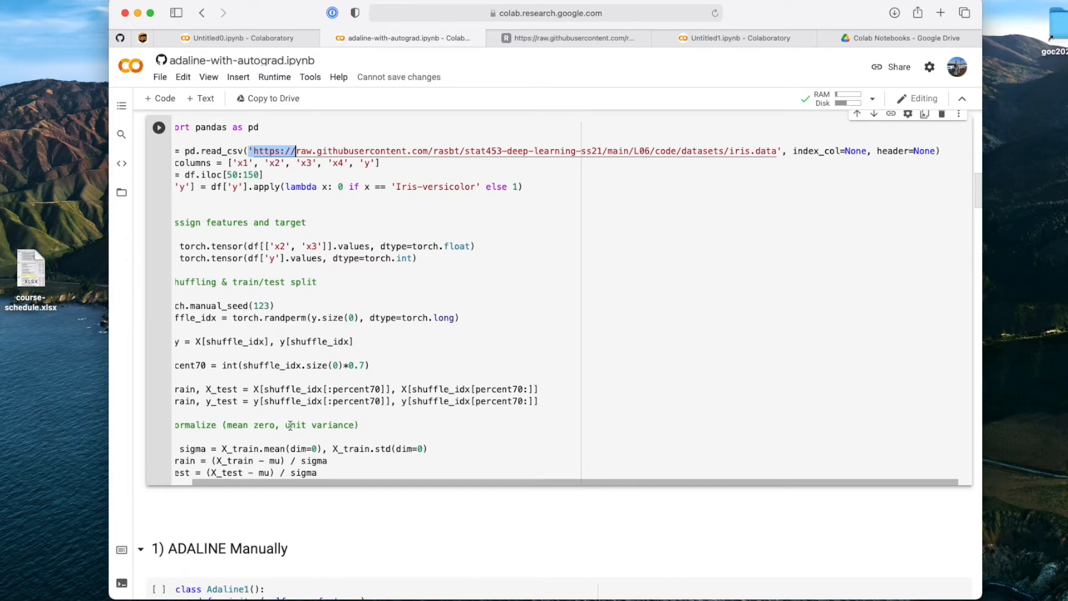
pyautogui.scroll(-3)
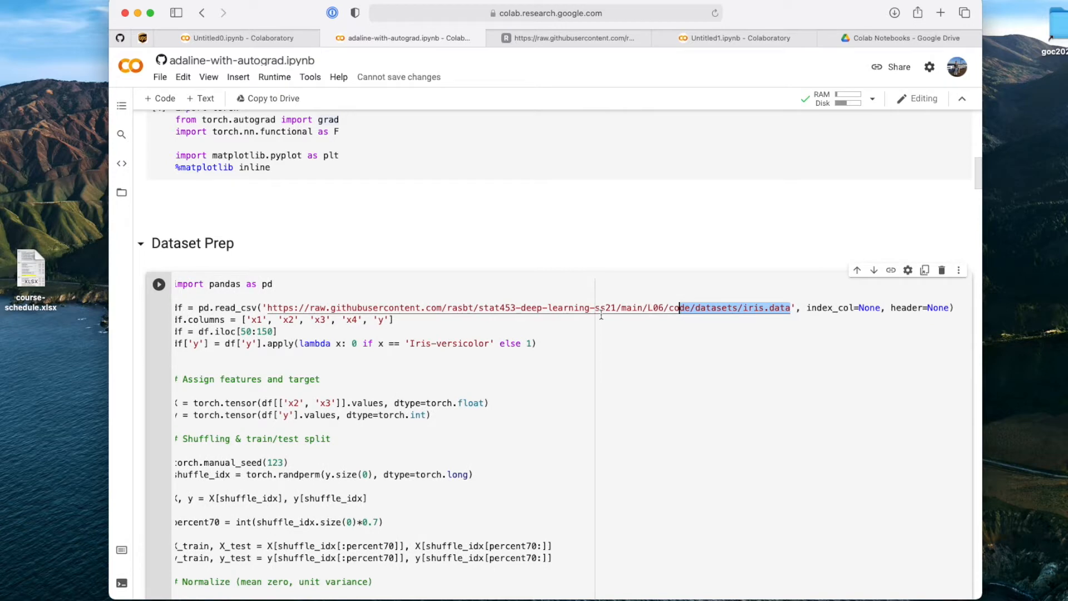
pyautogui.write("./datasets/iris.data', index_col=None, header=None)")
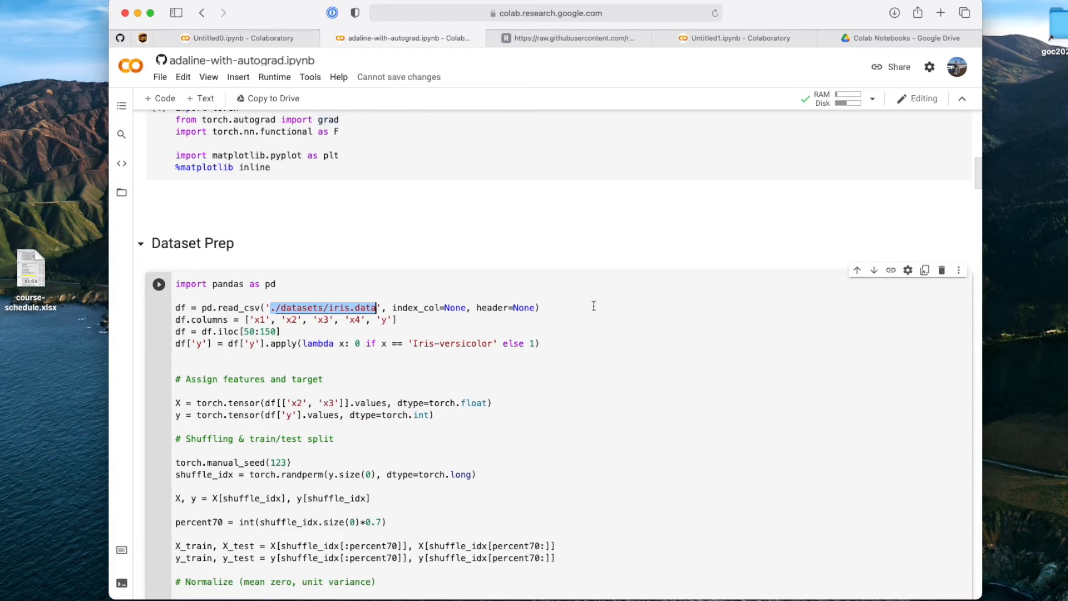
pyautogui.click(572, 38)
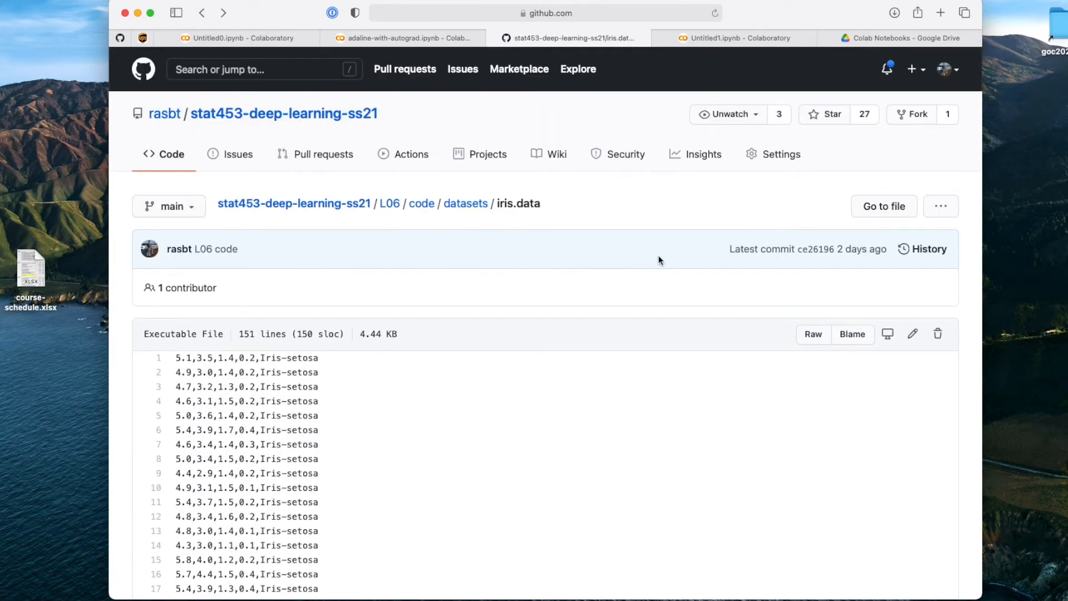
pyautogui.moveTo(842, 247)
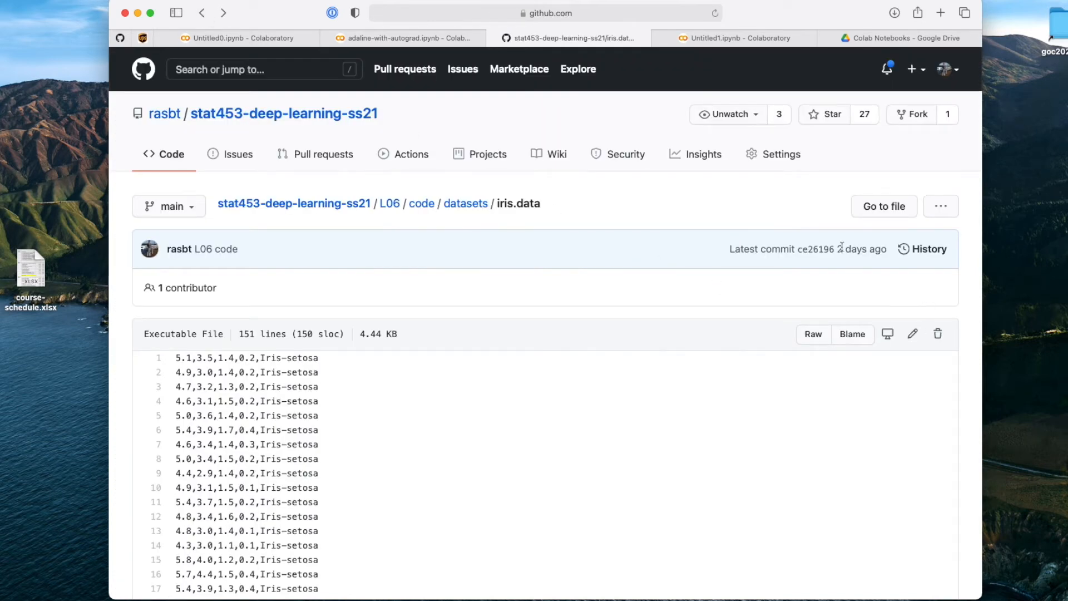
pyautogui.moveTo(679, 251)
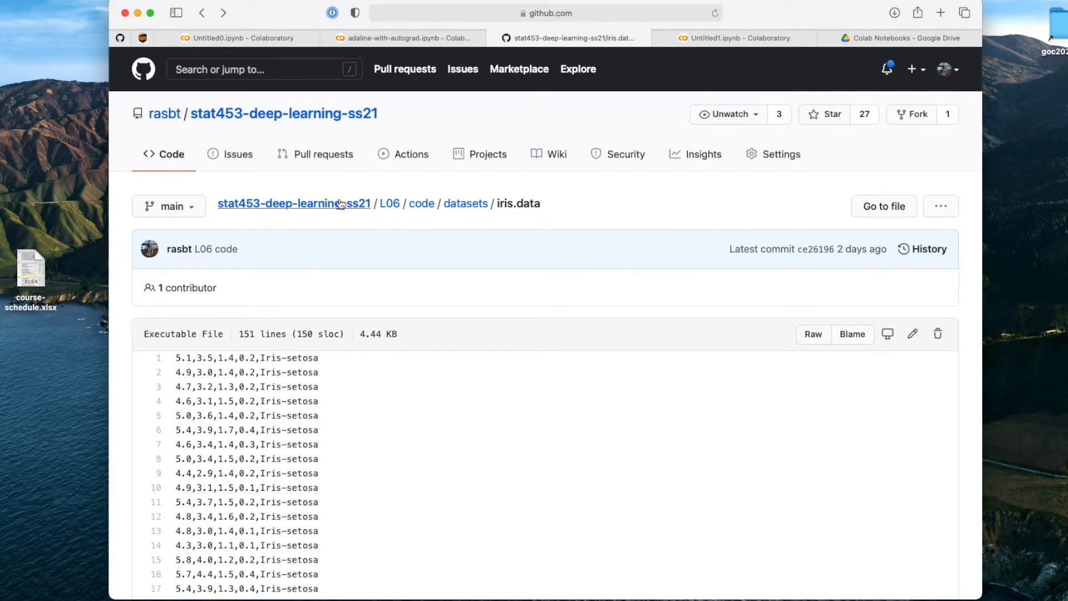
# - Download the stat453-deep-learning-ss21 repository as a ZIP and switch to Drive's Colab Notebooks folder
pyautogui.click(294, 203)
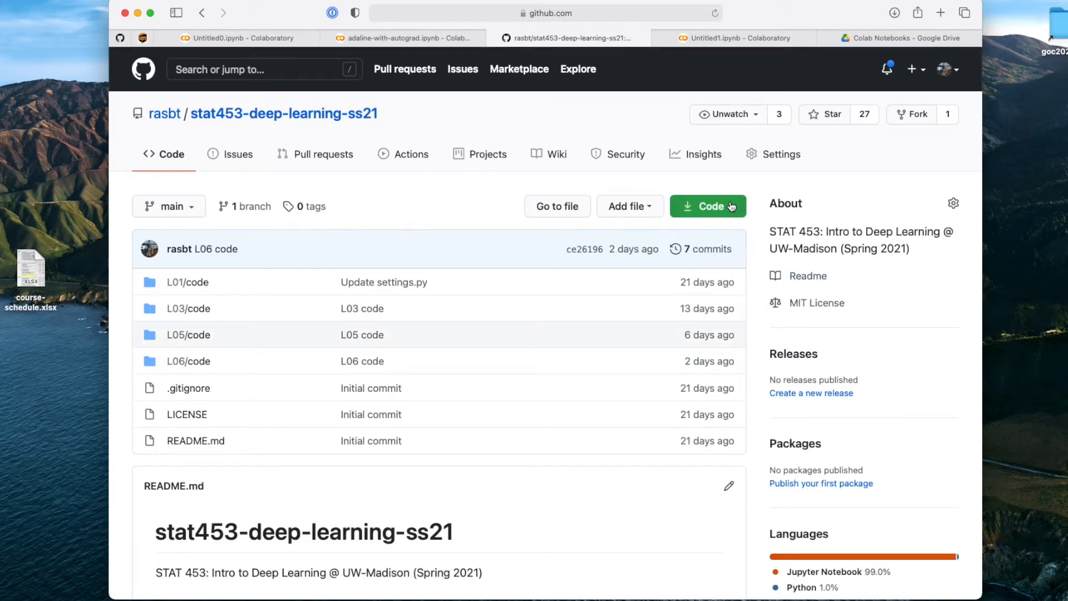
pyautogui.click(708, 205)
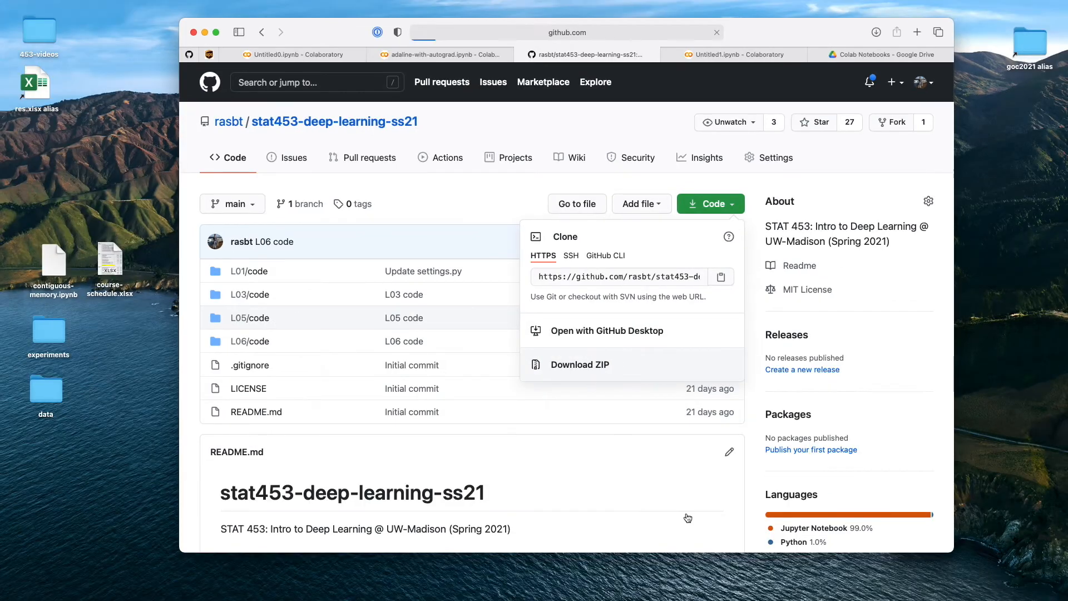
pyautogui.click(580, 364)
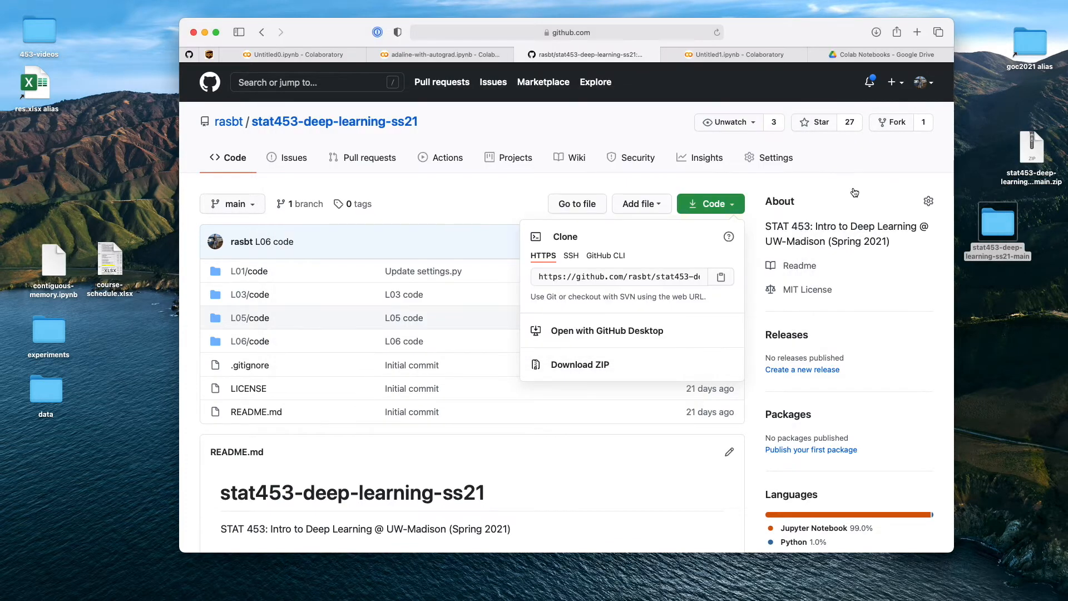
pyautogui.click(879, 55)
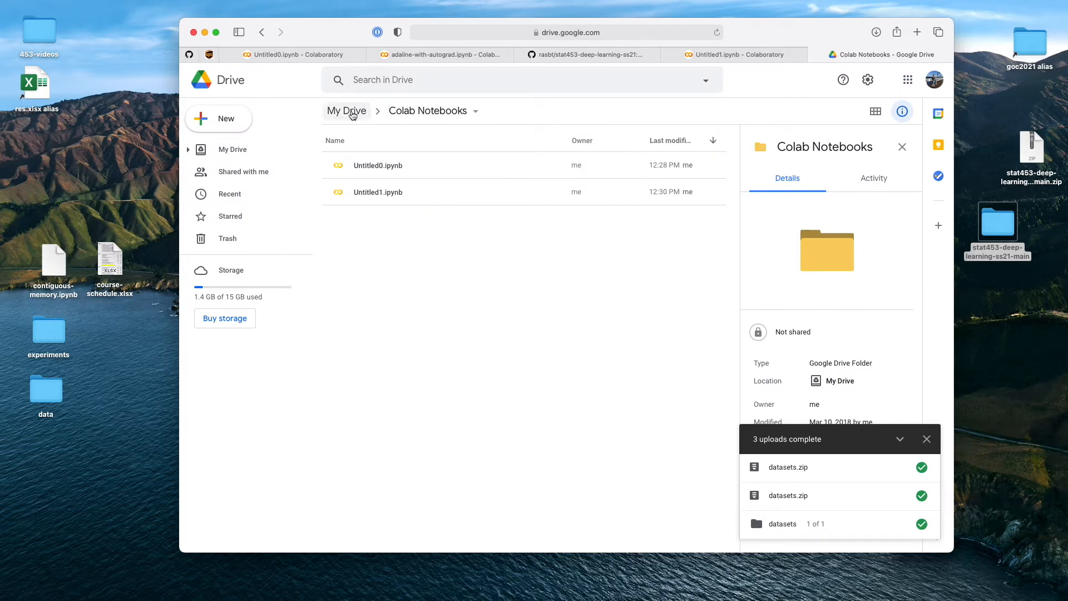
# - Browse My Drive into Colab Notebooks, then return to the adaline-with-autograd notebook
pyautogui.click(346, 110)
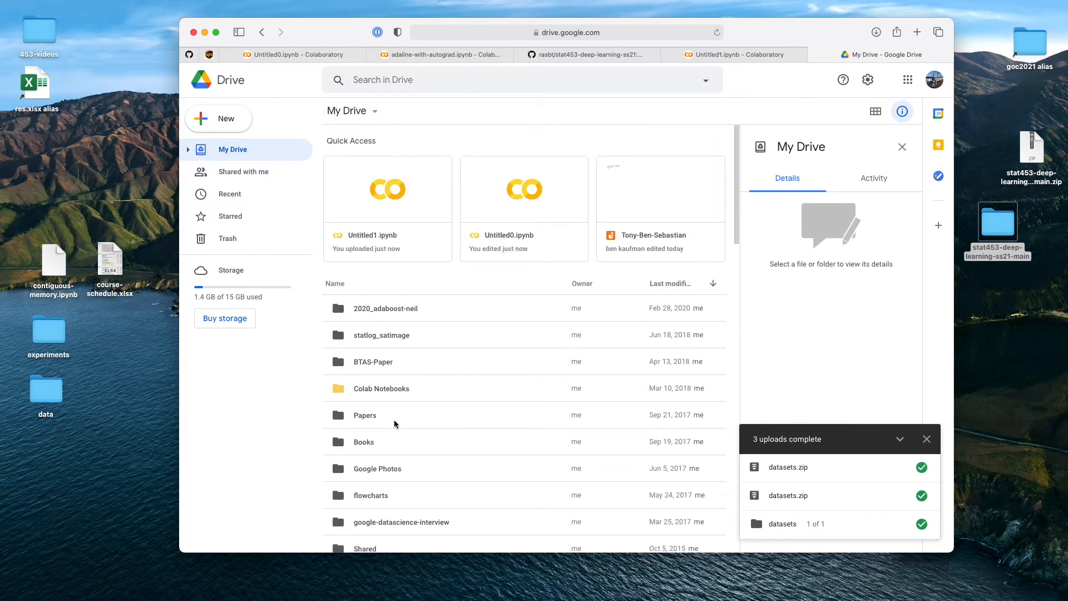
pyautogui.doubleClick(382, 388)
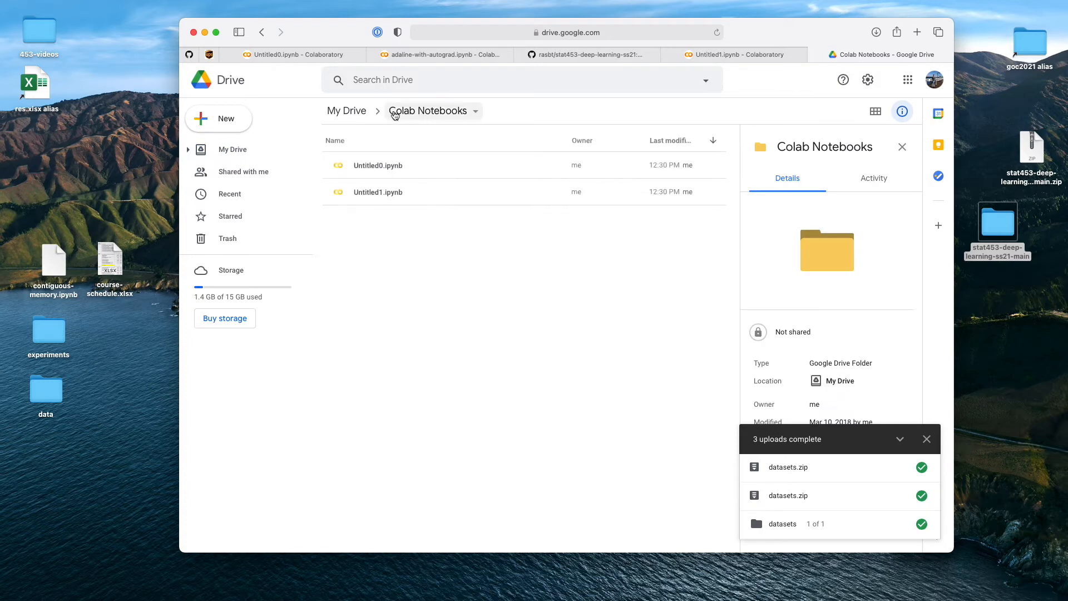
pyautogui.moveTo(456, 117)
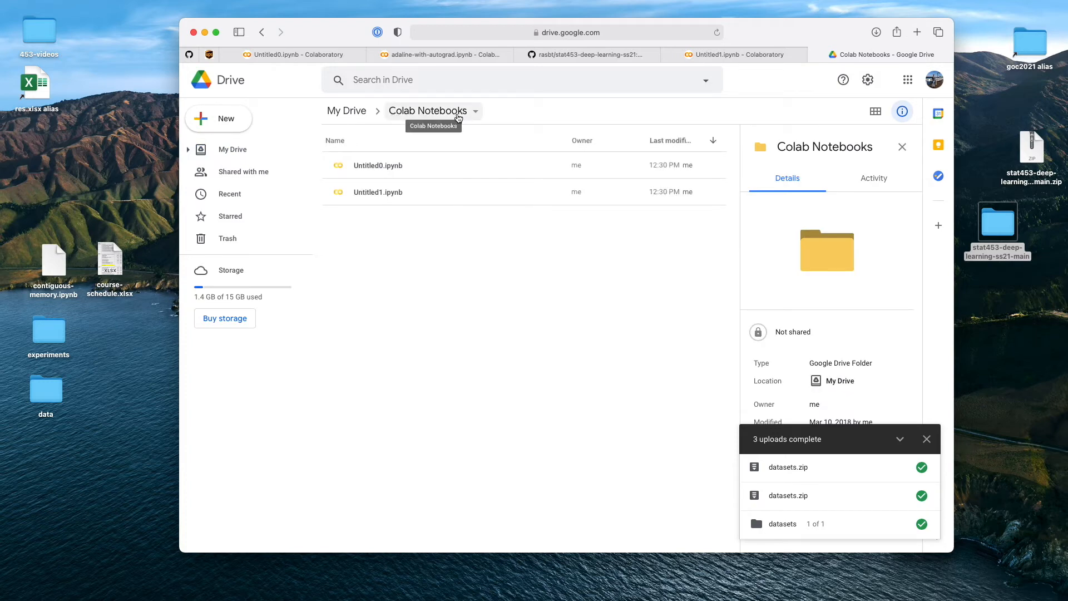
pyautogui.moveTo(427, 60)
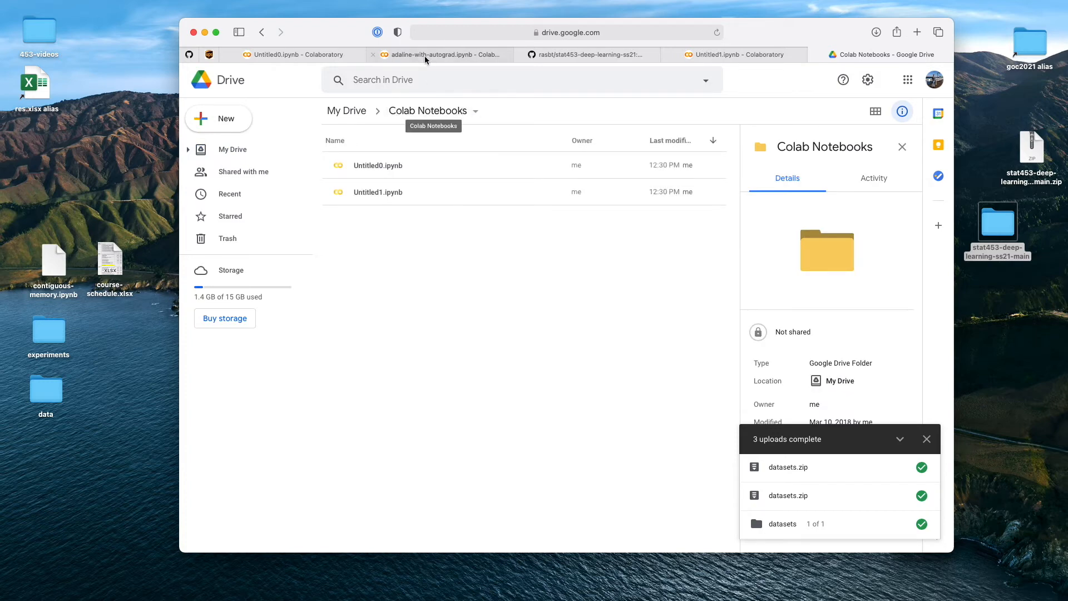
pyautogui.click(443, 55)
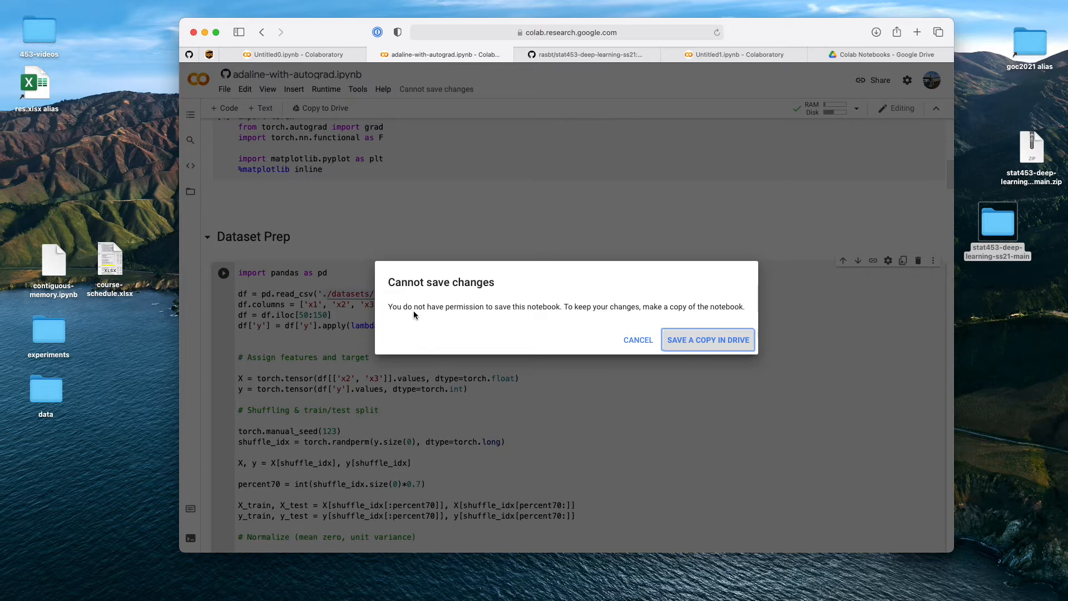
pyautogui.moveTo(492, 316)
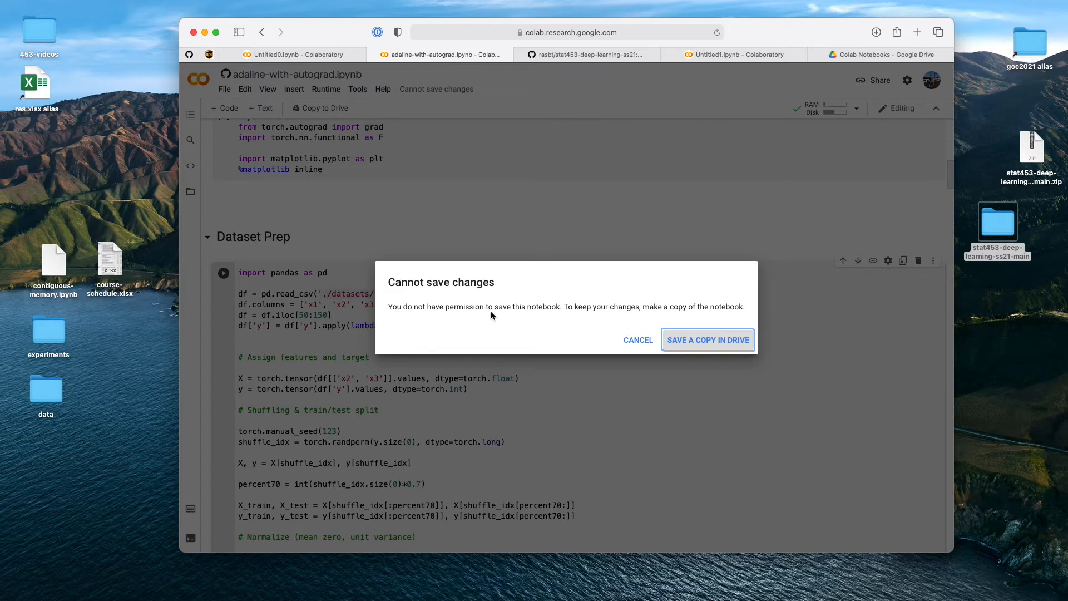
pyautogui.moveTo(708, 340)
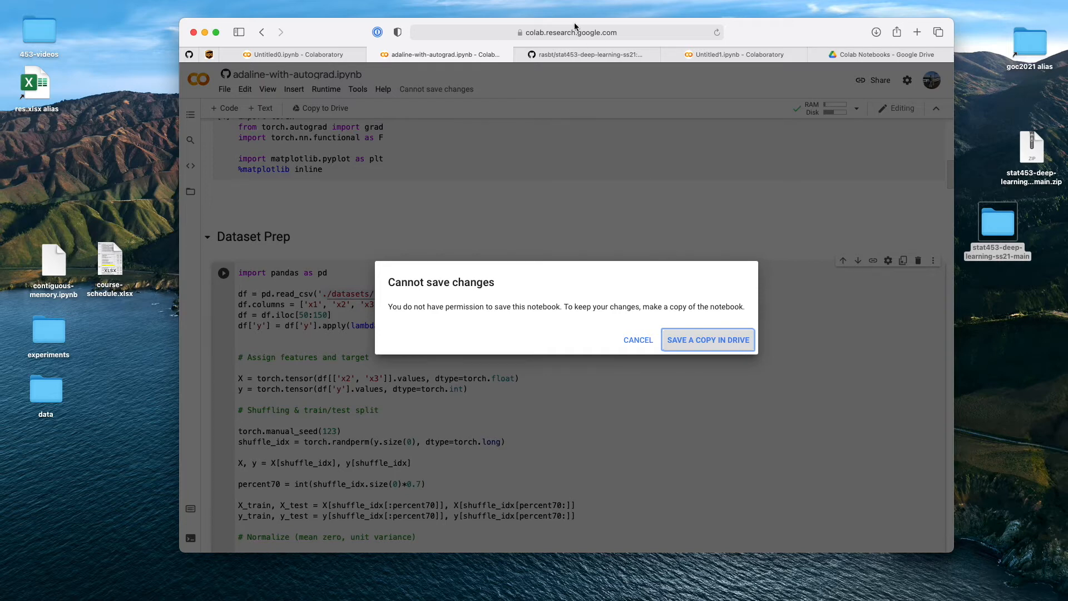
pyautogui.moveTo(473, 61)
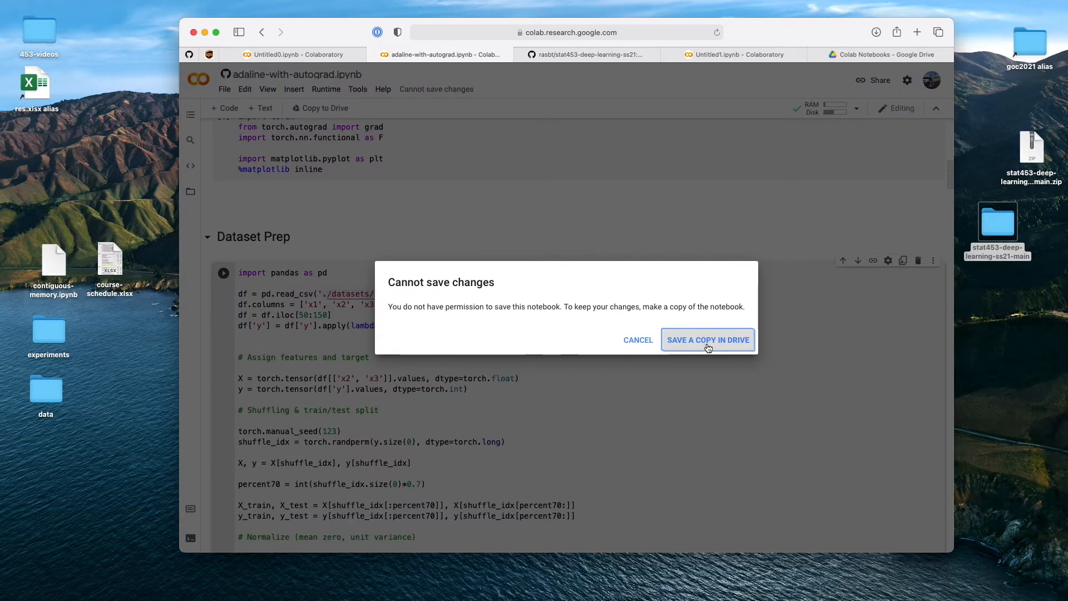
# - Save a copy of adaline-with-autograd.ipynb in Drive, open it, and show the Colab Notebooks folder
pyautogui.click(707, 339)
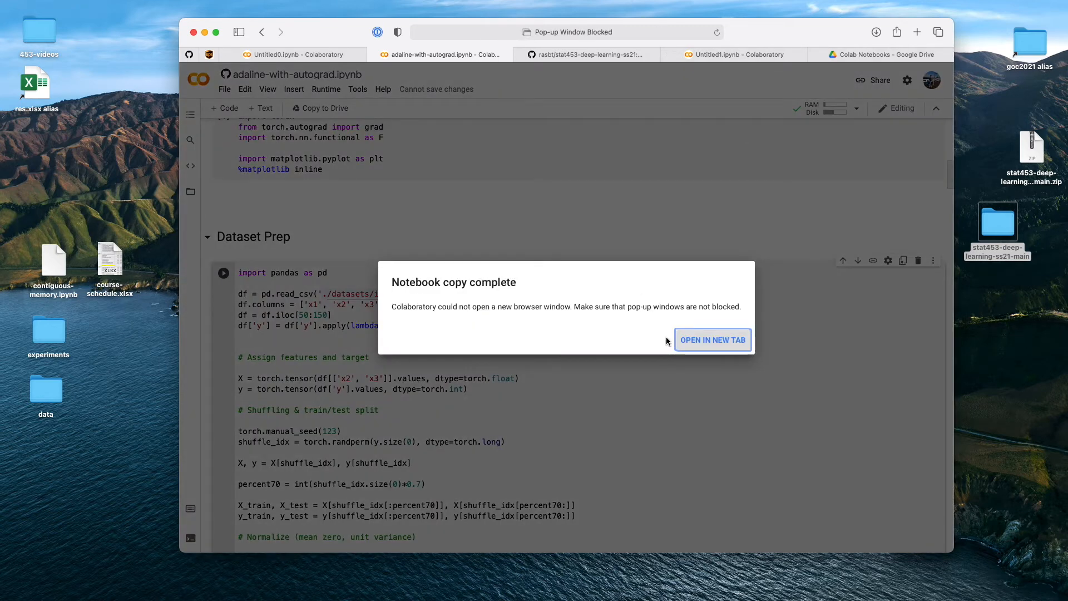
pyautogui.click(712, 339)
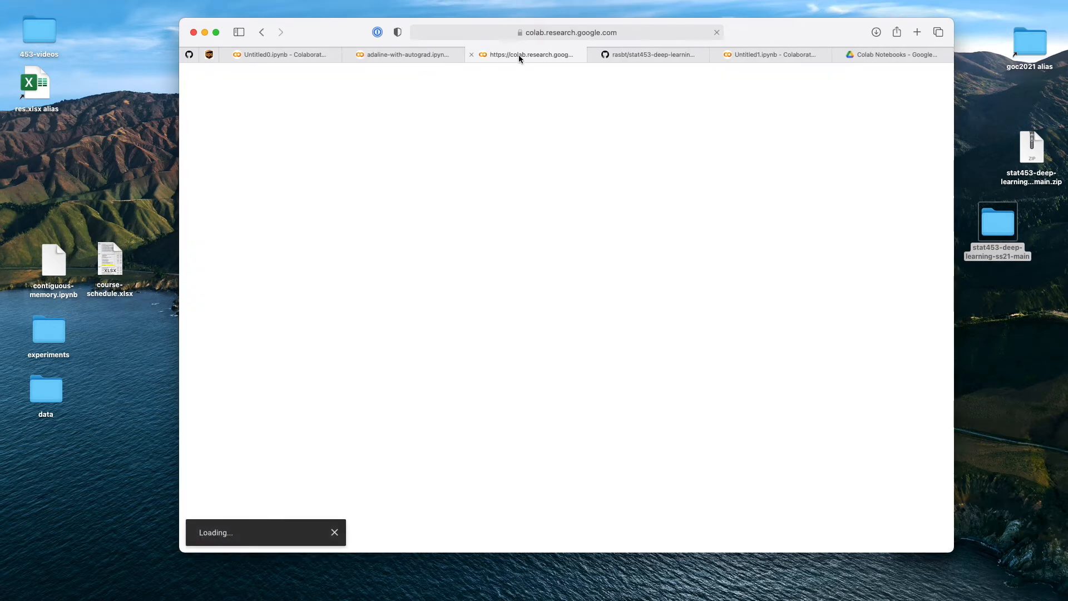
pyautogui.click(404, 54)
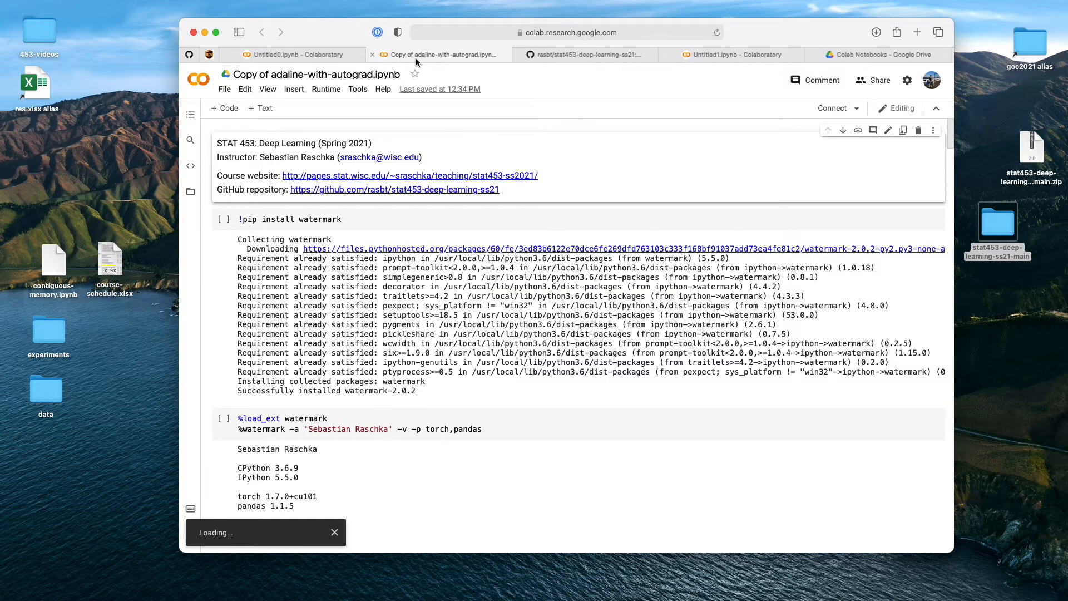
pyautogui.click(588, 54)
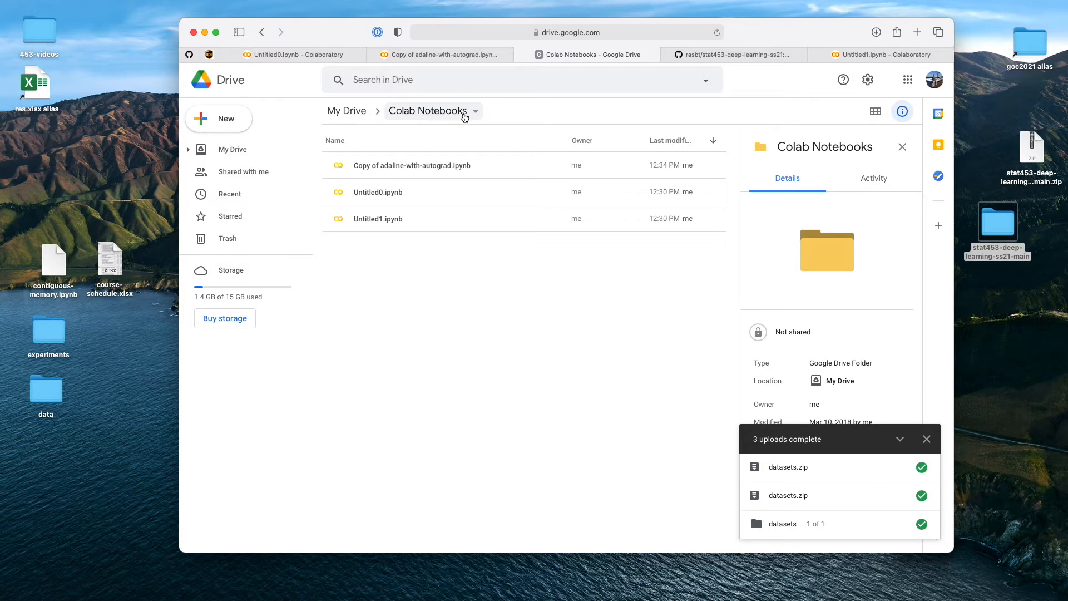
# - Upload the original notebook and the datasets folder with iris.data into Colab Notebooks
pyautogui.click(411, 165)
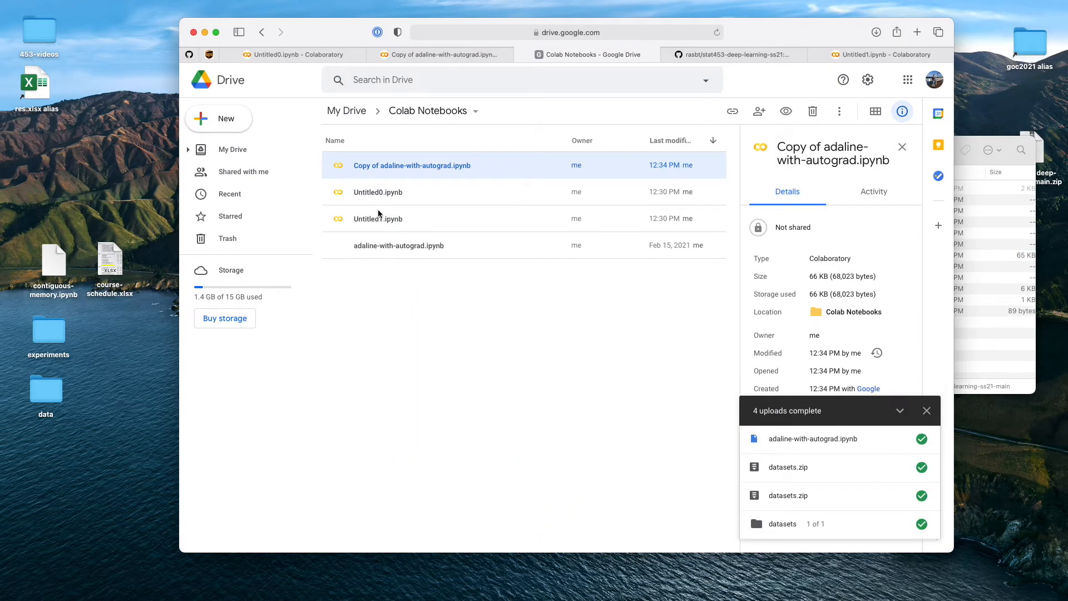
pyautogui.rightClick(399, 245)
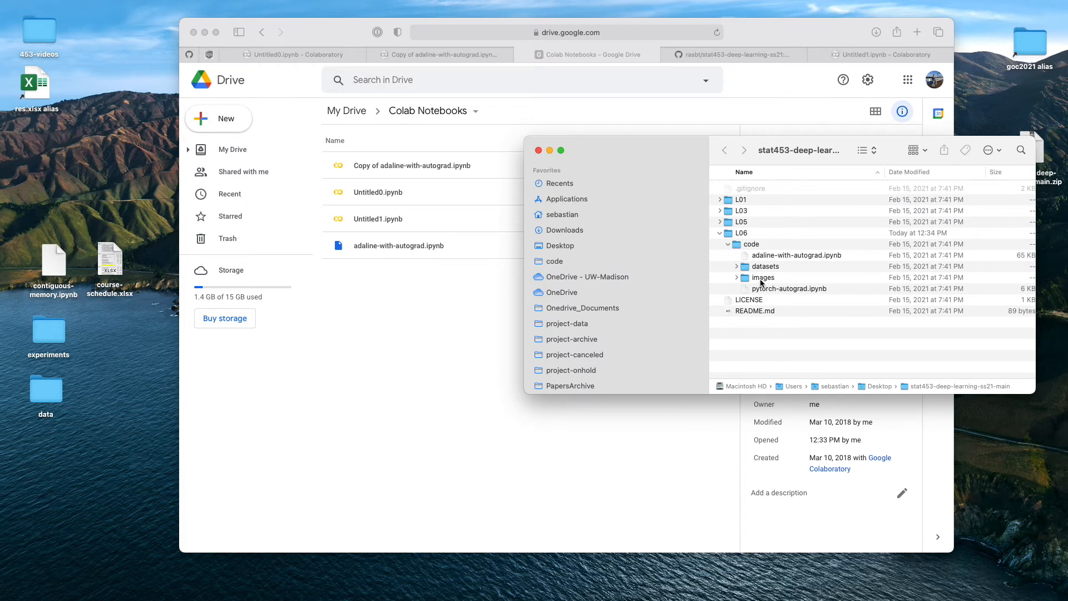
pyautogui.click(736, 266)
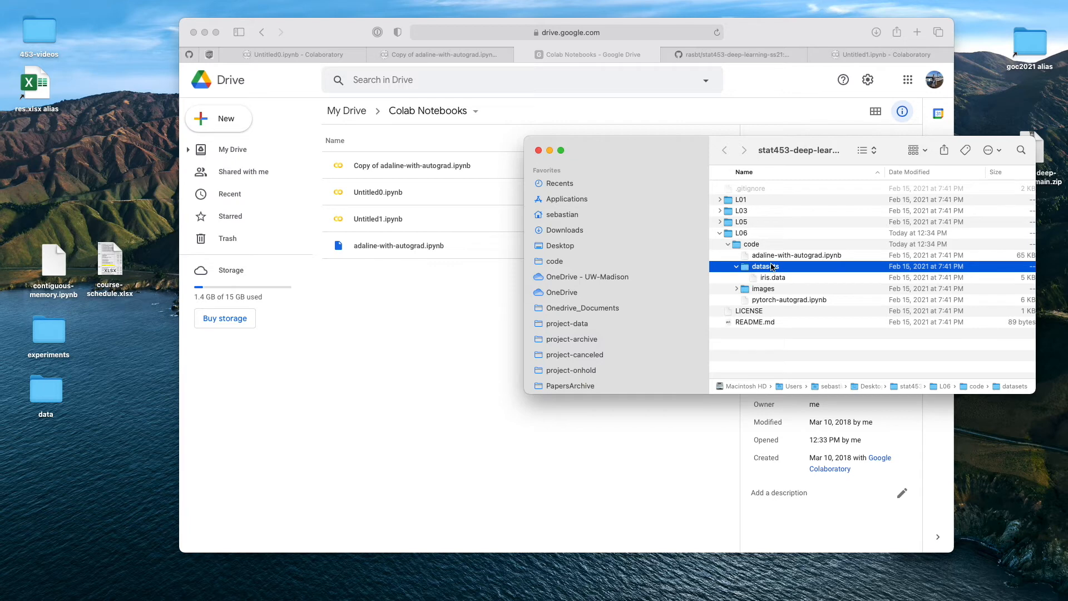
pyautogui.moveTo(770, 268)
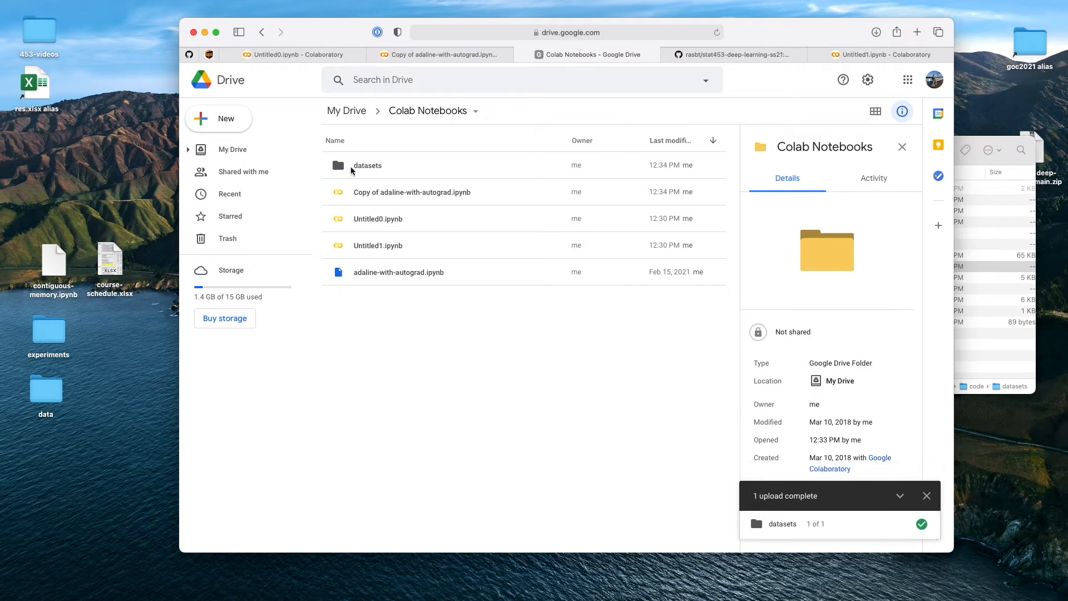
pyautogui.click(367, 165)
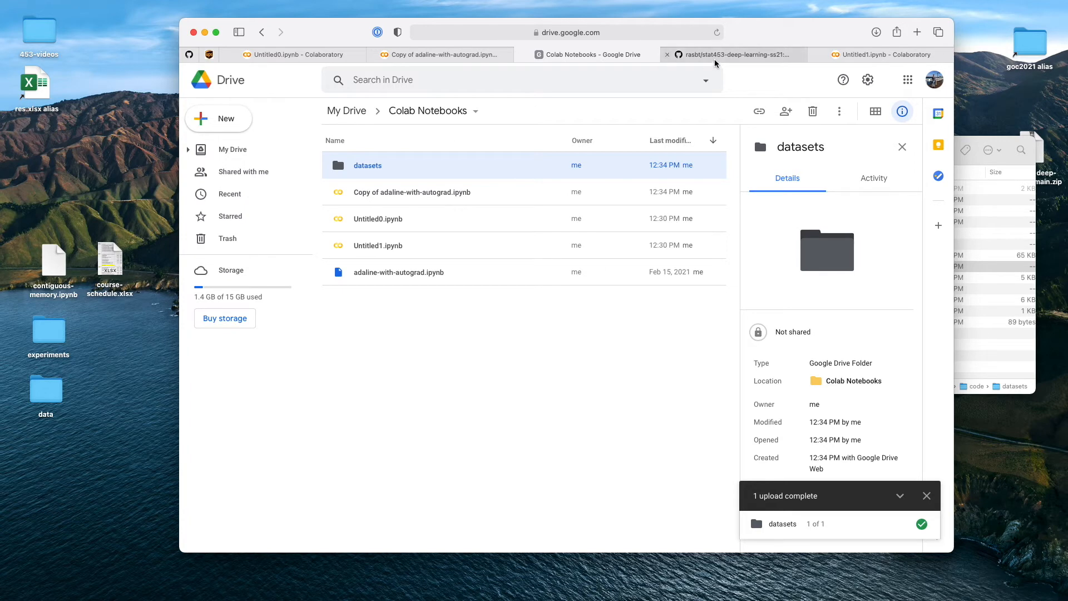
# - Check the repository's L06/code folder listing on GitHub, then return to the copied notebook
pyautogui.click(734, 54)
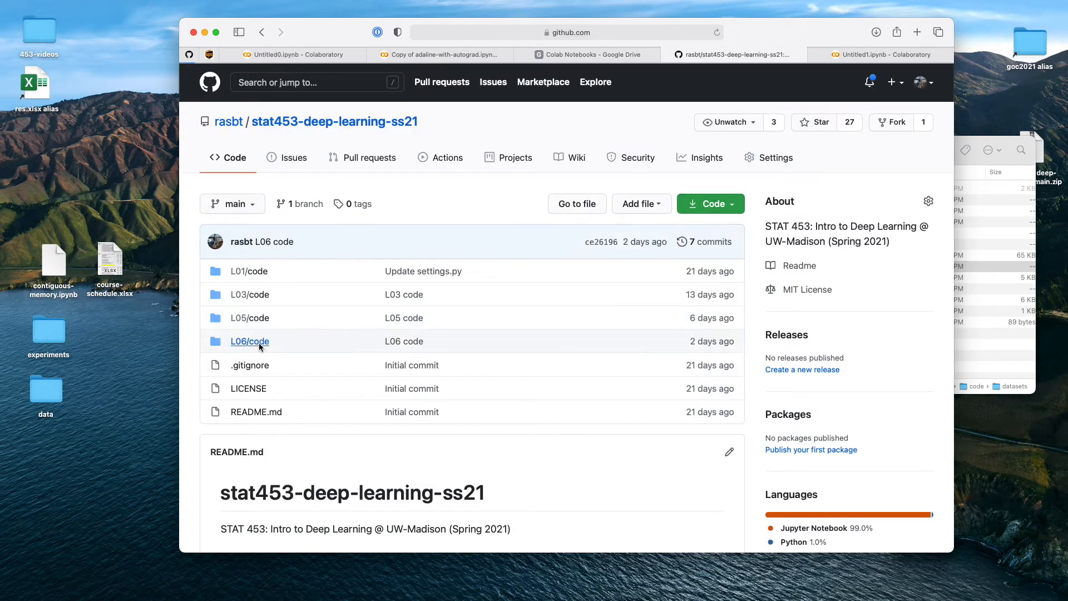
pyautogui.click(249, 341)
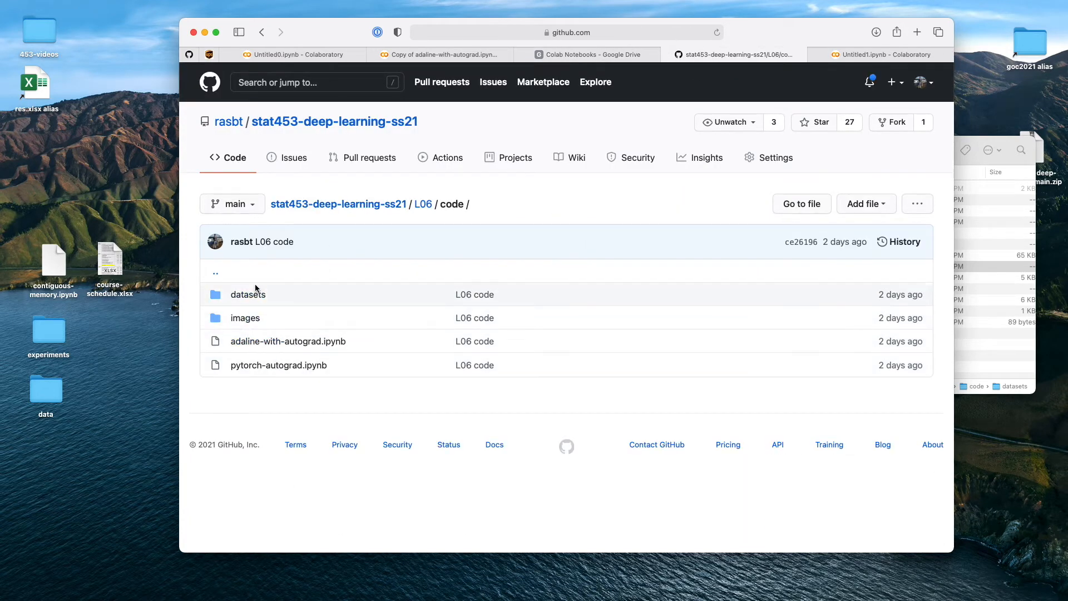
pyautogui.click(440, 54)
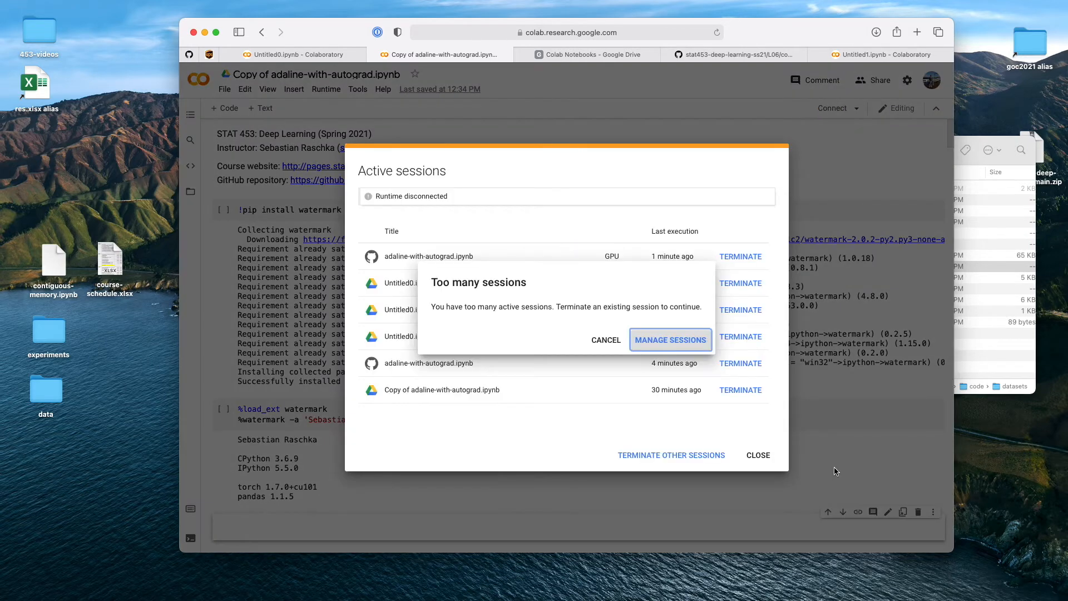
# - Terminate the Untitled0 GPU session from the active sessions list
pyautogui.click(670, 340)
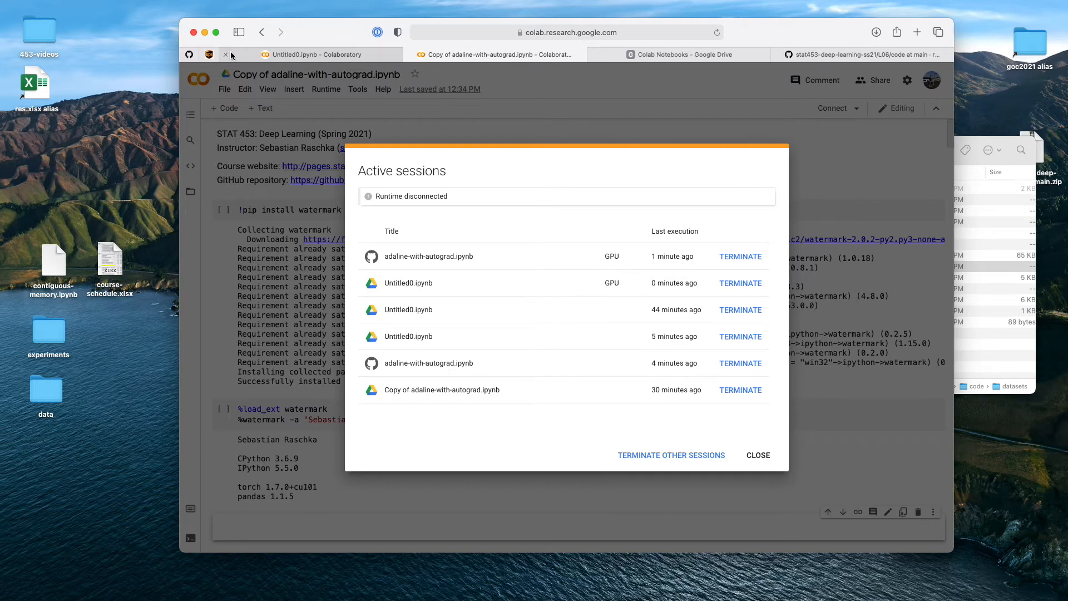
pyautogui.click(758, 455)
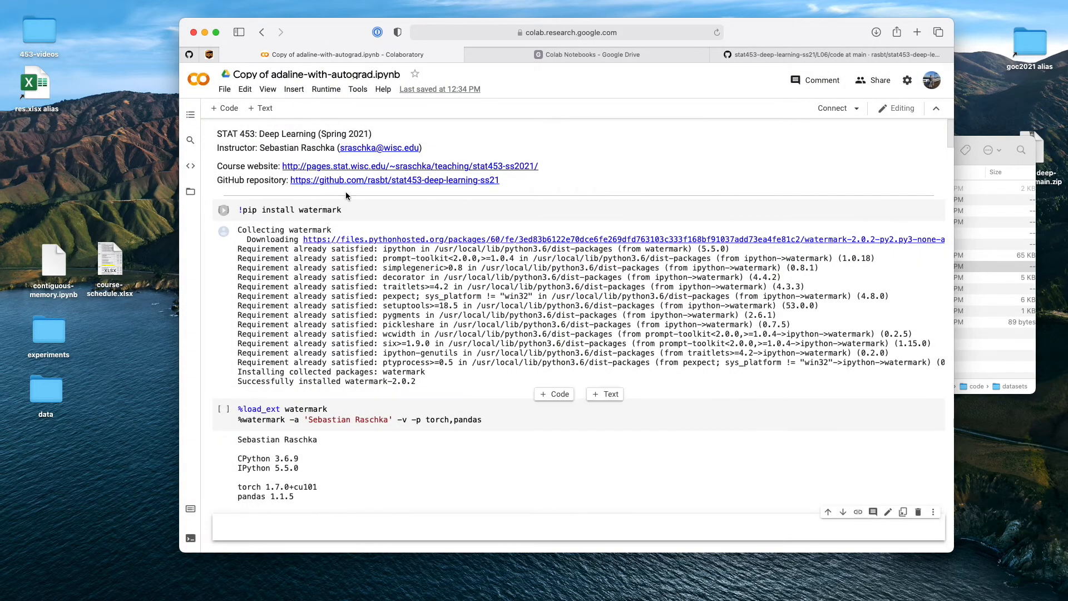
pyautogui.click(223, 409)
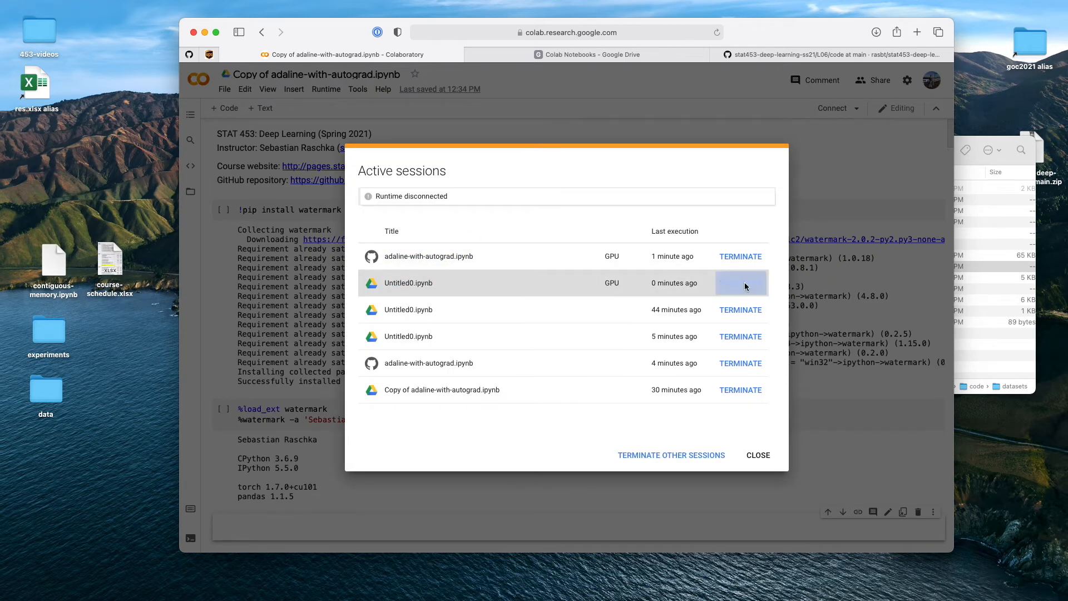
pyautogui.click(741, 283)
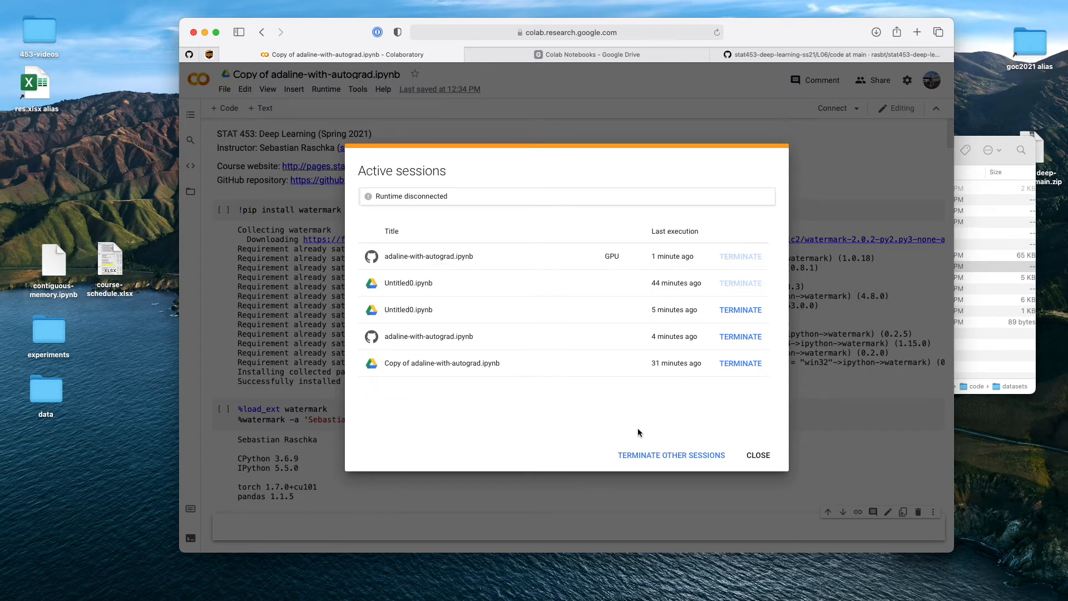
pyautogui.click(741, 256)
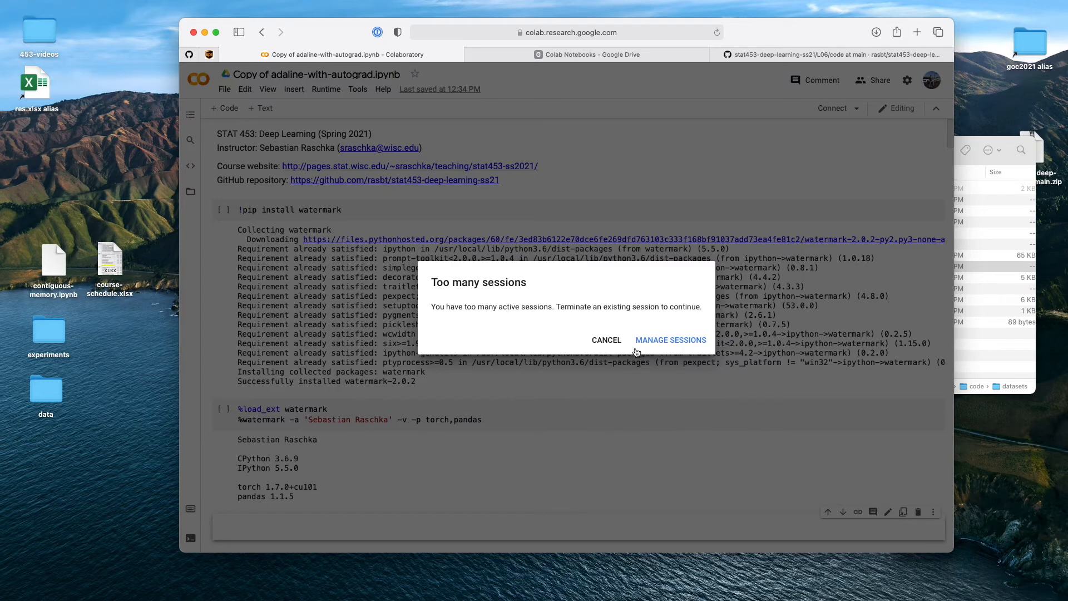
# - Reconnect the copied notebook to a runtime and run its cells
pyautogui.click(605, 340)
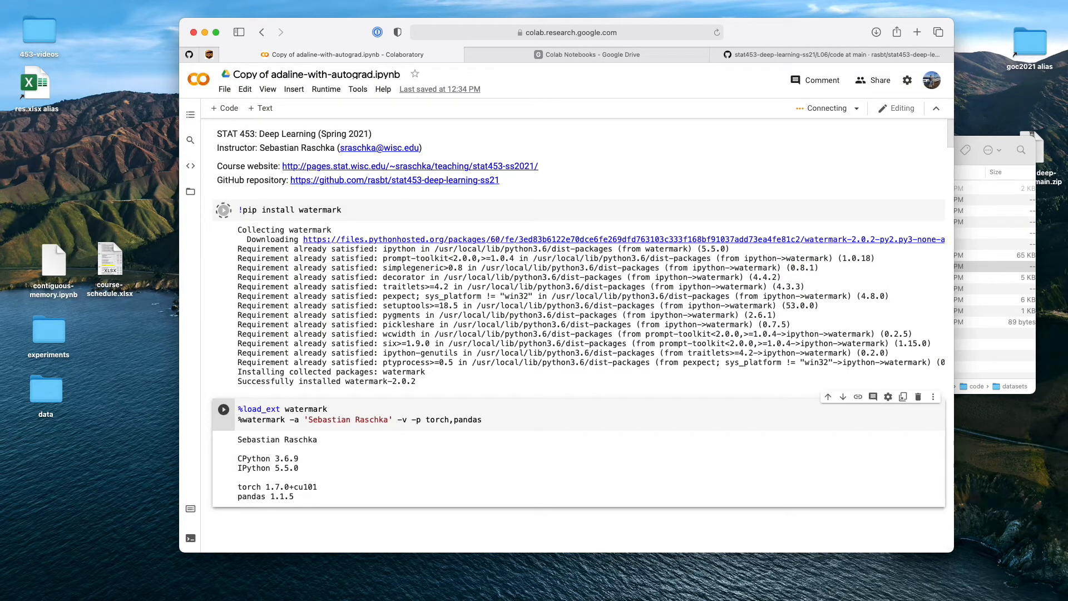
pyautogui.click(224, 409)
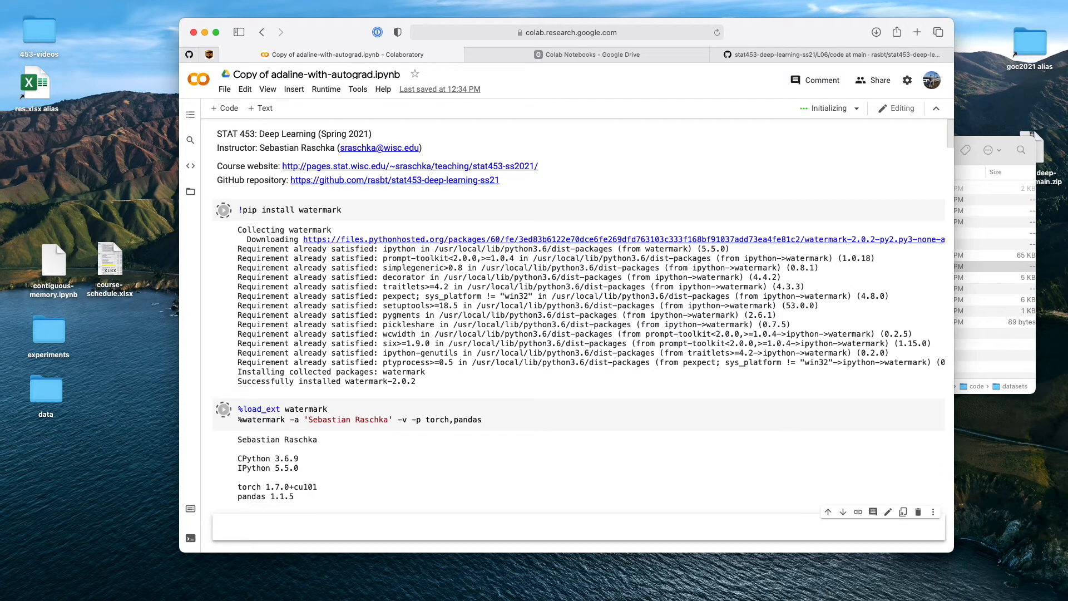
pyautogui.scroll(-3)
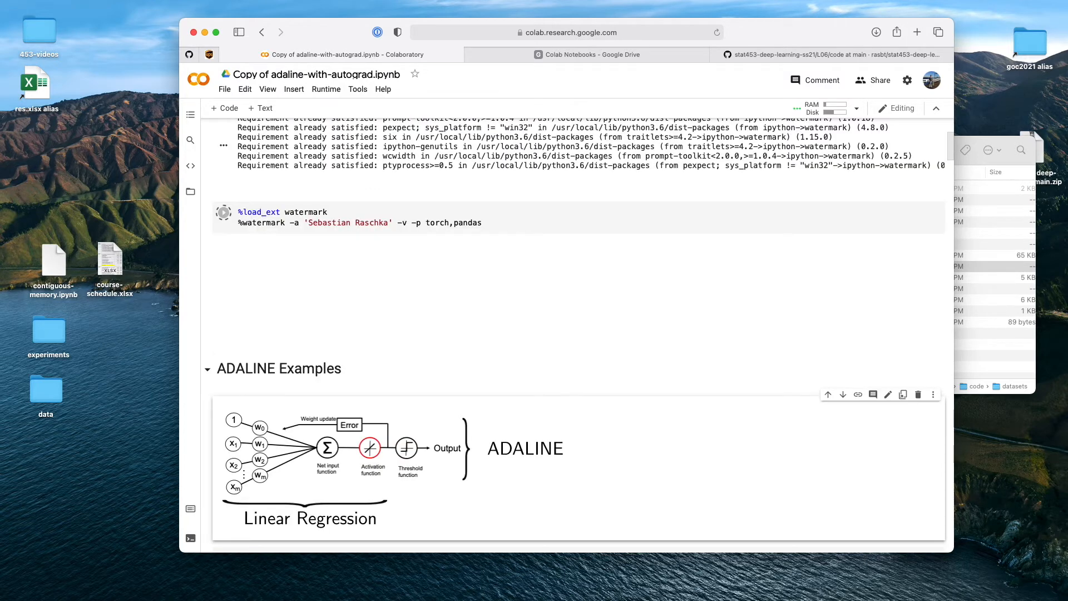
pyautogui.scroll(-3)
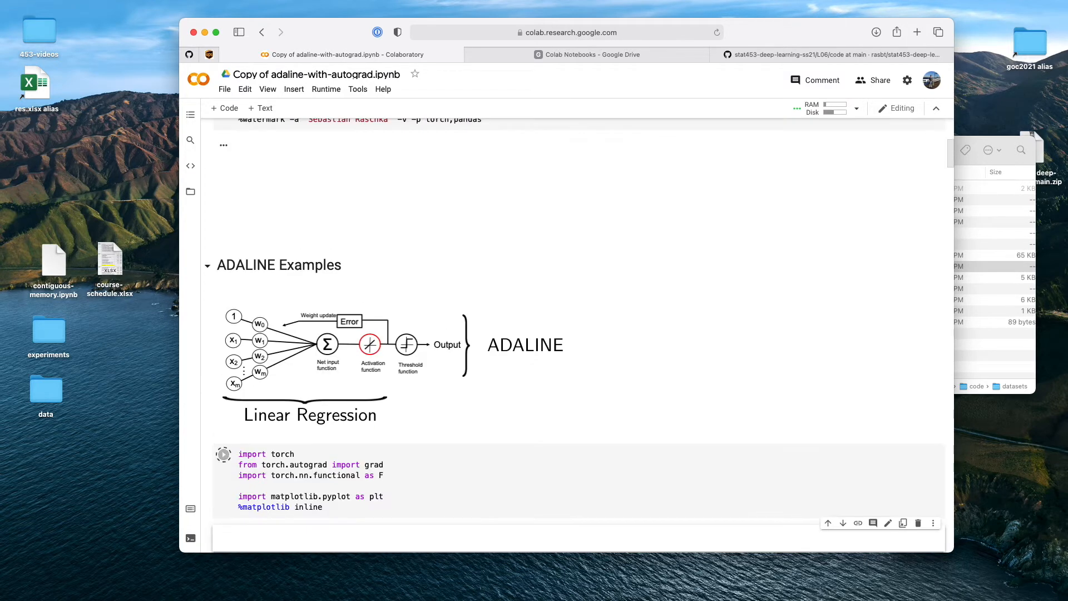
# - Inspect the ./datasets/iris.data path in the failed cell, checking the Drive folder, and insert a code cell above
pyautogui.scroll(-3)
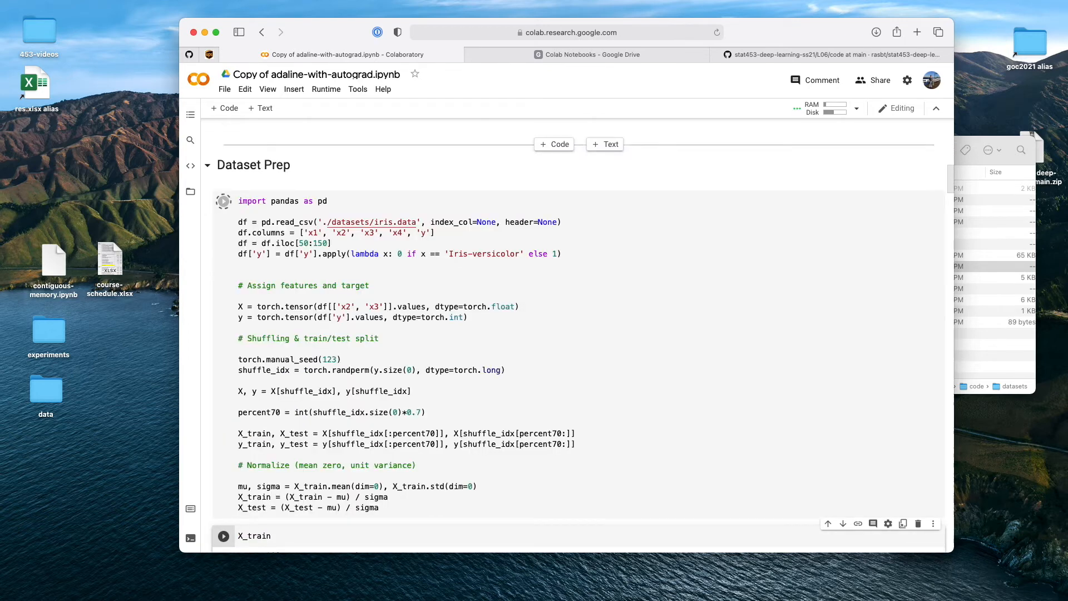
pyautogui.click(224, 201)
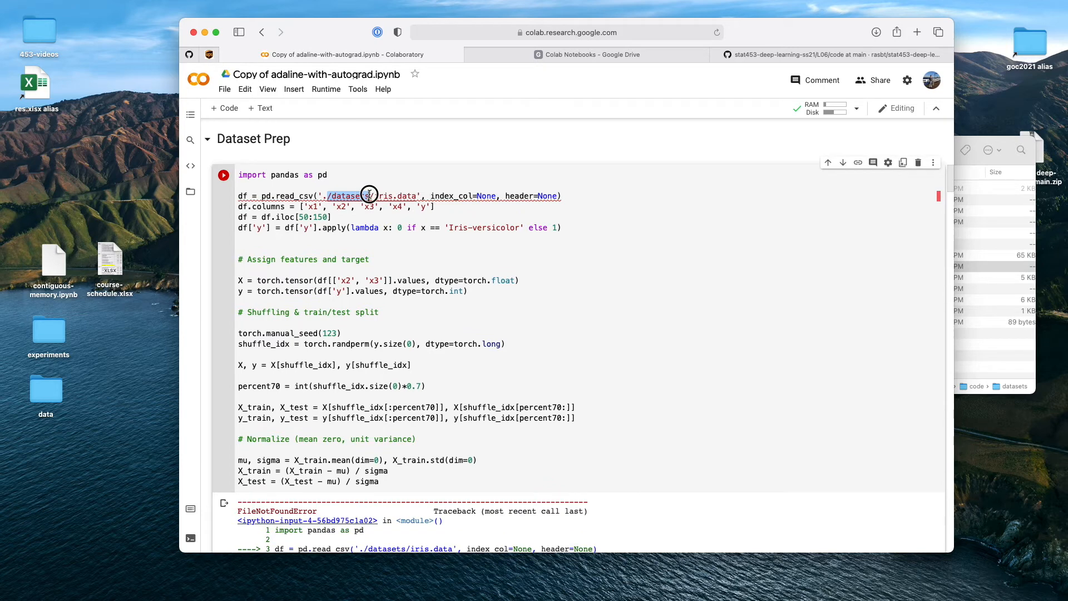
pyautogui.moveTo(699, 75)
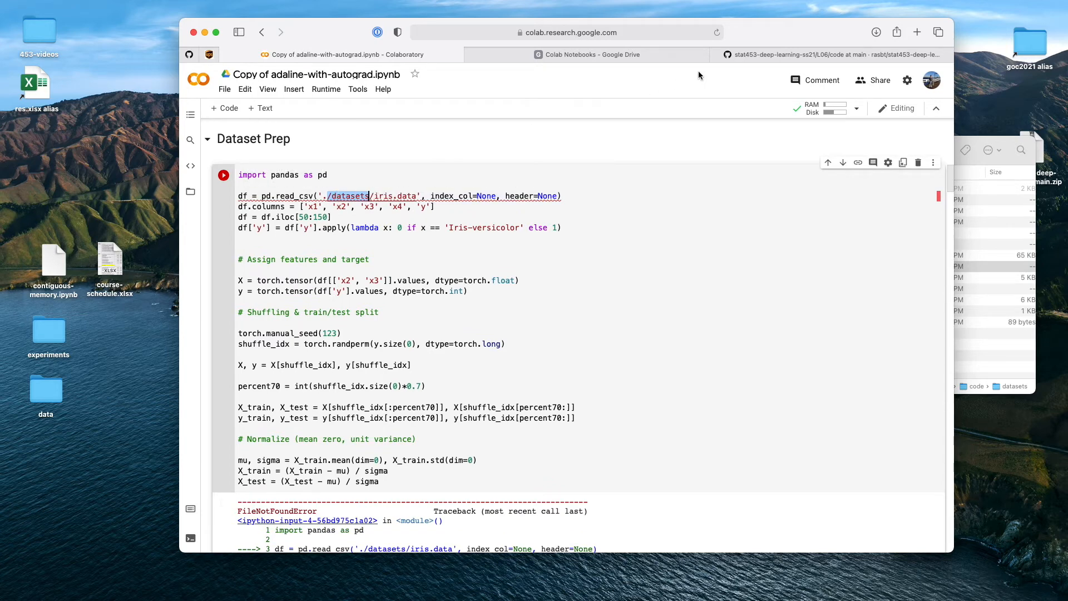
pyautogui.click(584, 54)
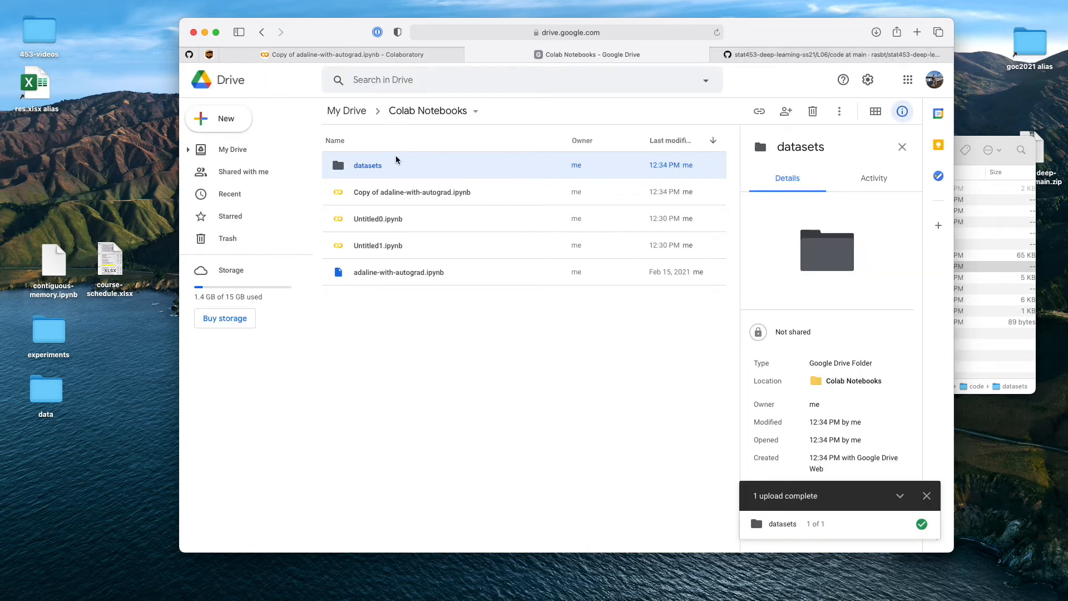
pyautogui.click(347, 55)
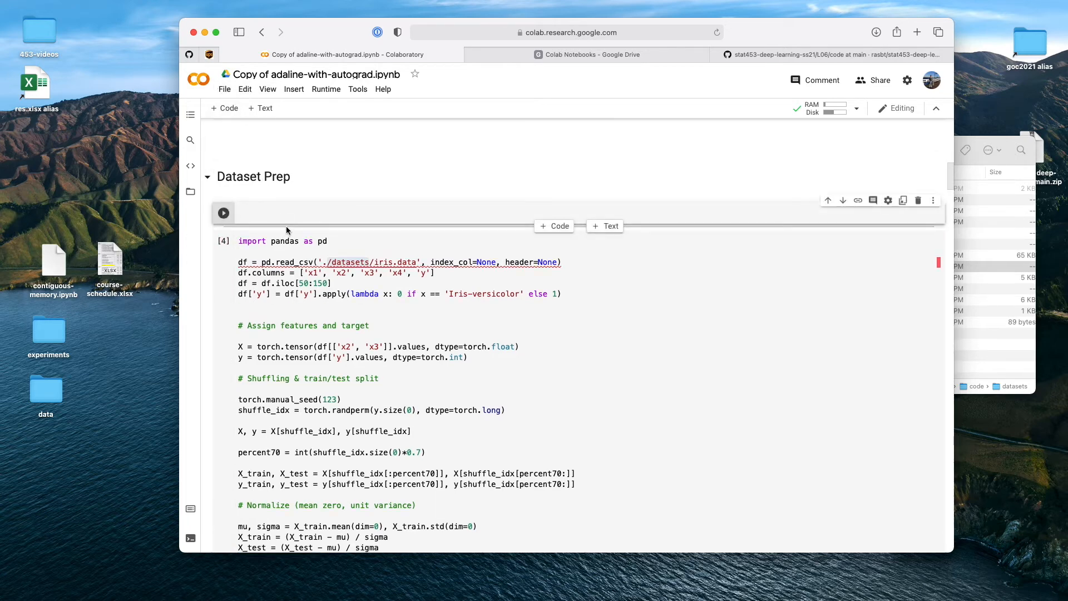
# - Write 'from google import drive' and drive.mount('') in the new cell
pyautogui.write('from google.colab import mount')
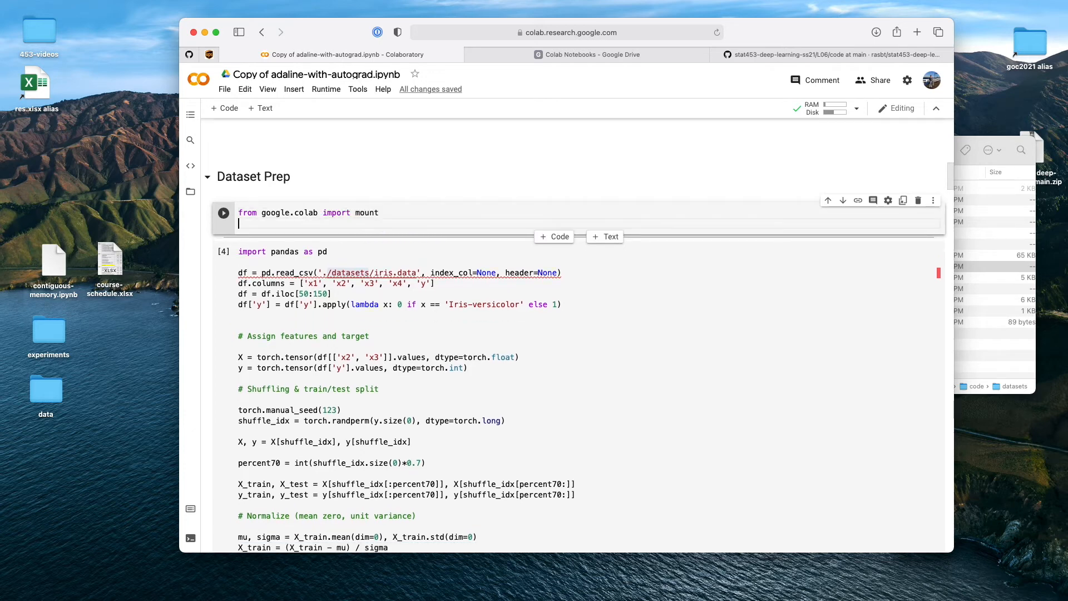
pyautogui.write('drive')
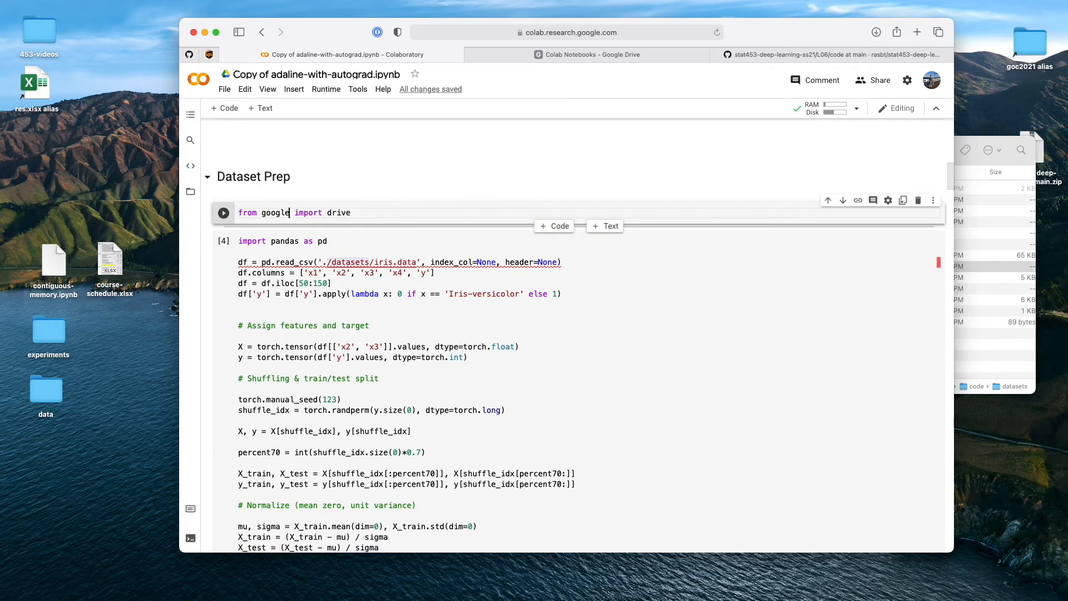
pyautogui.write('derive.mount')
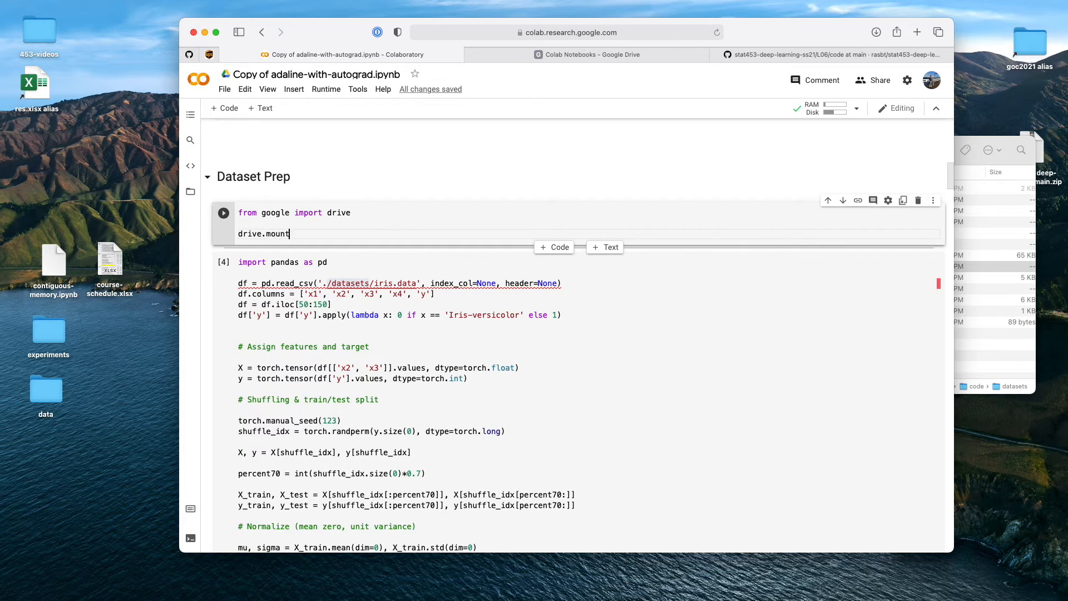
pyautogui.write("('')")
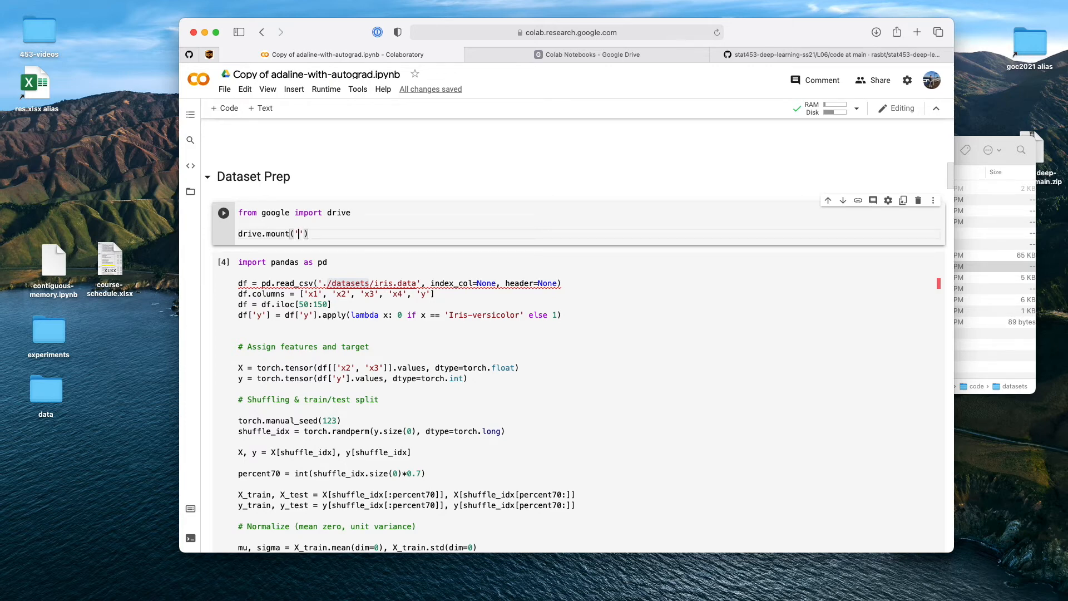
pyautogui.click(223, 263)
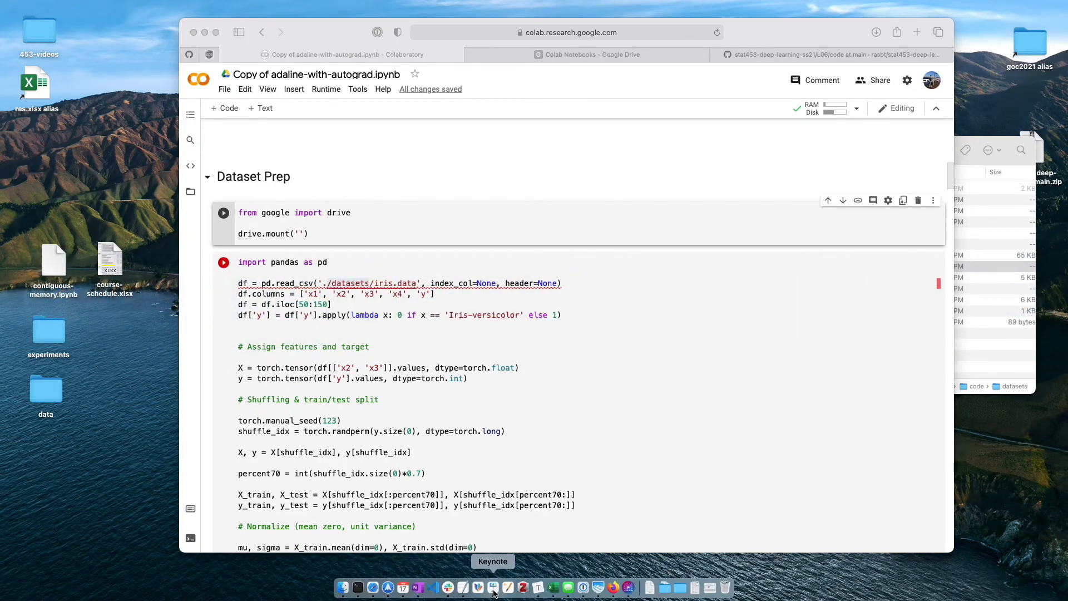
# - Switch to Keynote and move to the lecture slide on mounting Google Drive
pyautogui.click(493, 587)
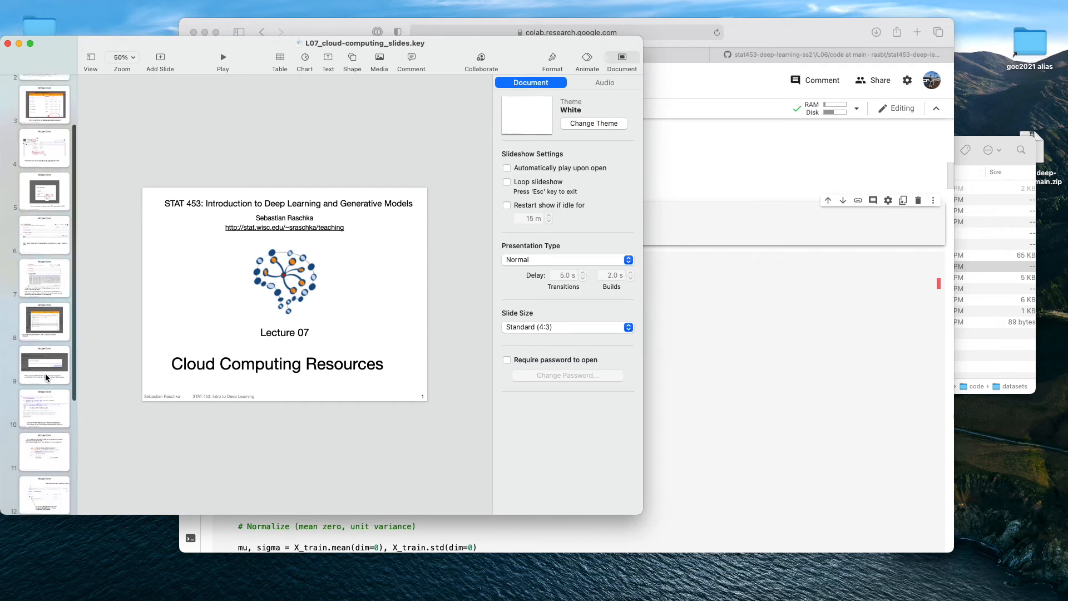
pyautogui.click(44, 381)
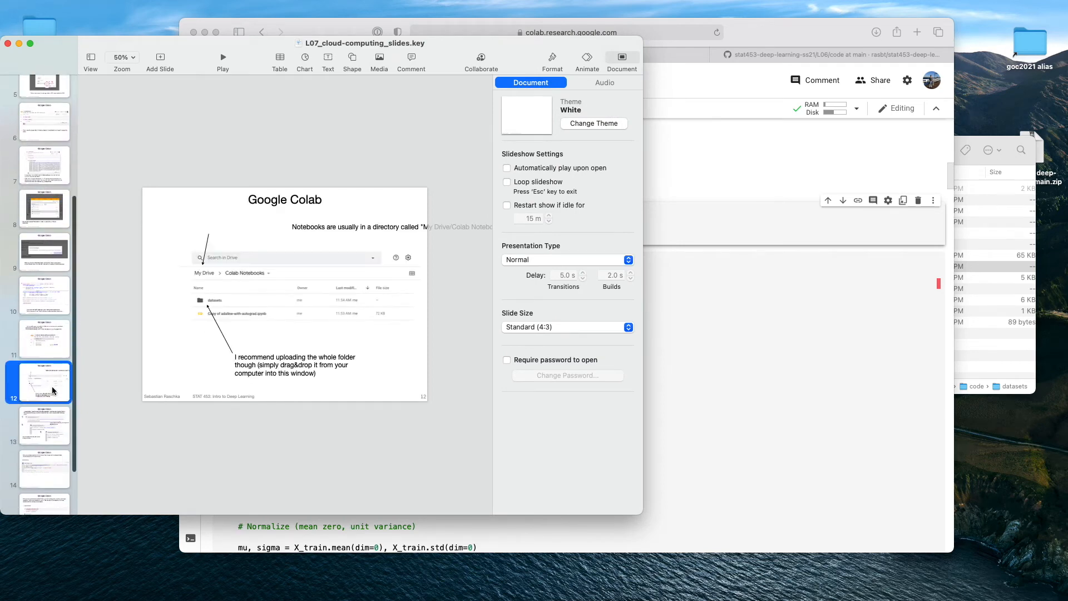
pyautogui.click(44, 425)
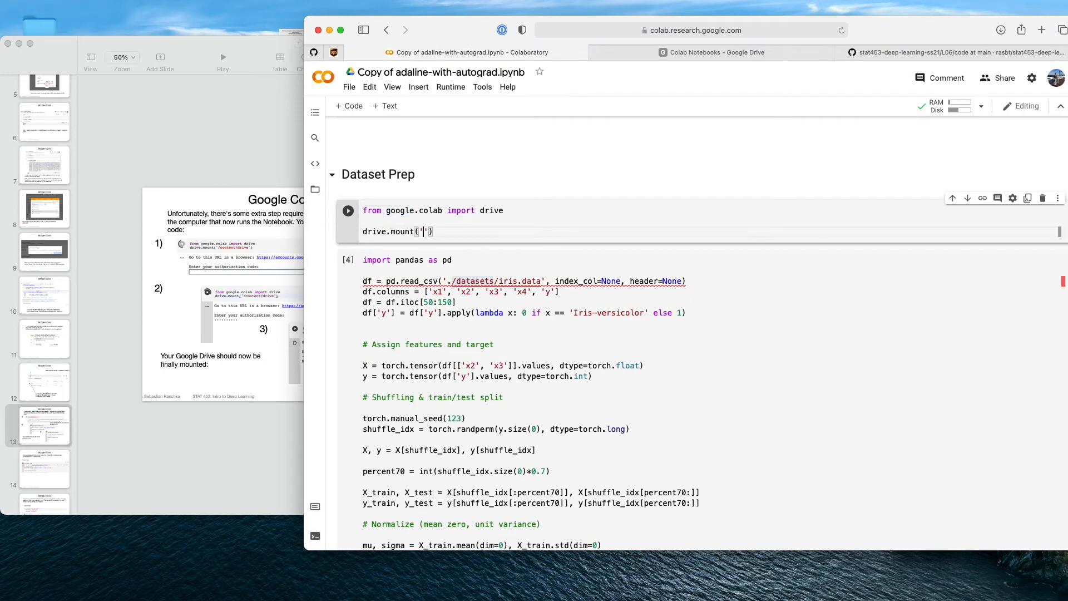
# - Fill drive.mount() with '/content/drive' and run the cell to start Google sign-in
pyautogui.write('/con')
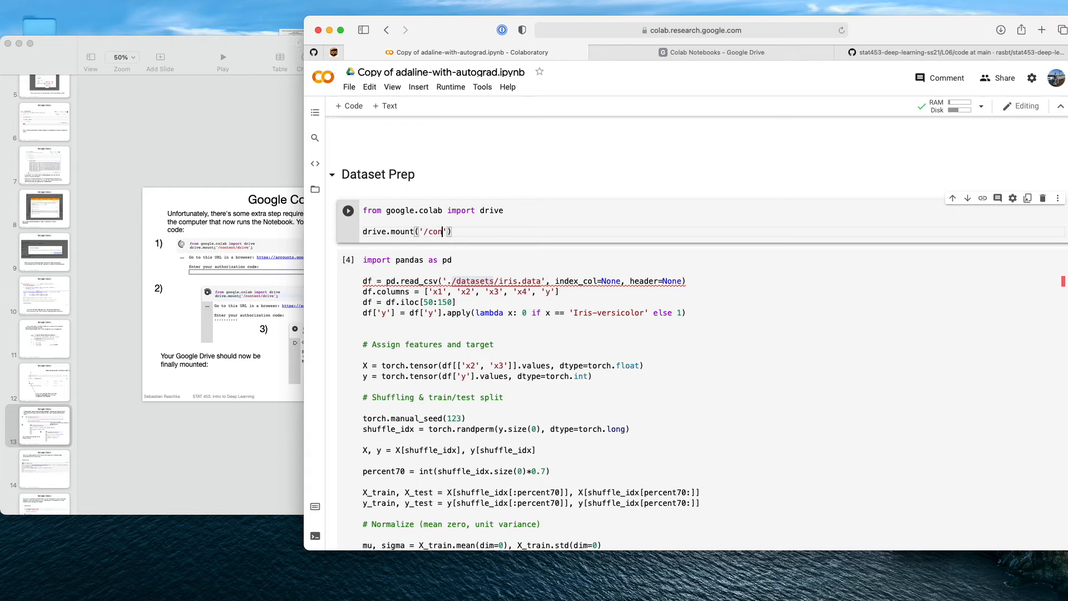
pyautogui.write('tent/drive')
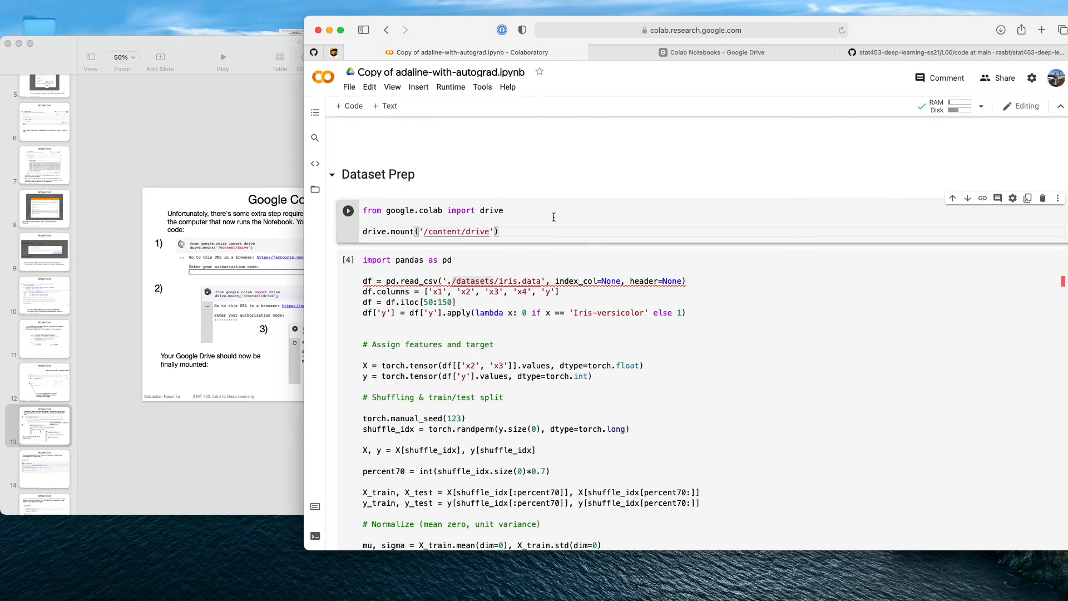
pyautogui.click(347, 210)
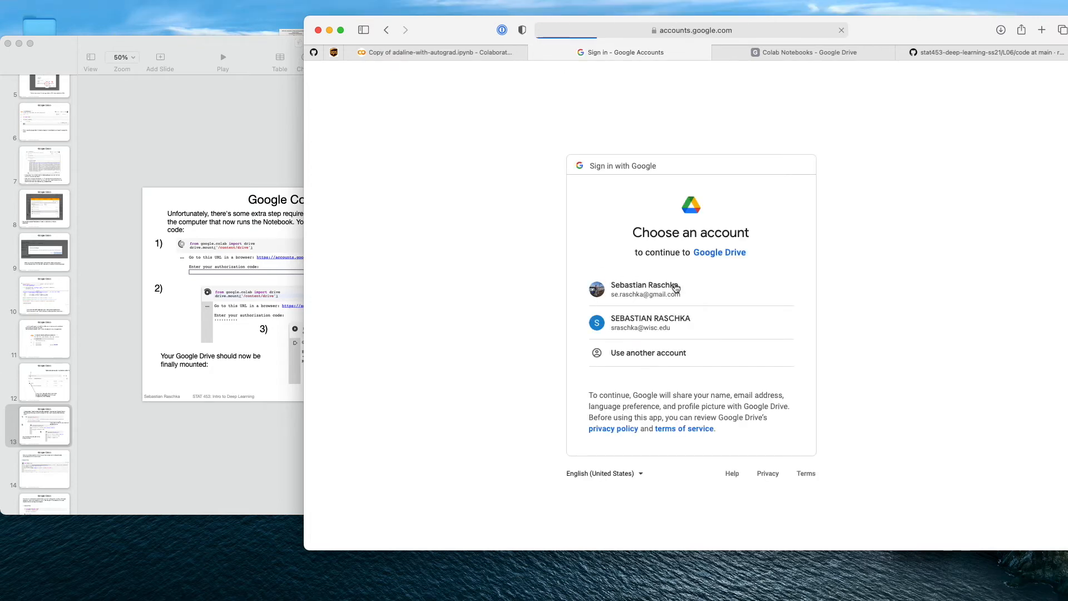
# - Choose the first Google account, allow Drive access and copy the authorization code
pyautogui.click(644, 289)
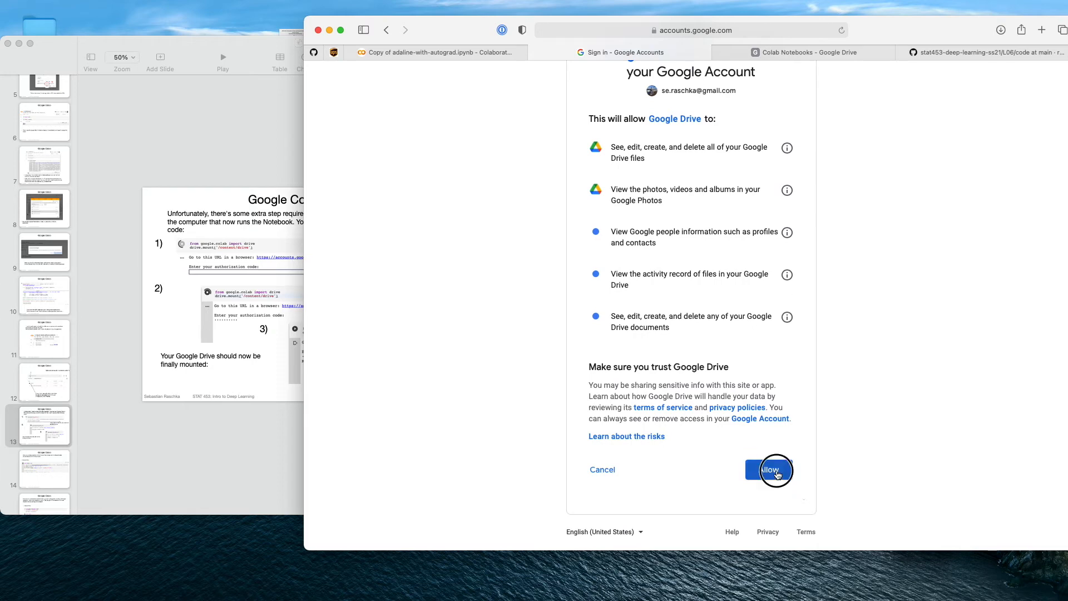
pyautogui.click(771, 469)
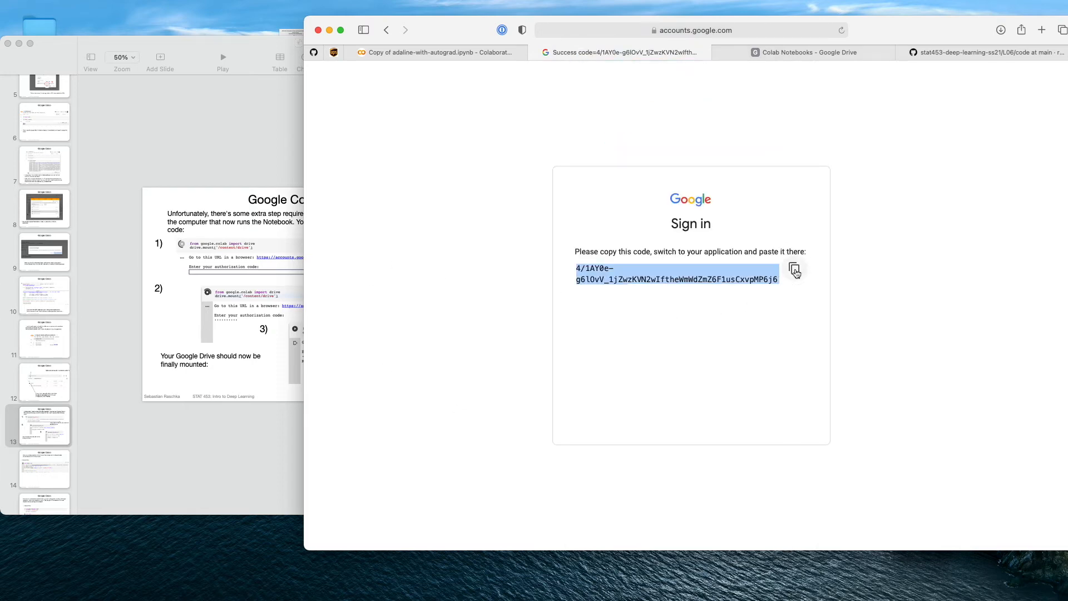
pyautogui.click(435, 52)
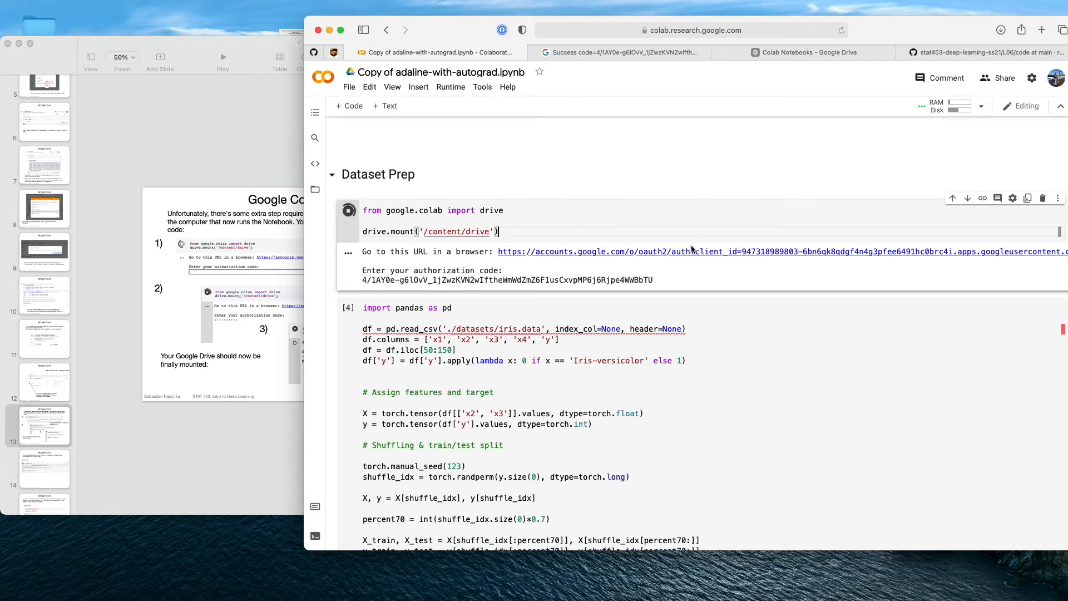
pyautogui.moveTo(567, 223)
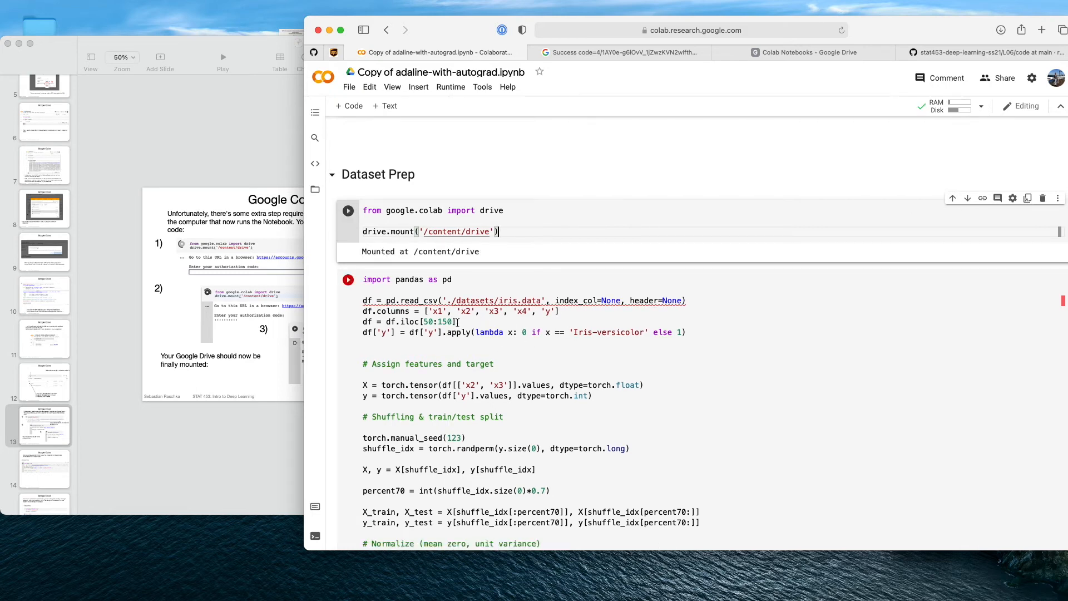
# - Submit the code and set read_csv's path to '/content/drive/My Drive/Colab Notebooks/datasets/iris.data'
pyautogui.click(517, 344)
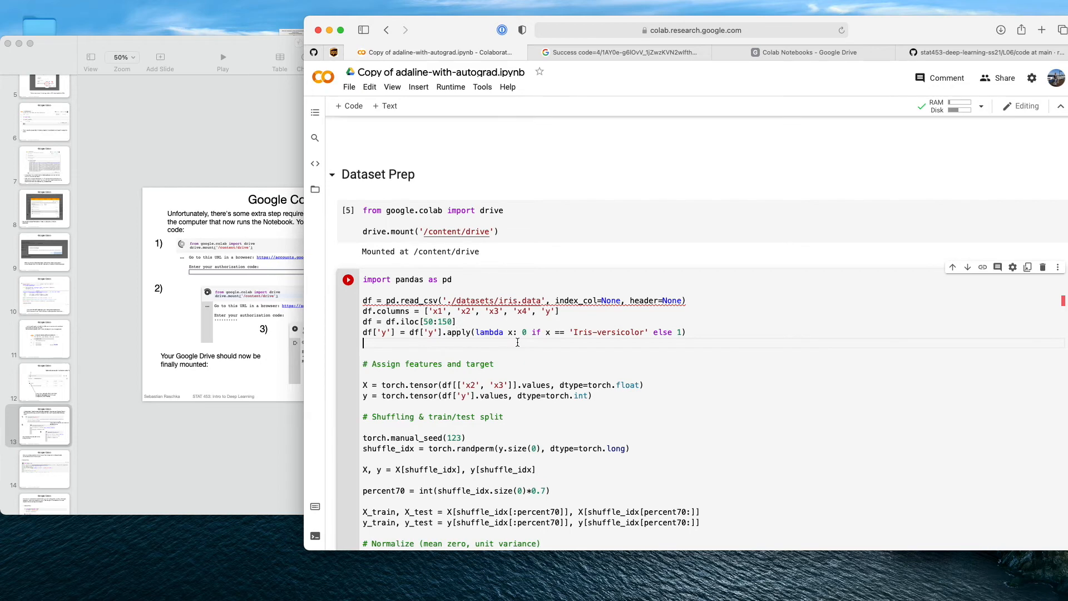
pyautogui.click(347, 279)
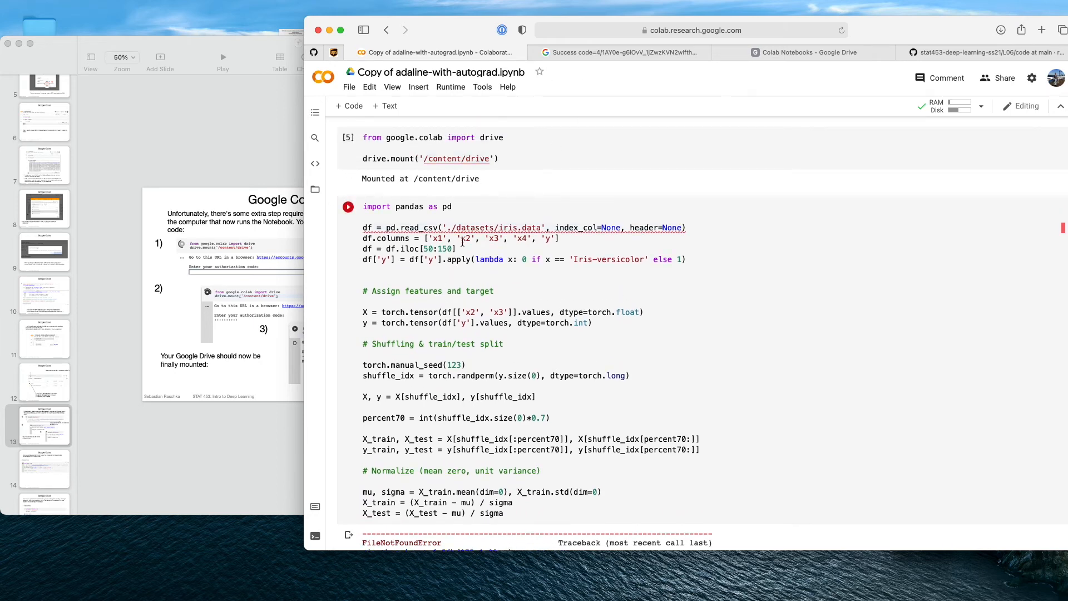
pyautogui.click(456, 227)
pyautogui.write('content/drive/')
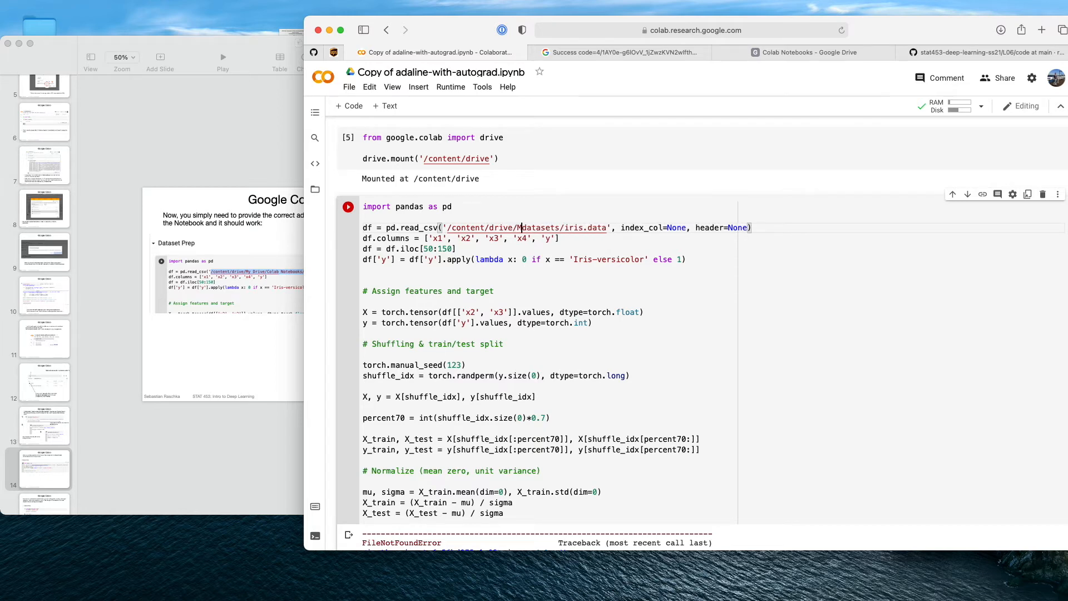
pyautogui.write('My Drive/')
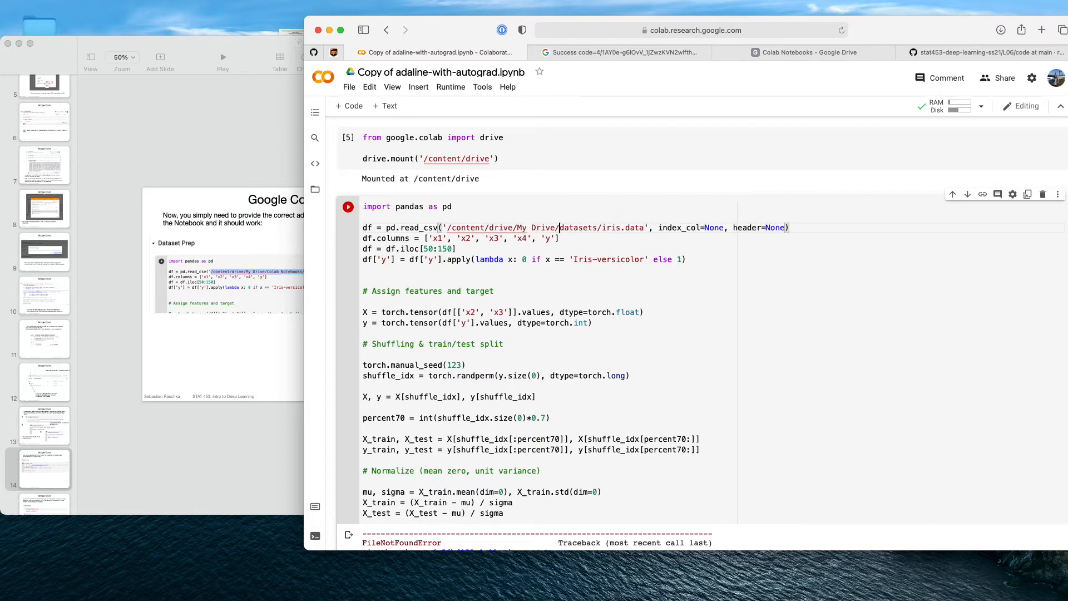
pyautogui.write('Colab Notebooks')
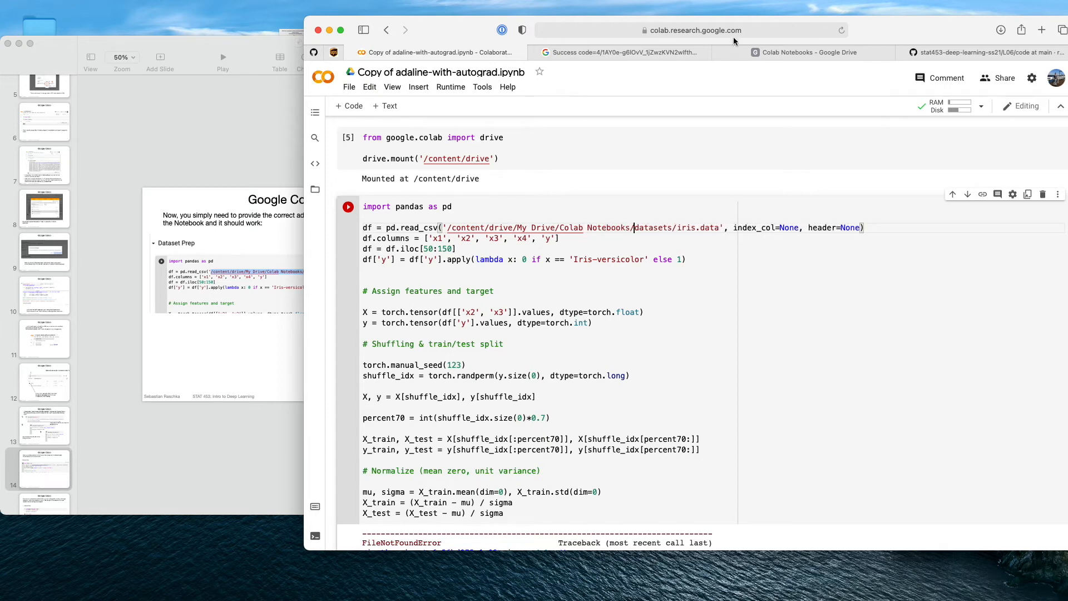
pyautogui.click(803, 52)
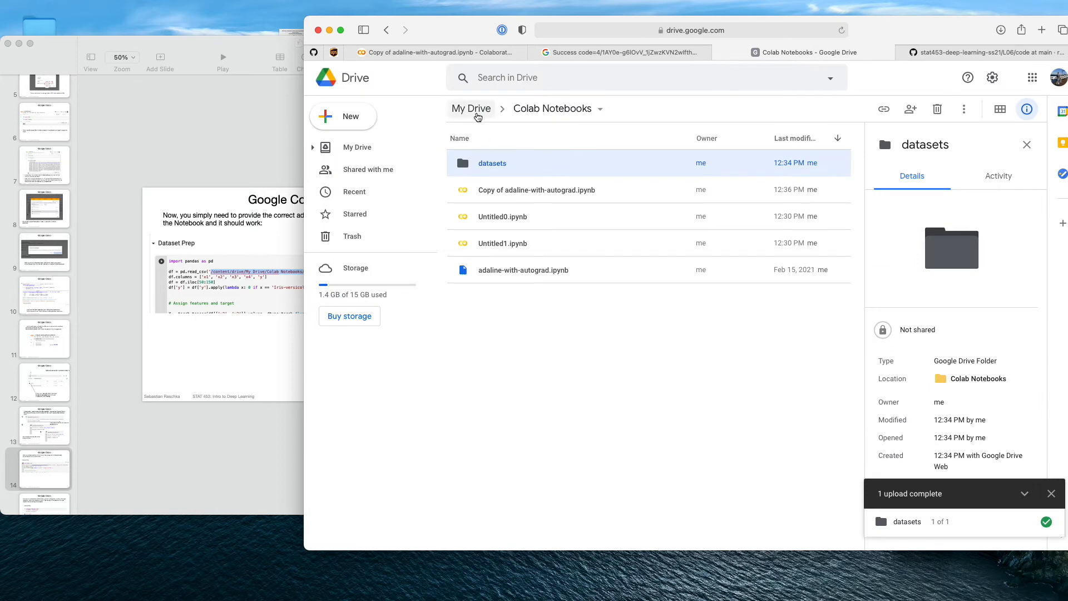
pyautogui.moveTo(552, 108)
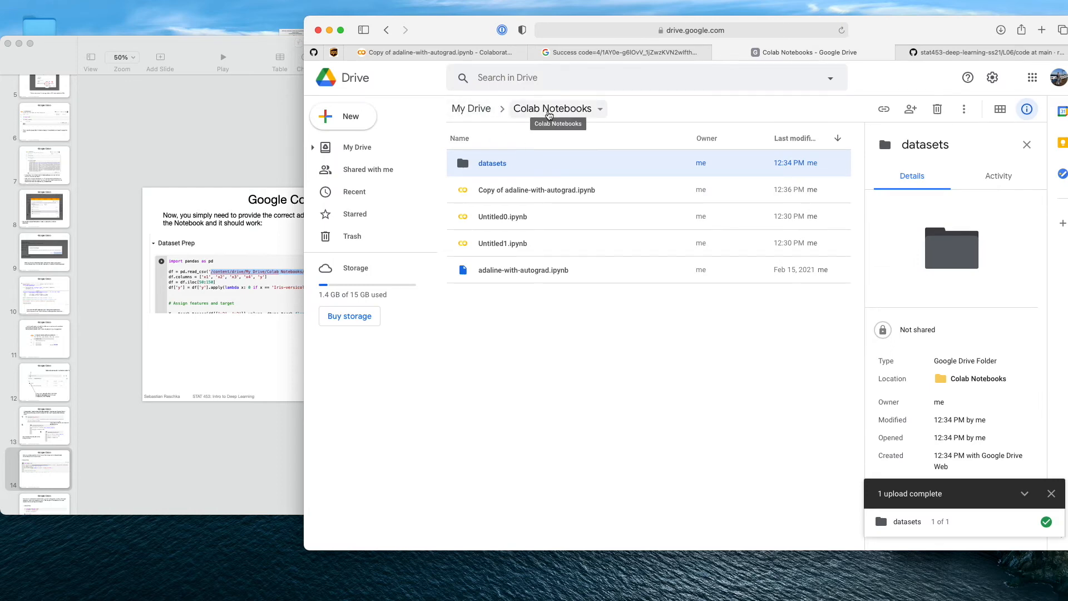
pyautogui.moveTo(459, 63)
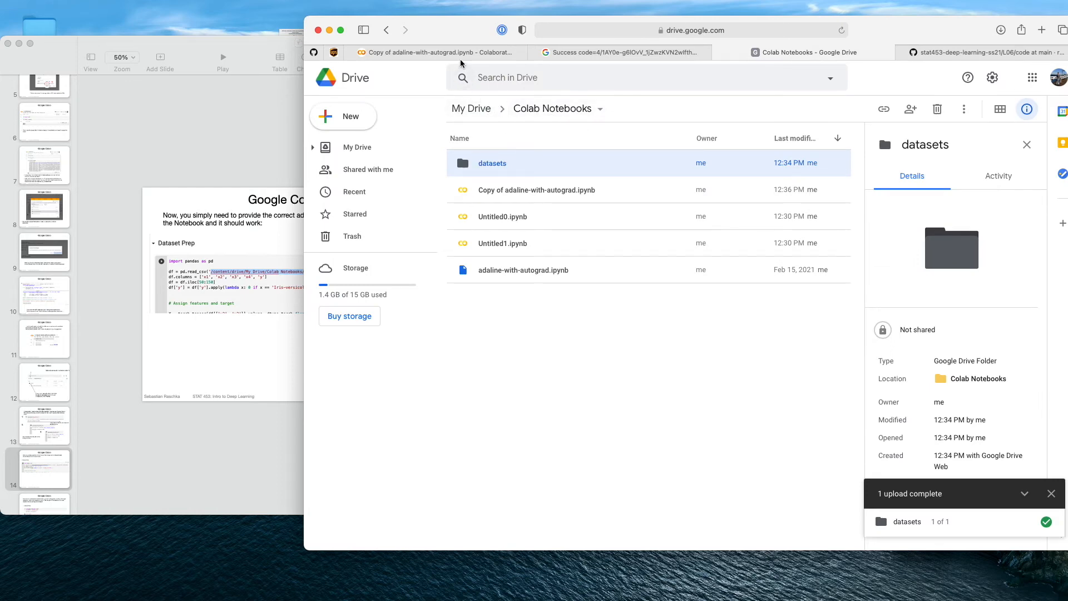
pyautogui.click(436, 53)
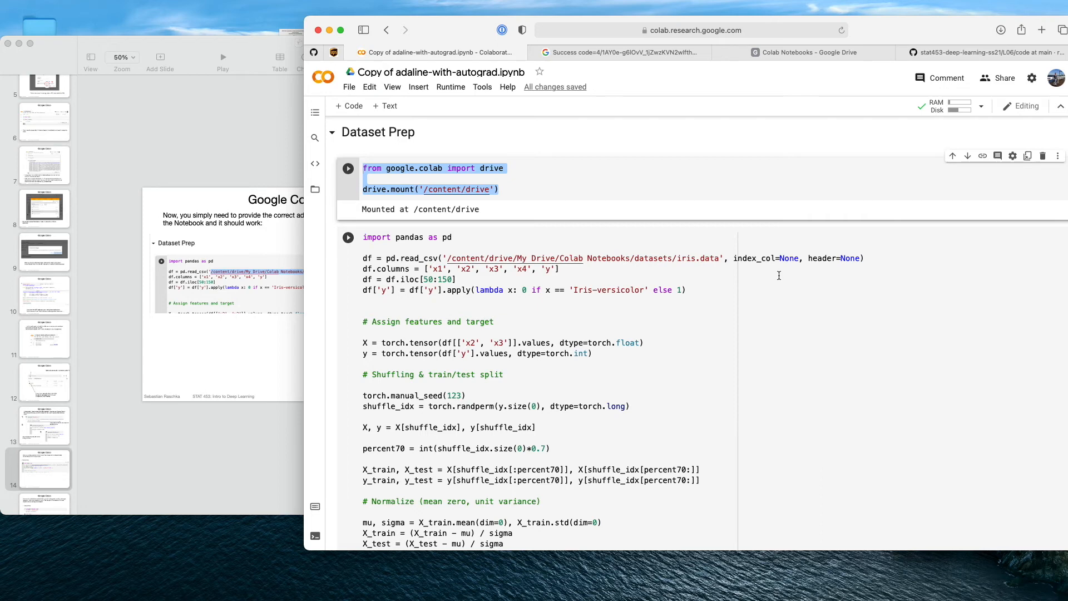
pyautogui.moveTo(556, 307)
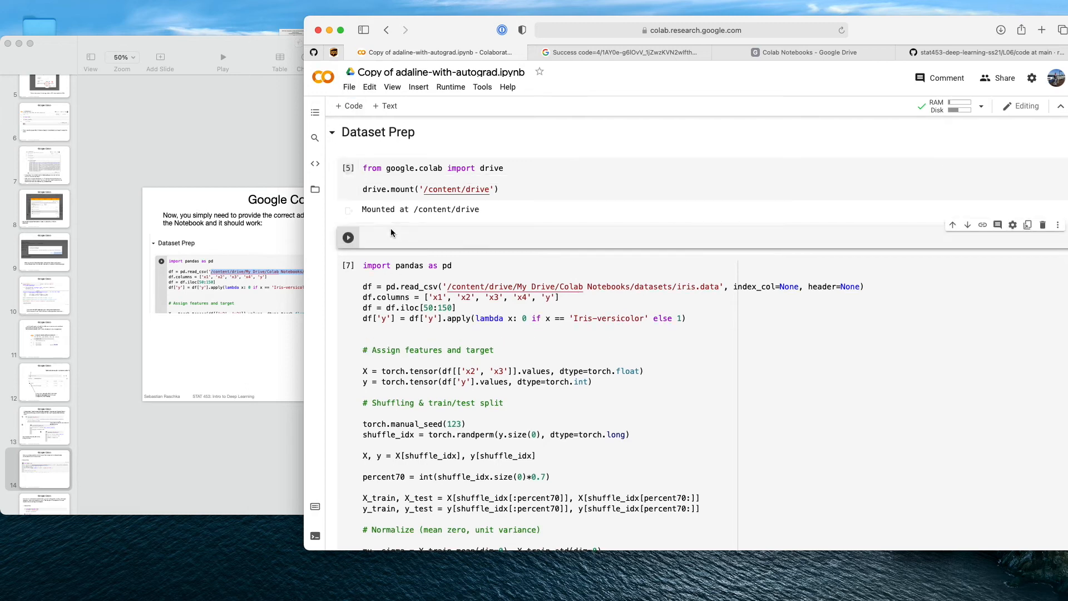
# - Add a cell copying '/content/drive/My Drive/Colab Notebooks/datasets' to datasets via shutil.copytree
pyautogui.write('import')
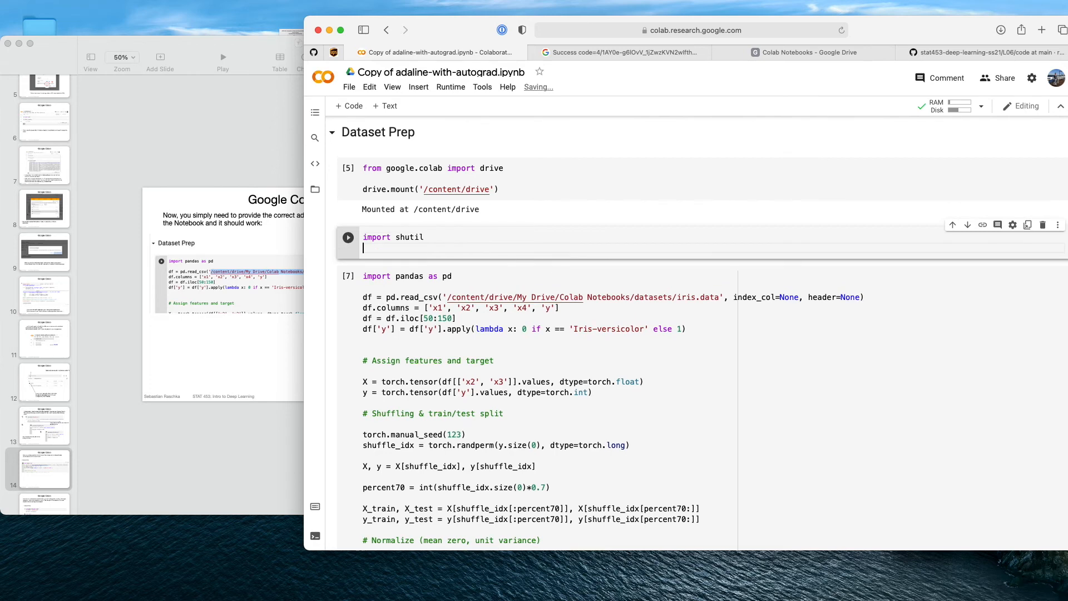
pyautogui.write('shutil.co')
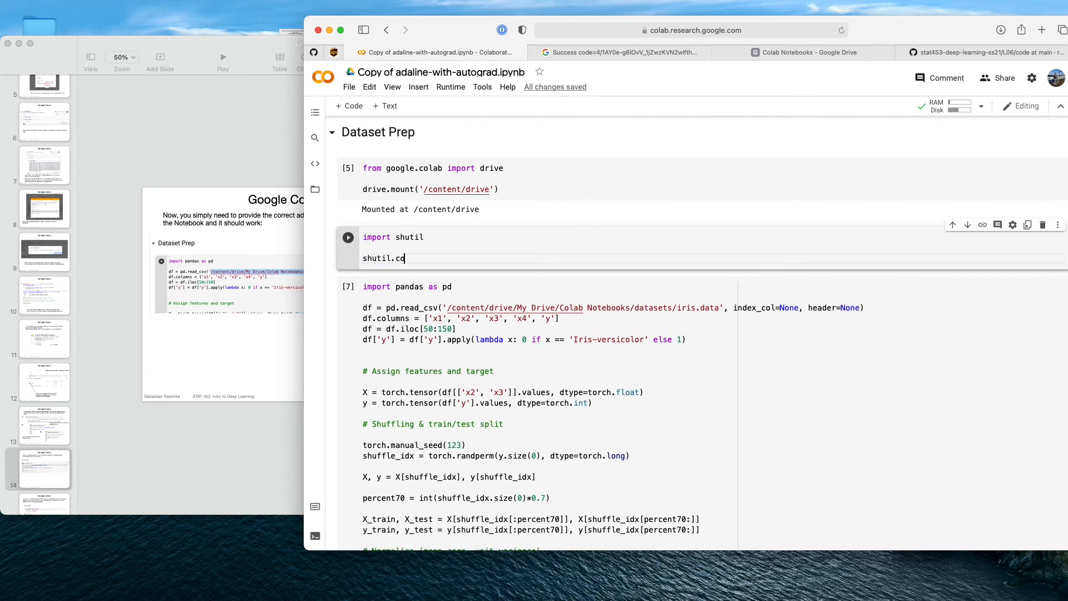
pyautogui.write('pytree')
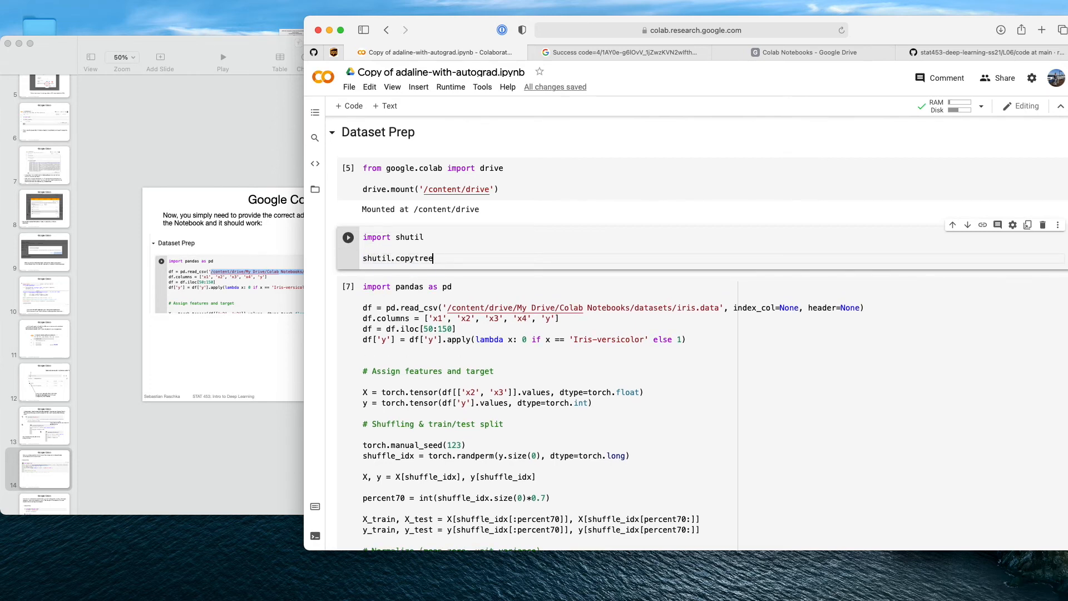
pyautogui.write('()')
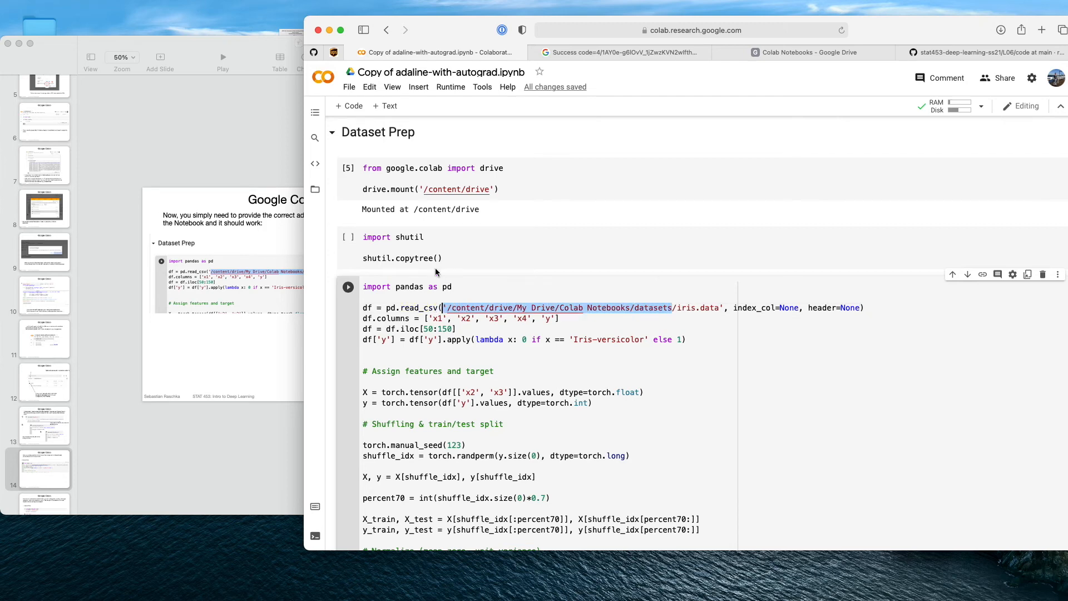
pyautogui.write("'/content/drive/My Drive/Colab Notebooks/datasets', '")
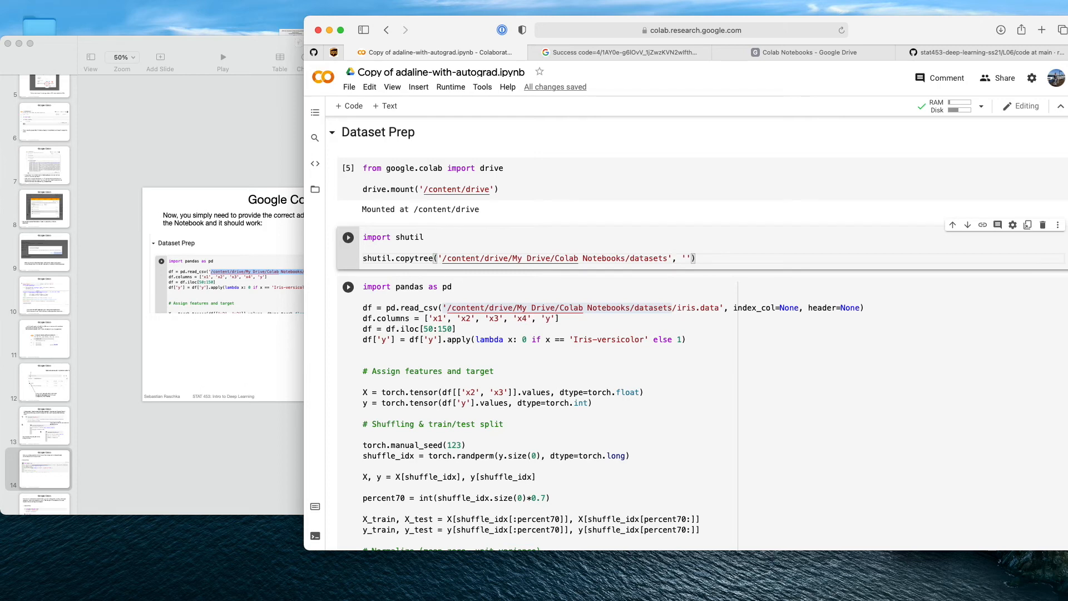
pyautogui.write('datasets')
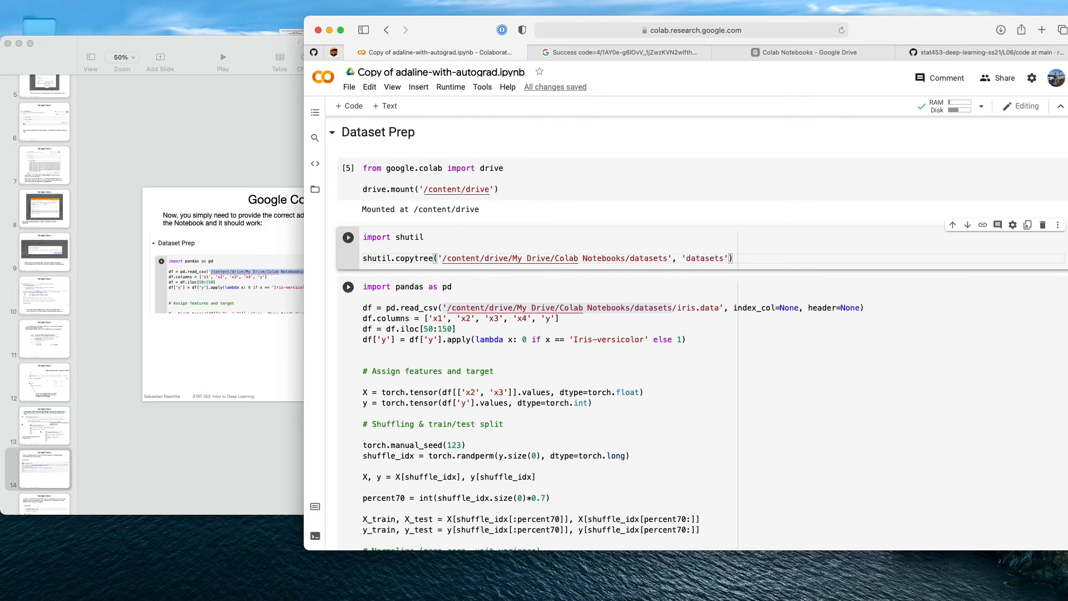
# - Run the copy and dataset-prep cells, then bring up the local datasets folder in Finder
pyautogui.click(347, 237)
pyautogui.write('.')
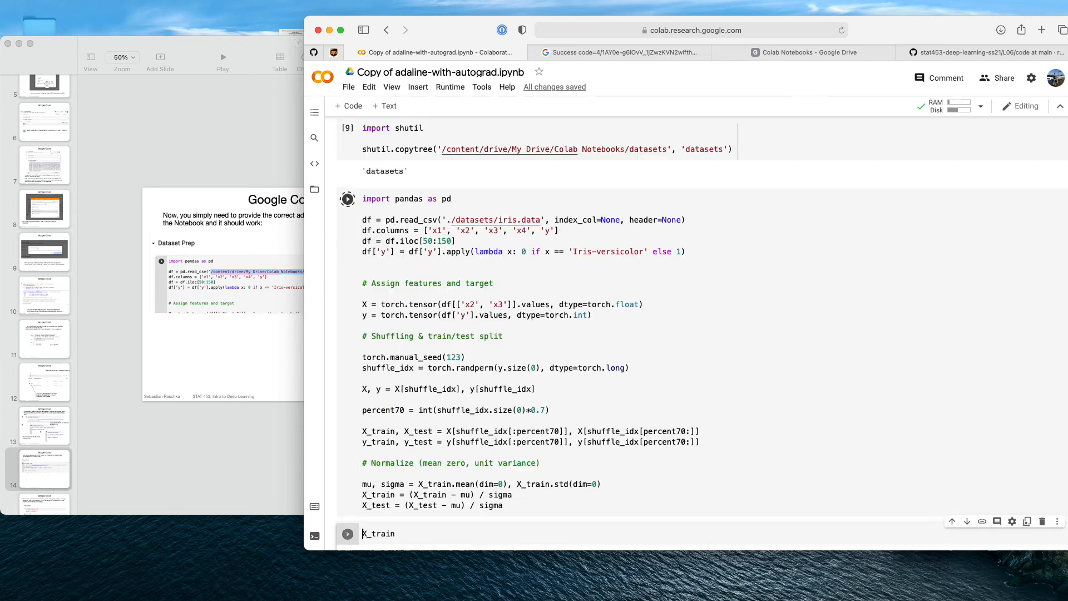
pyautogui.click(348, 533)
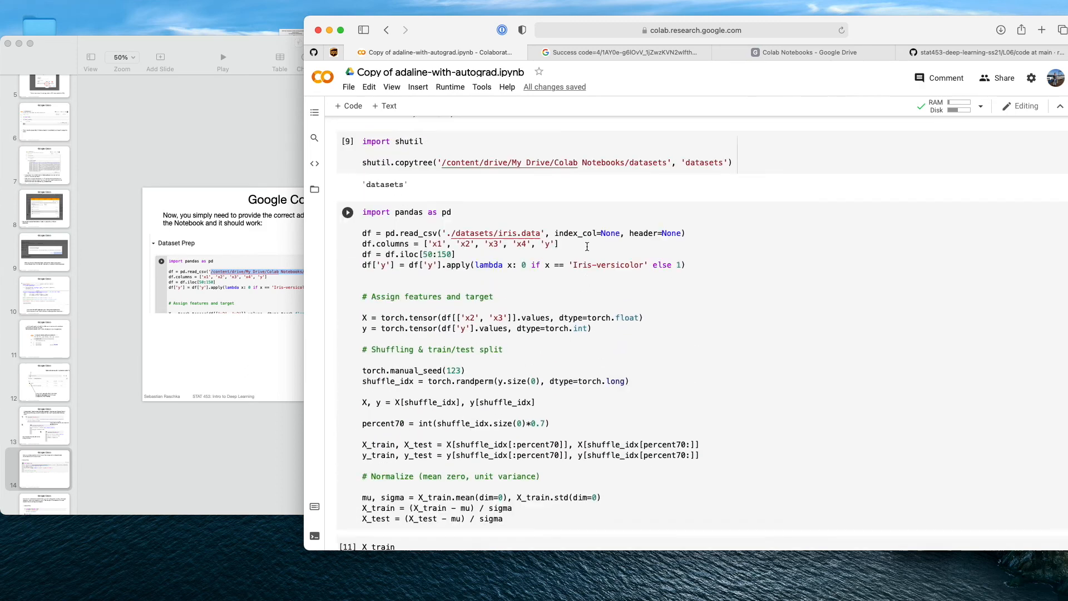
pyautogui.scroll(-3)
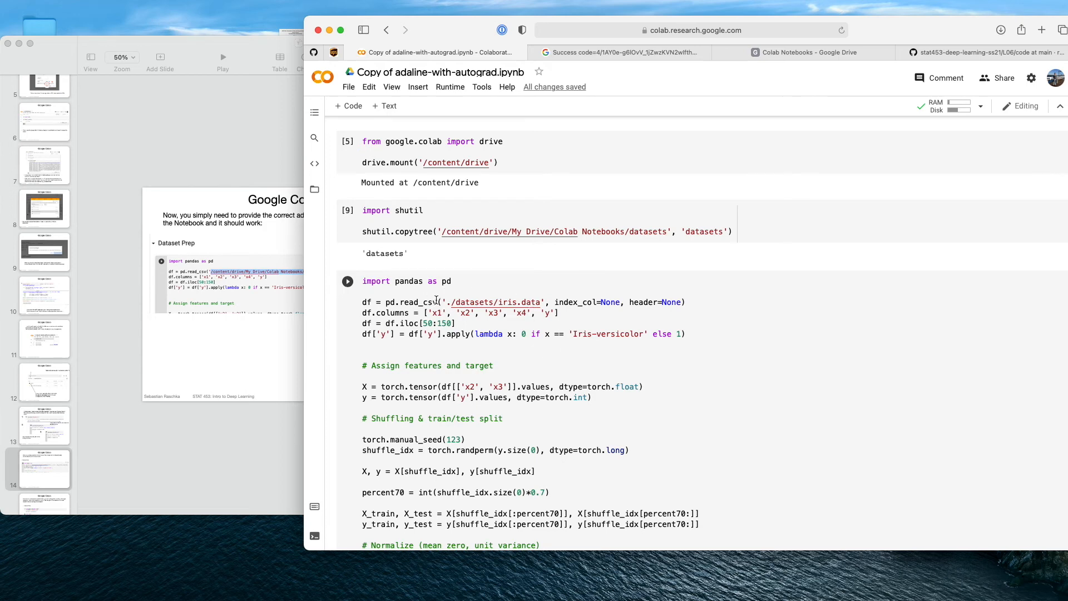
pyautogui.click(552, 227)
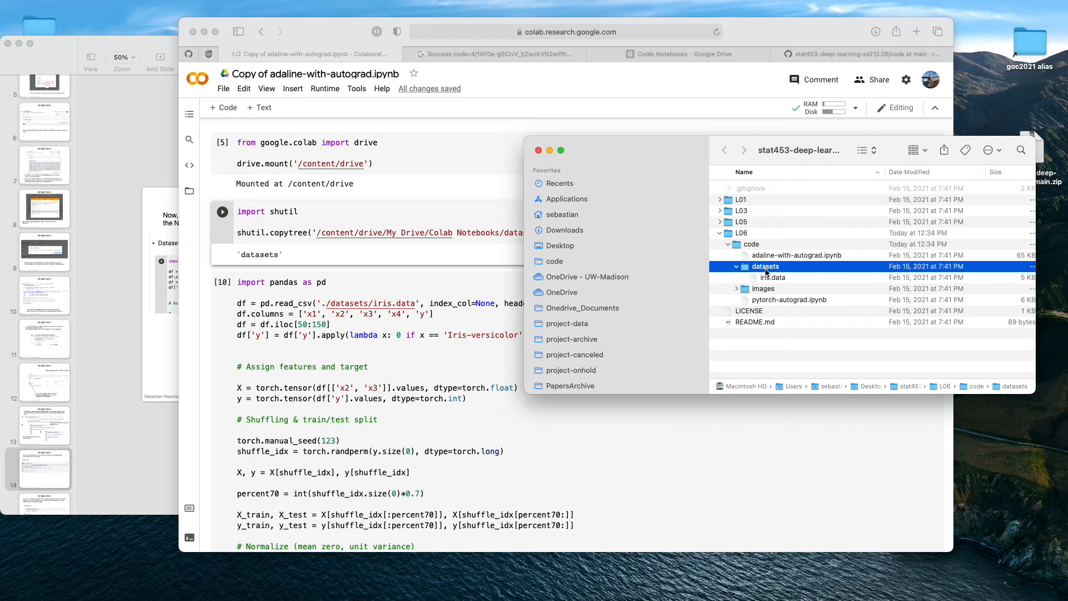
# - Compress the datasets folder into datasets.zip and upload it to Drive's Colab Notebooks folder
pyautogui.rightClick(765, 266)
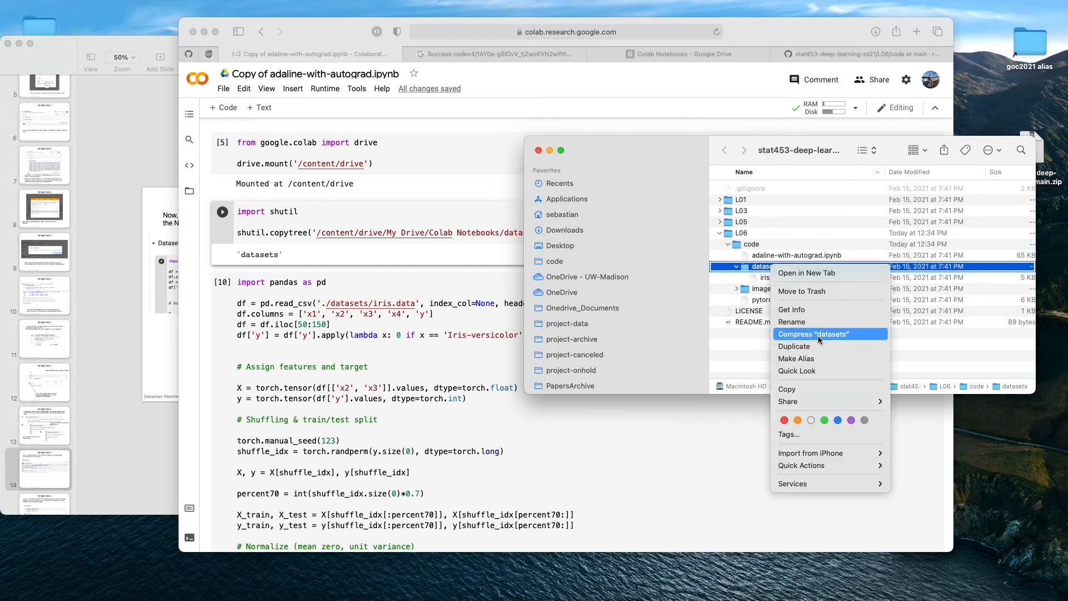
pyautogui.click(812, 334)
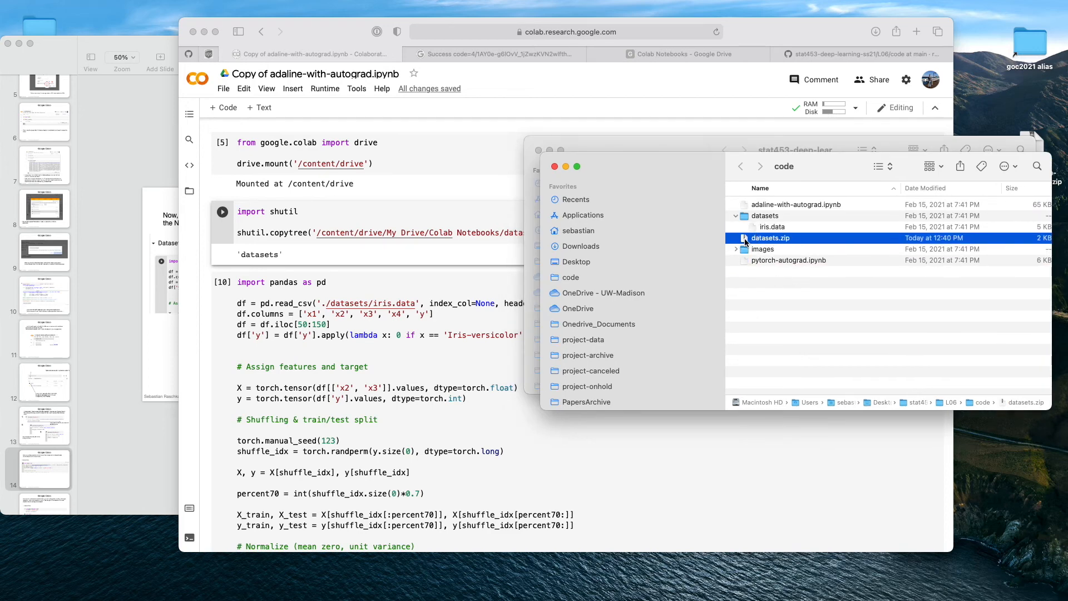
pyautogui.click(678, 54)
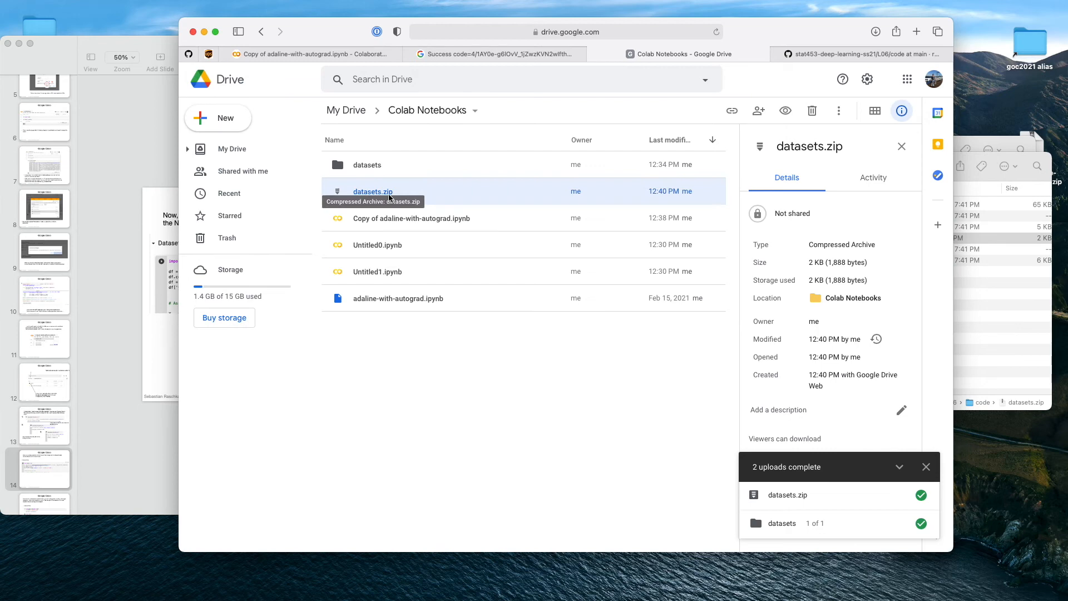
# - Switch browser tabs from Google Drive back to the Colab notebook
pyautogui.click(497, 54)
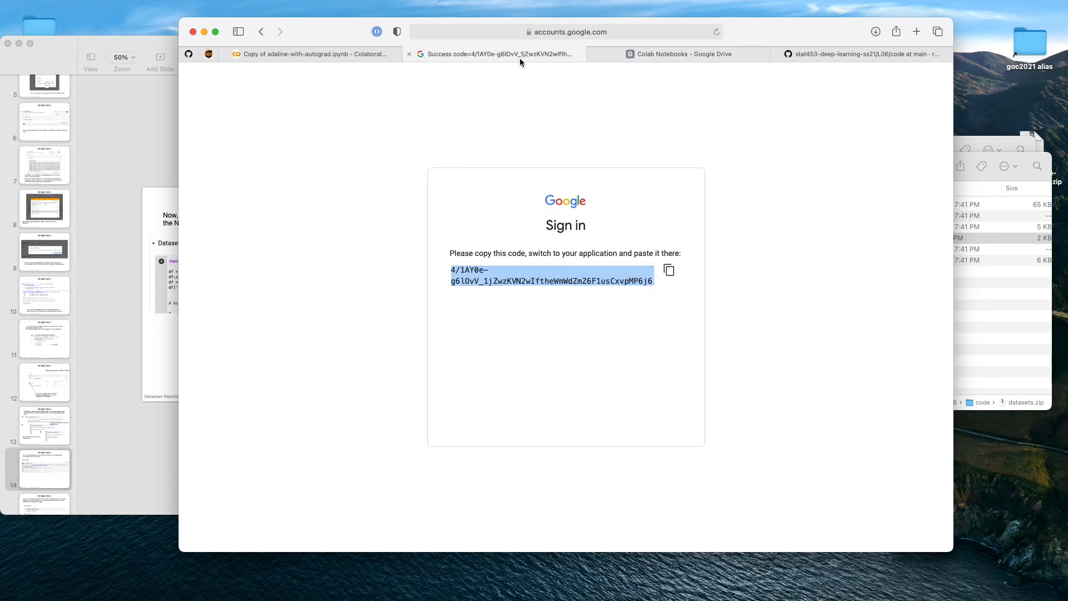
pyautogui.click(312, 54)
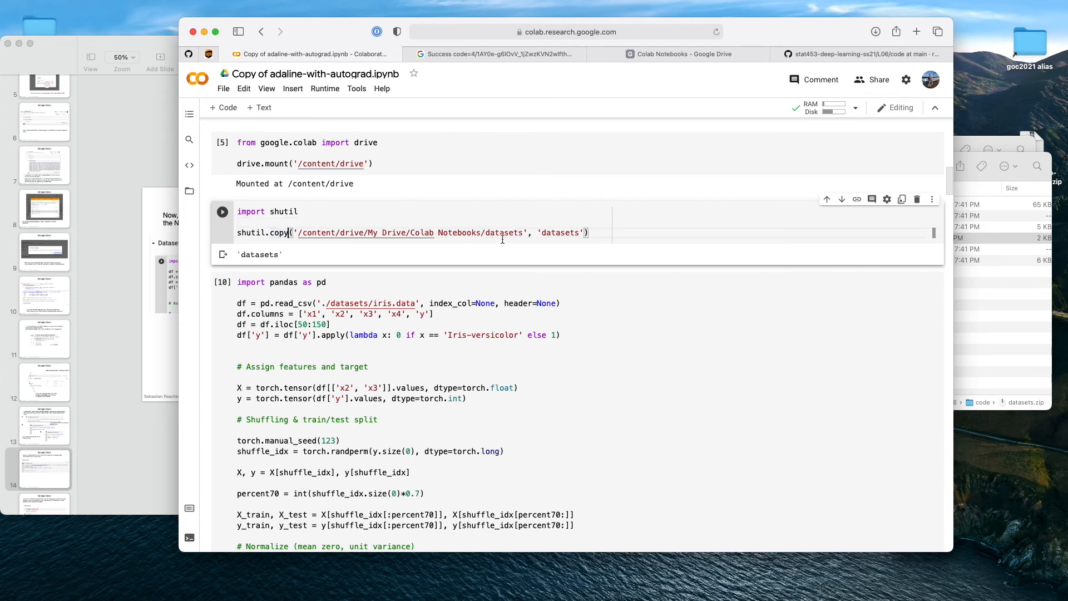
# - Change shutil.copy to copy datasets.zip and add a new cell with !unzip datasets.zip
pyautogui.write('.zip')
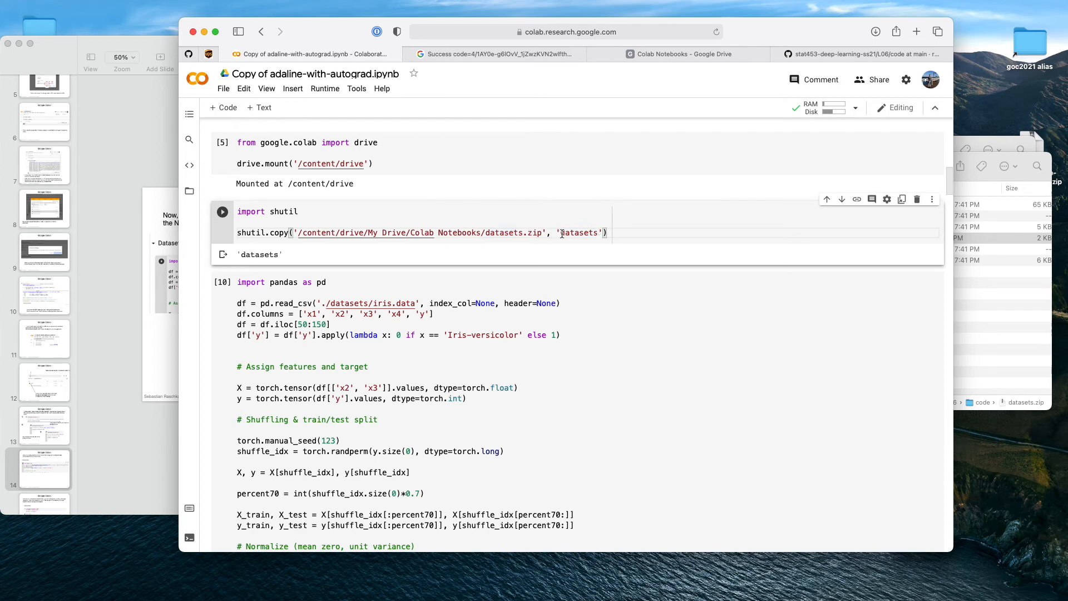
pyautogui.write('.')
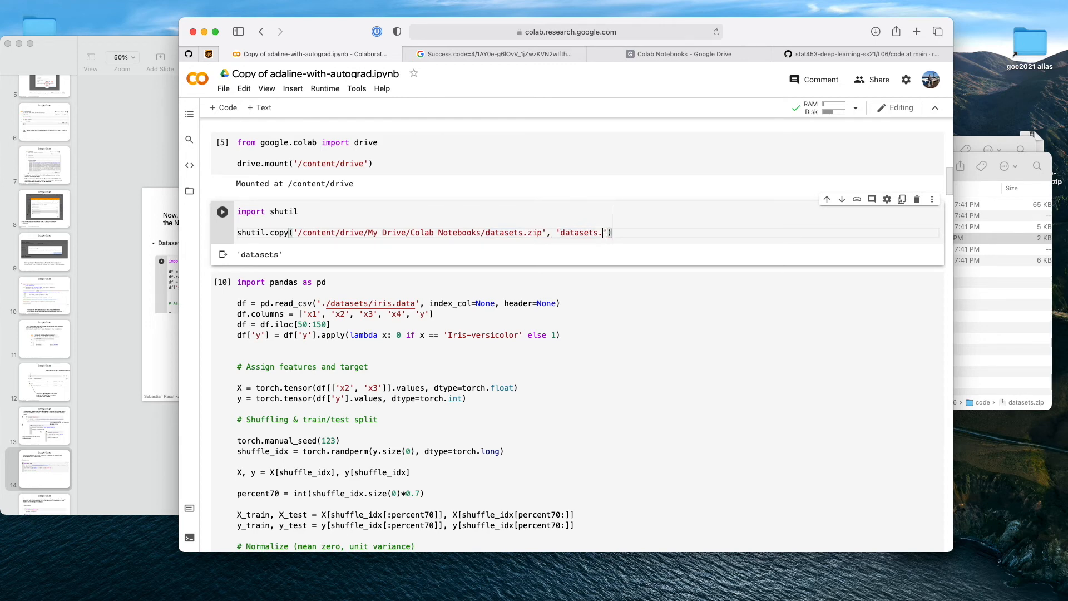
pyautogui.write('zip')
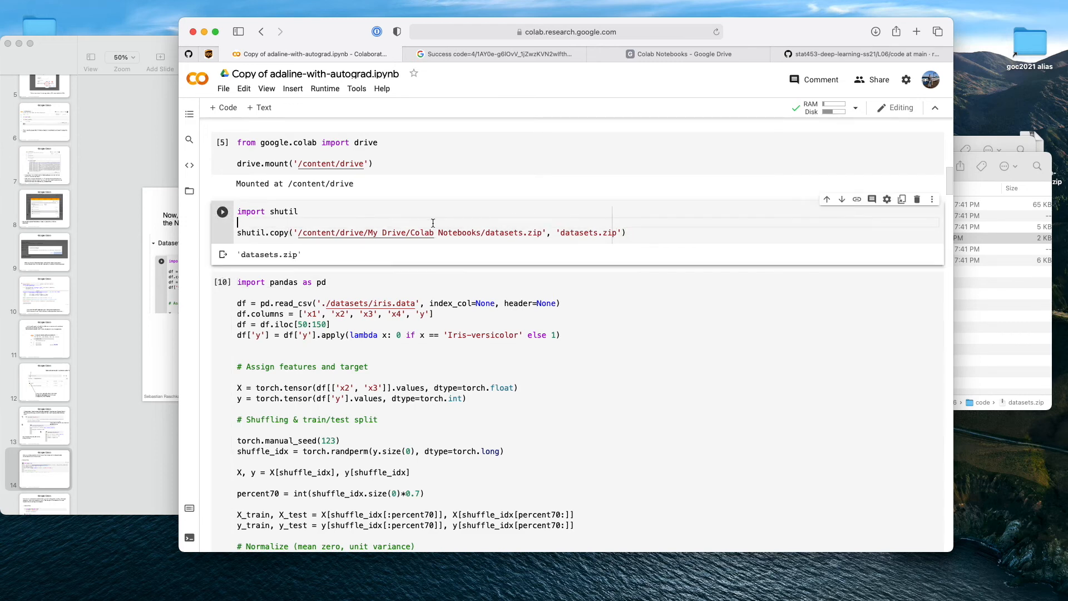
pyautogui.click(221, 211)
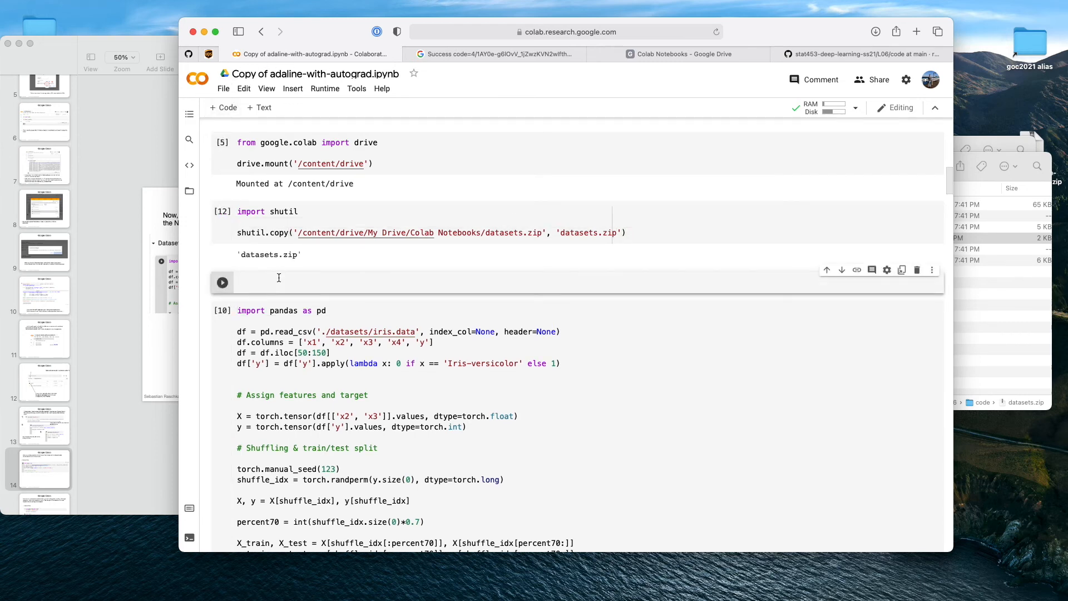
pyautogui.write('unzip datasets.zip')
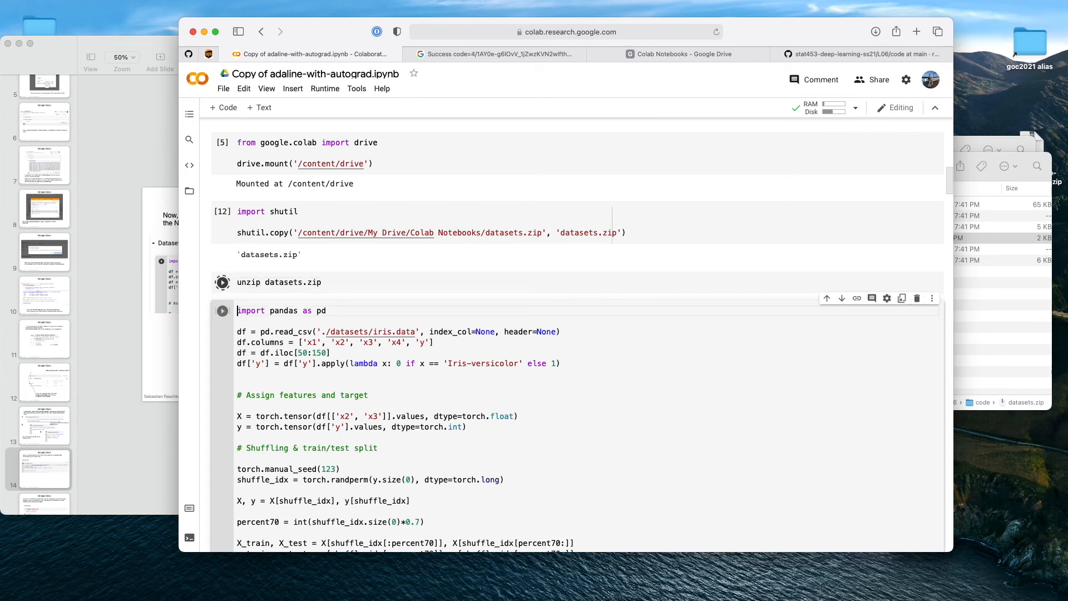
# - Run the unzip cell, answering yes to replace datasets/iris.data
pyautogui.click(222, 281)
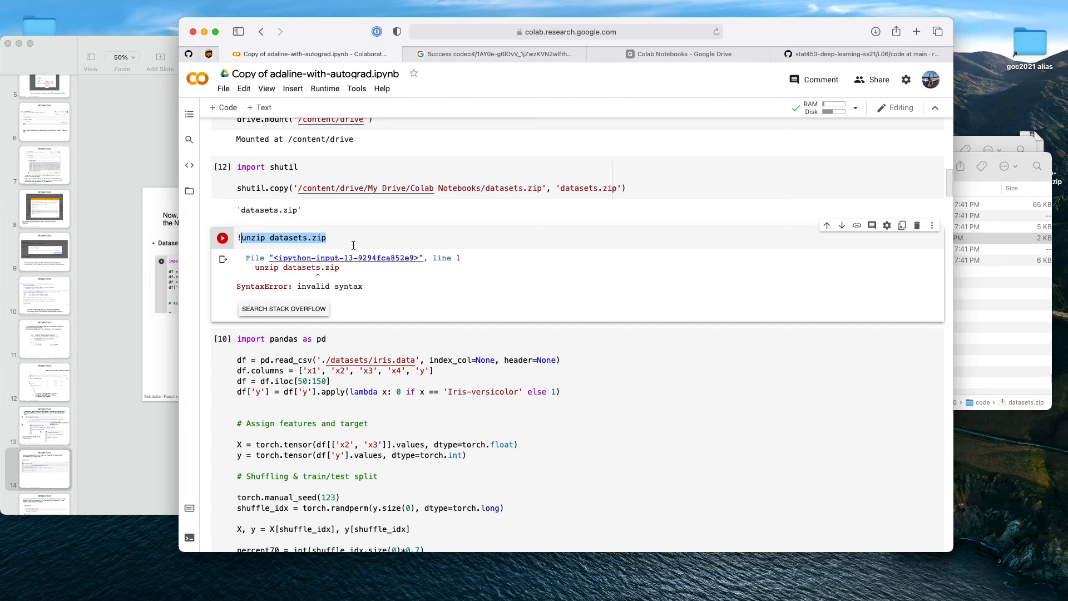
pyautogui.click(222, 238)
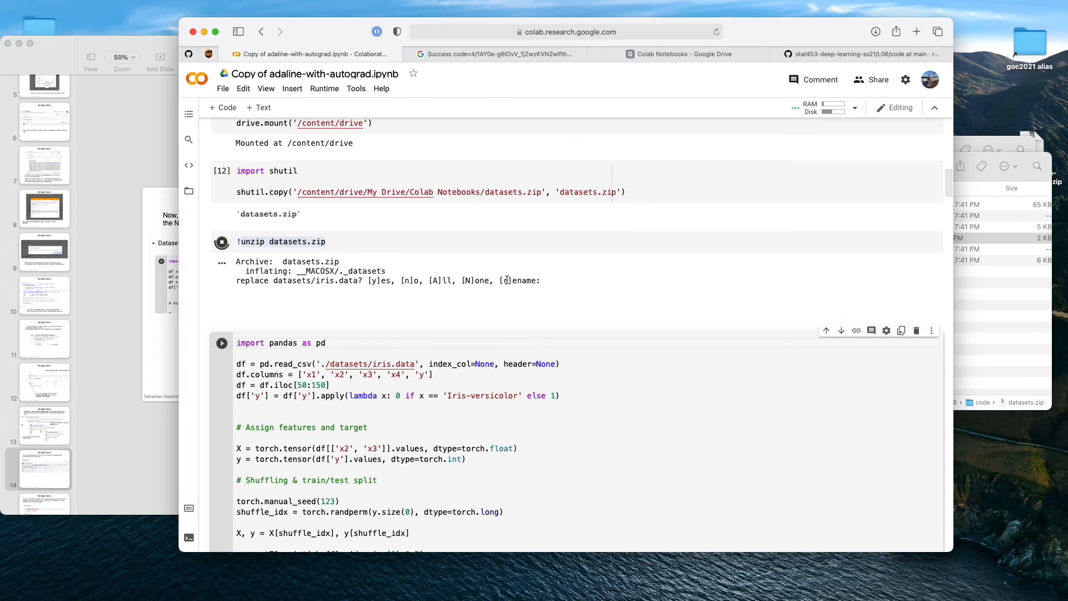
pyautogui.write('yes')
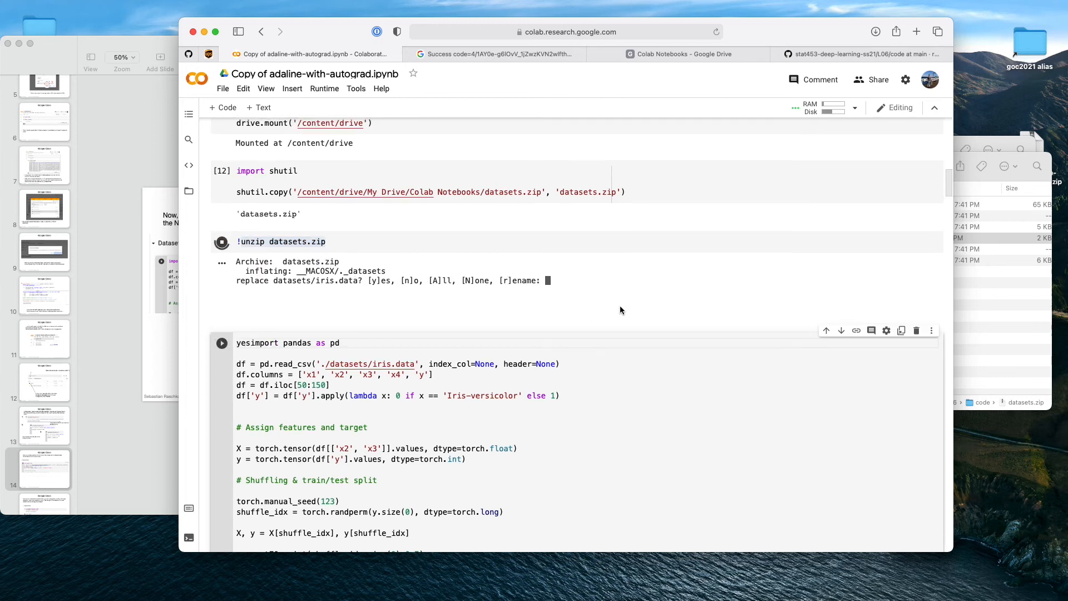
pyautogui.write('yes')
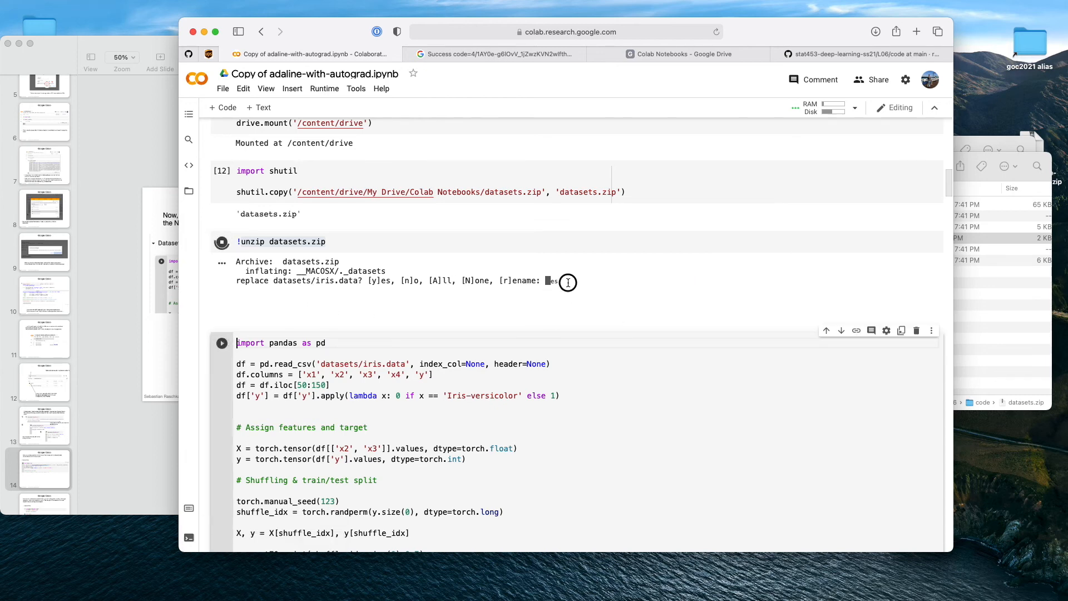
pyautogui.write('yes')
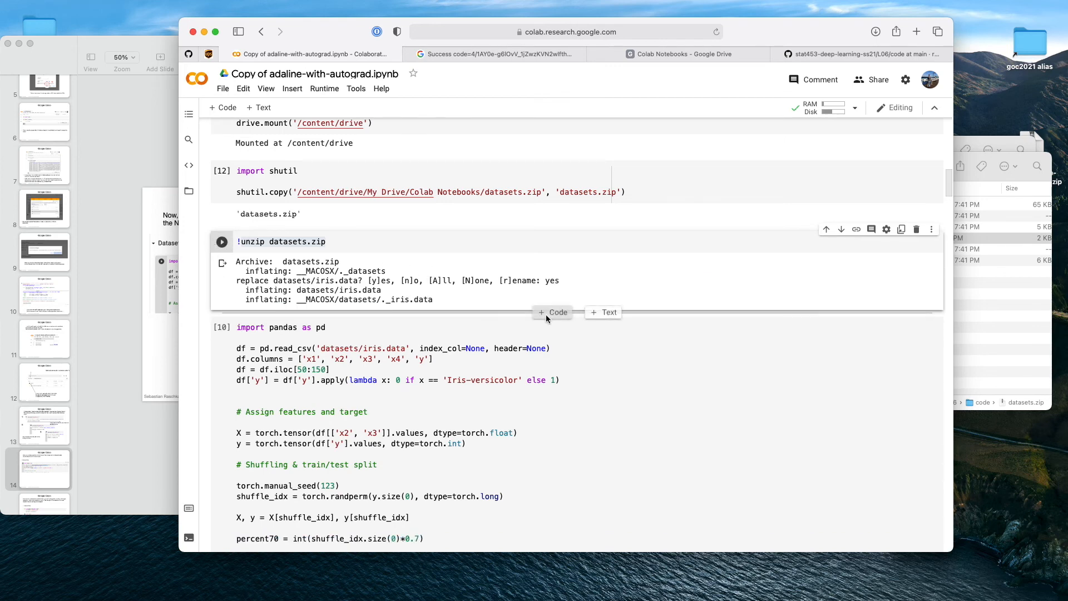
pyautogui.scroll(-3)
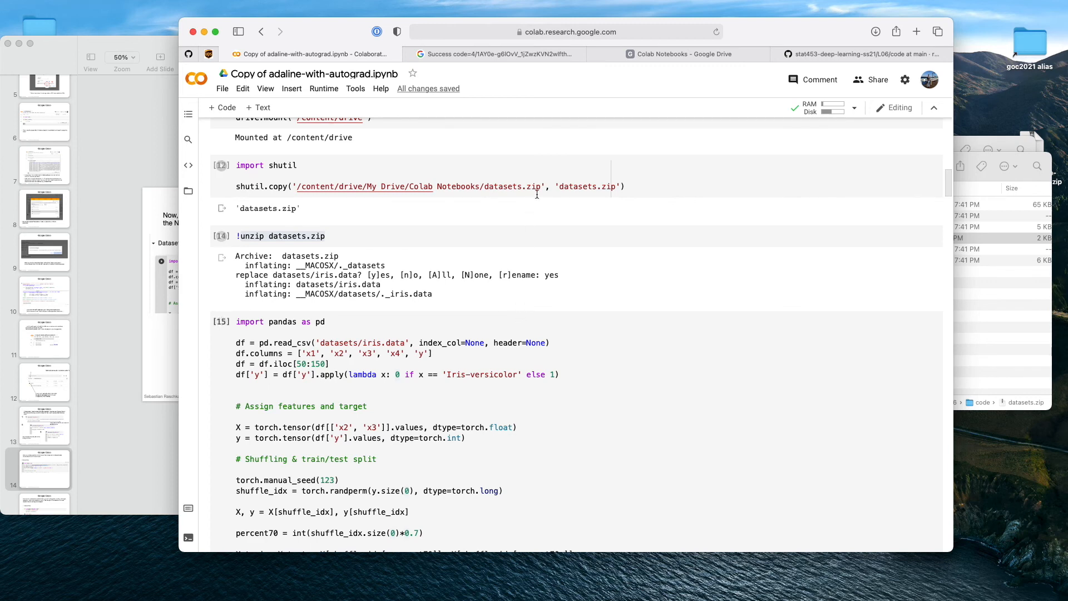
# - Rerun the iris prep and X_train cells and move down to the Adaline1 training cell
pyautogui.doubleClick(587, 186)
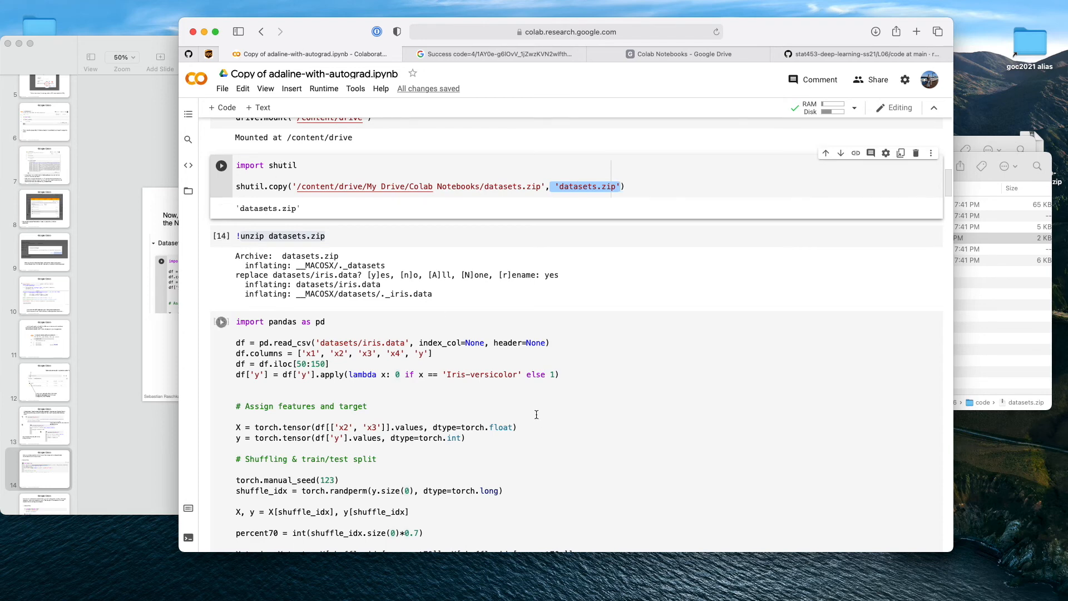
pyautogui.scroll(-3)
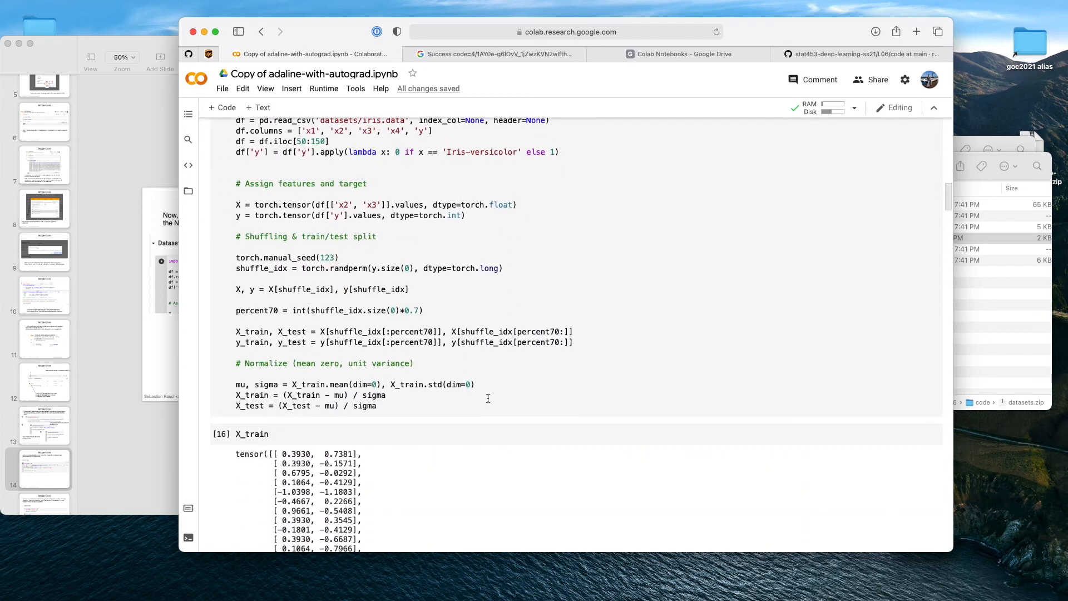
pyautogui.scroll(-3)
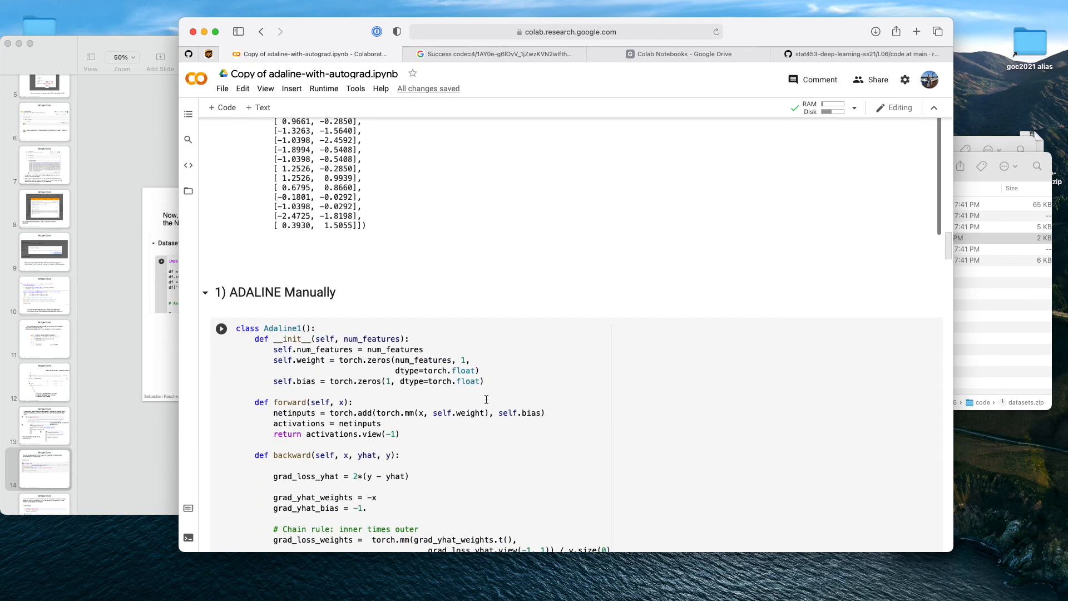
pyautogui.scroll(-3)
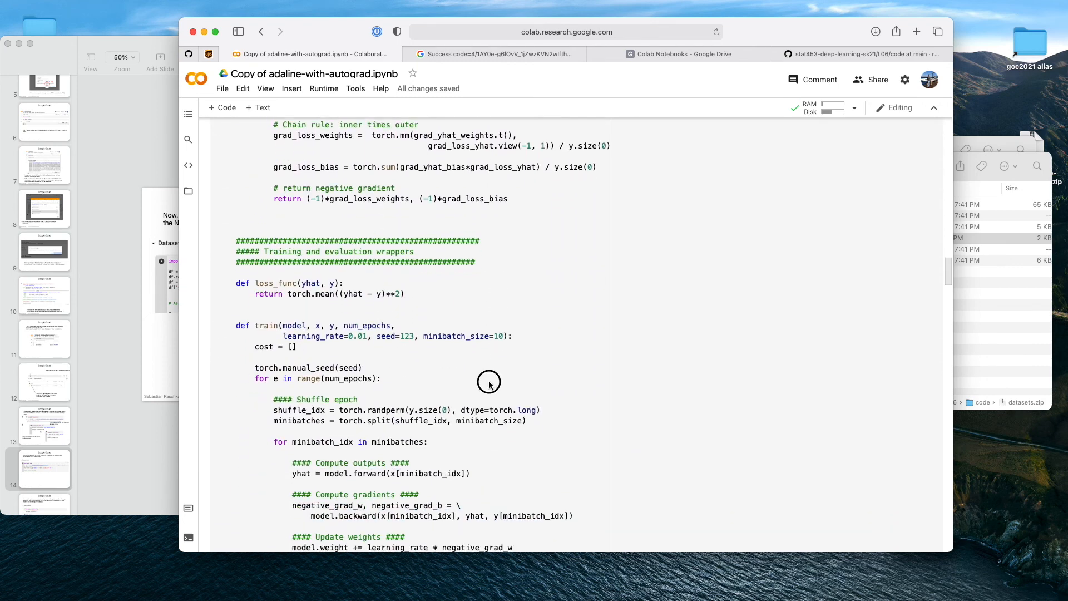
pyautogui.scroll(-3)
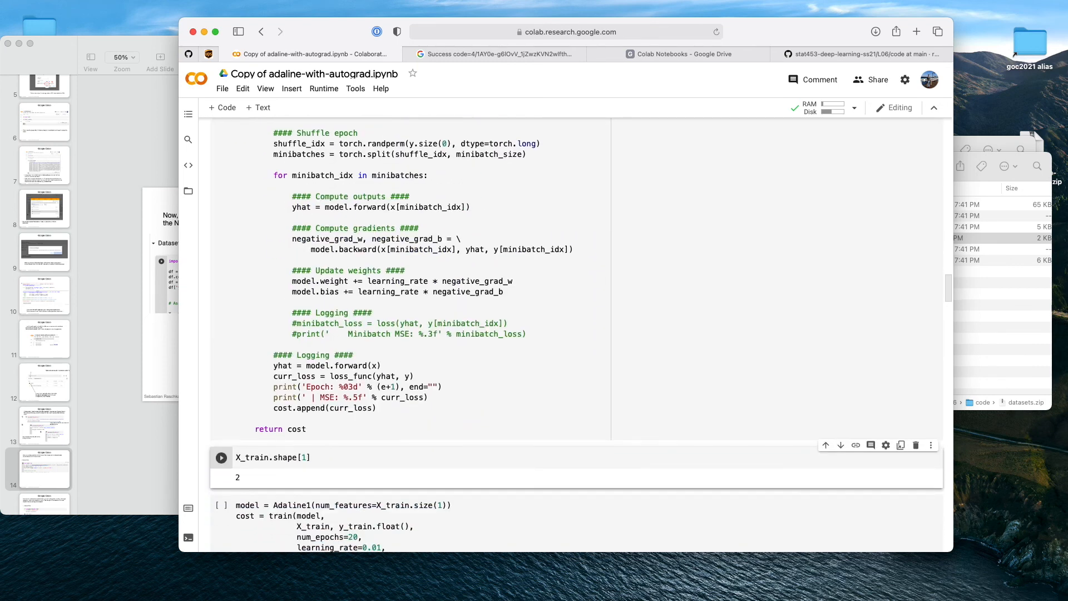
# - Add model.to(torch.device('cuda:0')) to the Adaline1 training cell
pyautogui.click(220, 377)
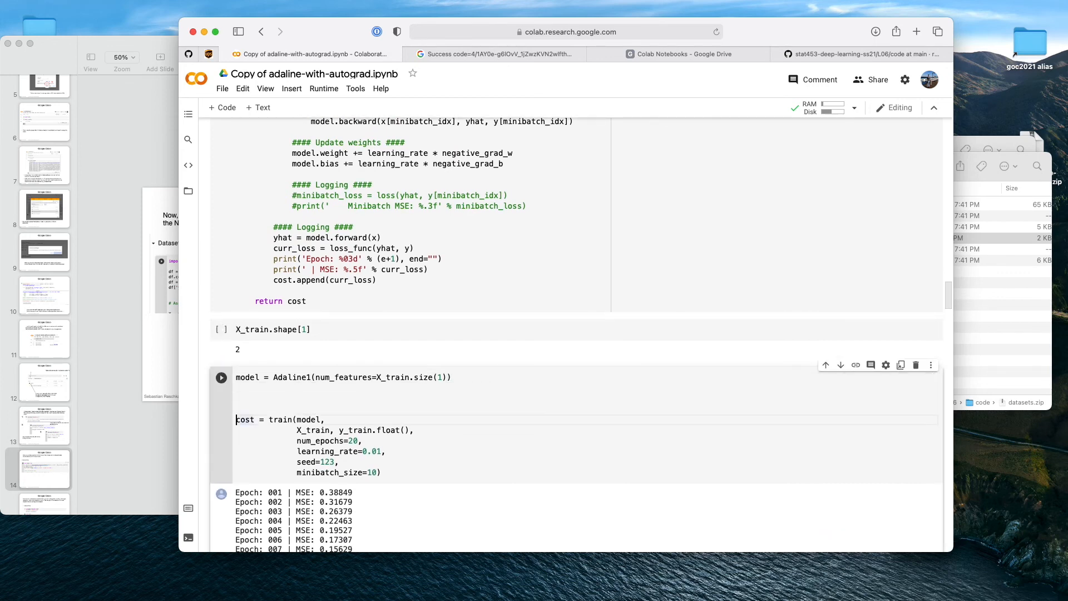
pyautogui.write('model')
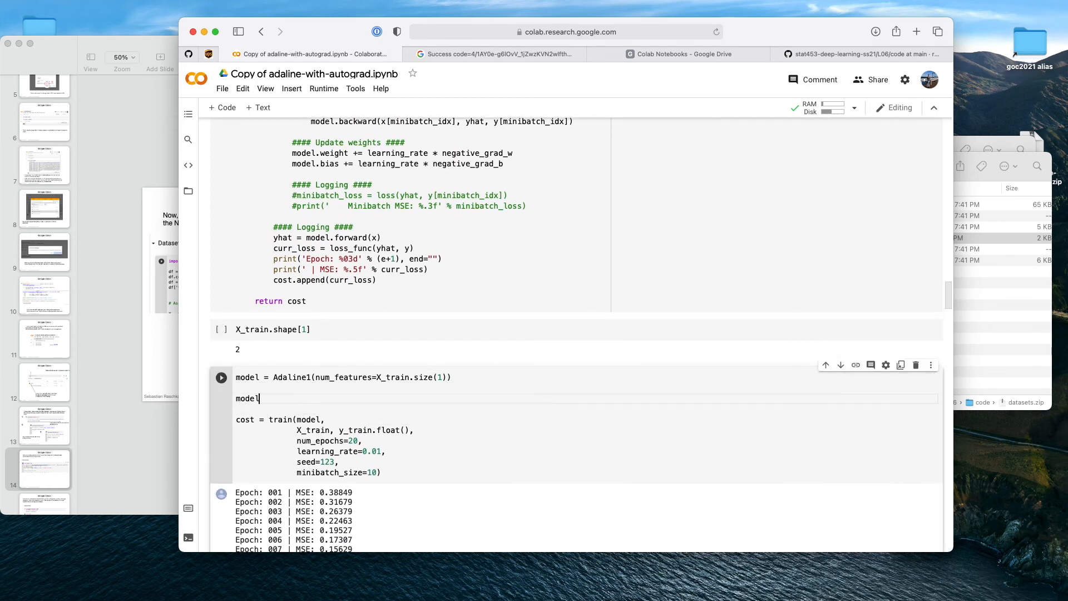
pyautogui.write(".to('t')")
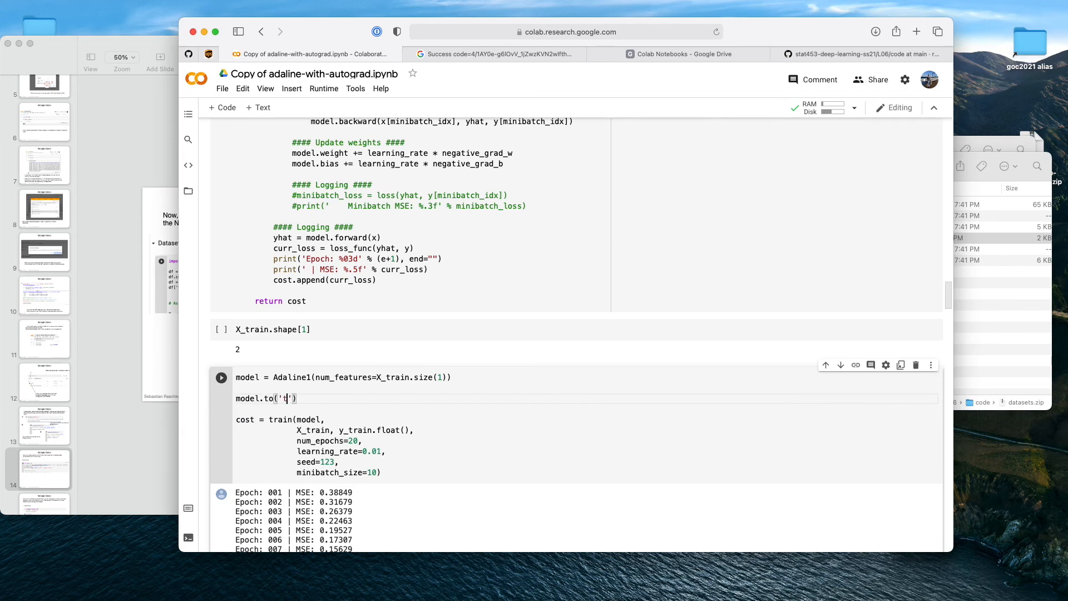
pyautogui.write('orch.device')
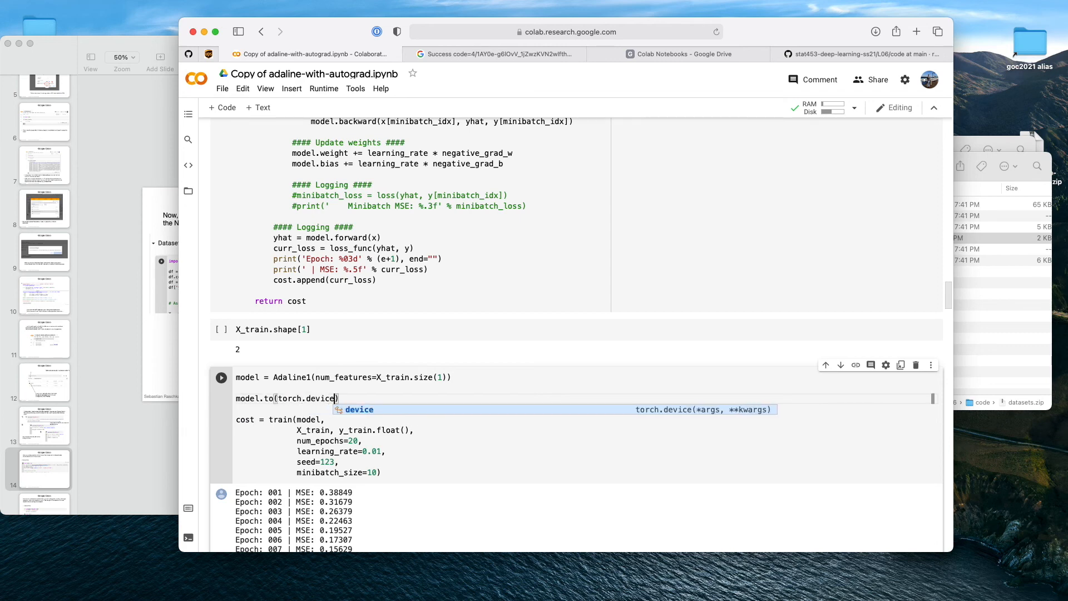
pyautogui.write("'cuda:0'")
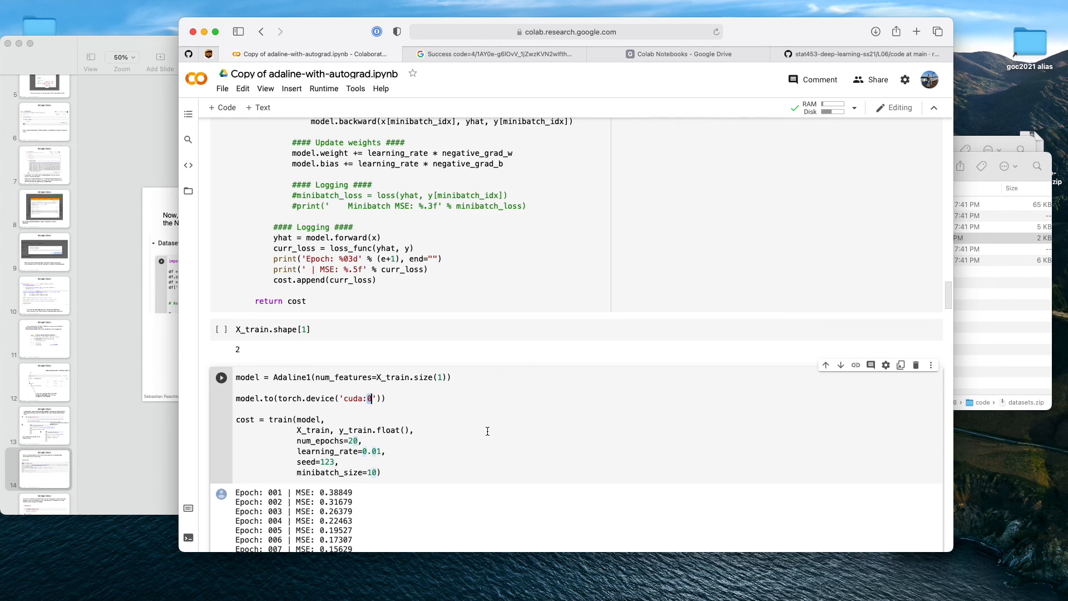
pyautogui.press('Backspace')
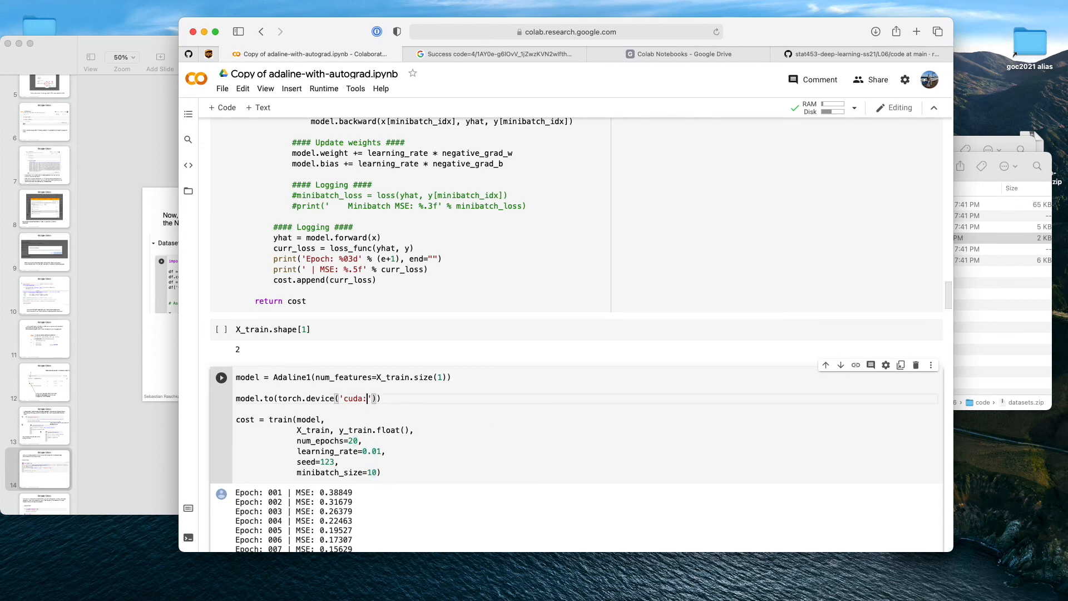
pyautogui.write('3')
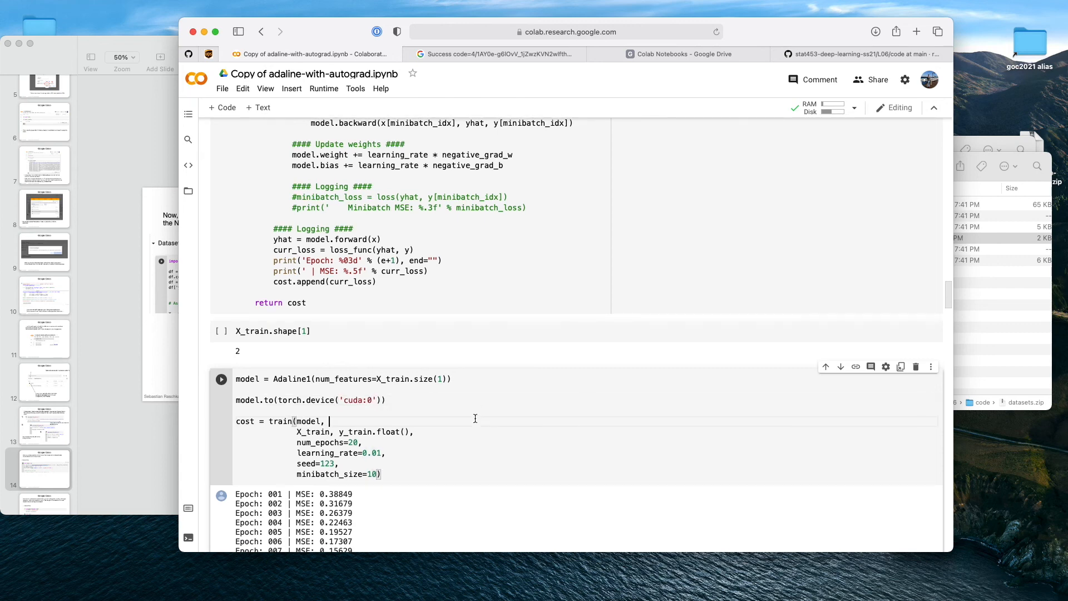
# - Run the cell, hit the AttributeError, and rerun with the device line commented out for 20 epochs of MSE
pyautogui.click(220, 378)
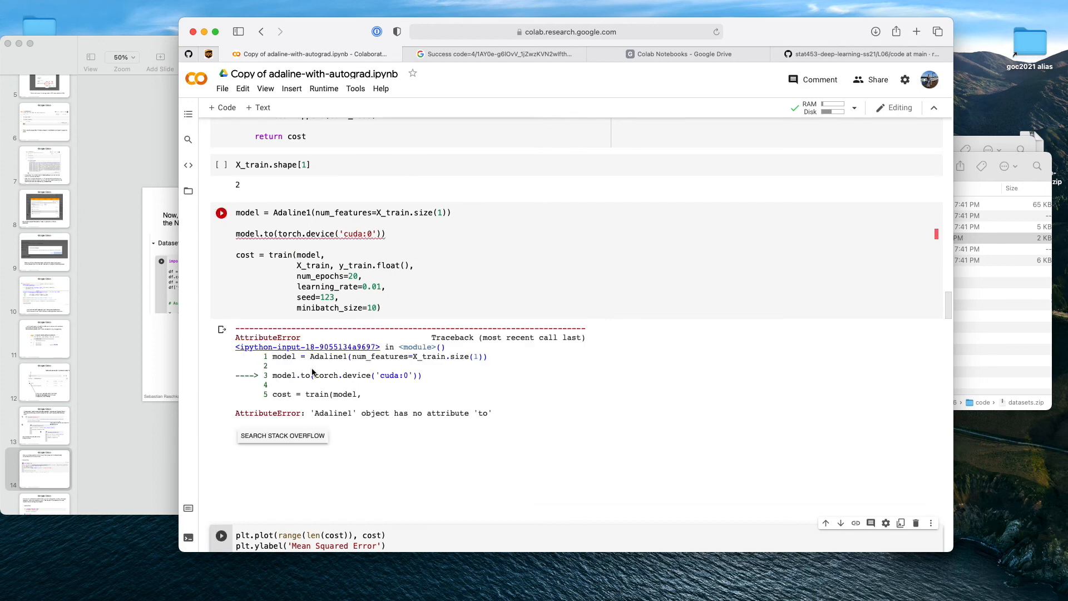
pyautogui.scroll(-3)
pyautogui.write('#')
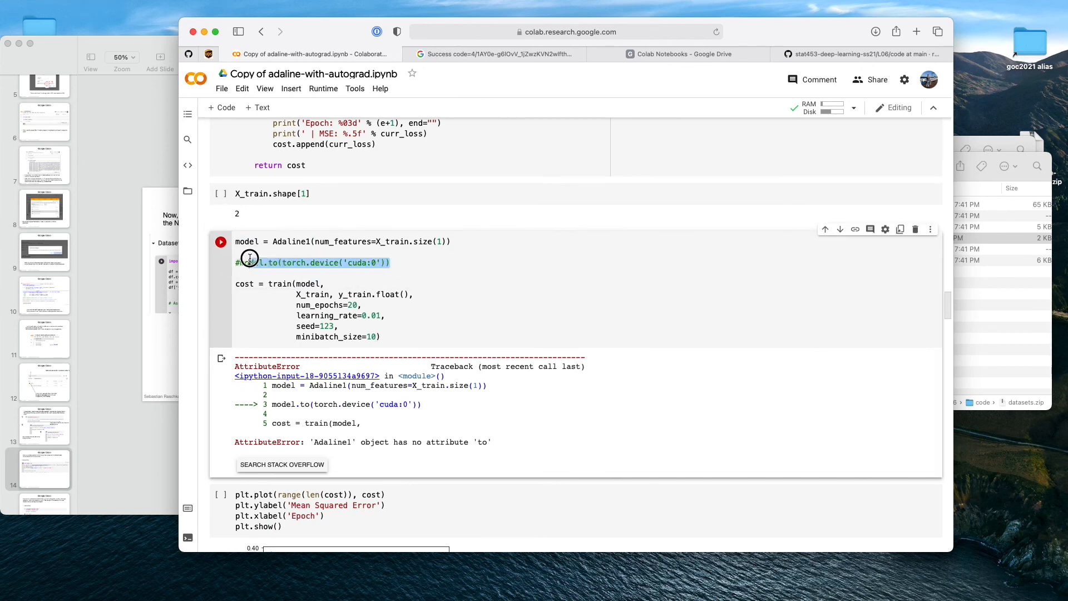
pyautogui.click(220, 241)
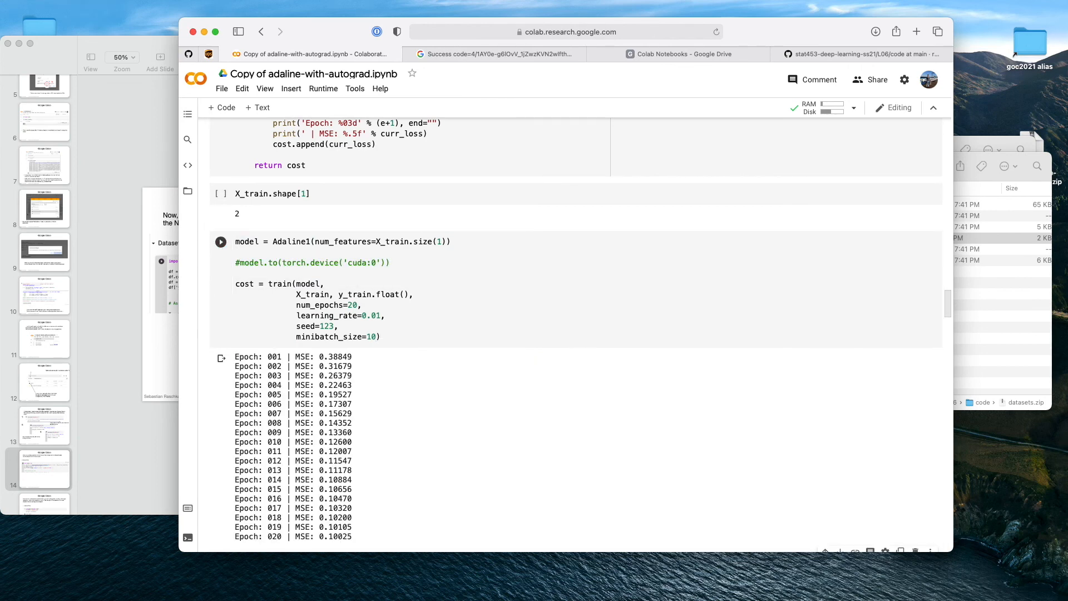
# - Add model.to(torch.device('cuda:0')) on a new line below the Adaline3 model creation
pyautogui.scroll(-3)
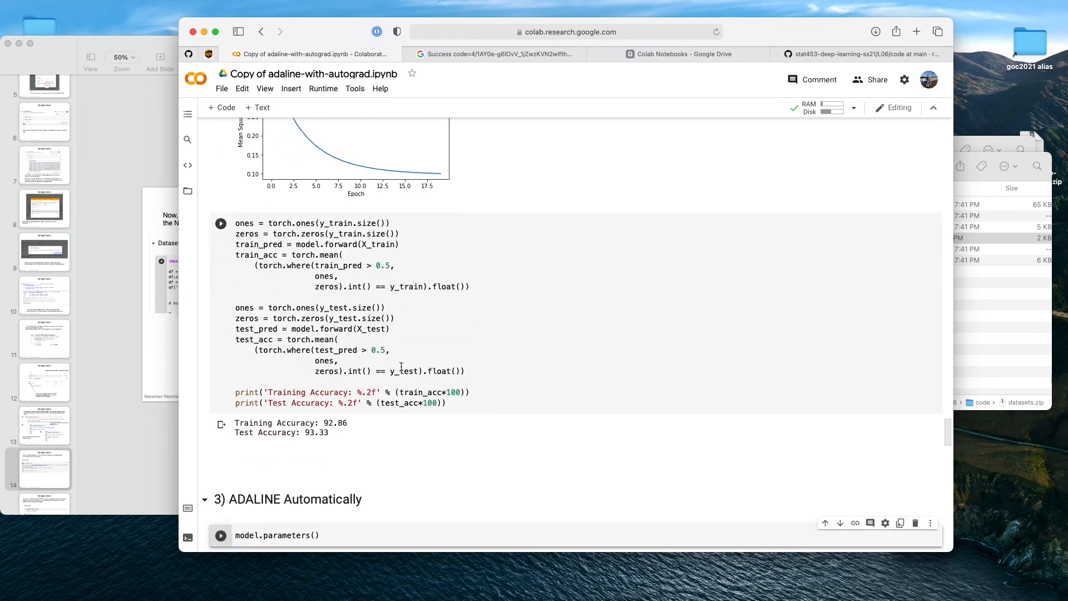
pyautogui.scroll(-3)
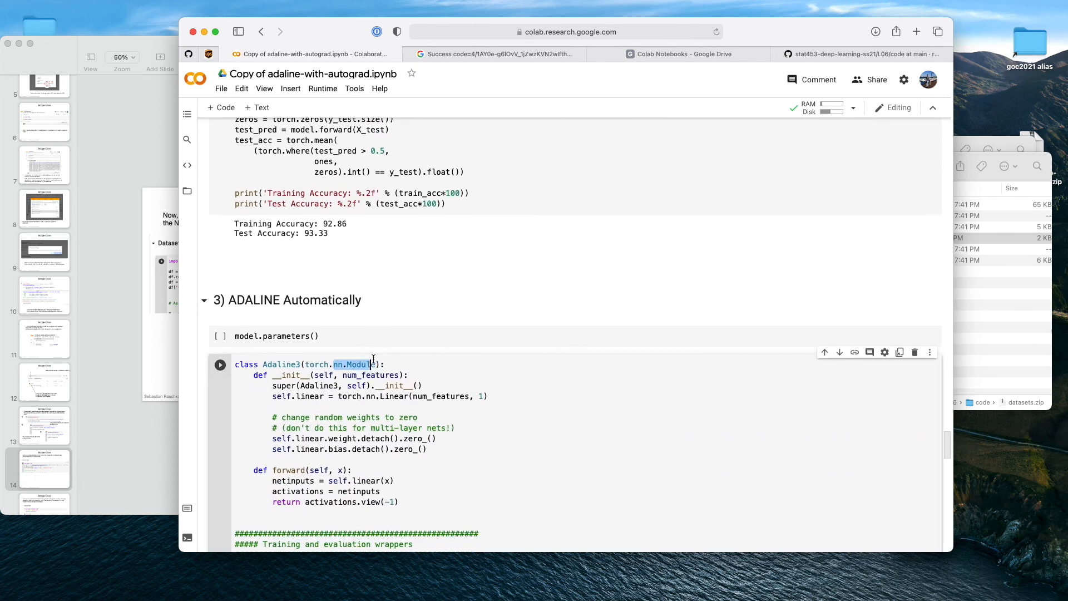
pyautogui.scroll(-3)
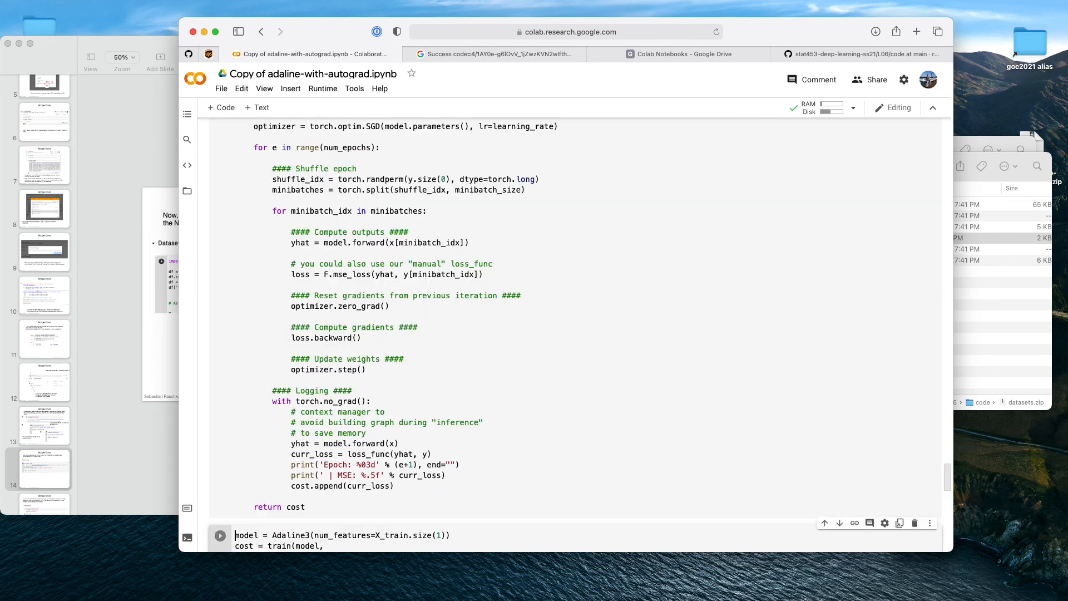
pyautogui.click(220, 349)
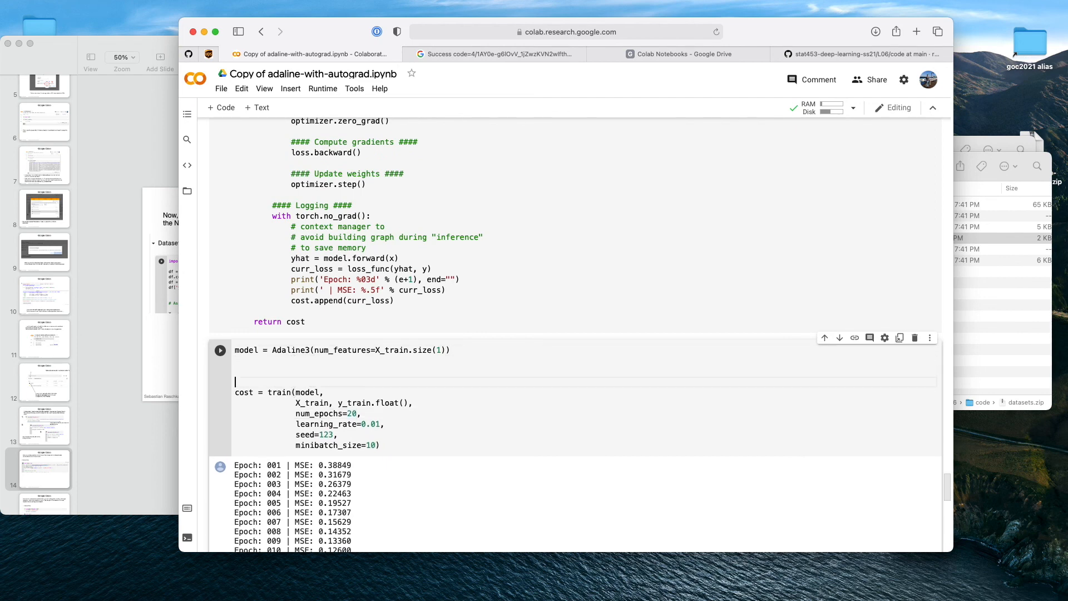
pyautogui.write("model.to(torch.device('cuda:0'))")
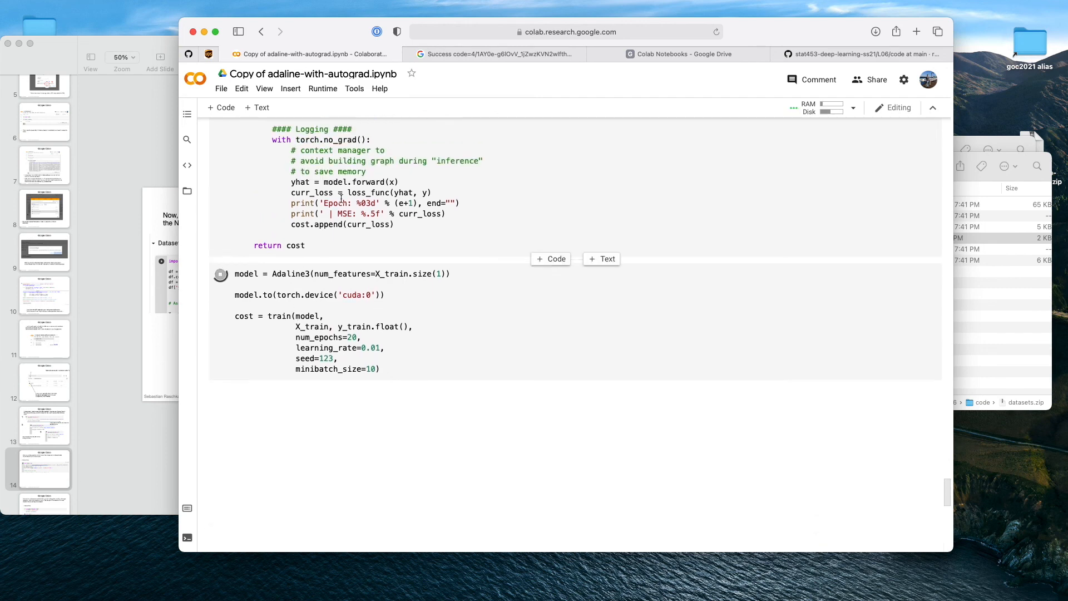
# - Run the cell and highlight the RuntimeError showing mat1 is on CPU, not cuda:0
pyautogui.scroll(-3)
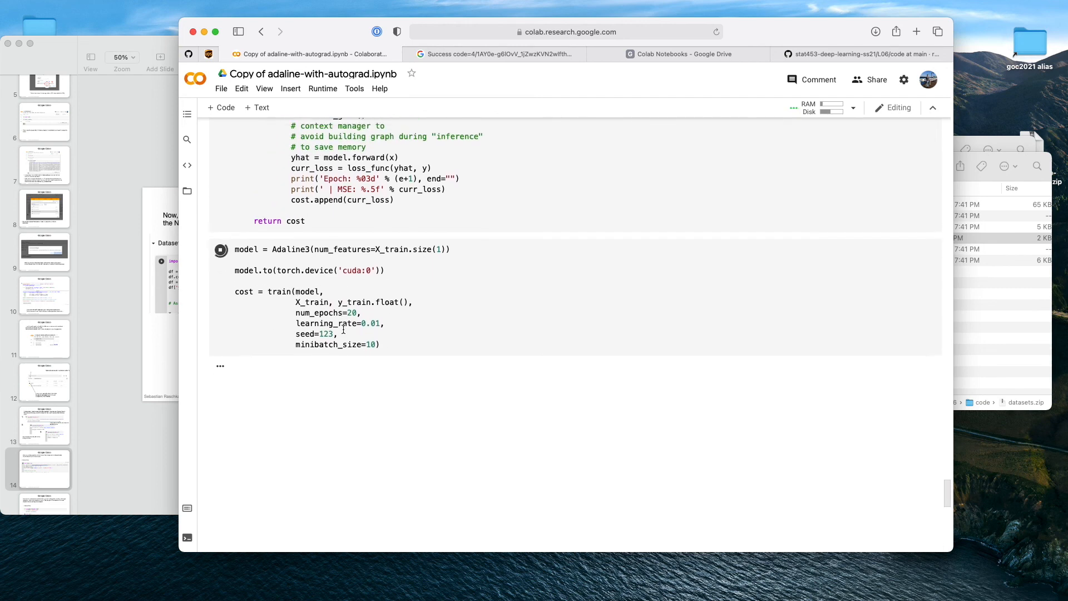
pyautogui.scroll(-3)
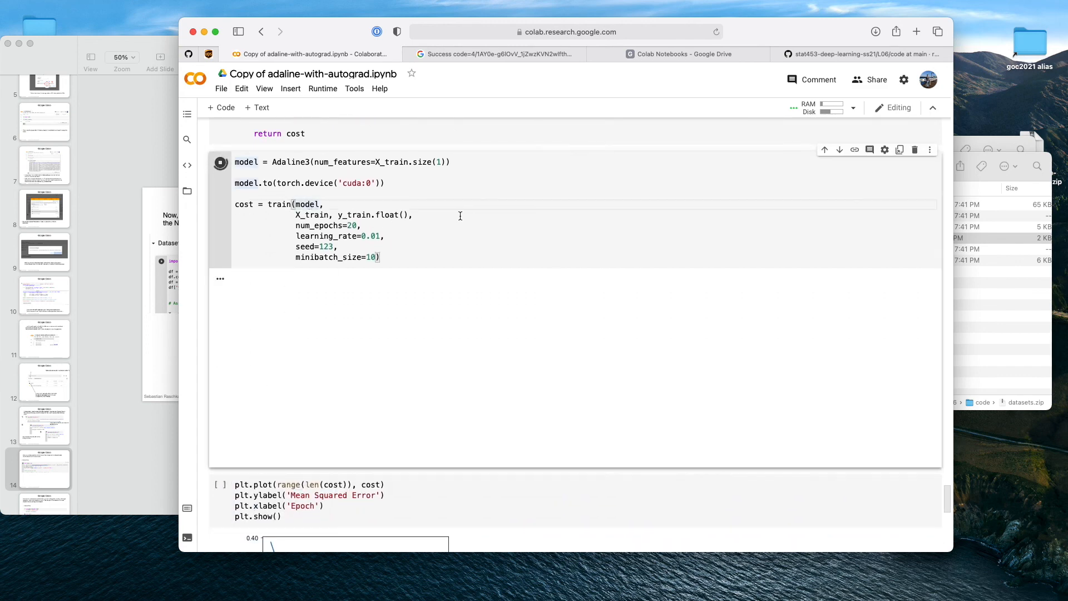
pyautogui.click(221, 161)
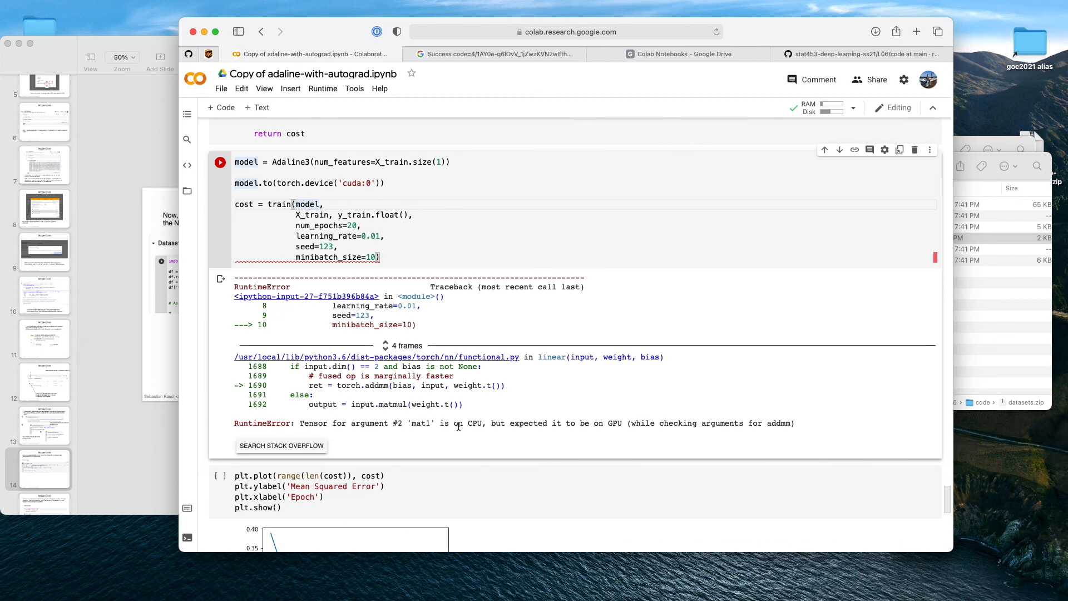
pyautogui.moveTo(299, 423); pyautogui.dragTo(441, 422)
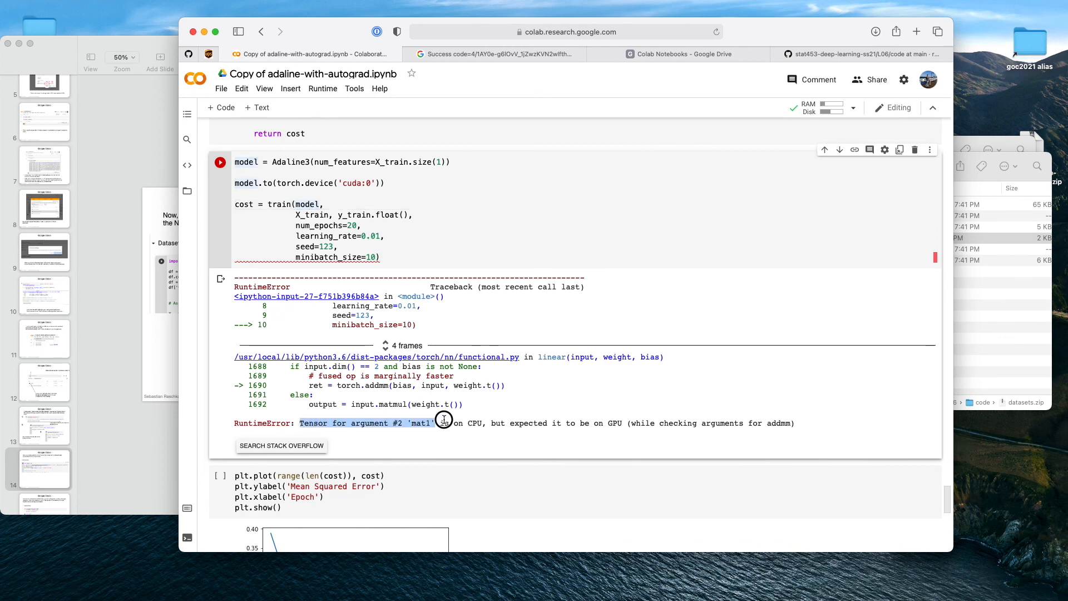
pyautogui.moveTo(442, 423); pyautogui.dragTo(497, 423)
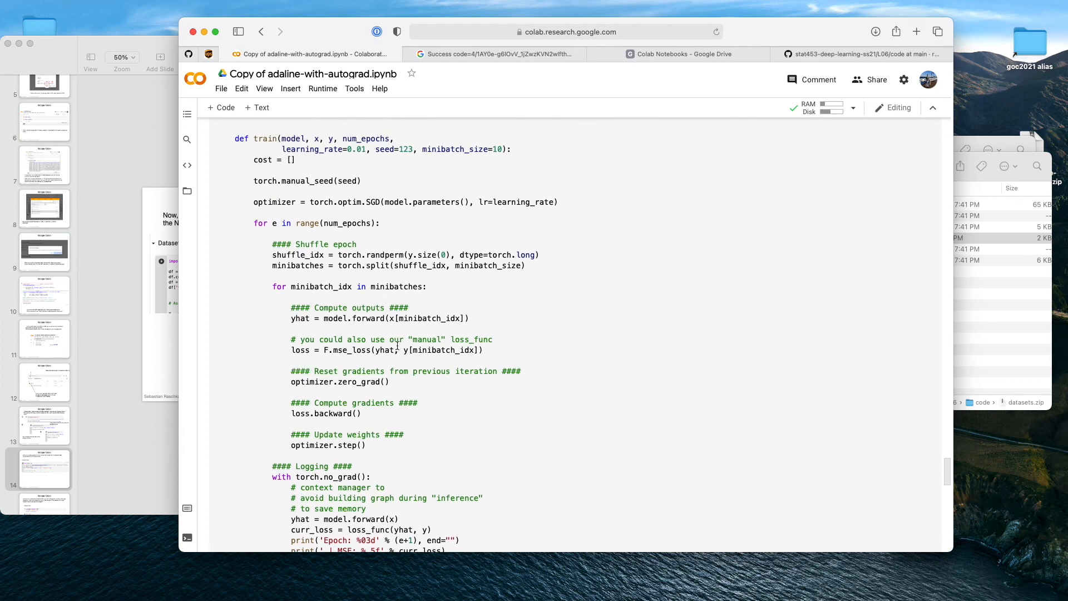
# - Send X_train and y_train to cuda:0 in the train call and fix the unclosed parenthesis
pyautogui.scroll(-3)
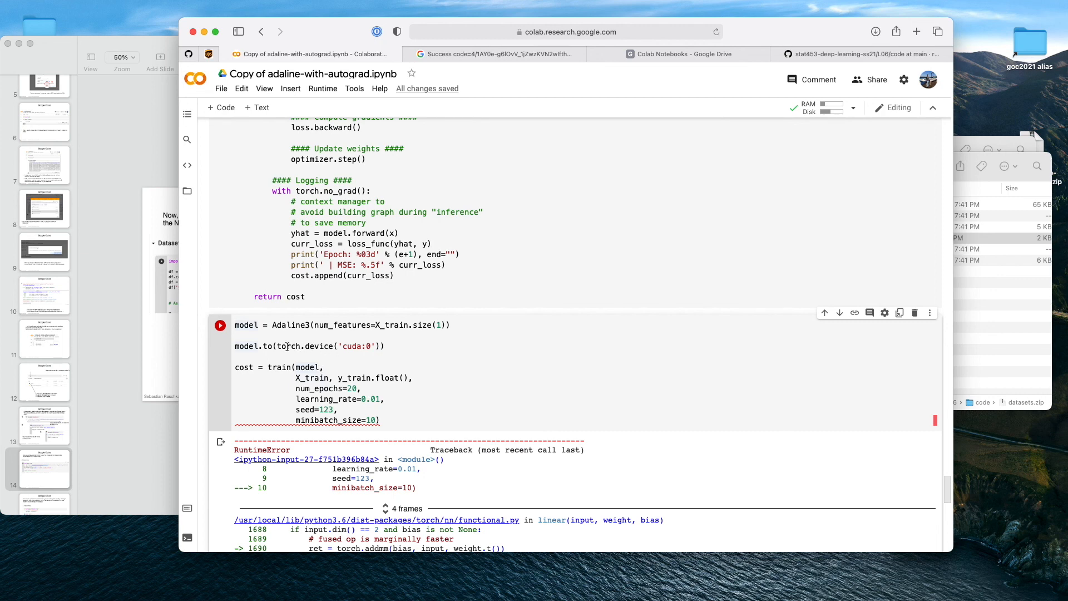
pyautogui.moveTo(259, 346); pyautogui.dragTo(381, 346)
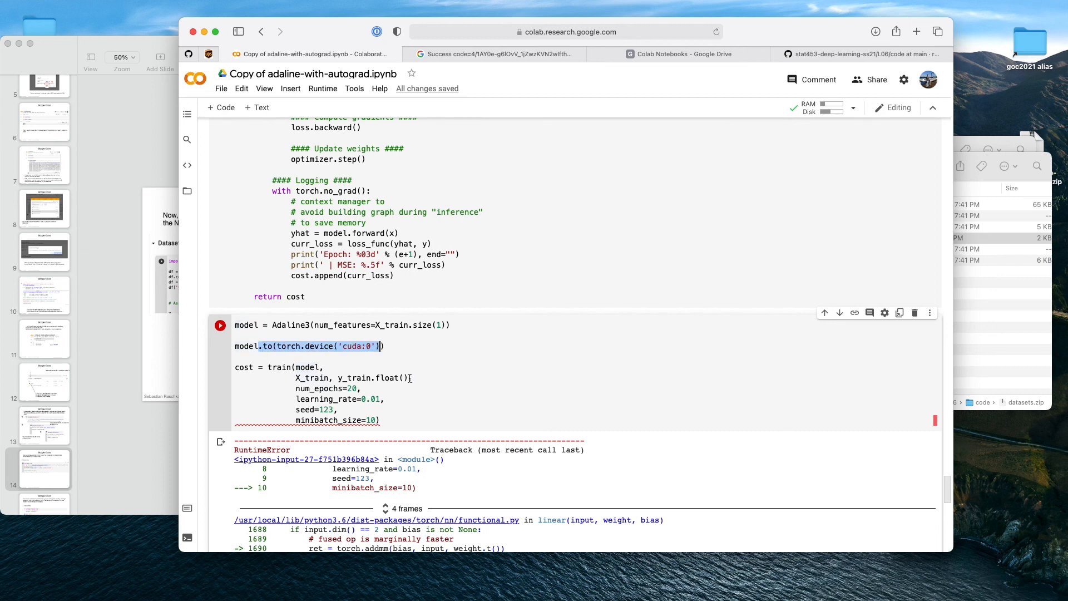
pyautogui.write(".to(torch.device('cuda:0'))")
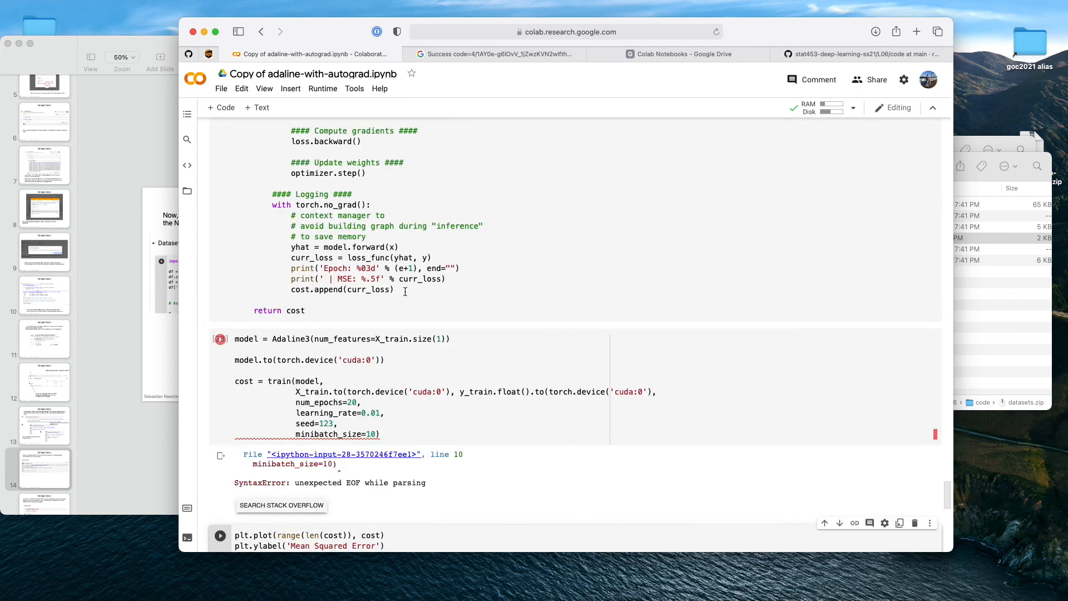
pyautogui.click(446, 392)
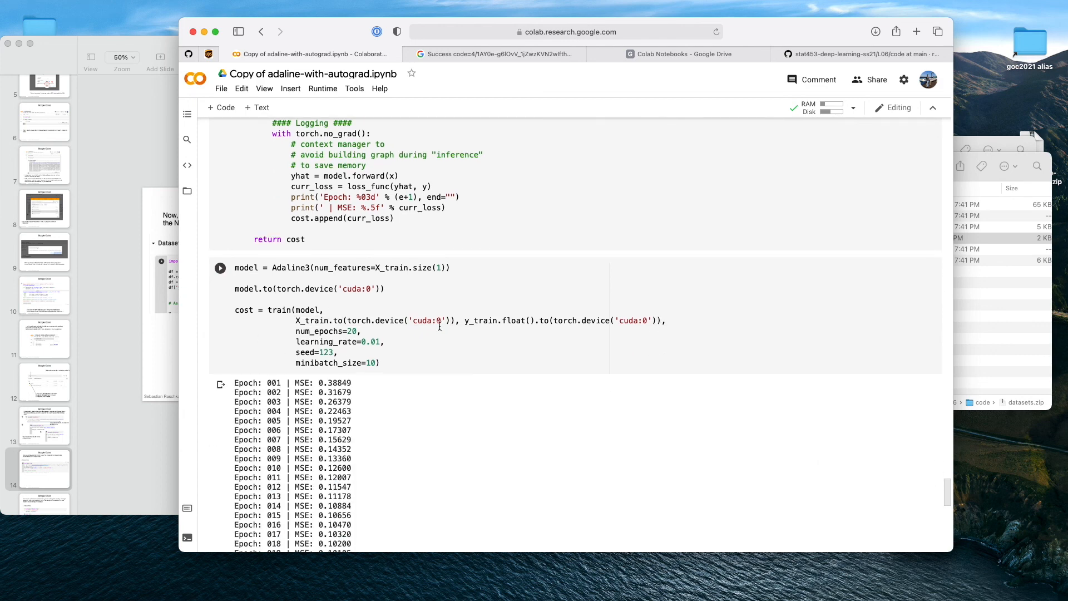
pyautogui.doubleClick(375, 321)
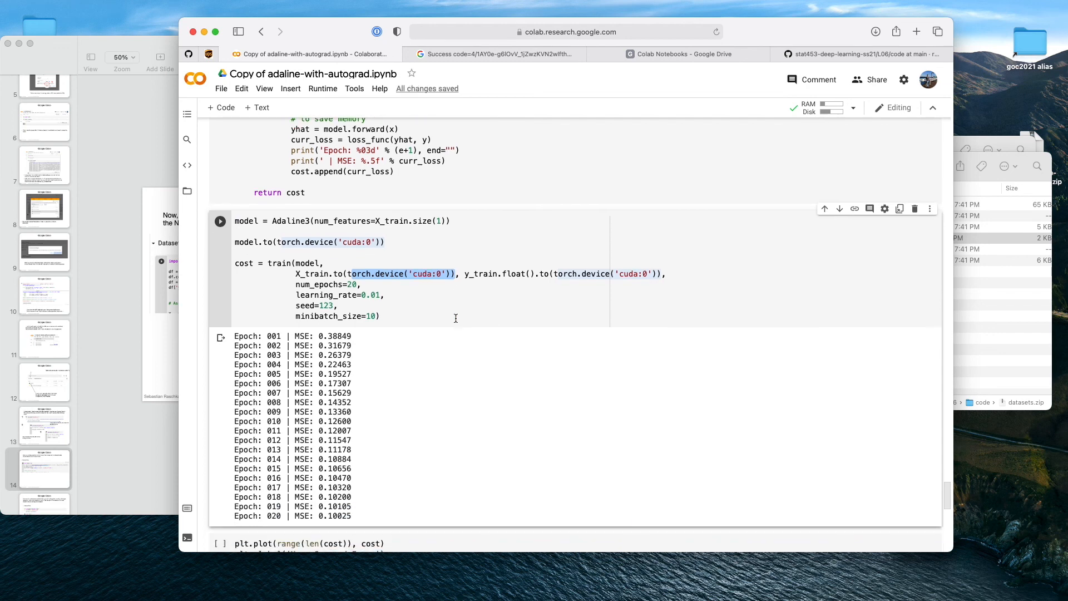
# - Run the Adaline3 cell and review the 20 epochs of MSE output ending at 0.10025
pyautogui.scroll(-3)
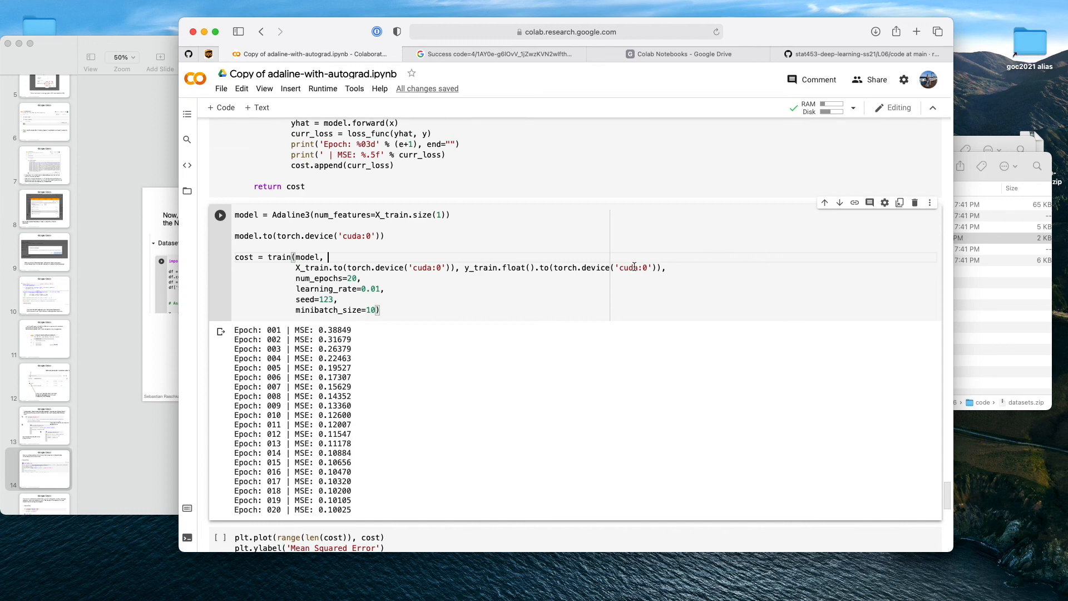
pyautogui.scroll(-3)
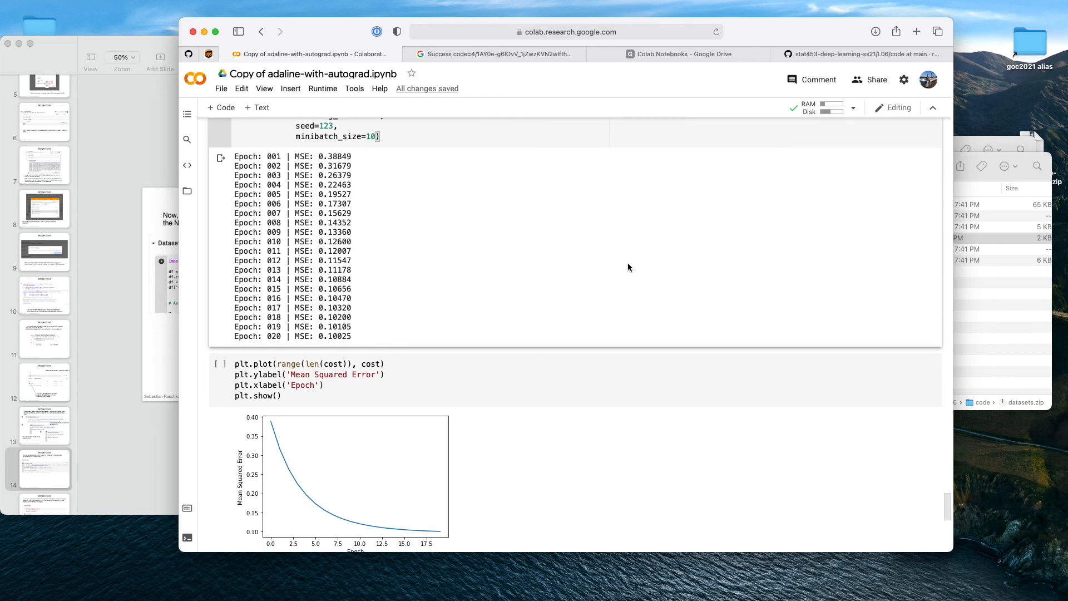
pyautogui.scroll(-3)
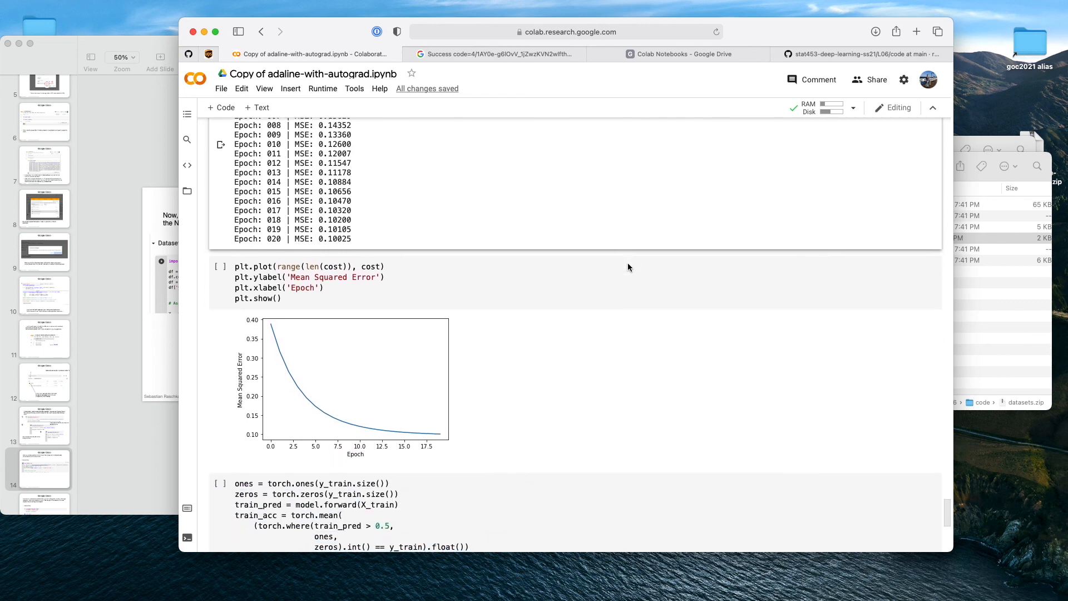
pyautogui.scroll(-3)
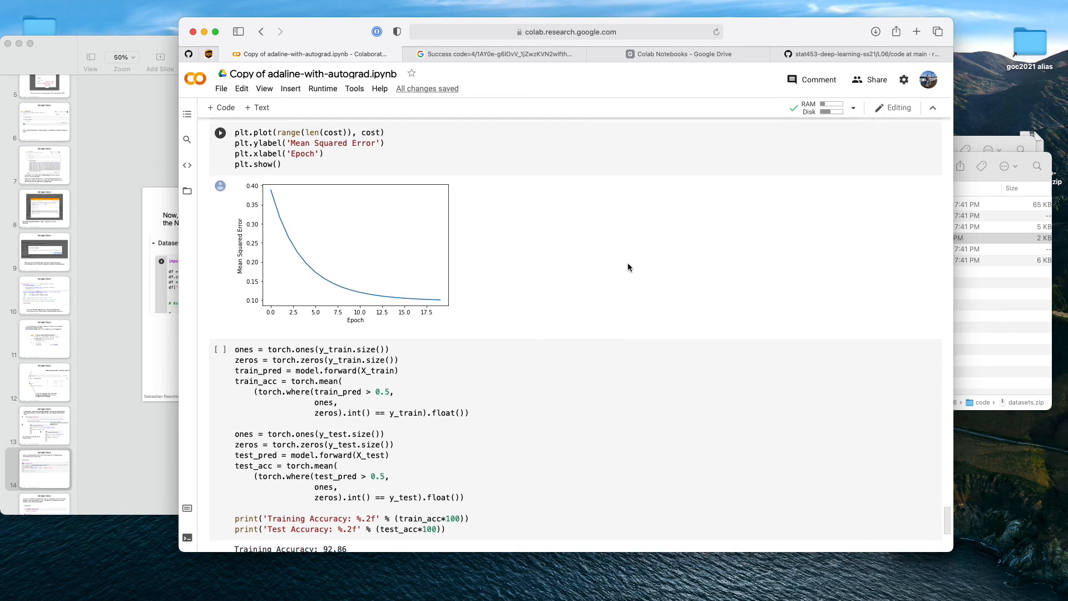
pyautogui.scroll(-3)
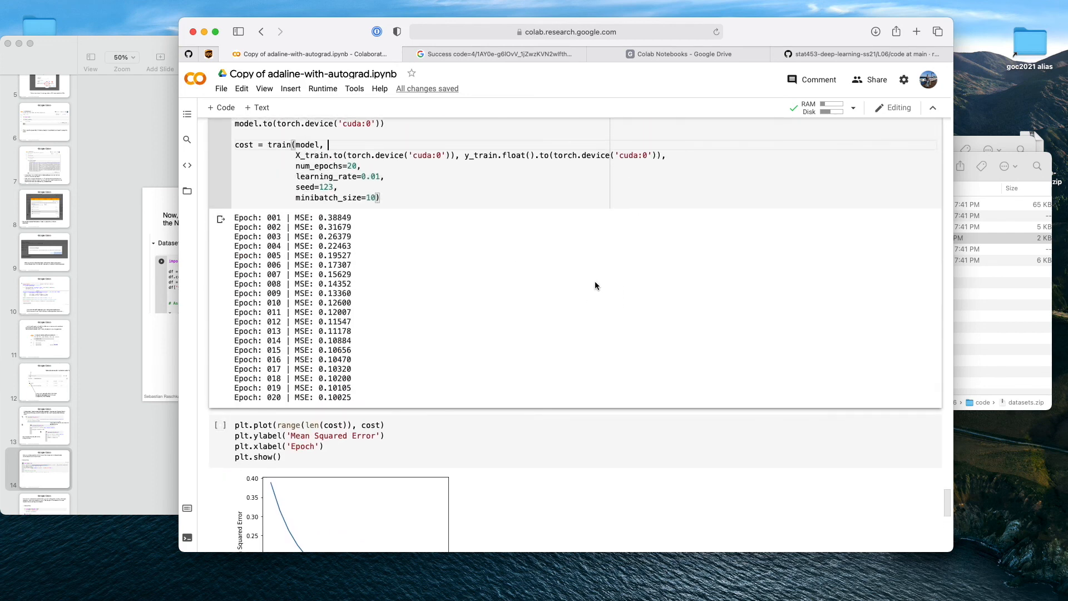